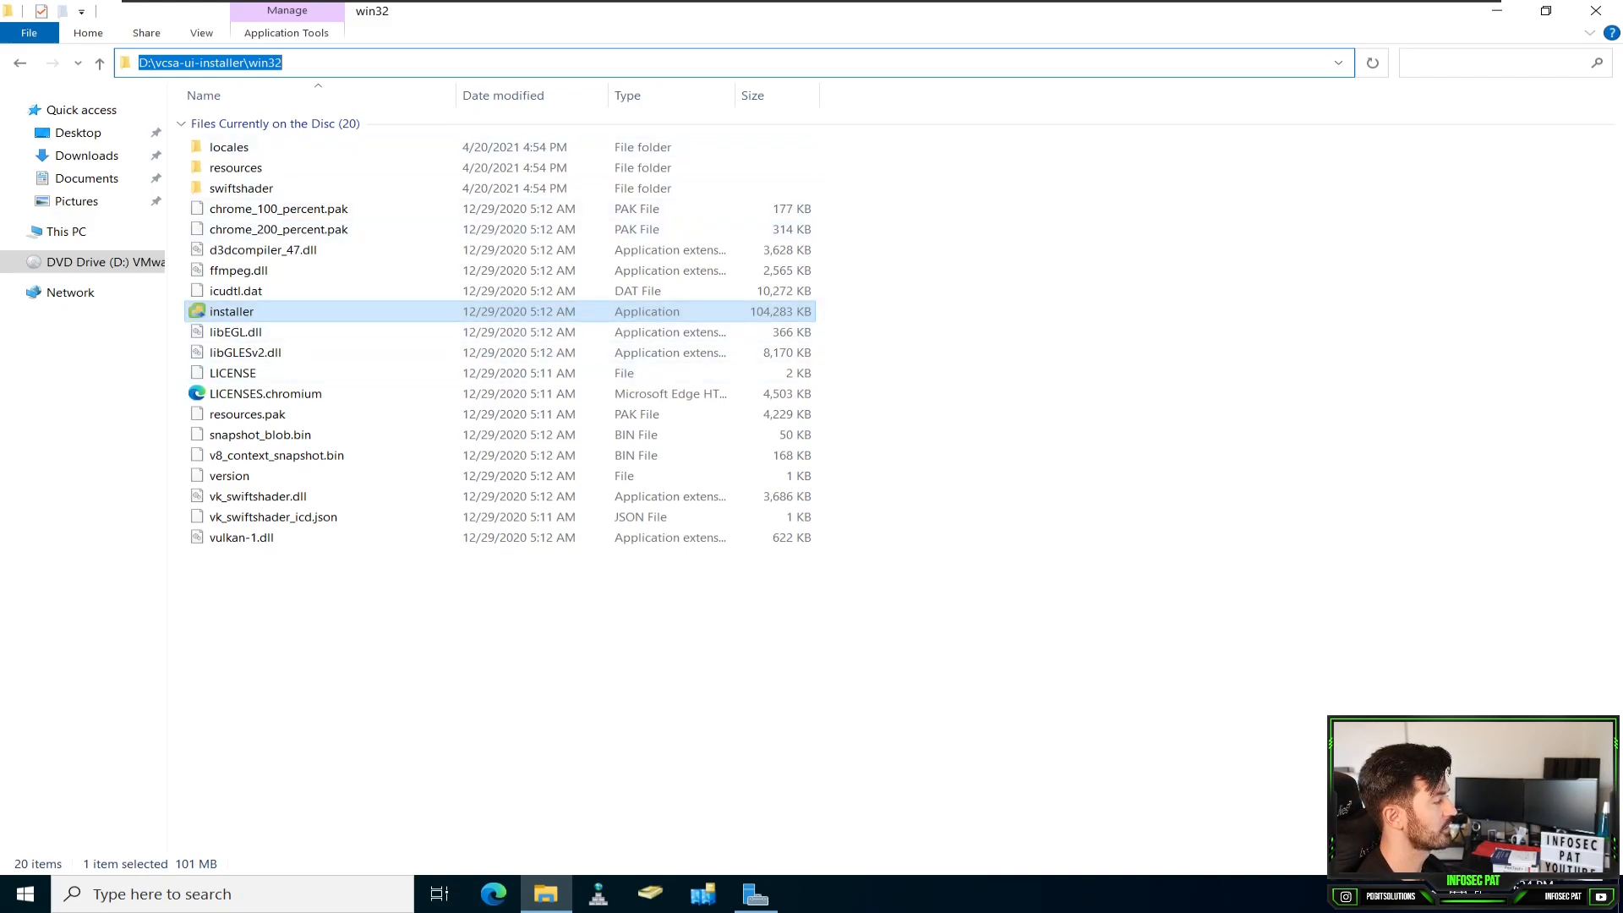
Step: Launch installer.exe from D:\vcsa-ui-installer\win32 on the installer disc
double_click(232, 311)
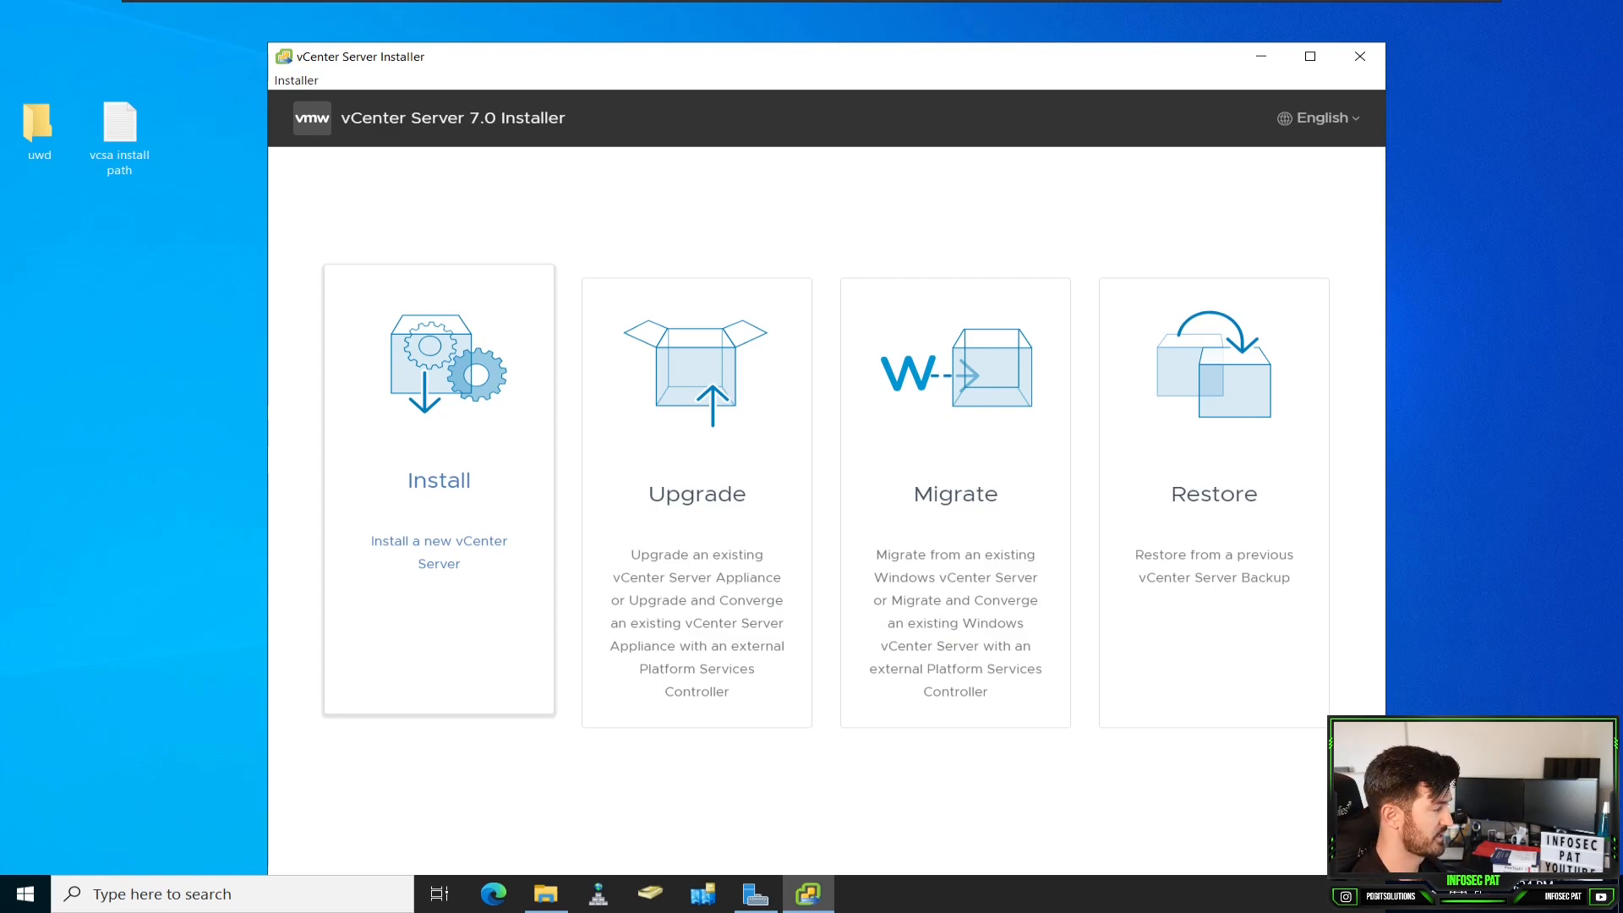
Step: Start a new vCenter Server install and accept the license agreement
left_click(437, 480)
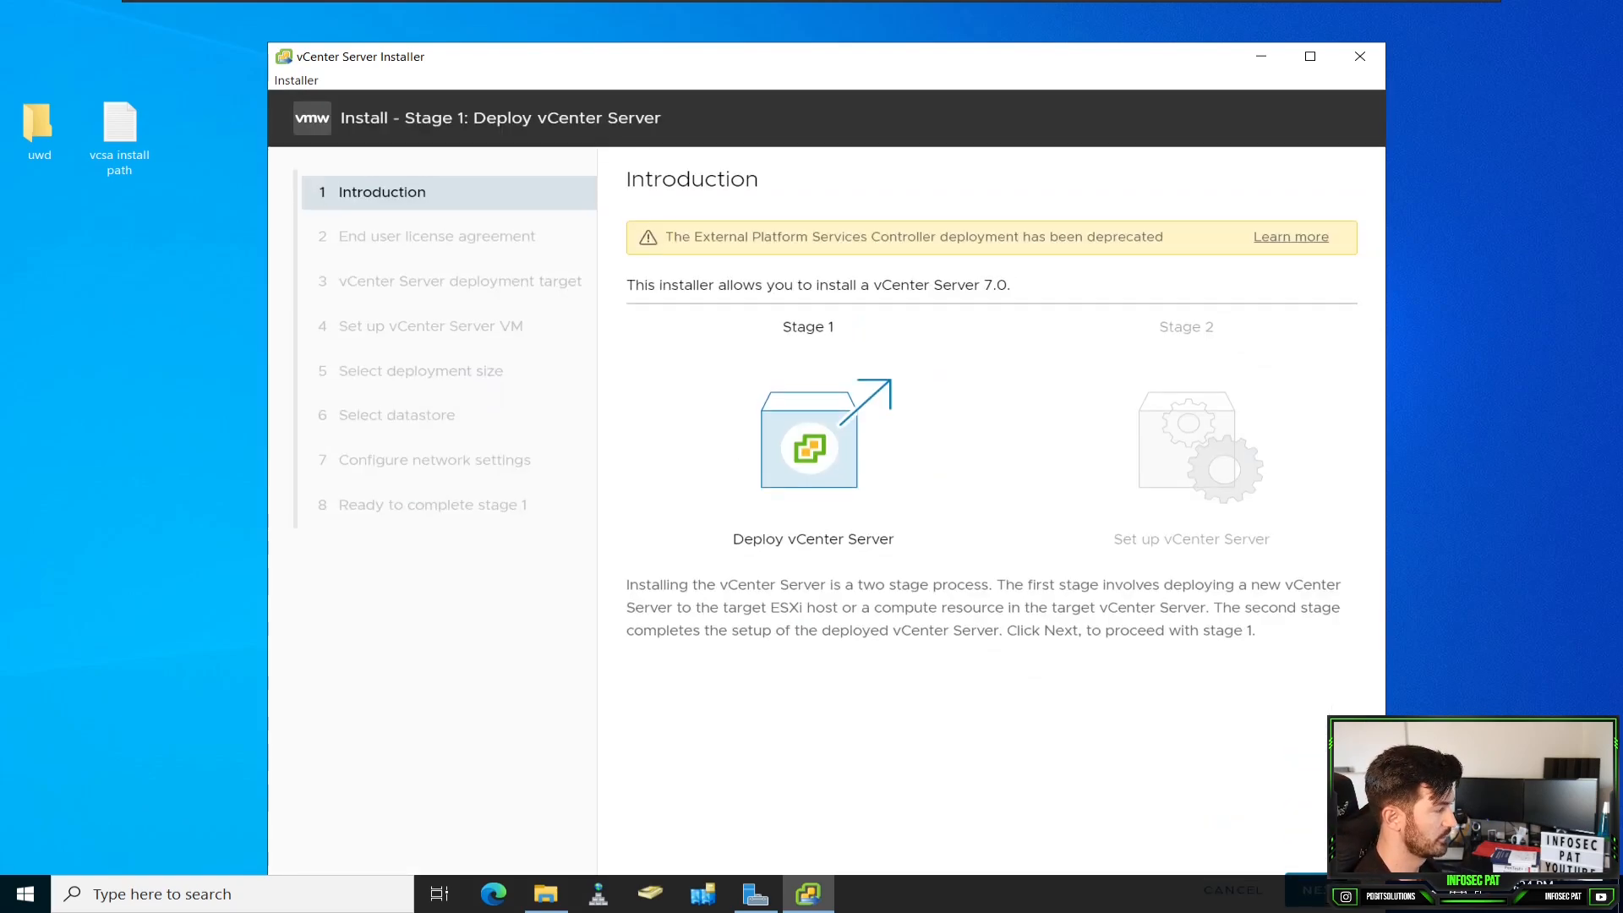
mouse_move(1185, 435)
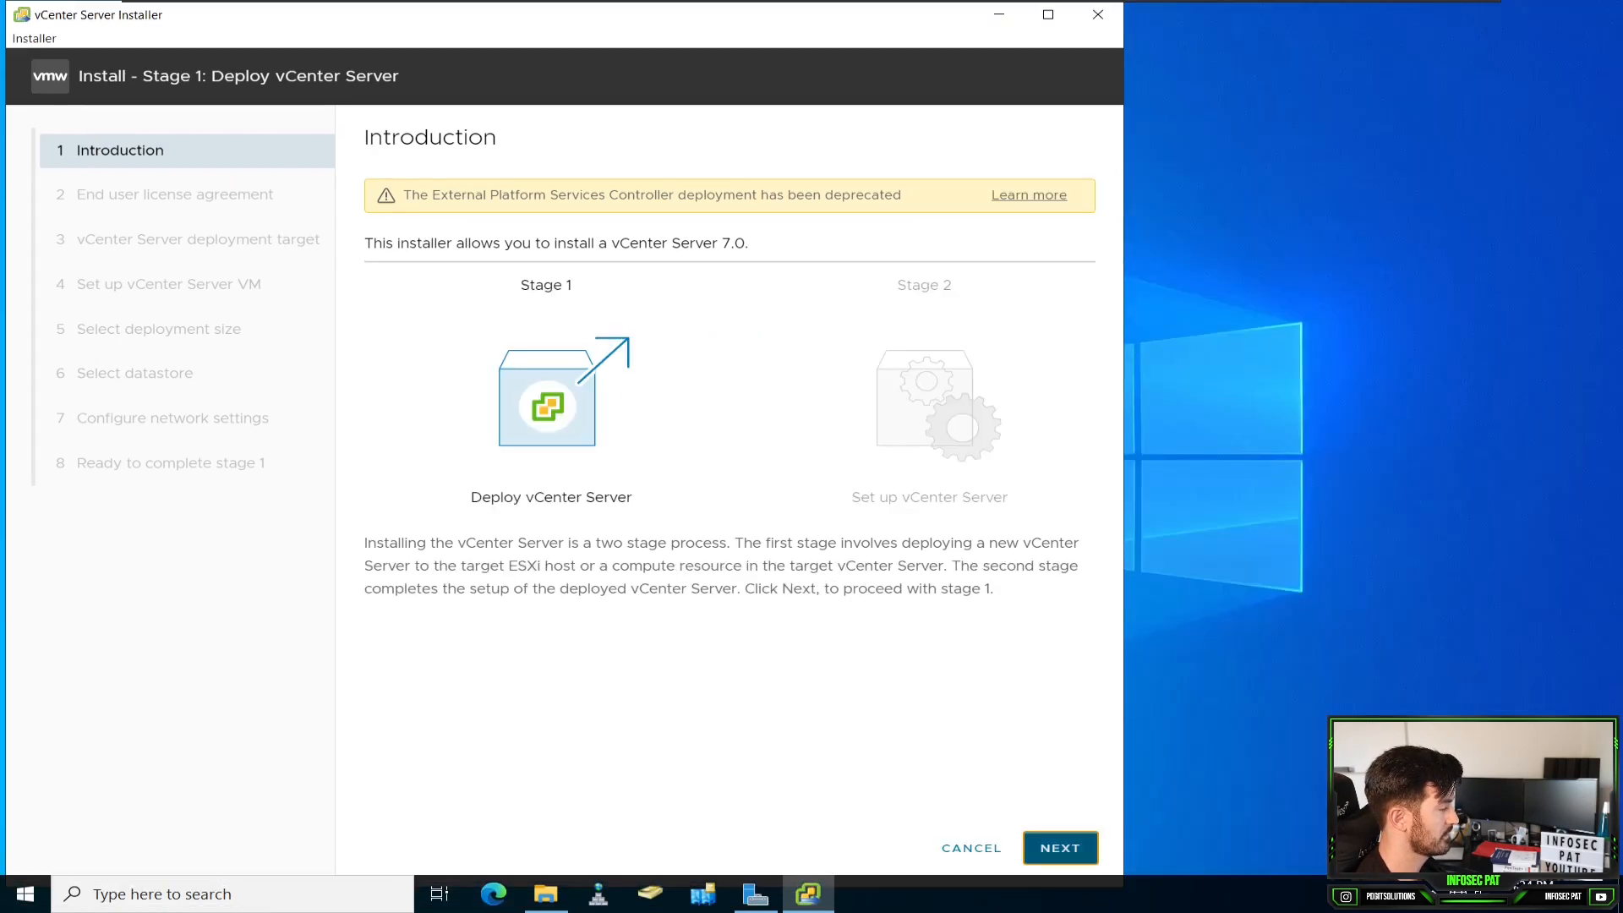
left_click(1058, 847)
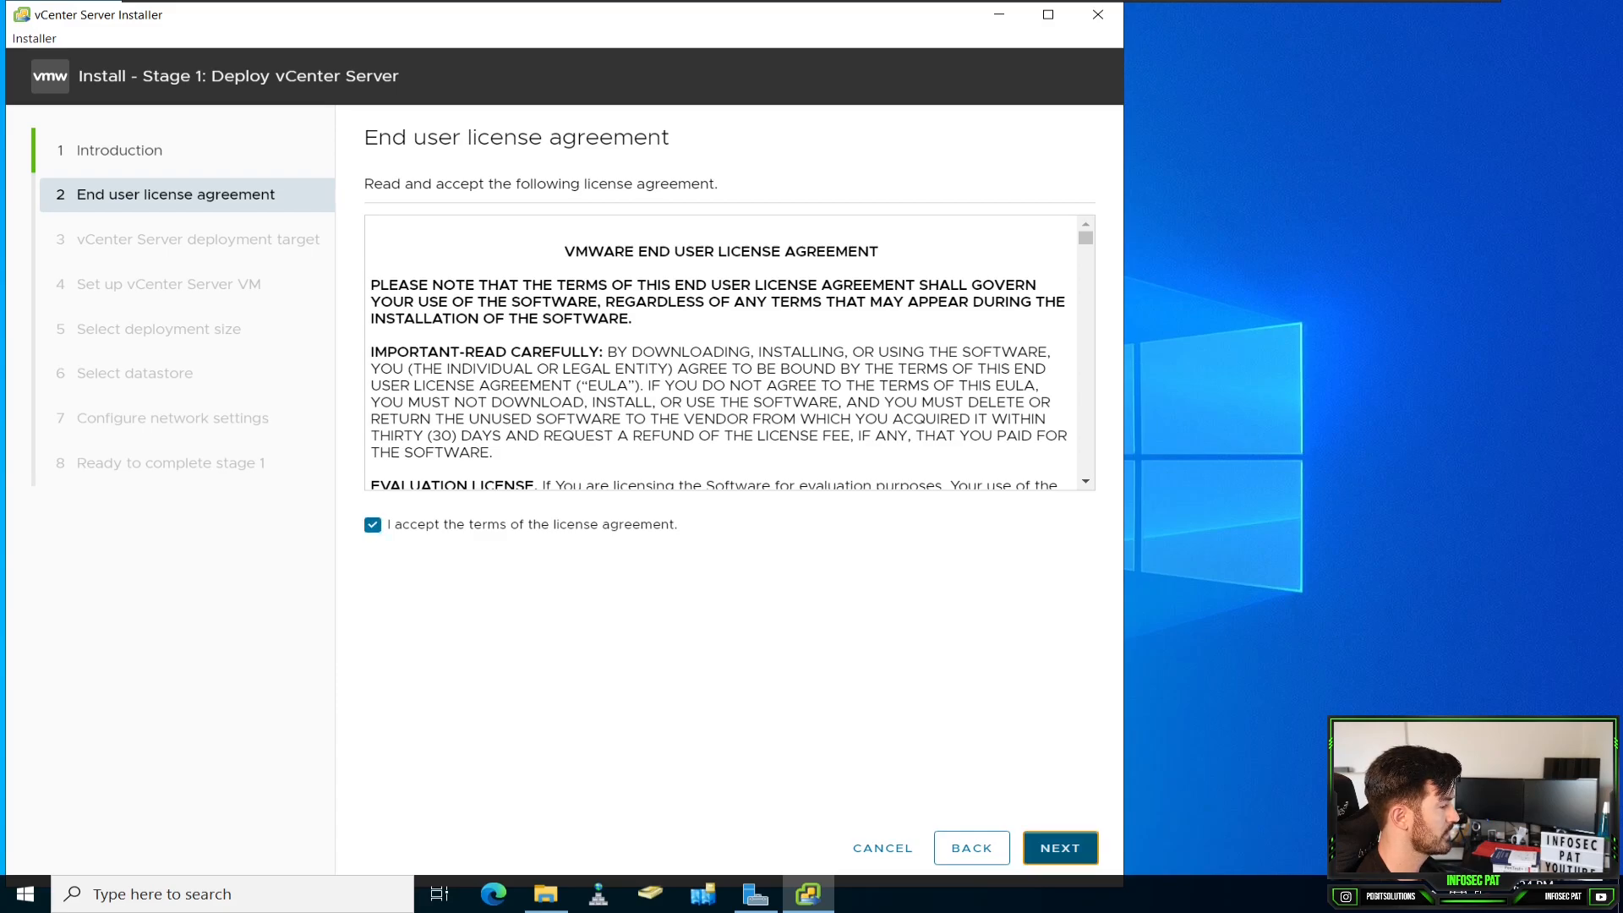
left_click(1058, 847)
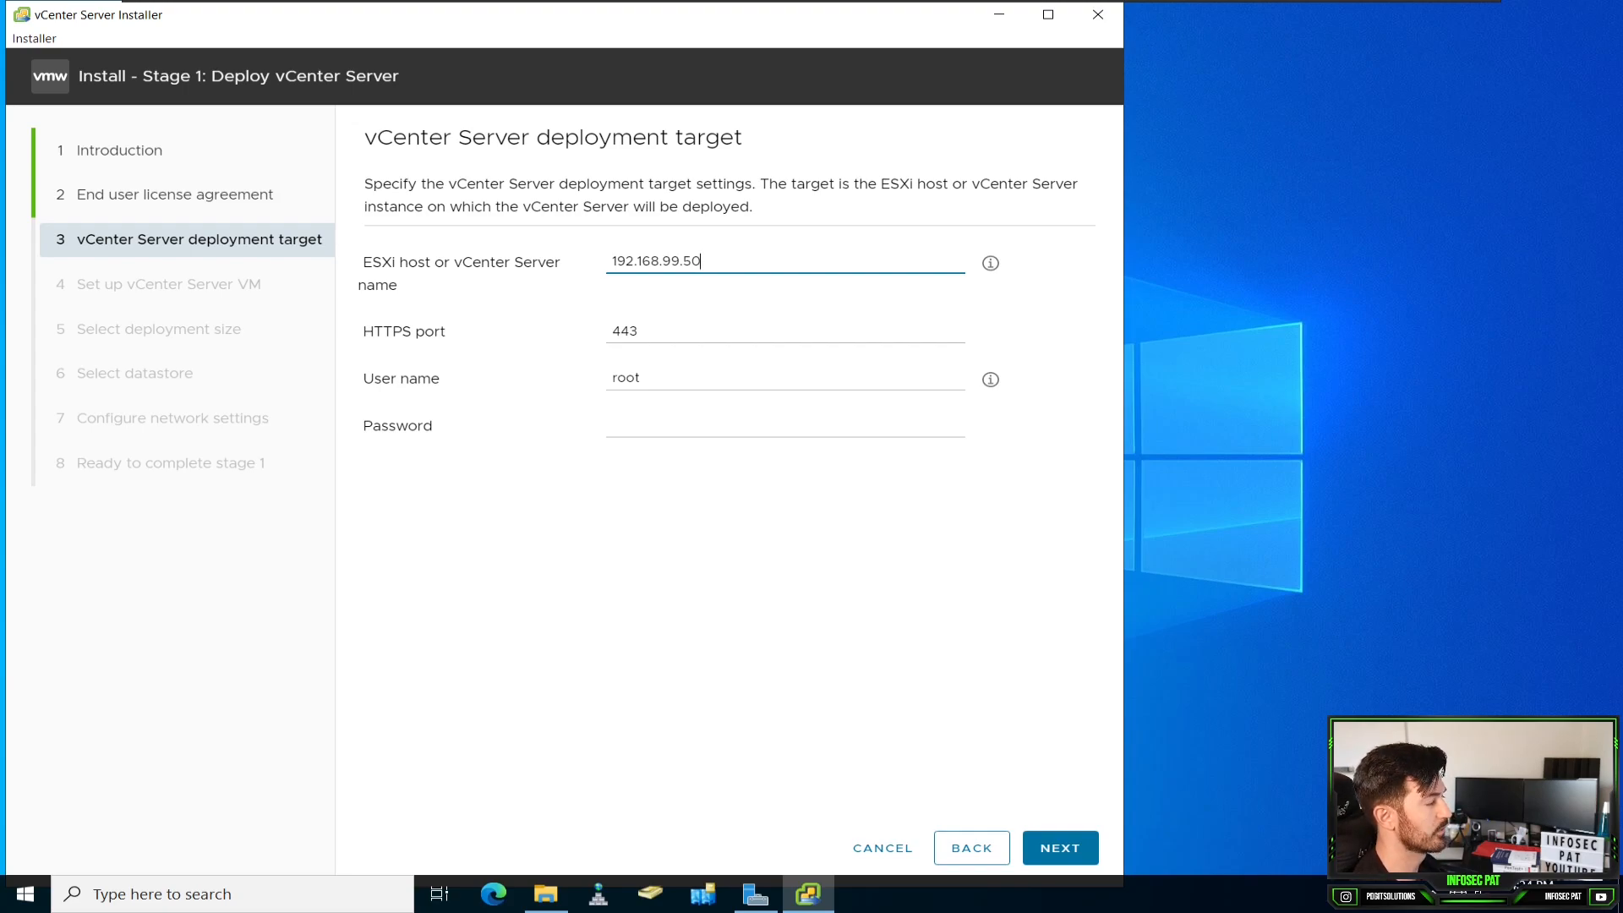
Step: Enter the ESXi host's root password and trust its untrusted certificate
left_click(783, 426)
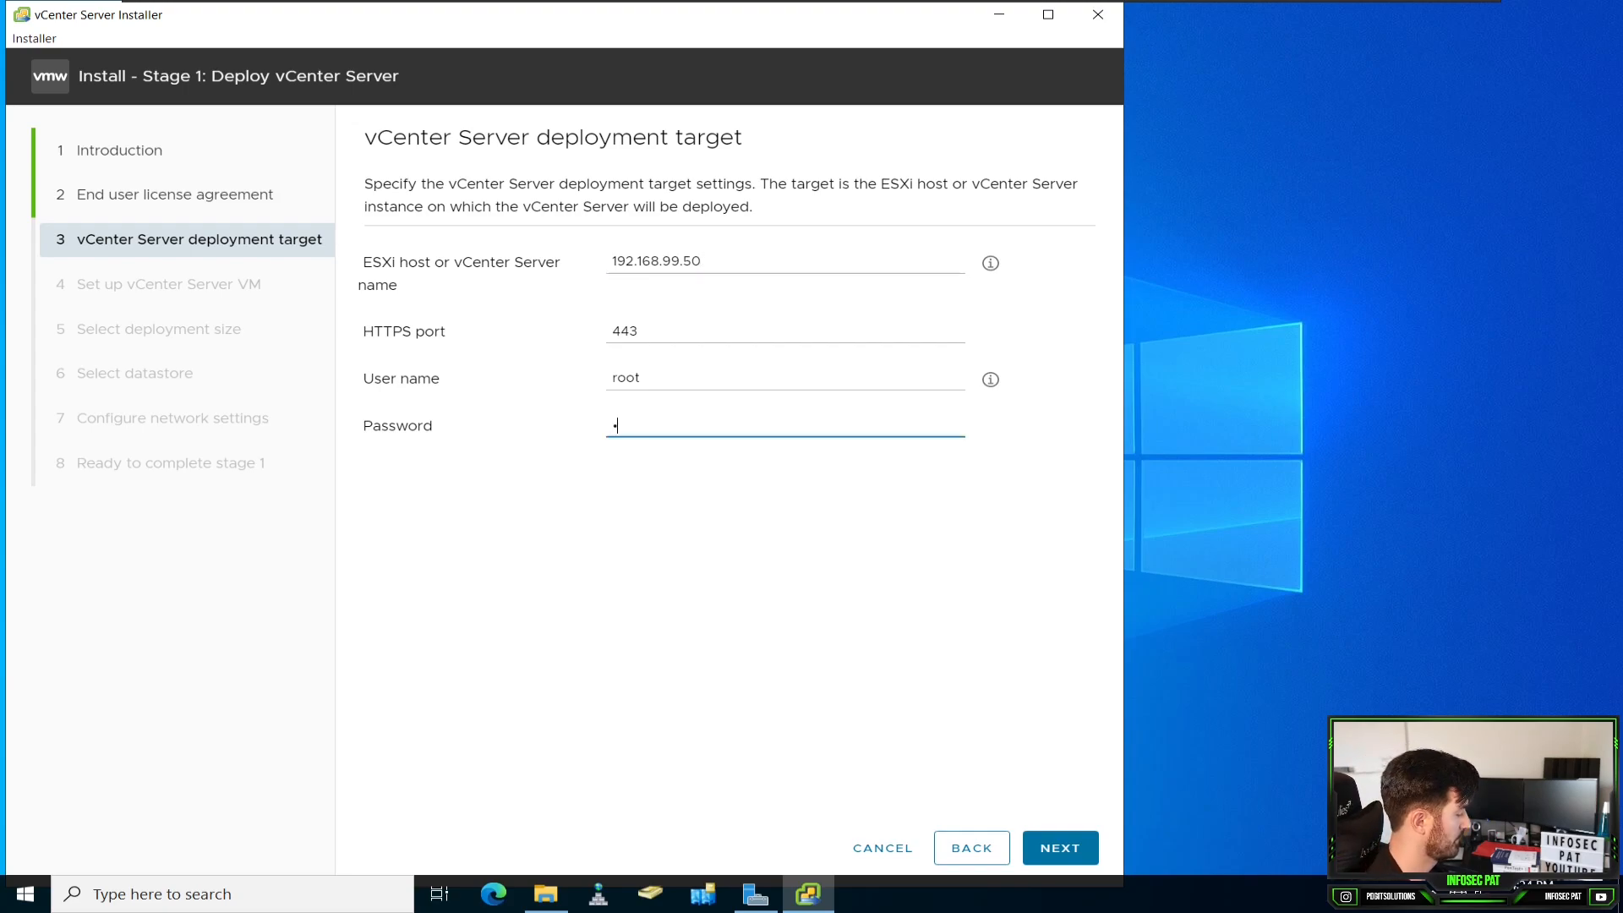
type("password")
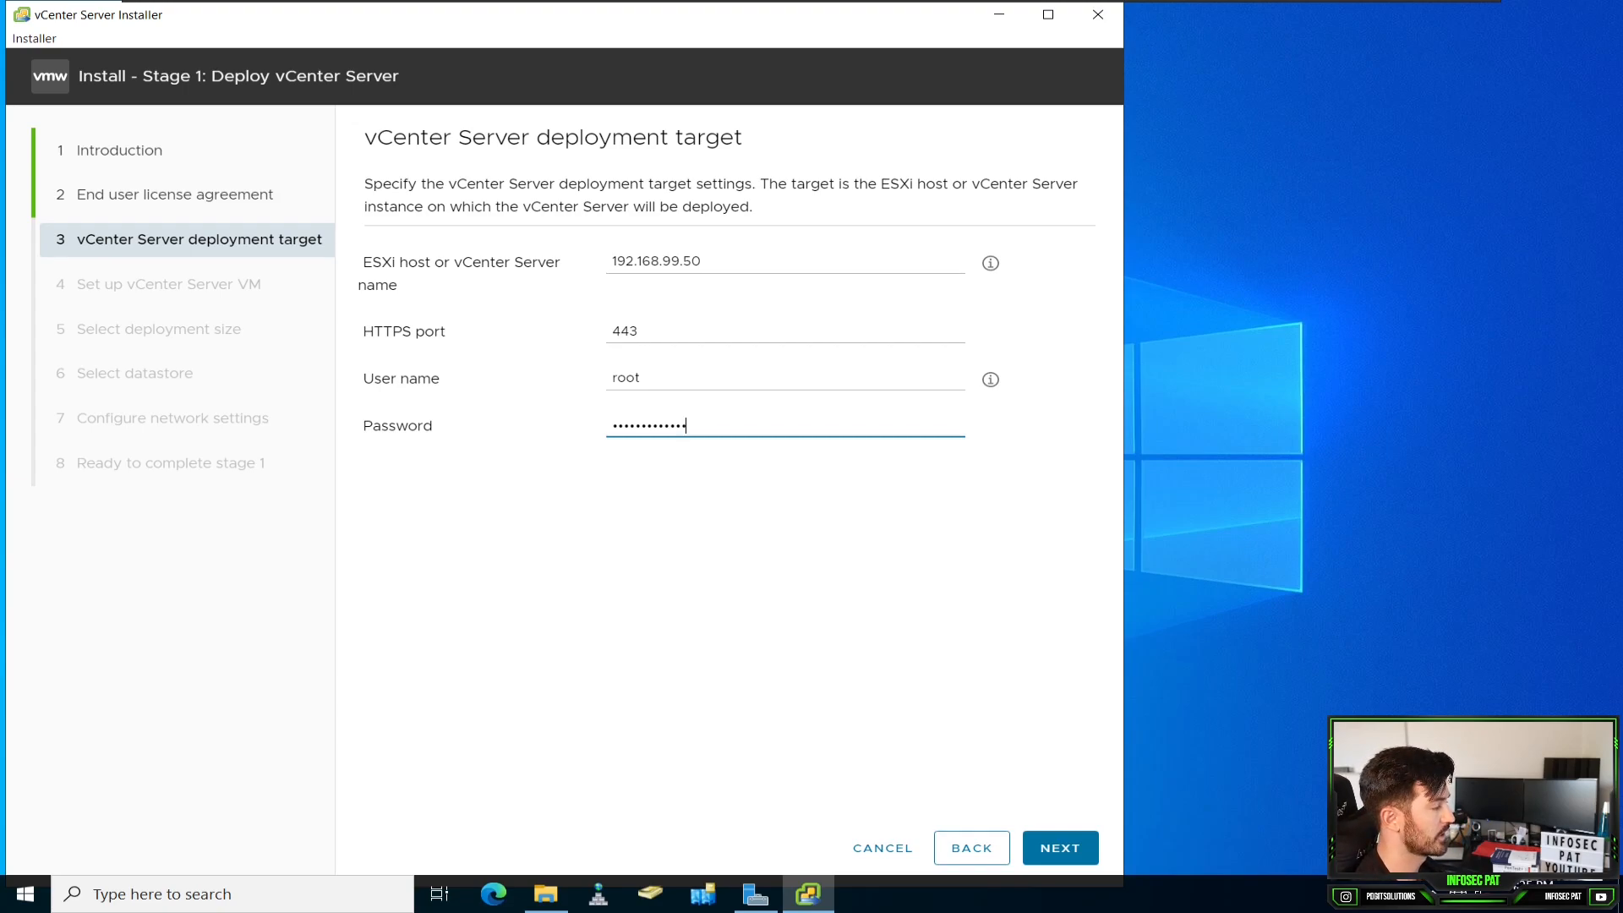
left_click(1058, 847)
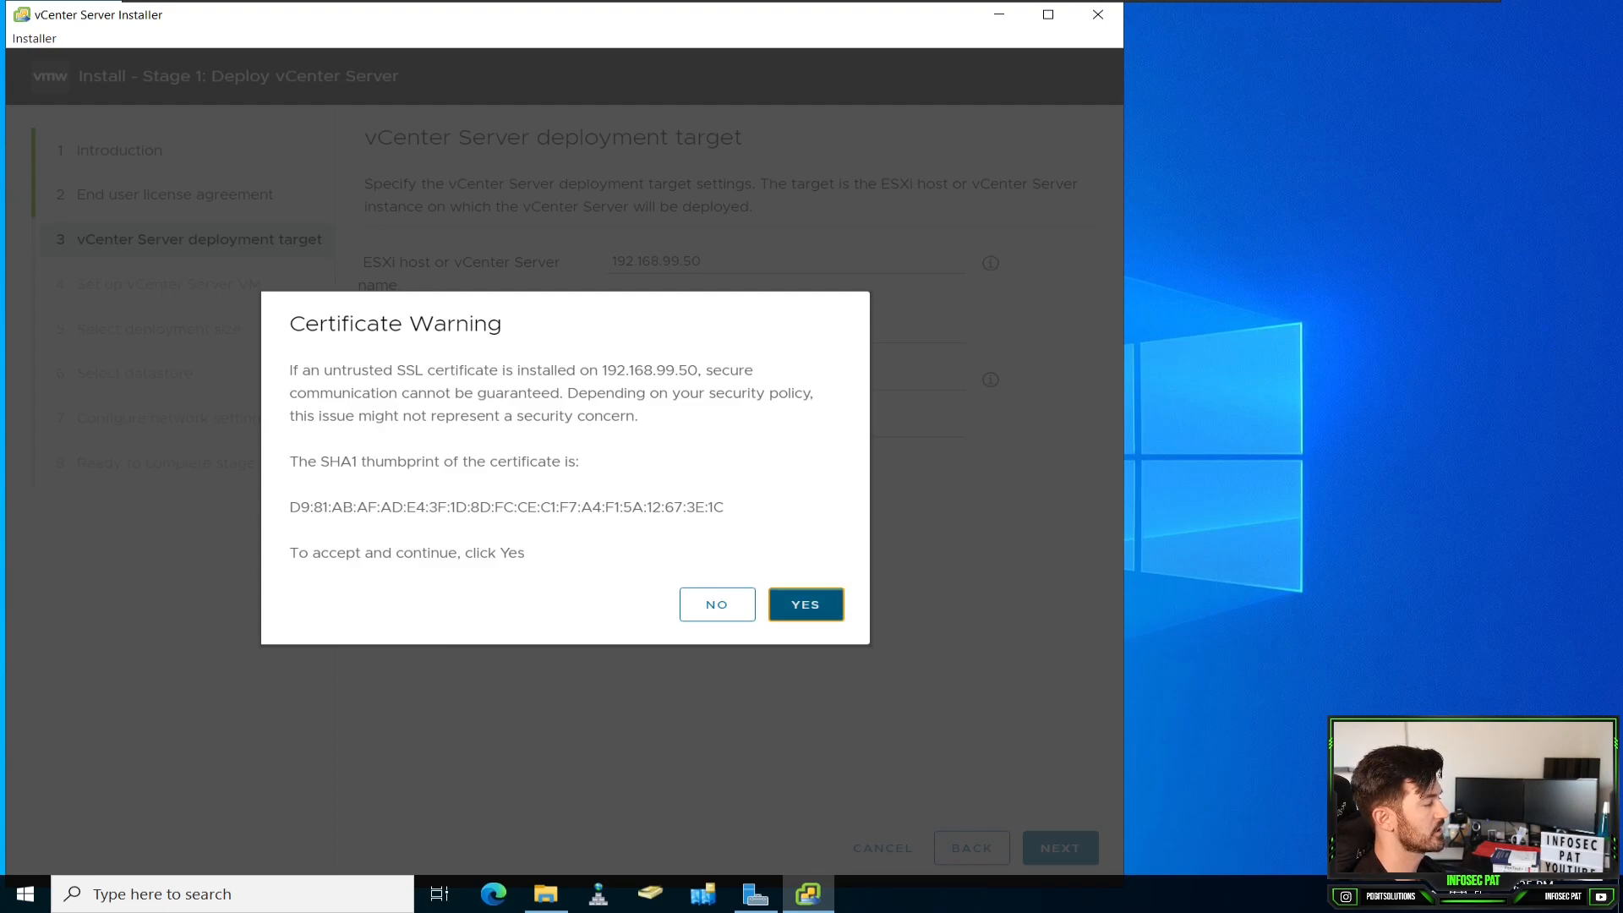
left_click(805, 604)
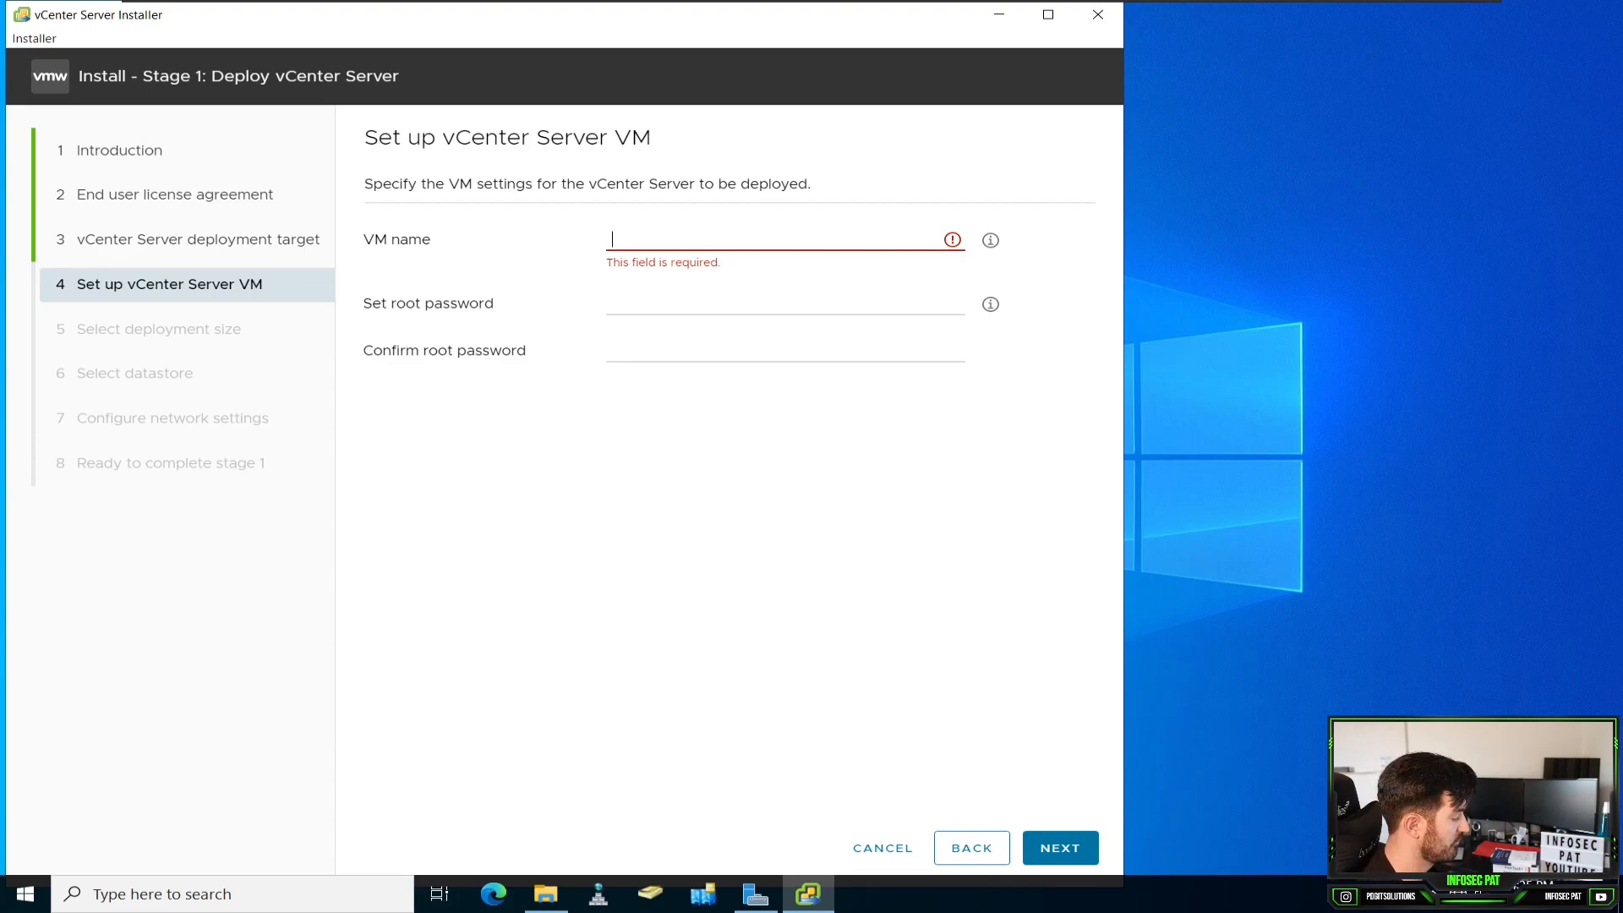
Step: Name the appliance VM vCSA01 with a matching root password and continue
type("aCSA0")
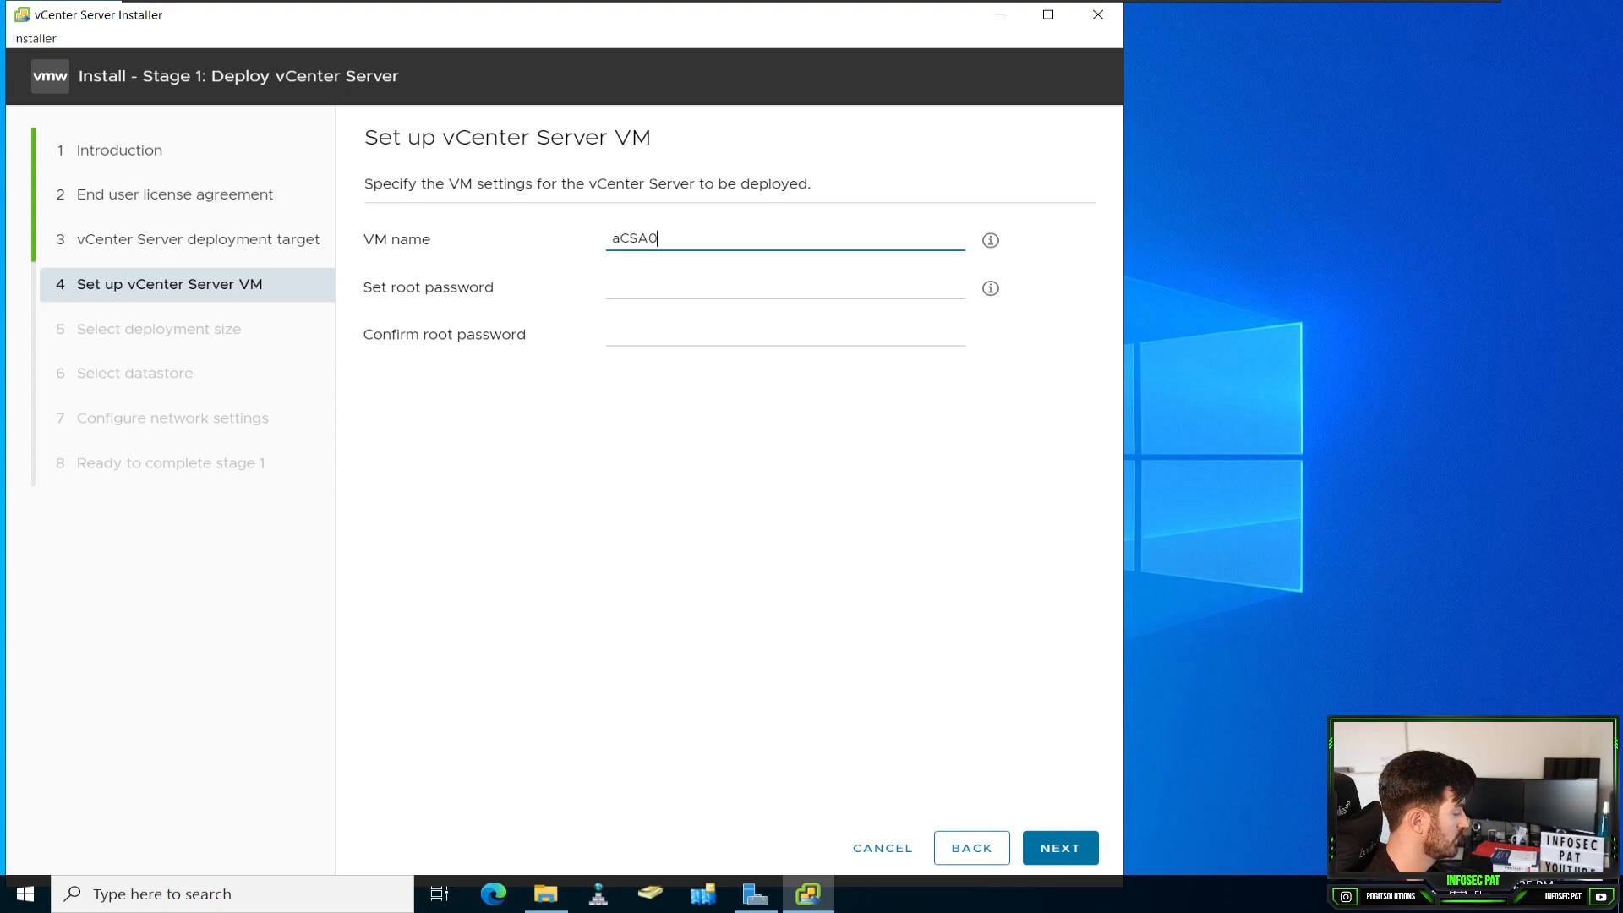
type("1")
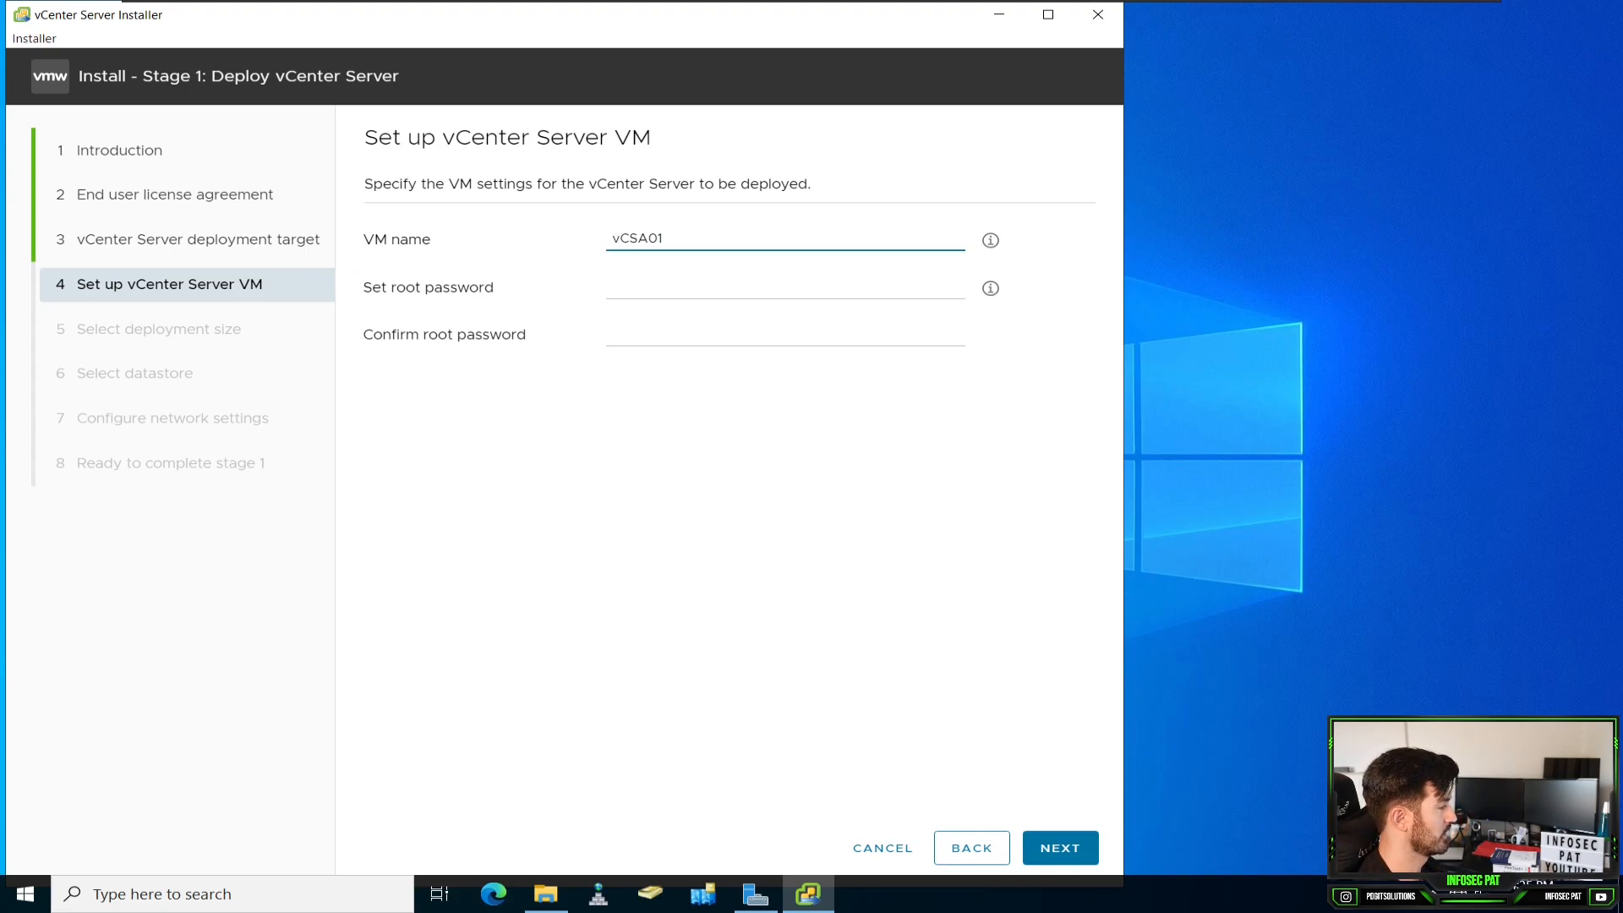
type("•")
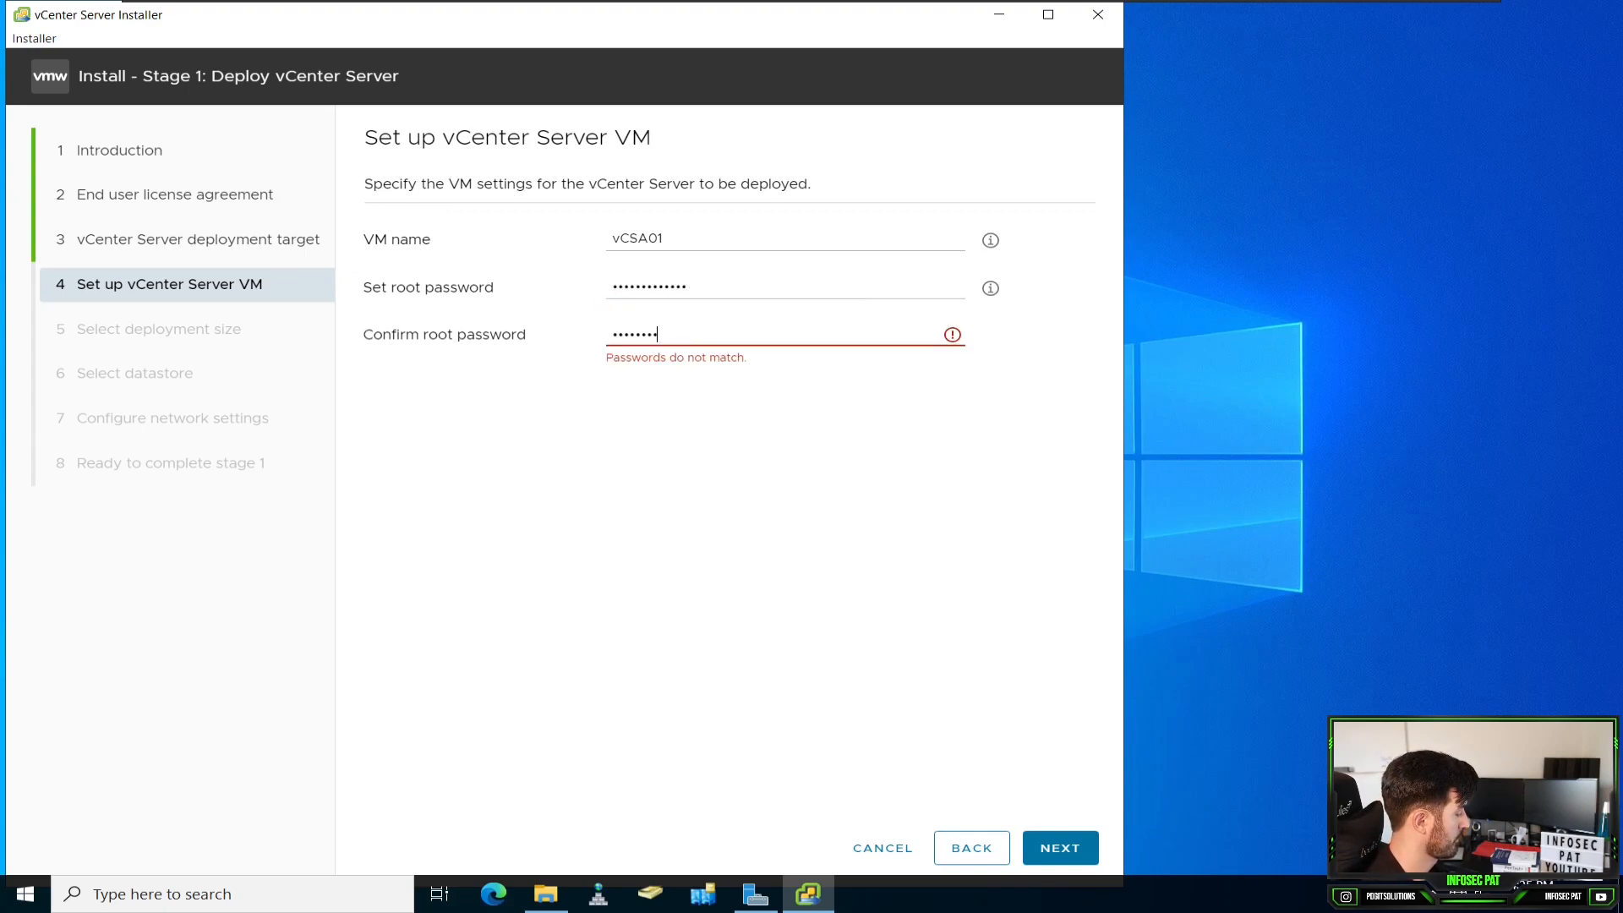
type("••••")
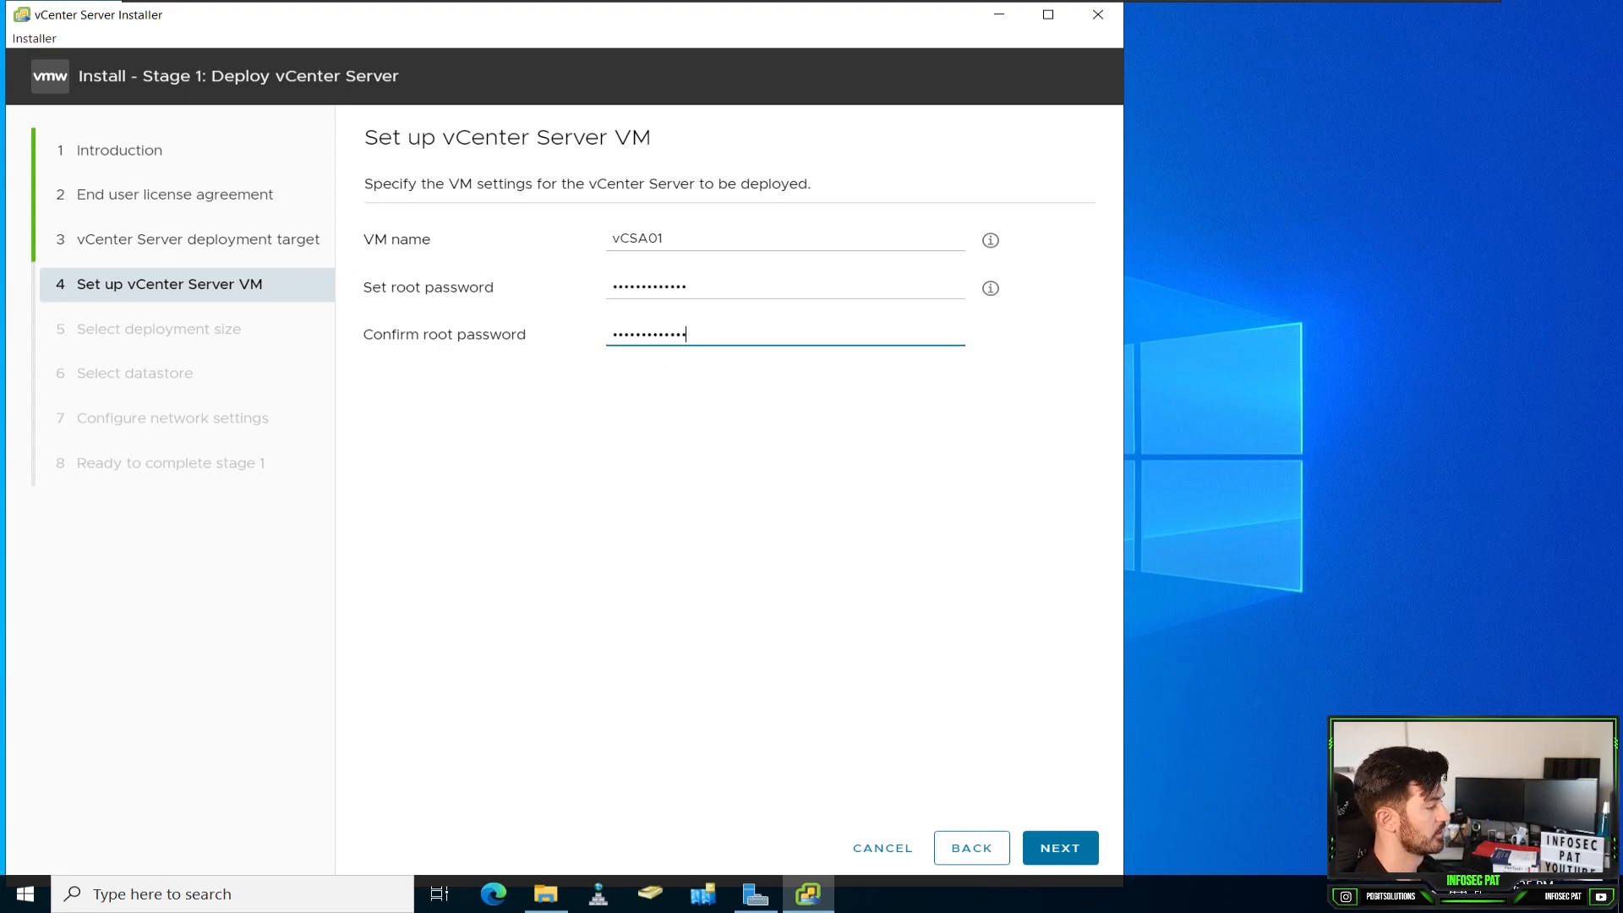
left_click(1058, 848)
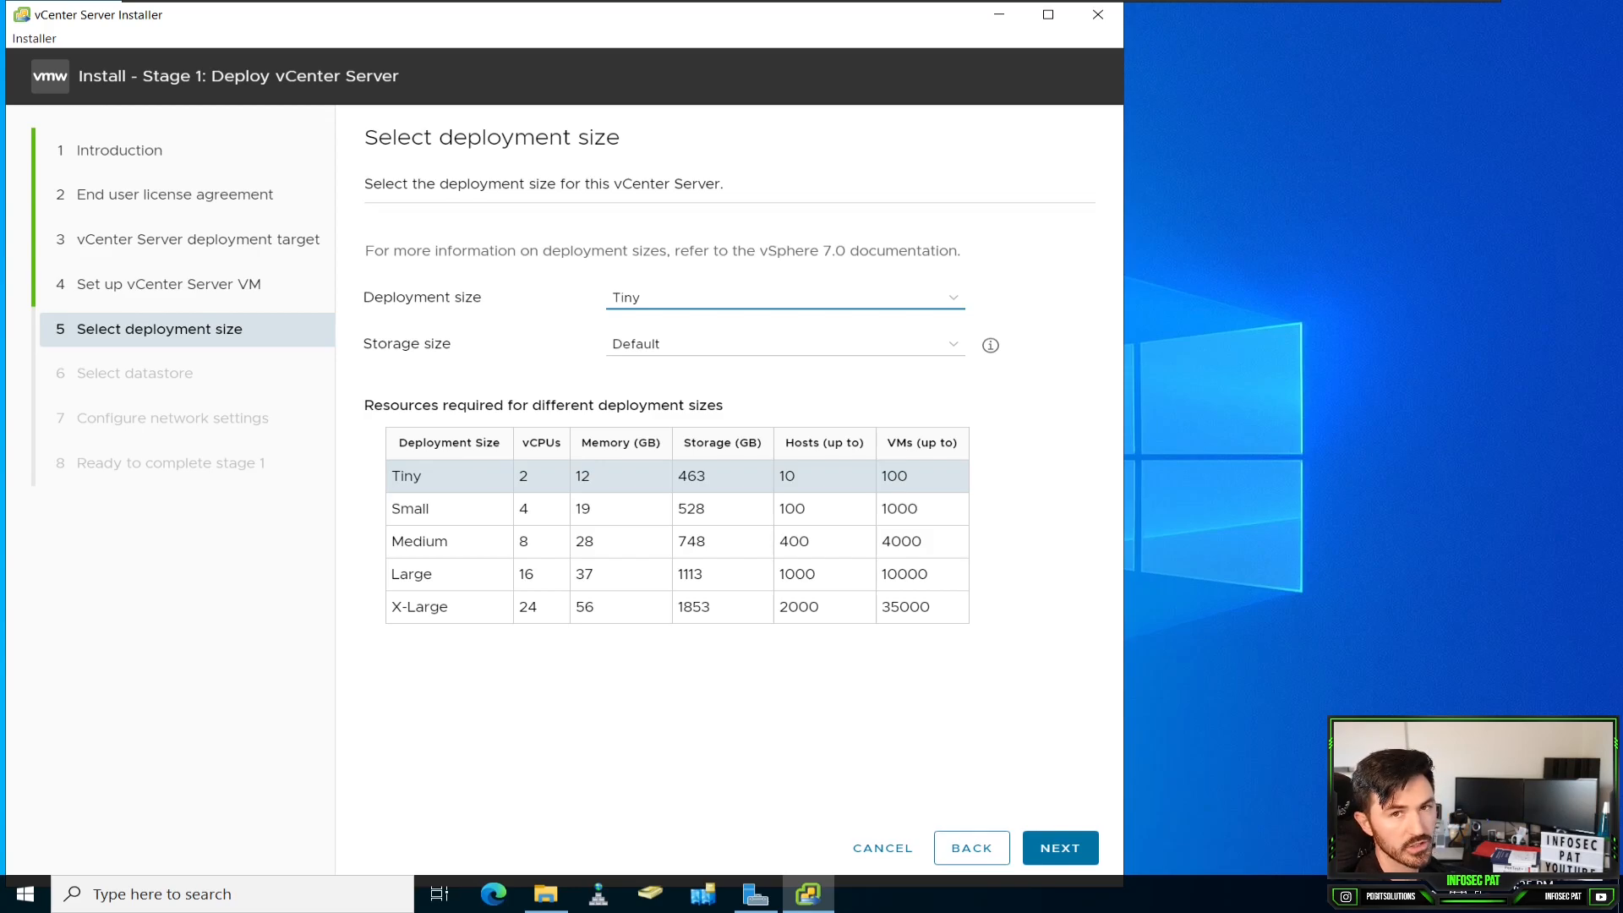
Step: Keep the Tiny deployment size and use Pats-DataStore with thin disk mode enabled
left_click(1058, 847)
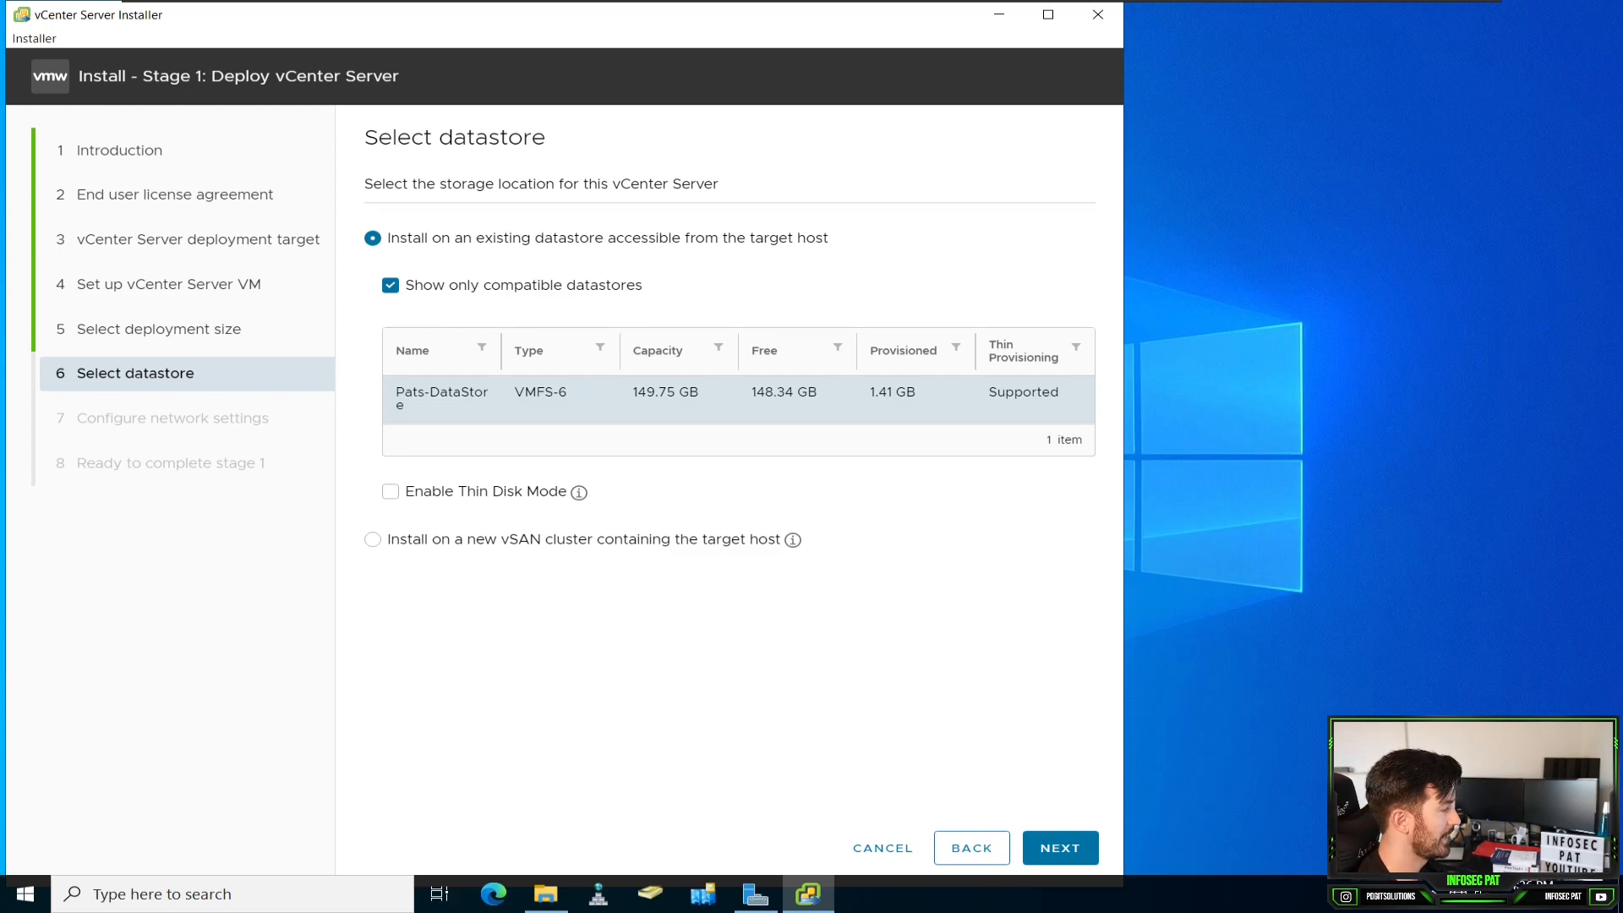
left_click(390, 491)
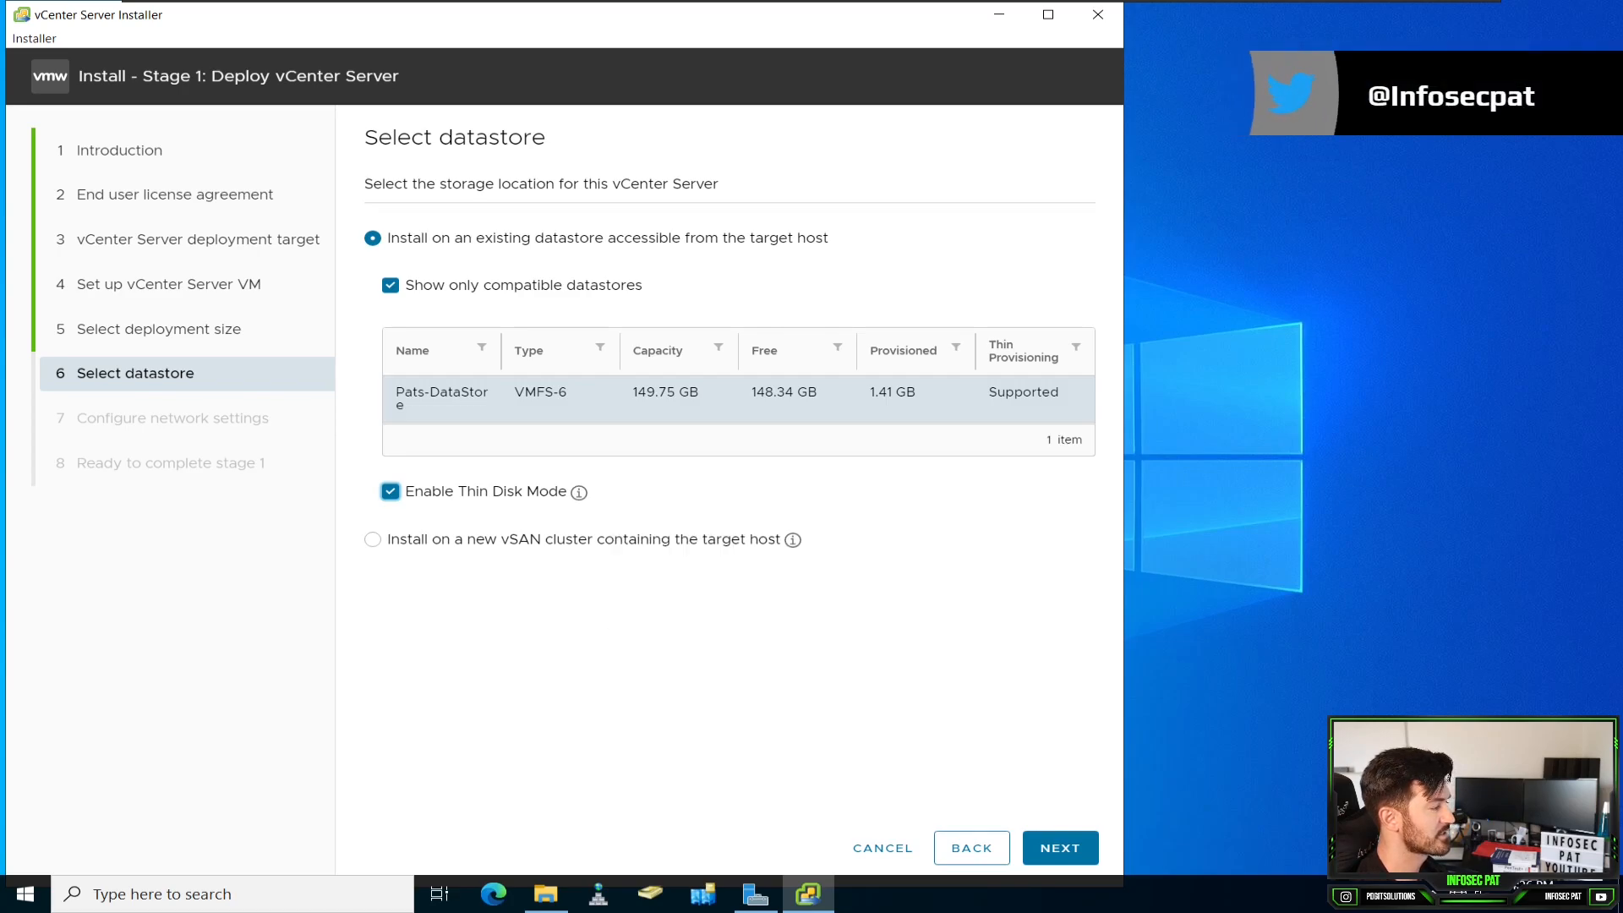
mouse_move(578, 492)
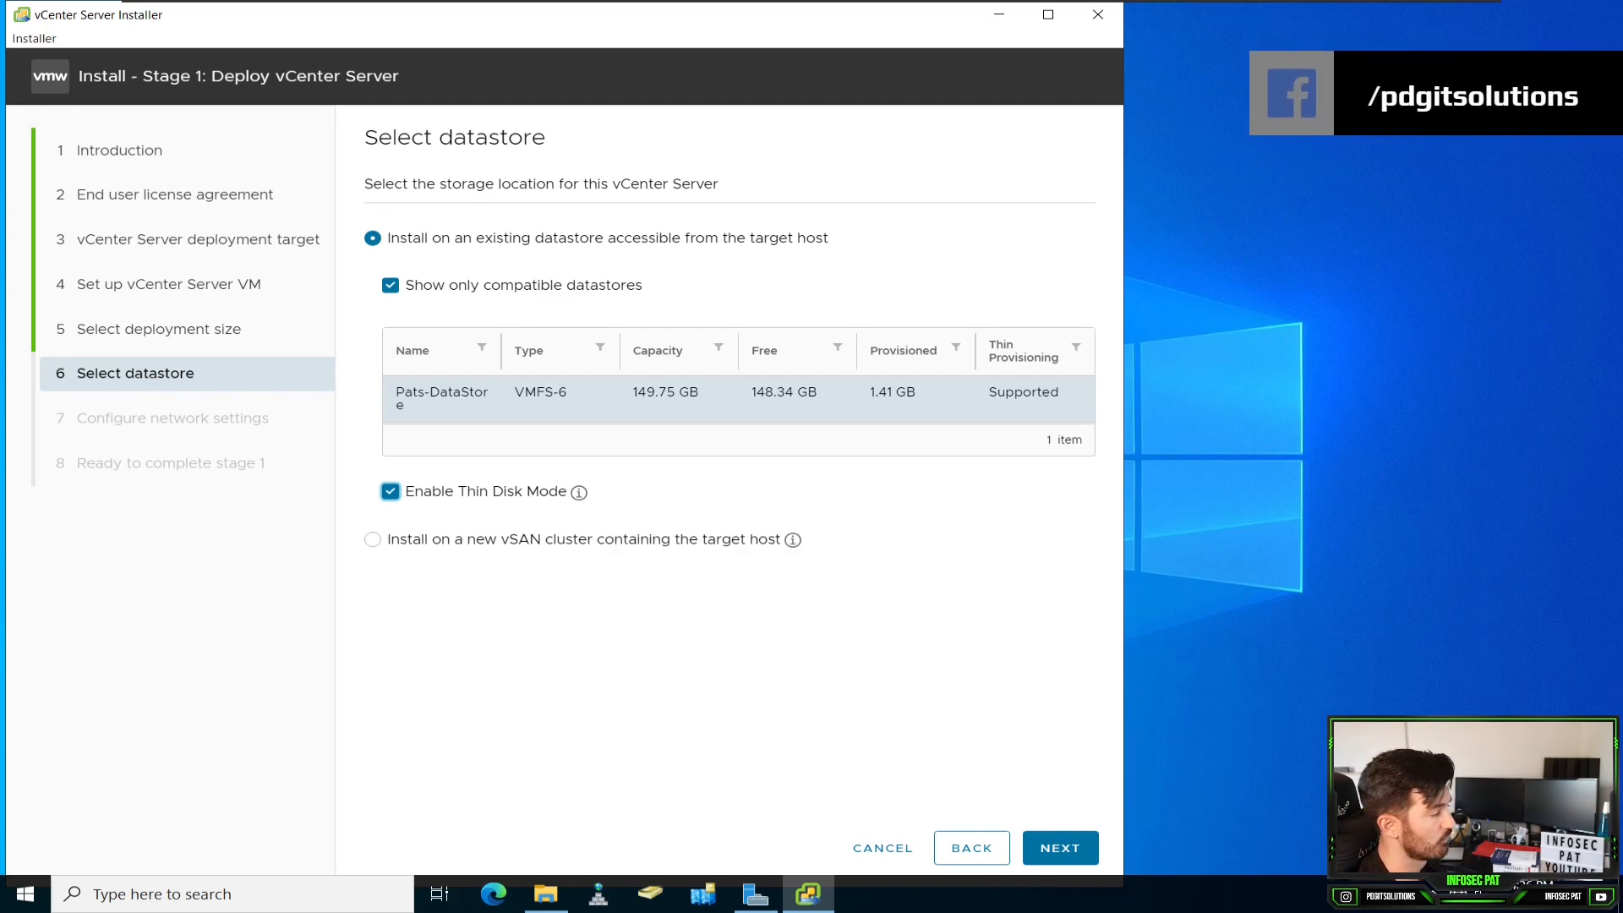
left_click(1059, 847)
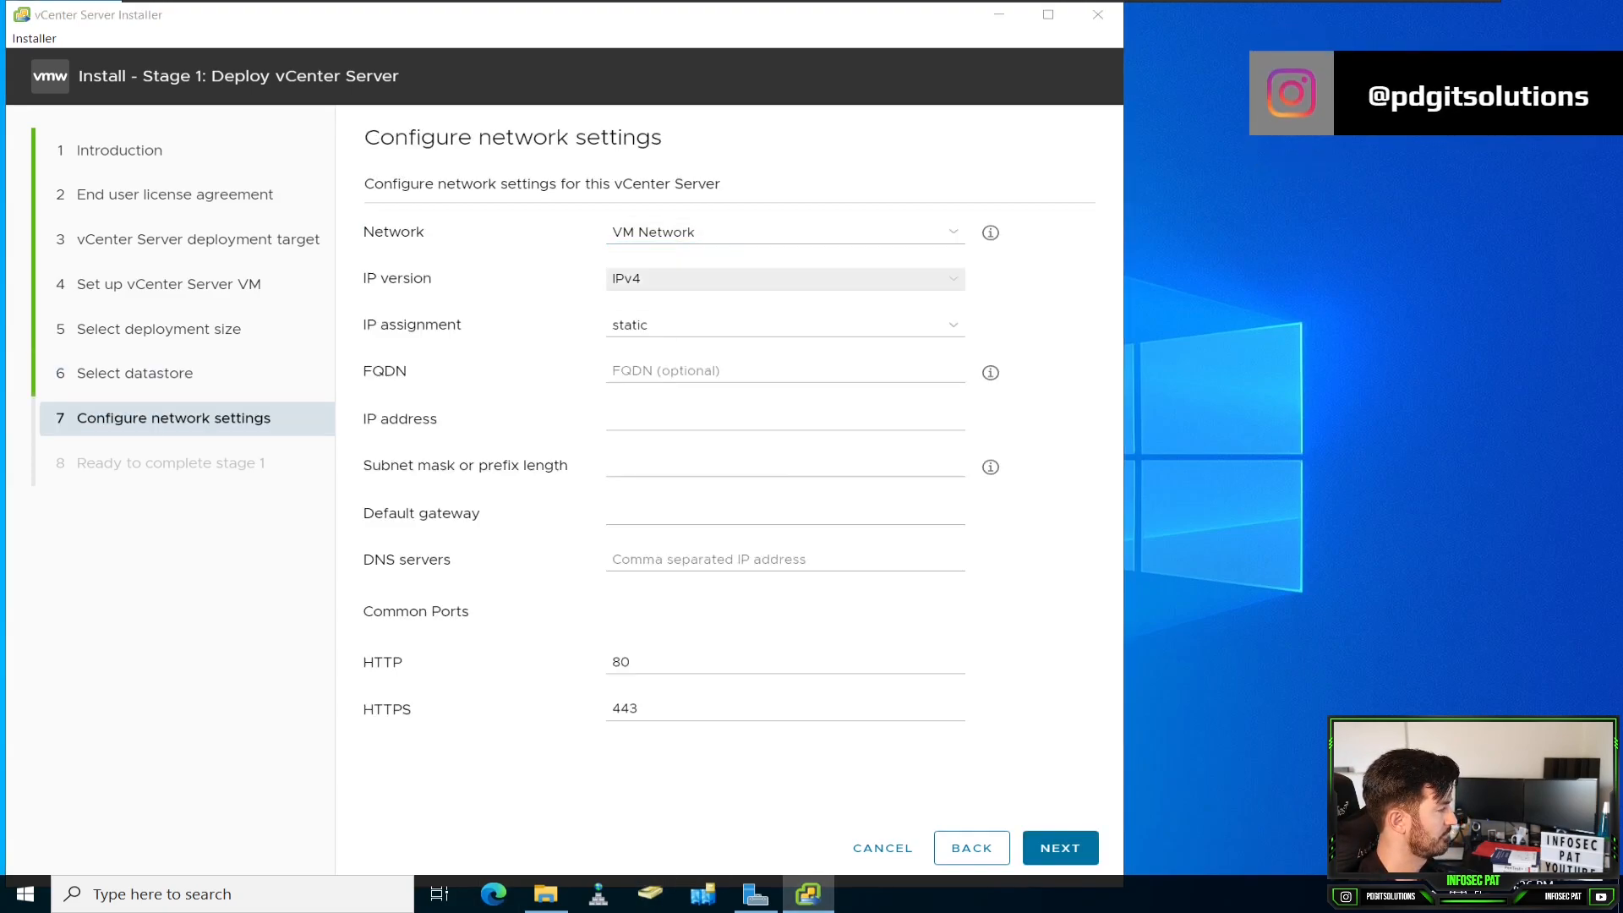
Step: Log in to the ESXi Host Client in Edge as root
left_click(492, 893)
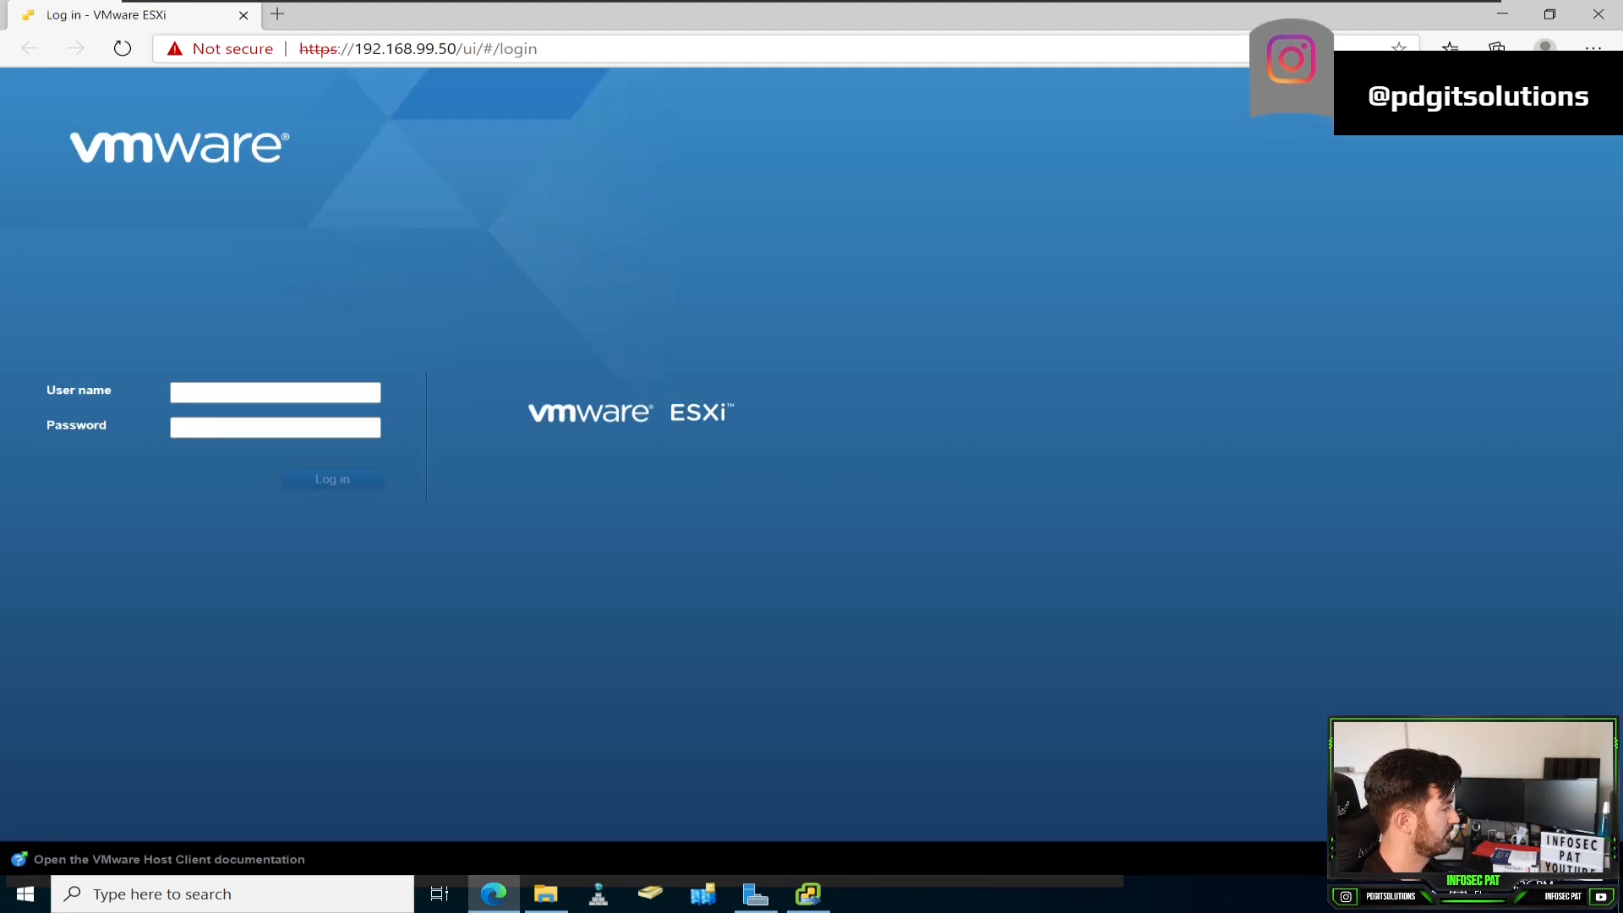
type("root")
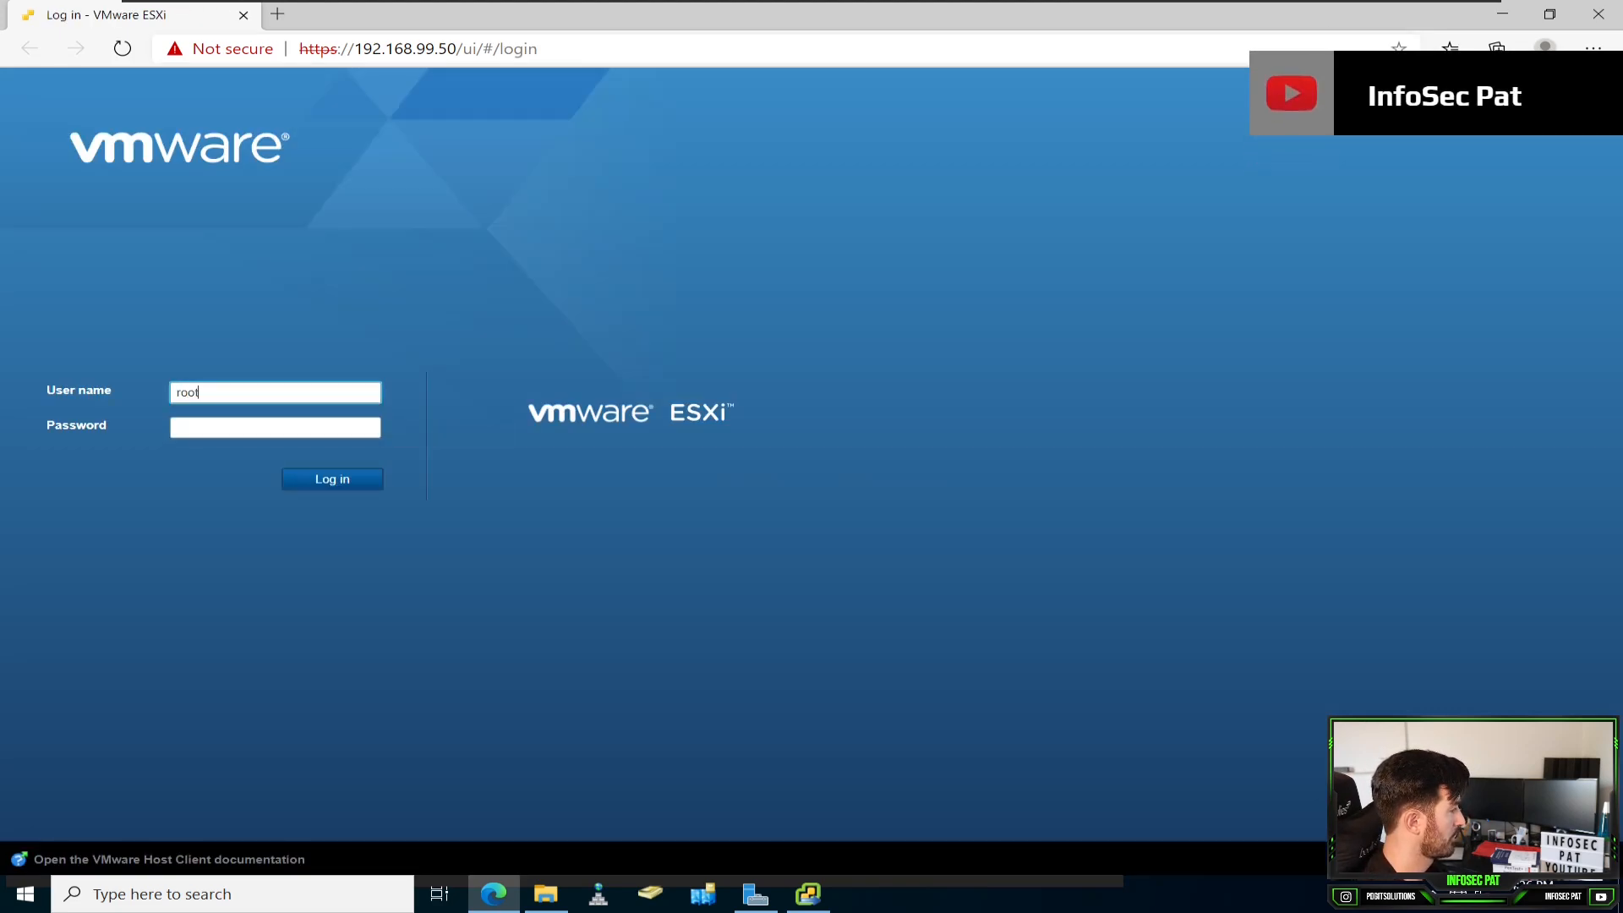
type("password")
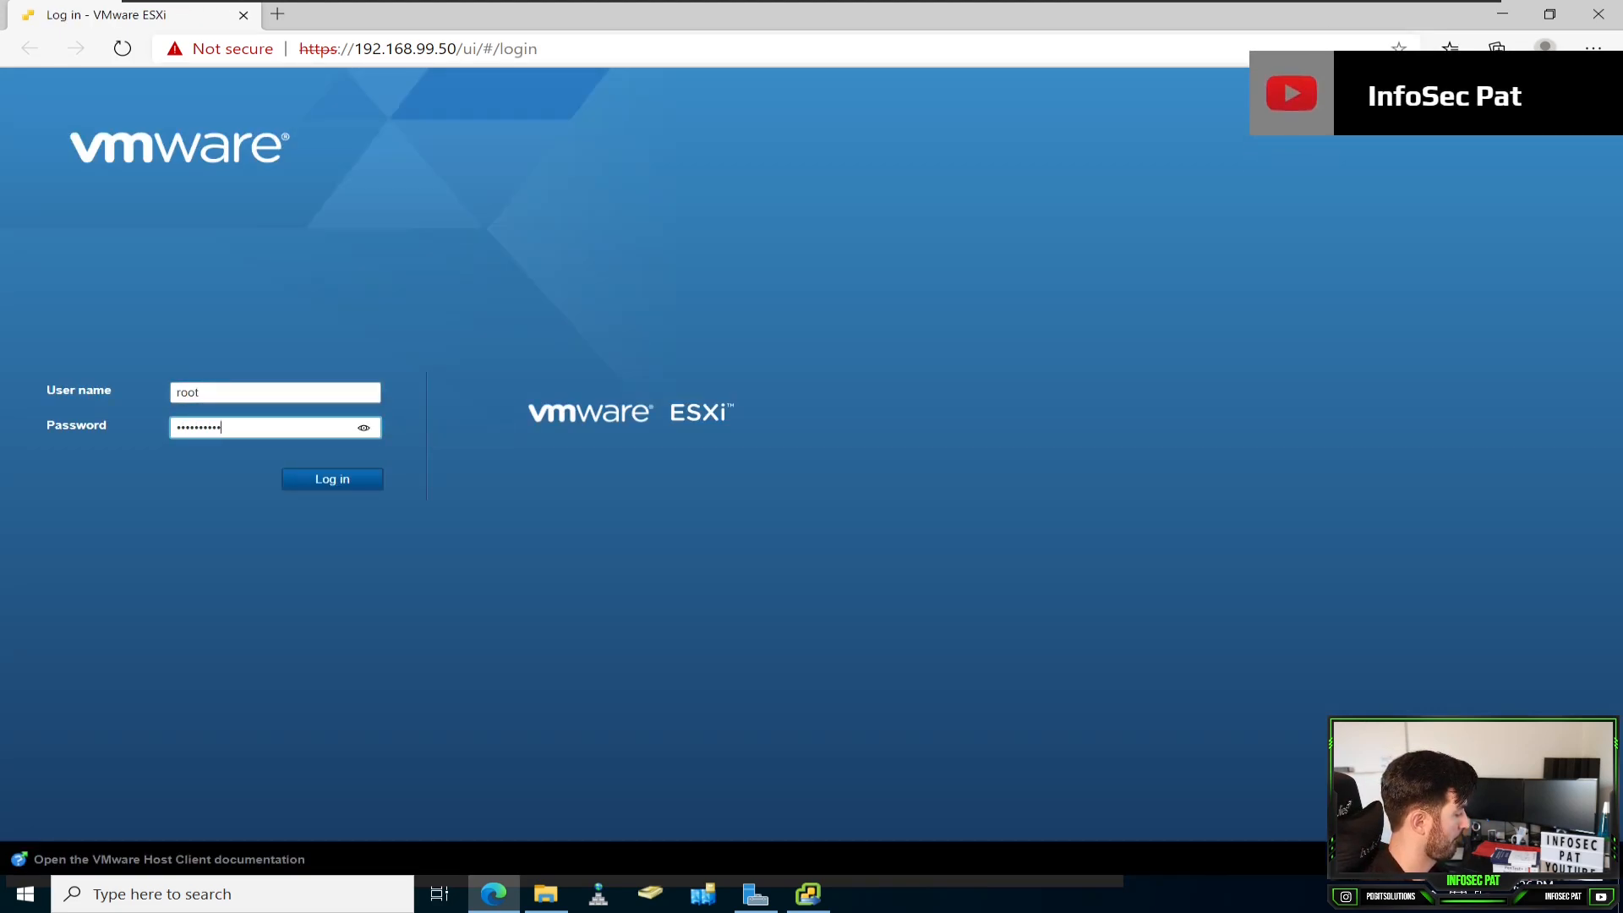
left_click(331, 479)
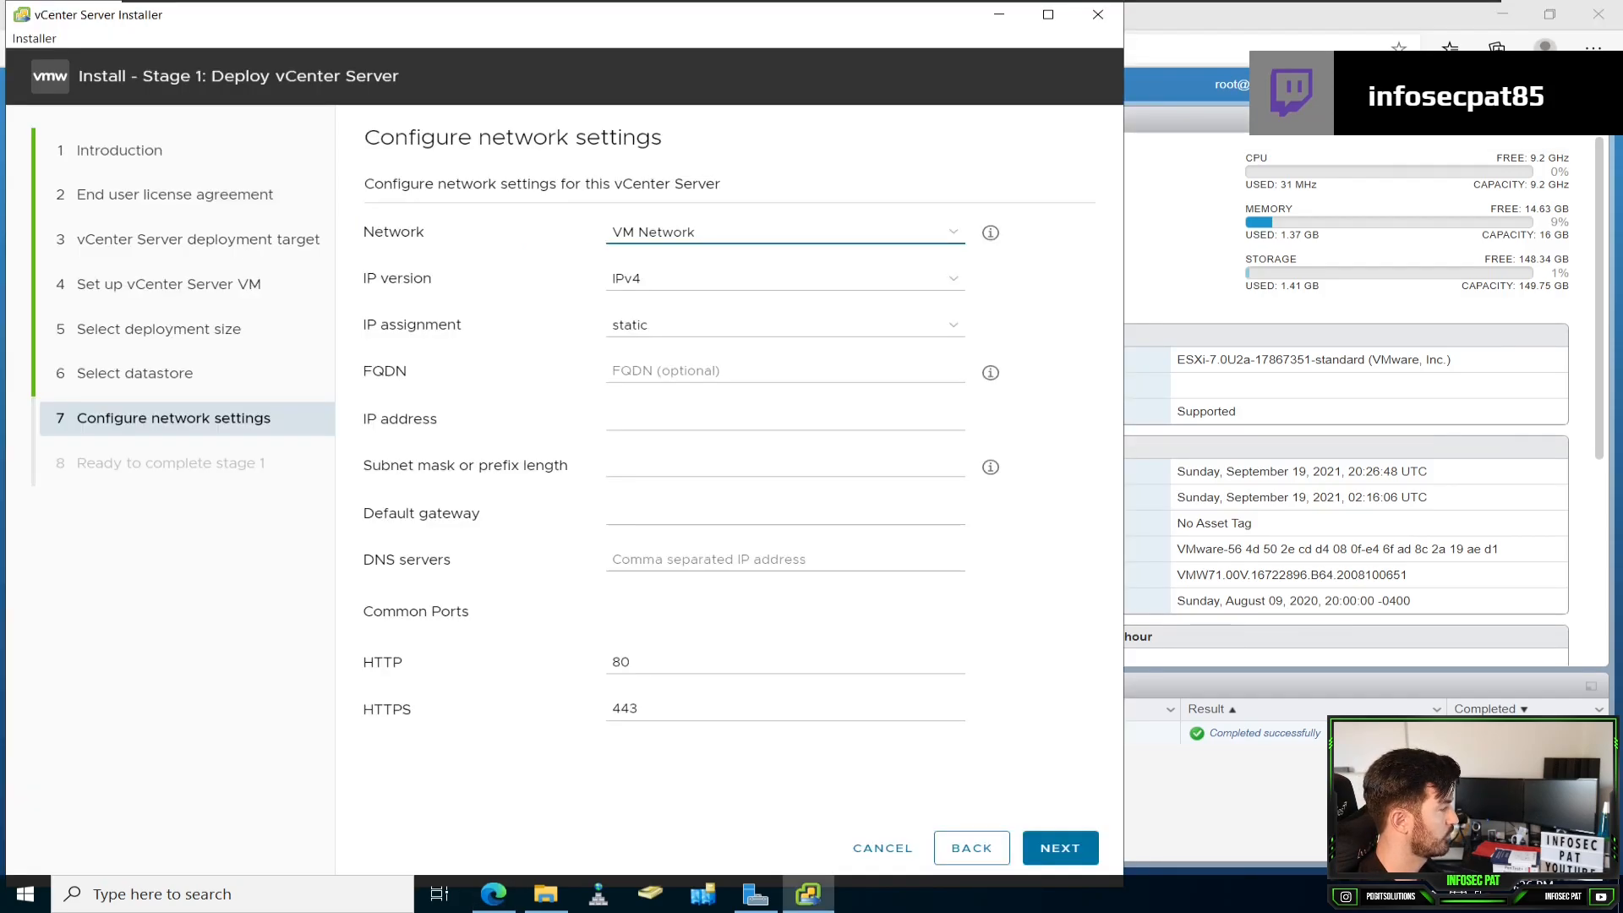
Step: Review the host's TCP/IP stacks and port groups, then return to the installer
left_click(785, 232)
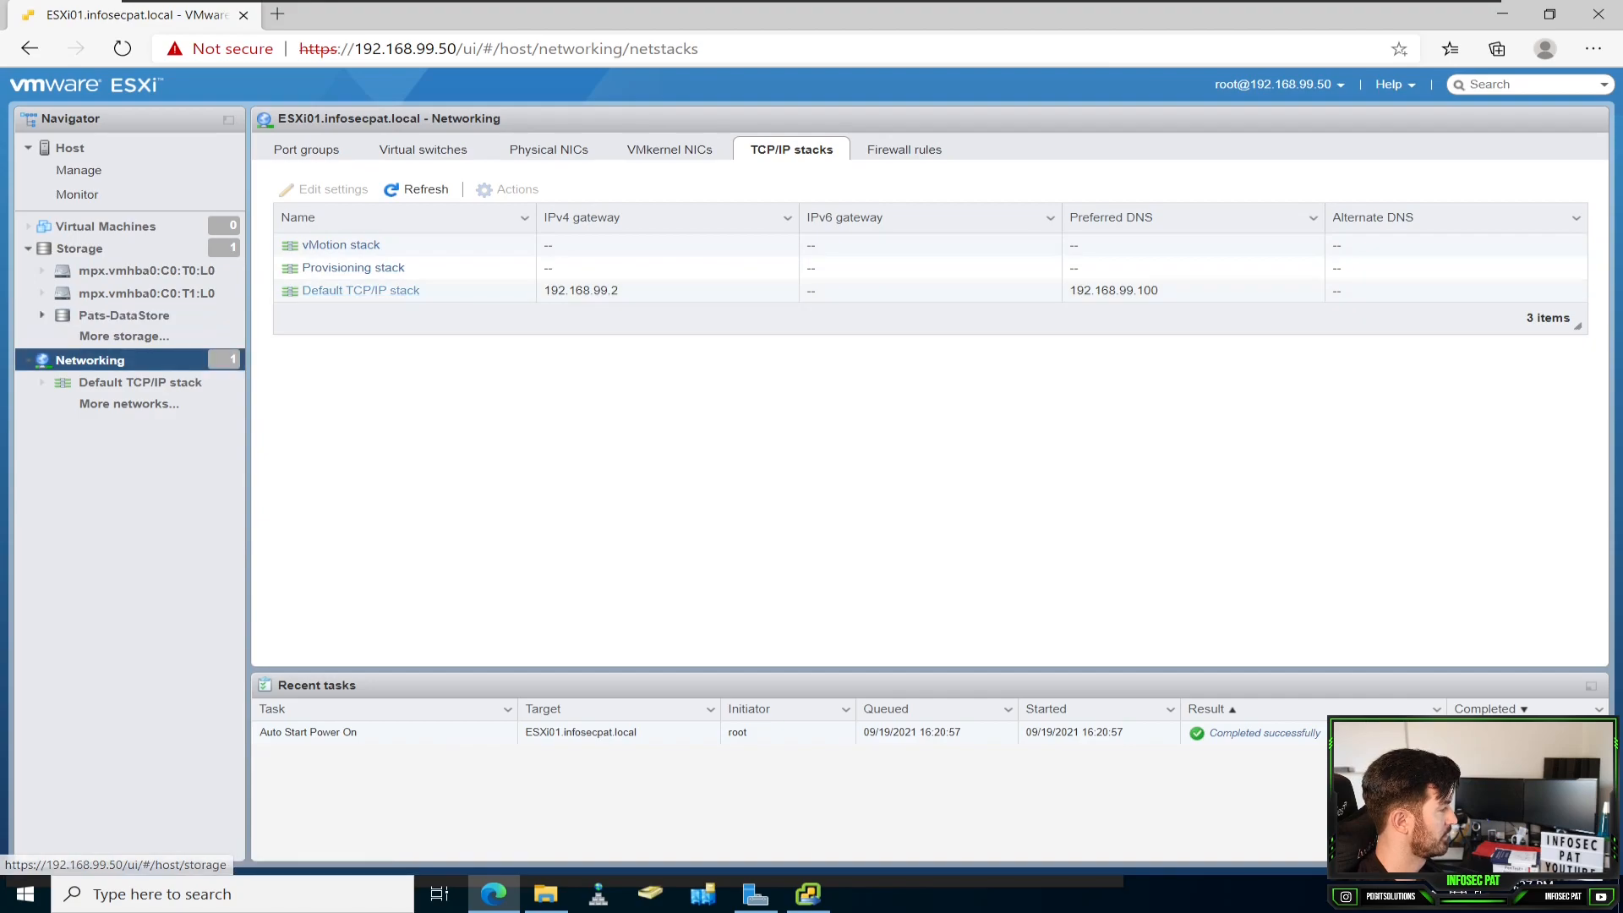
left_click(306, 149)
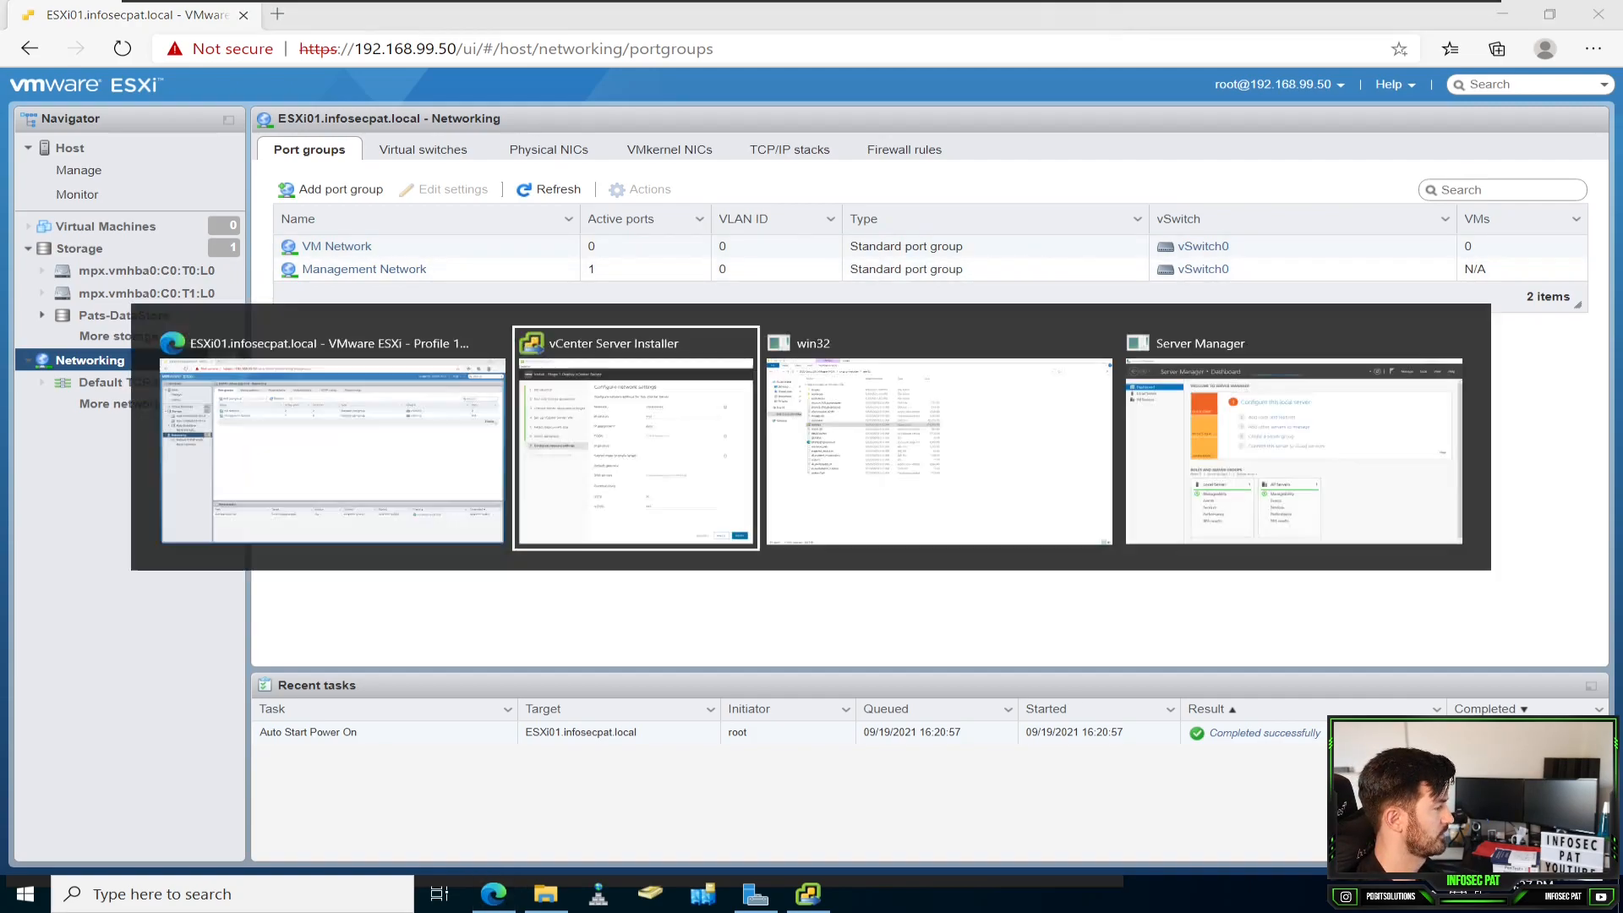
left_click(636, 447)
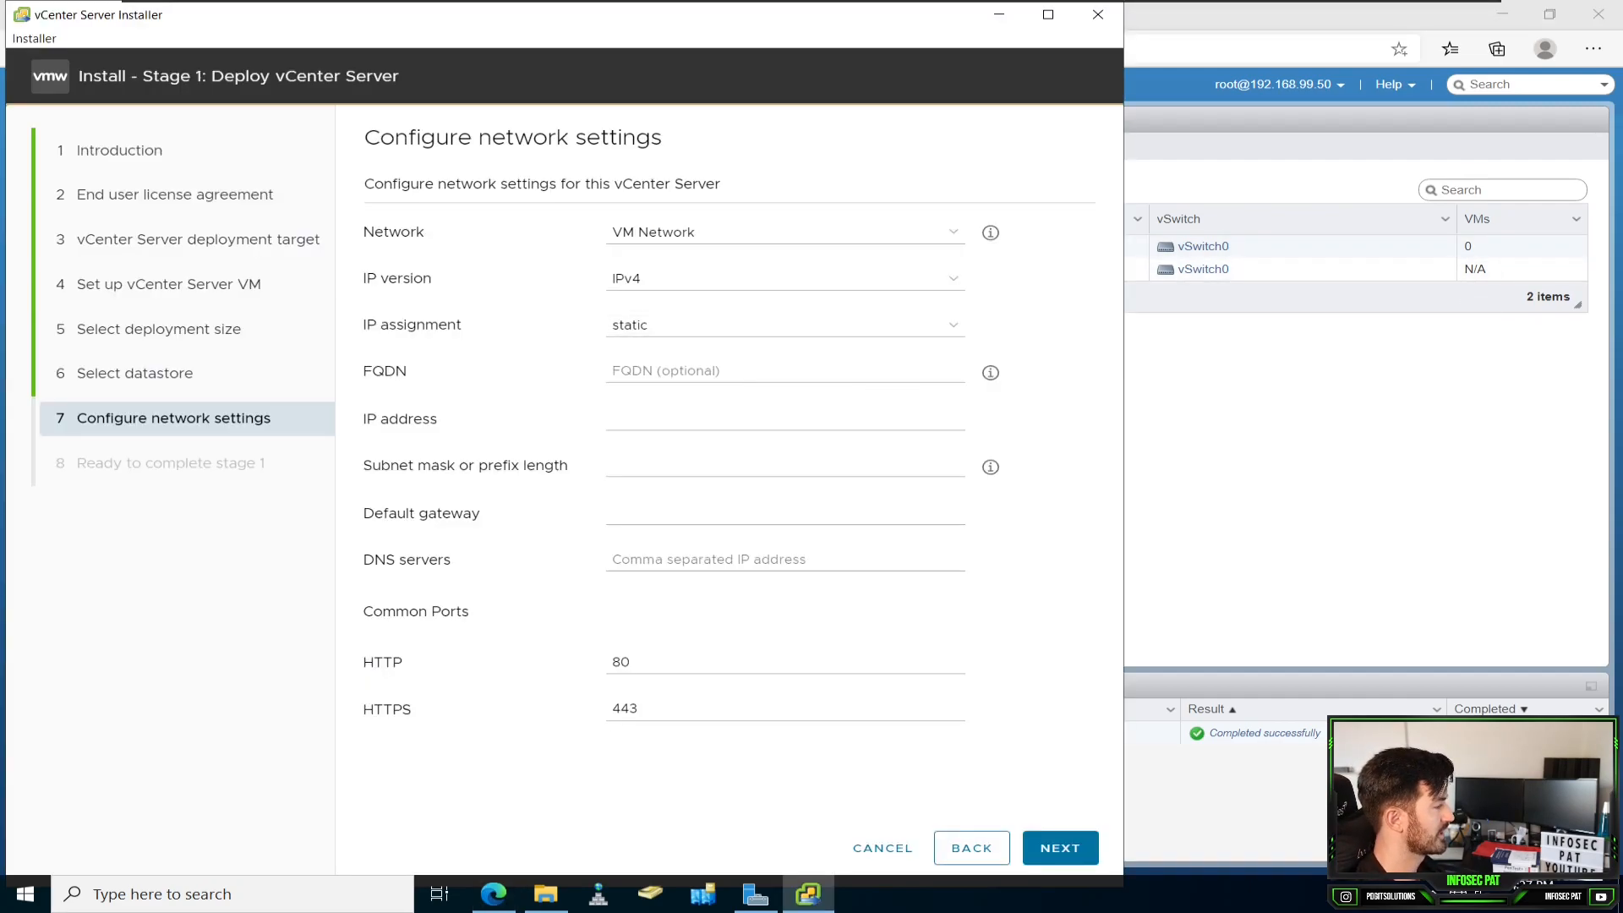
Step: Set the appliance IP address to 192.168.99.60 after first mistyping it in the FQDN field
left_click(783, 371)
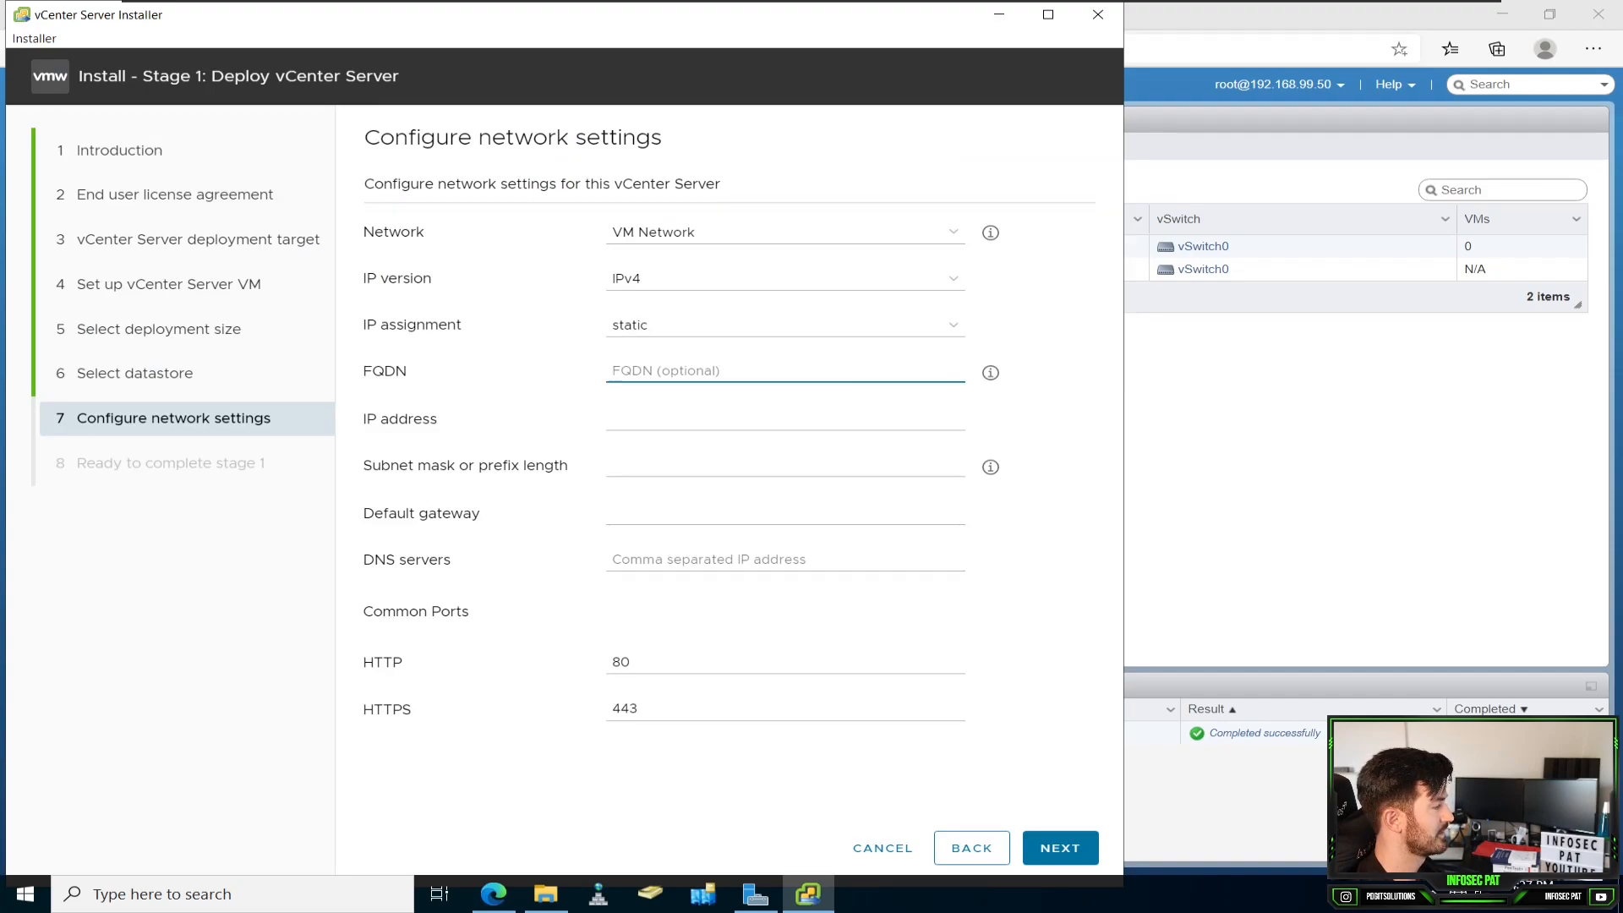
type("19")
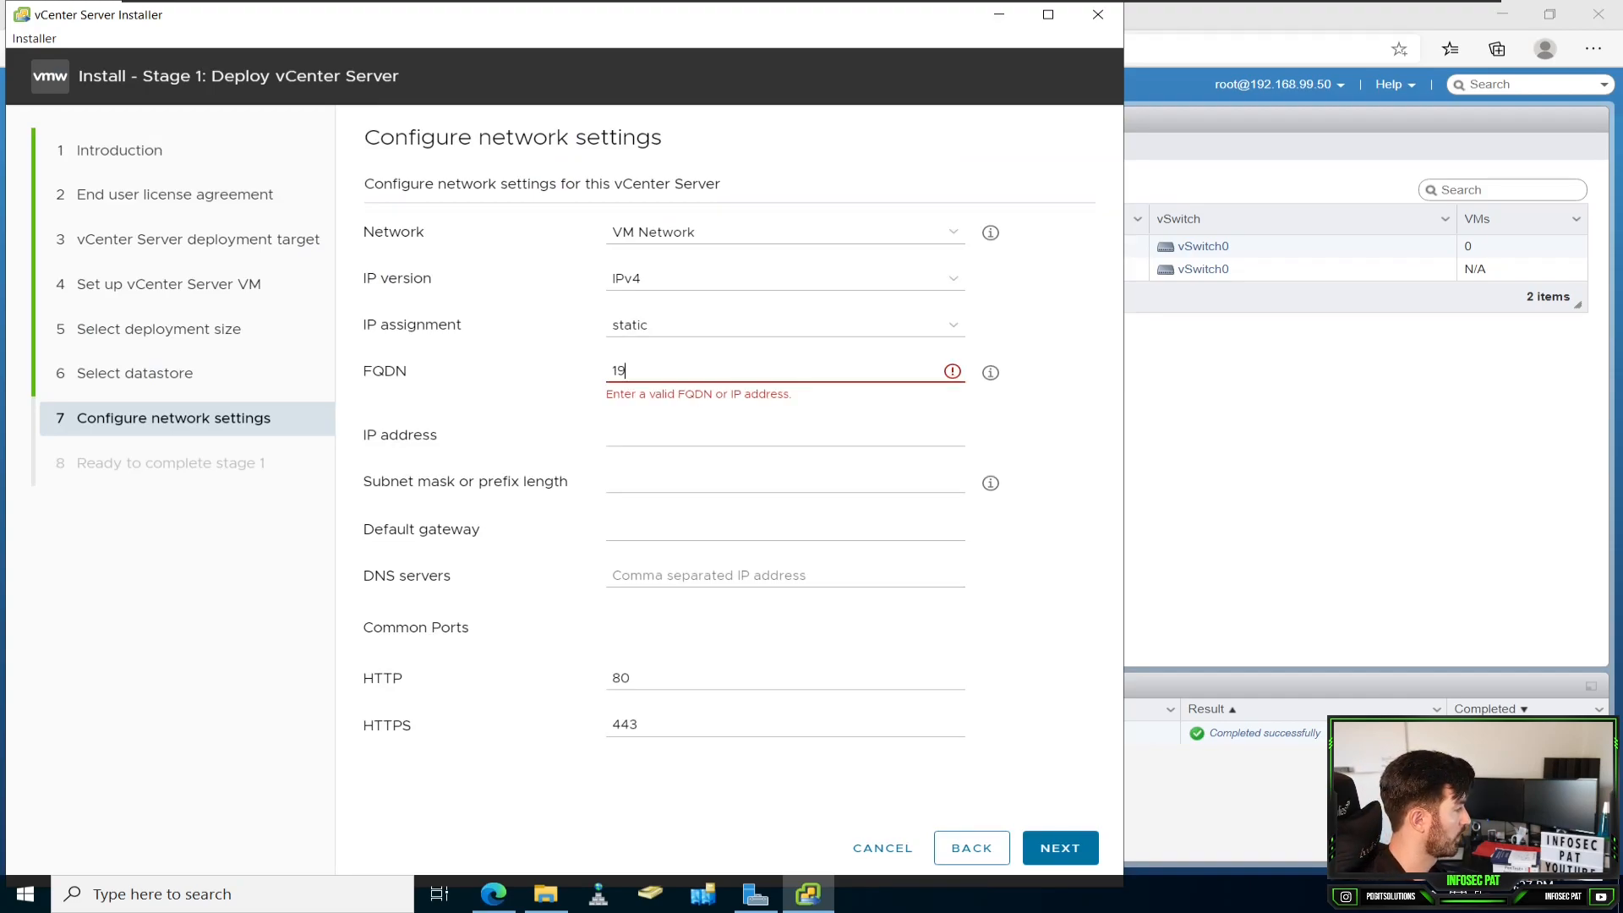
type("2.168")
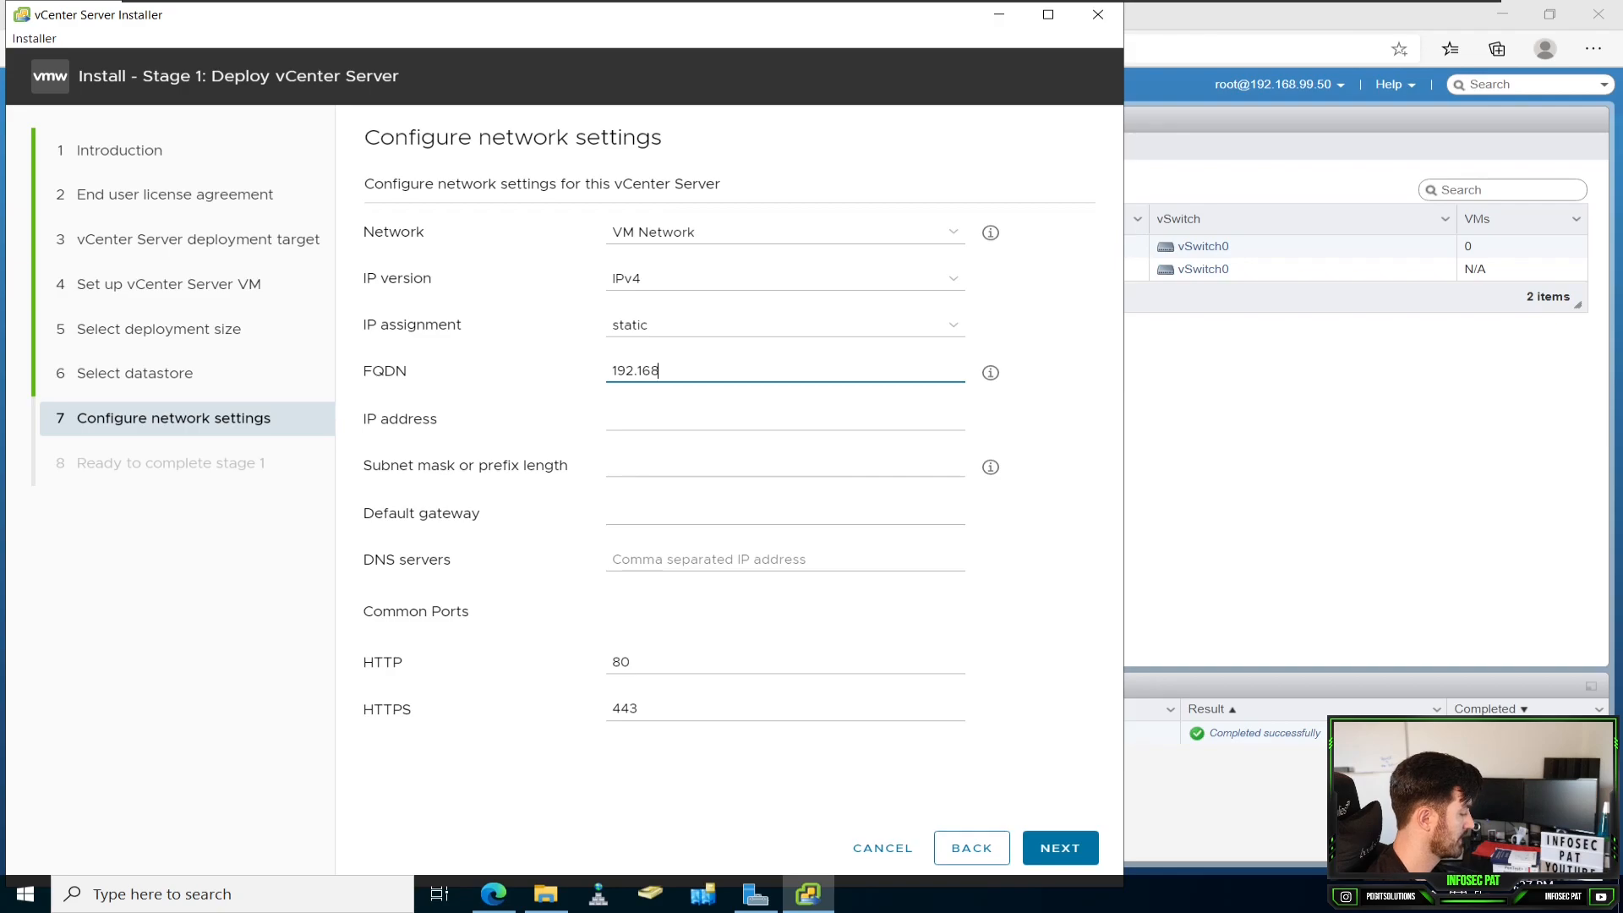
type(".99.60")
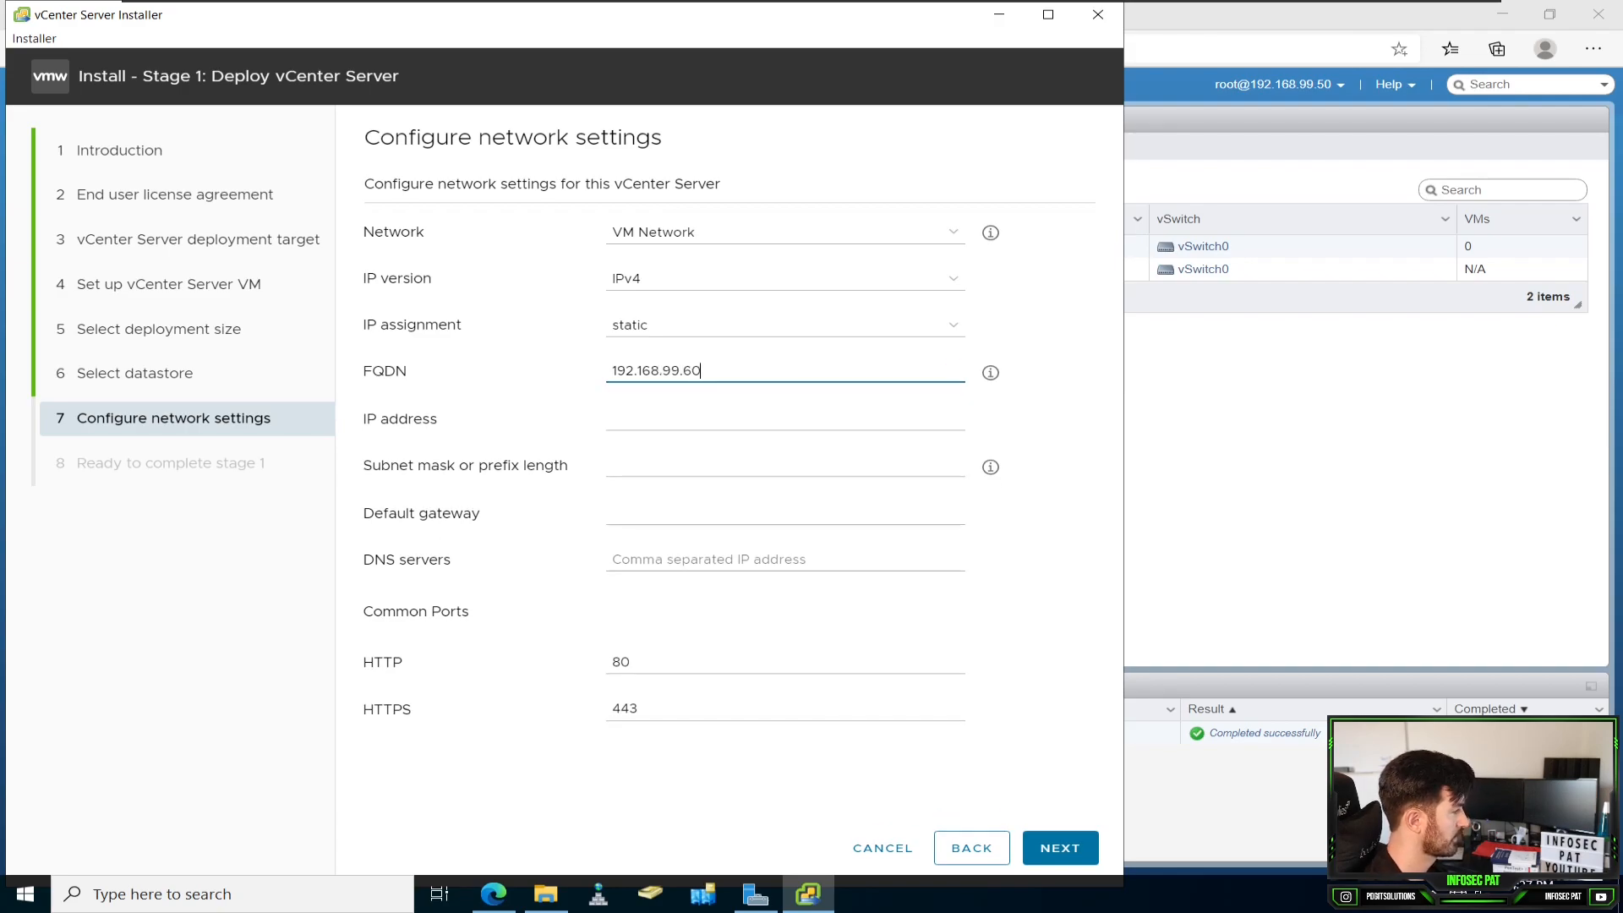
left_click(783, 418)
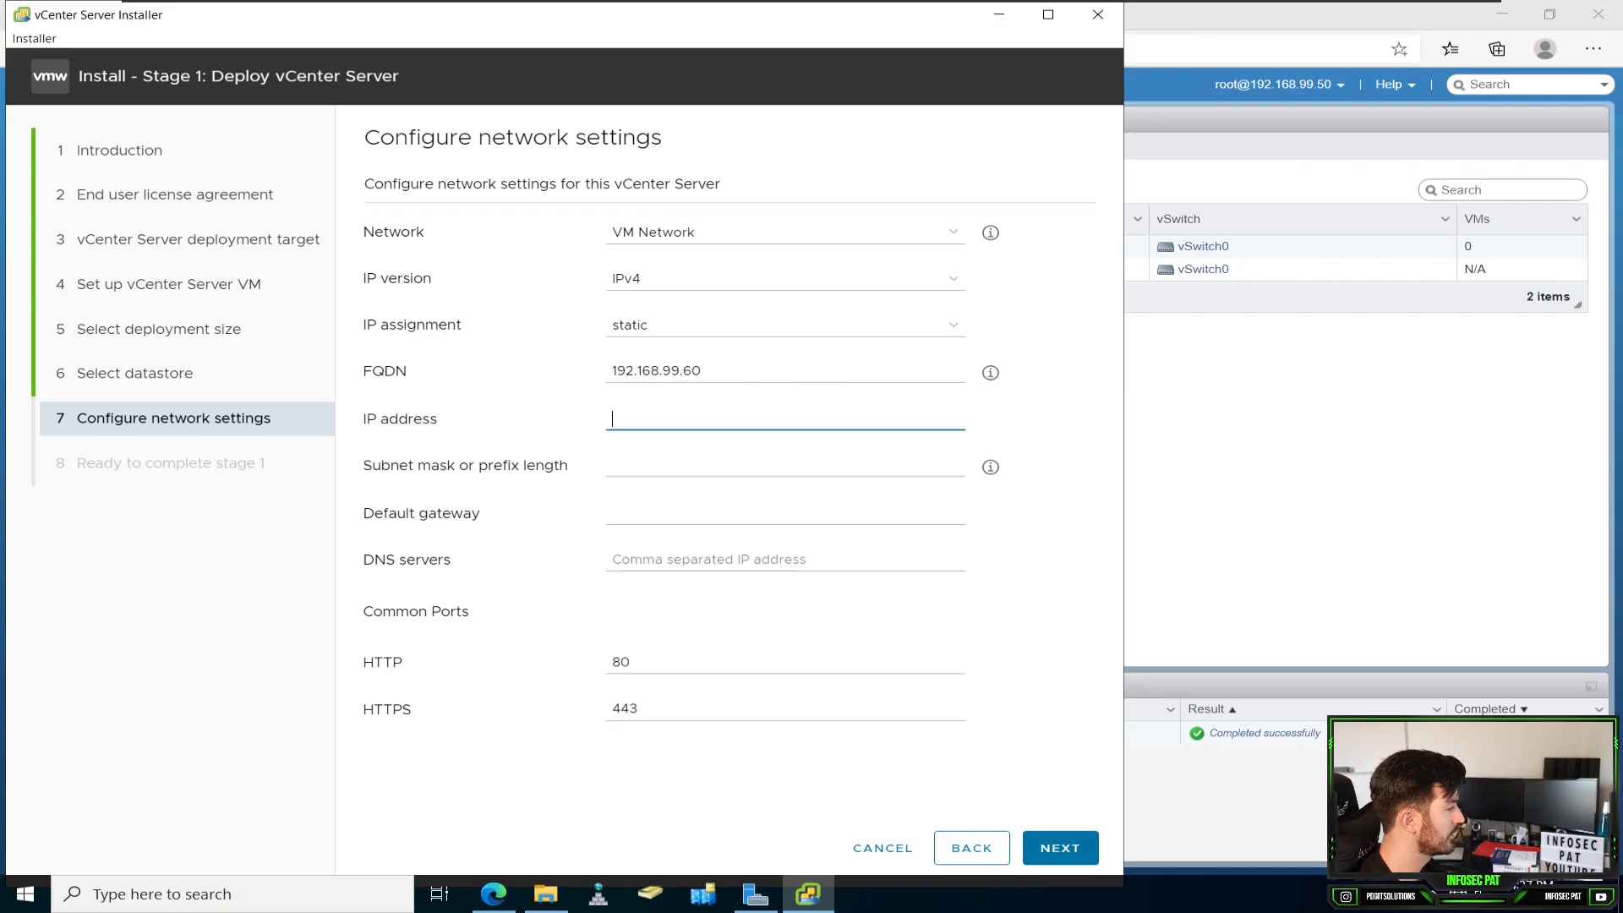
double_click(656, 370)
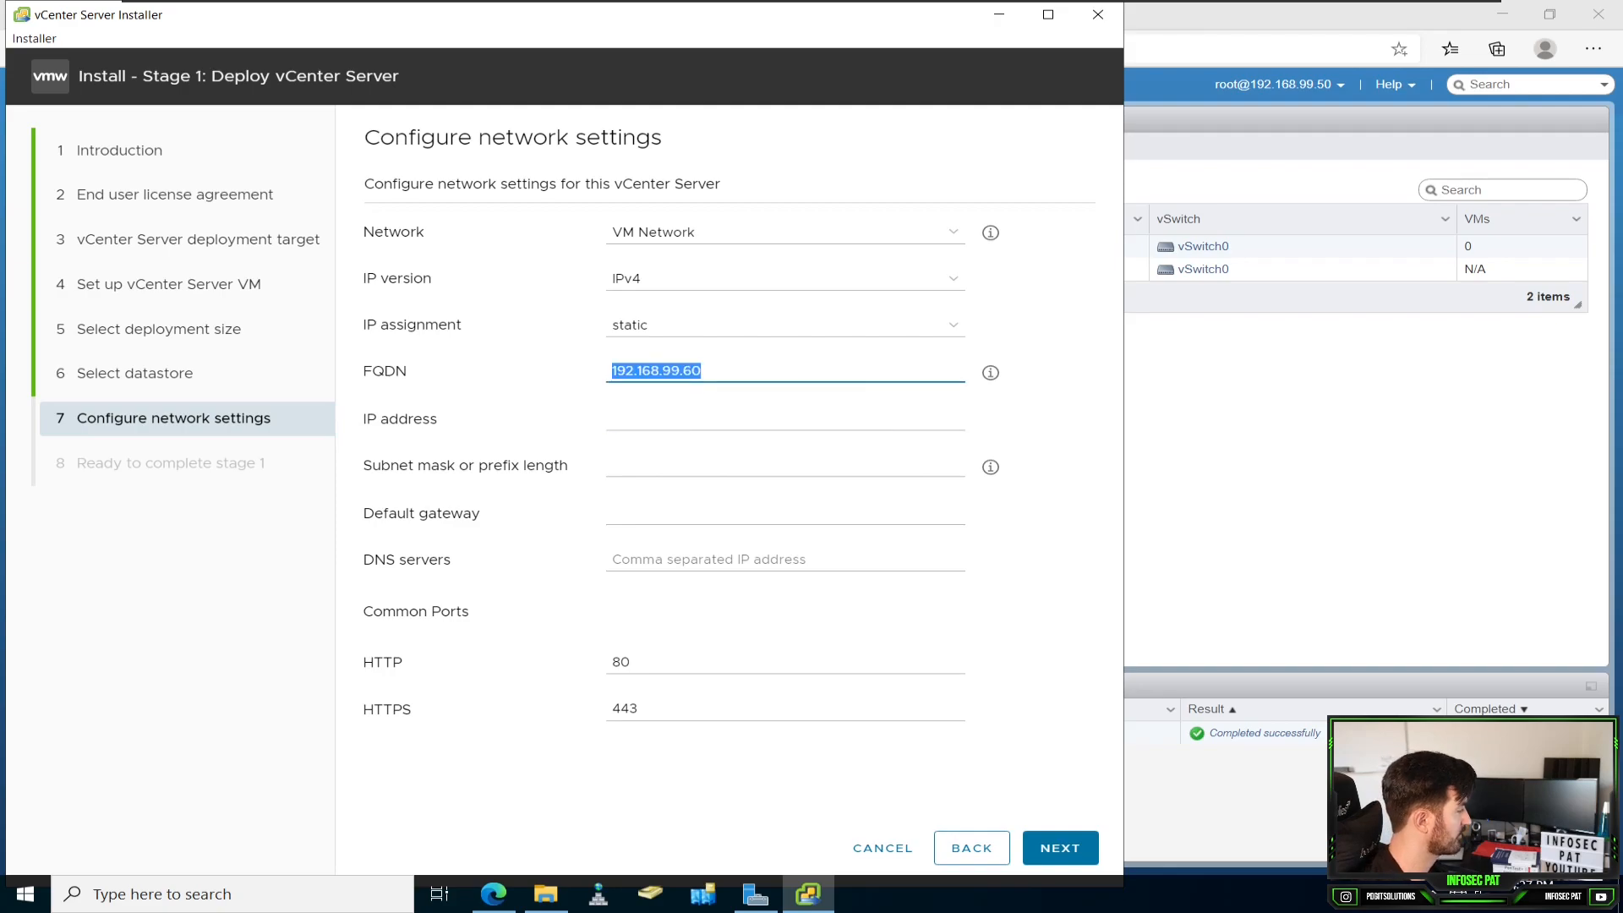
left_click(783, 418)
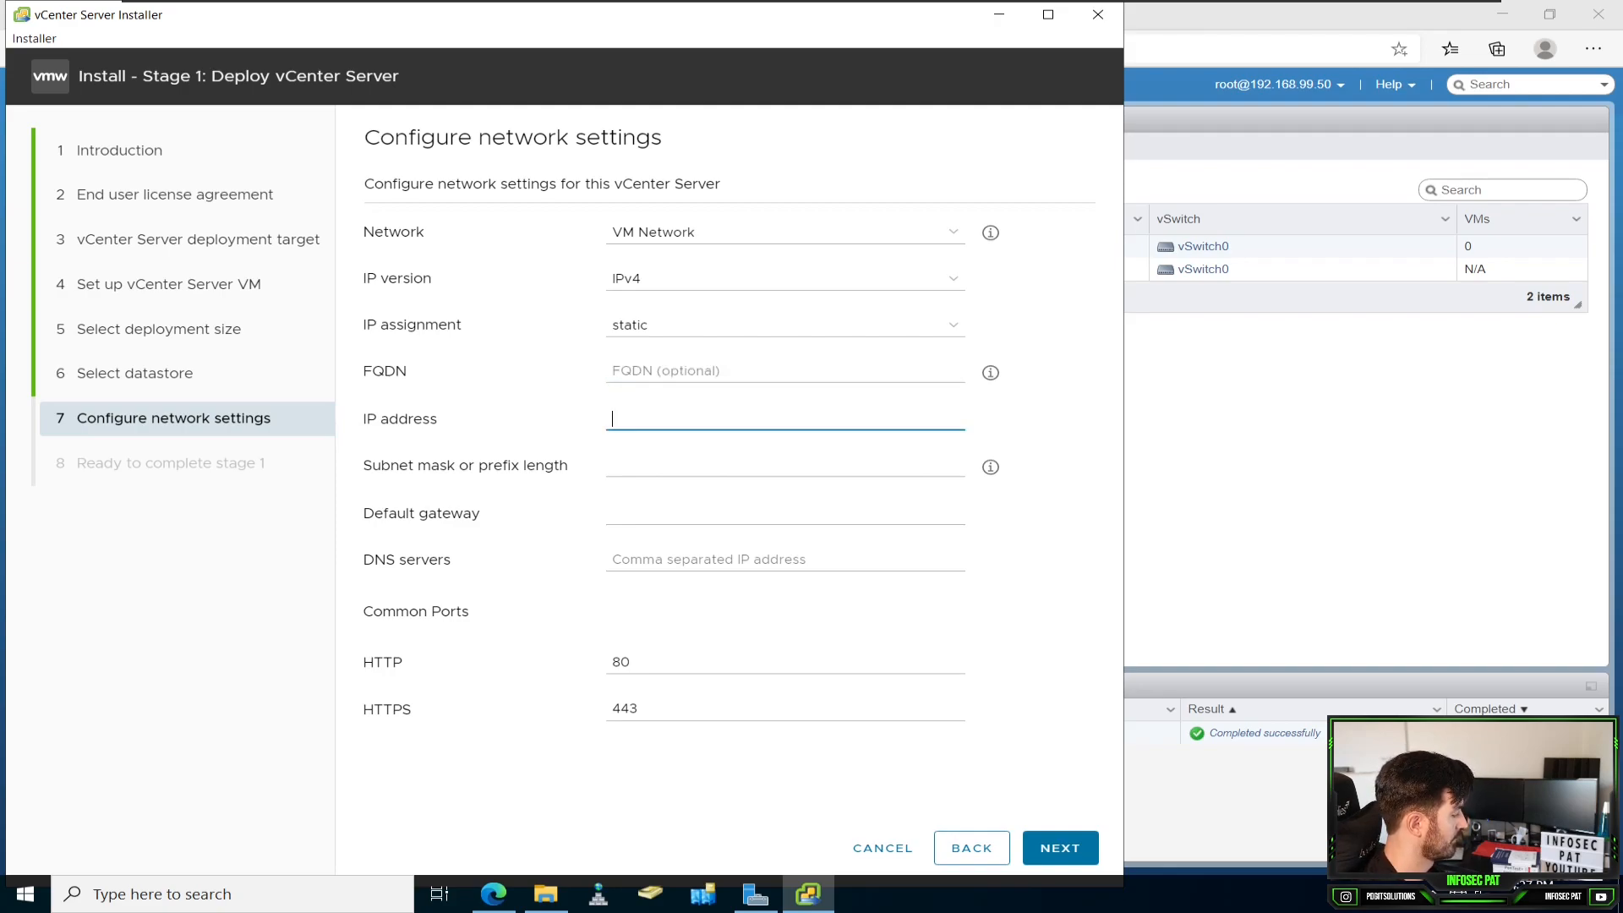
type("192.168.99.60")
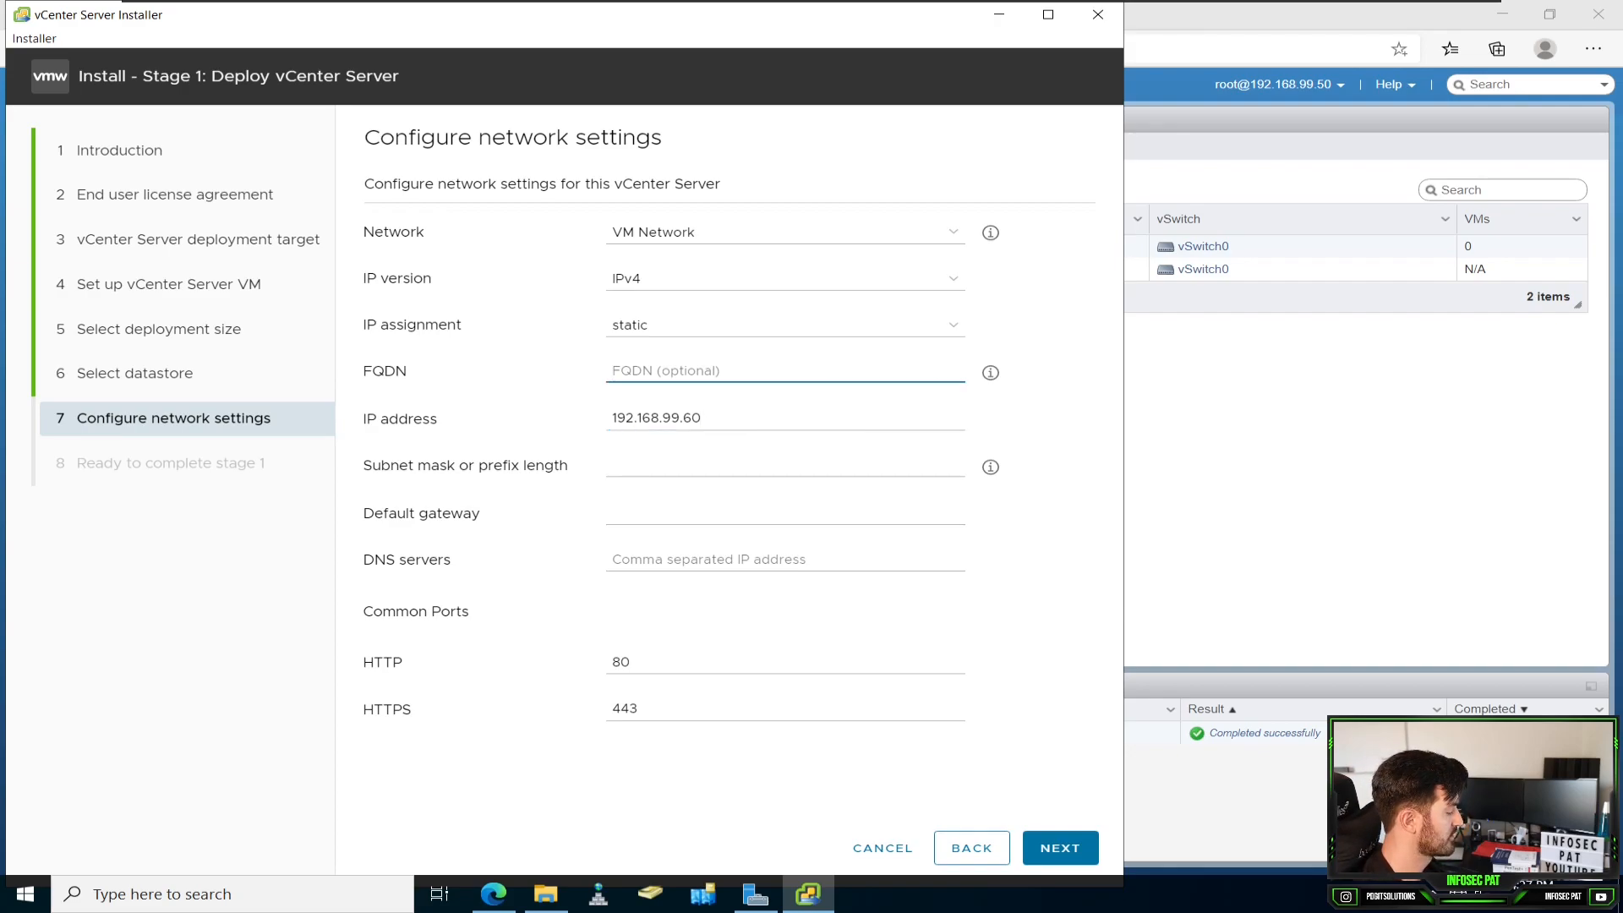
Step: Set the appliance FQDN to vCSA01.infosecpat.local
type("vc")
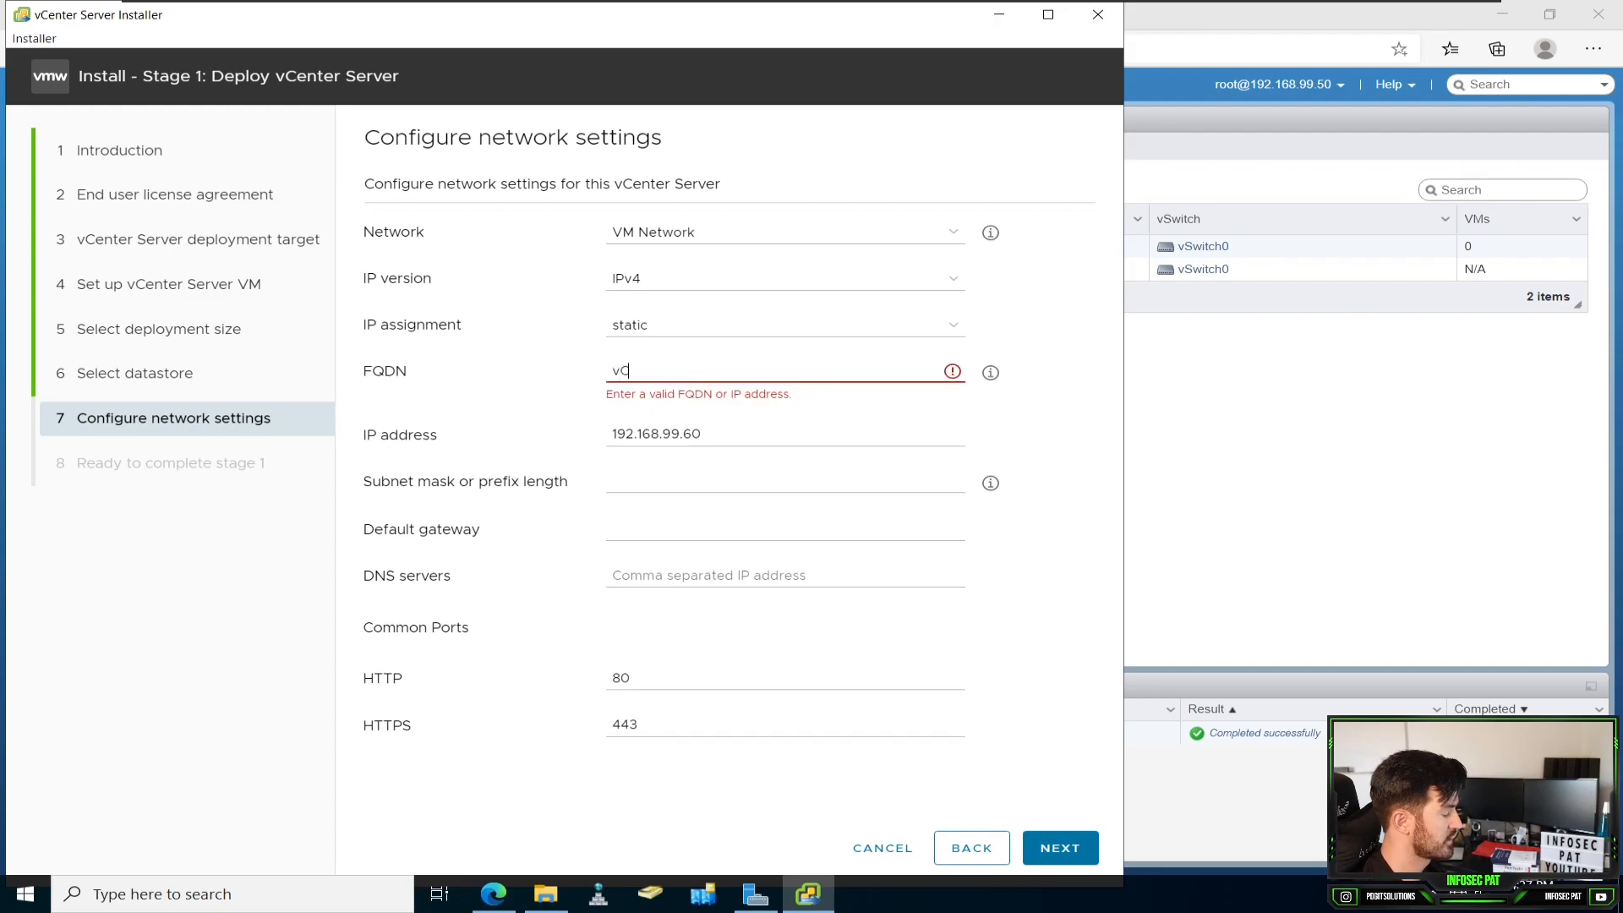
type("CSA01")
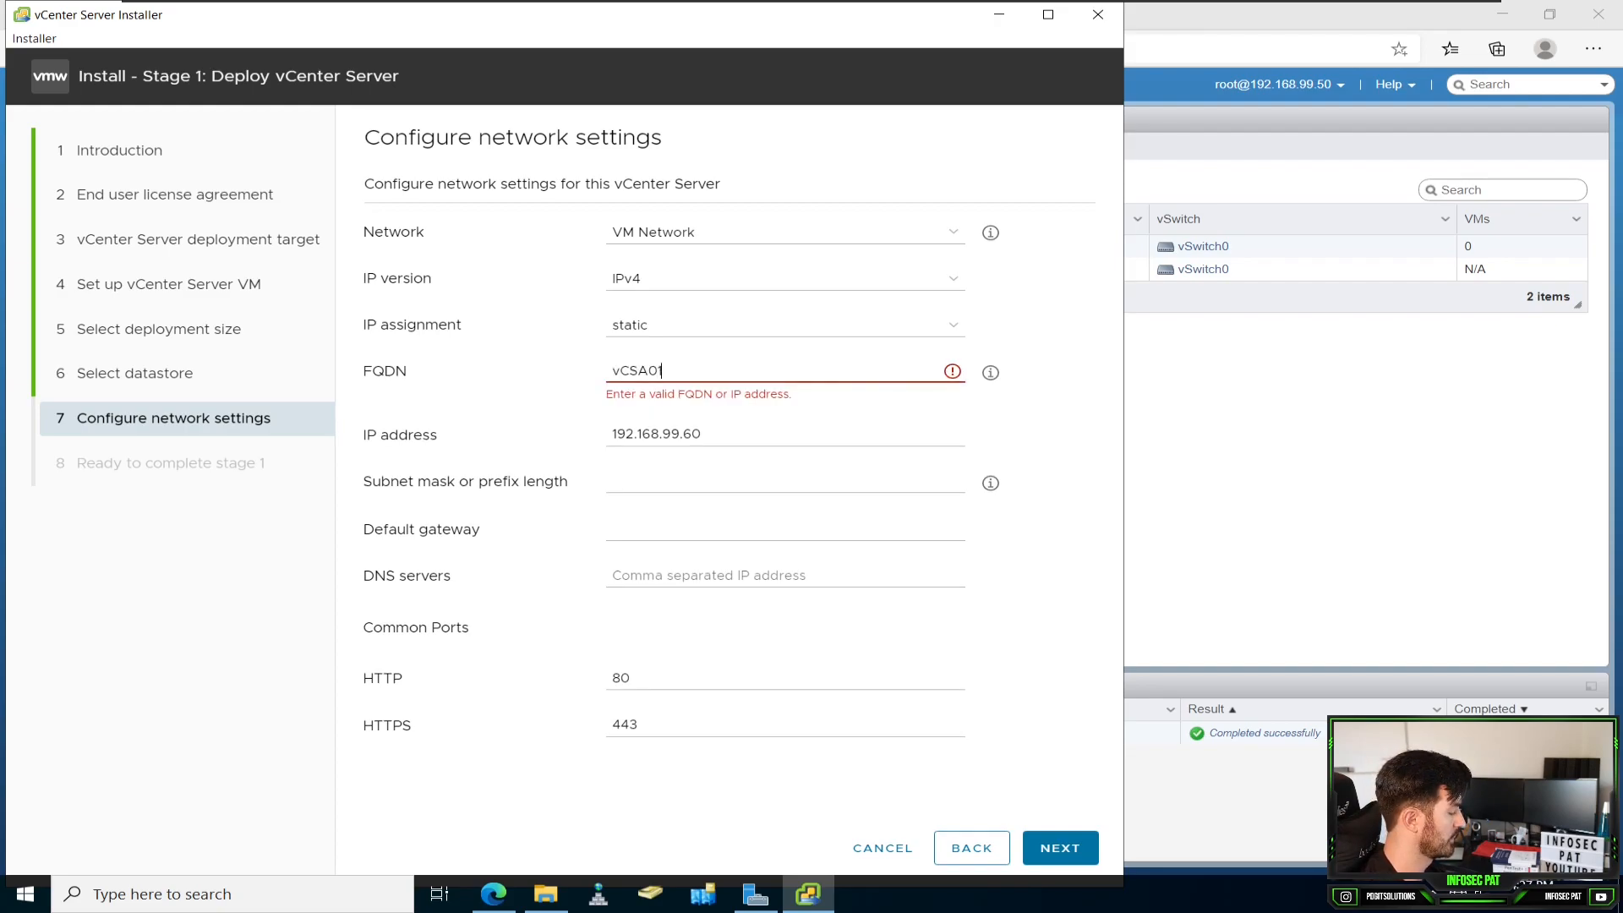
type(".u")
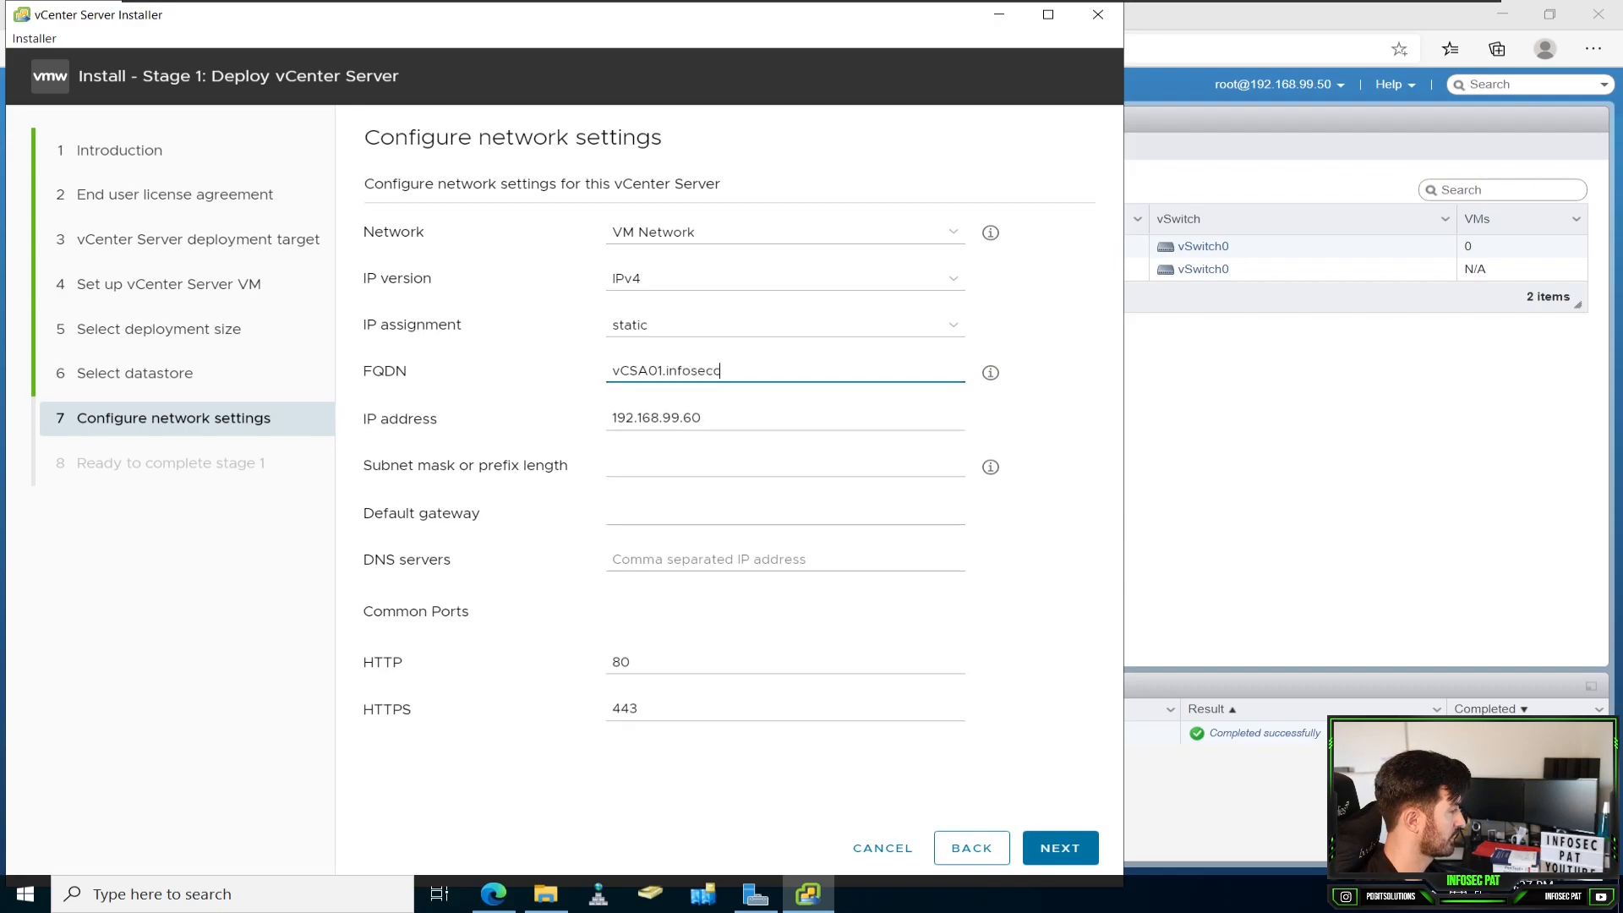
type("pat")
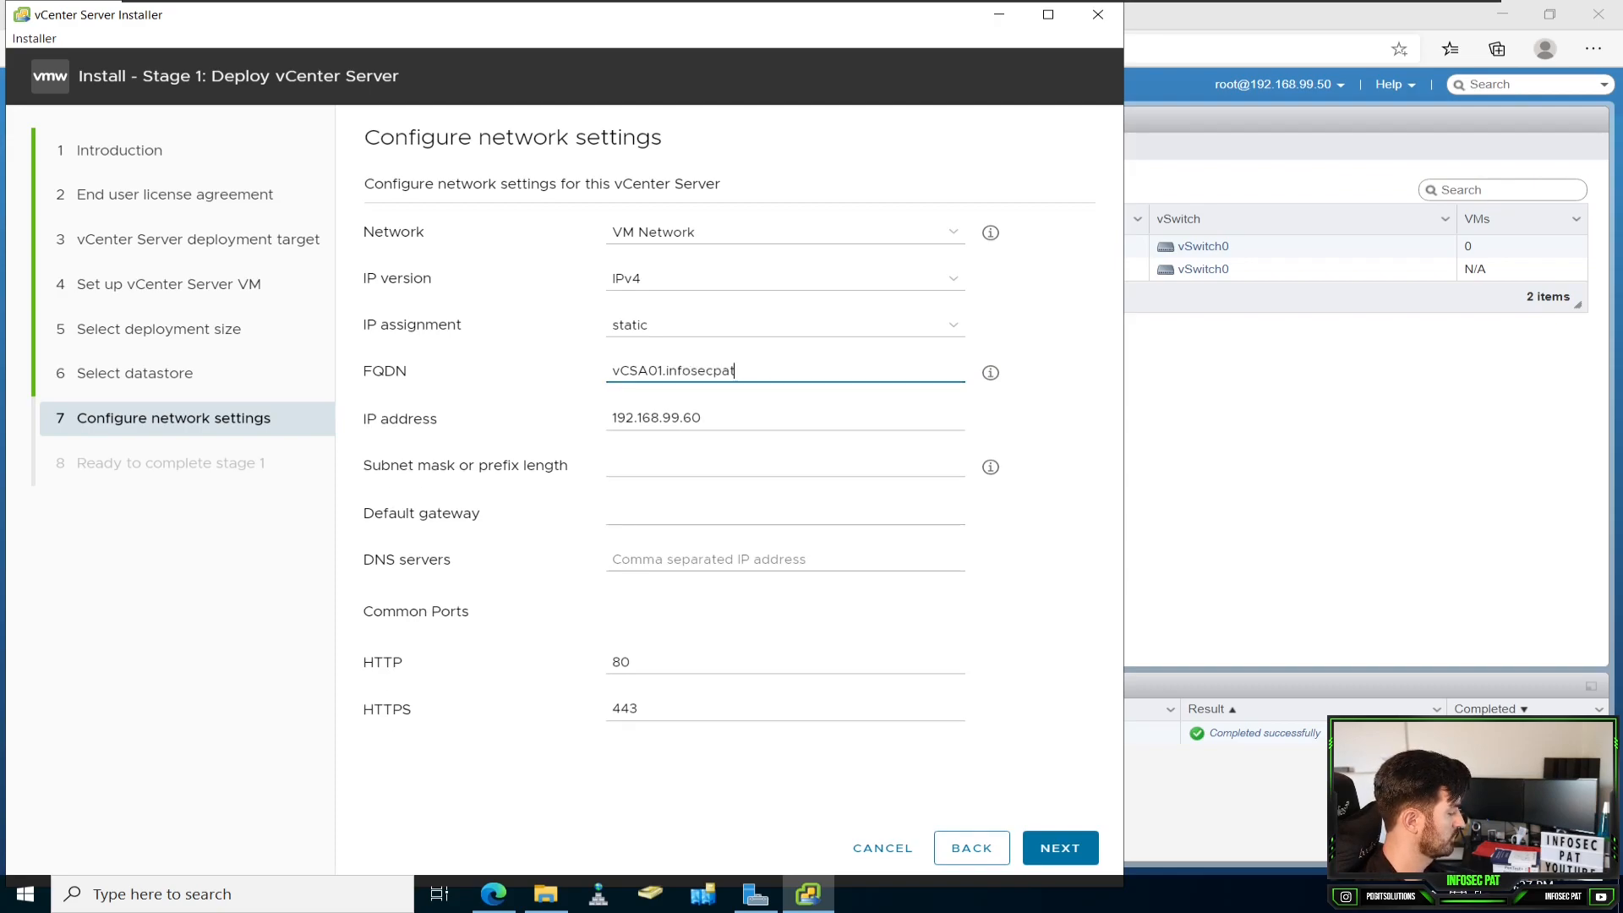
type(".local")
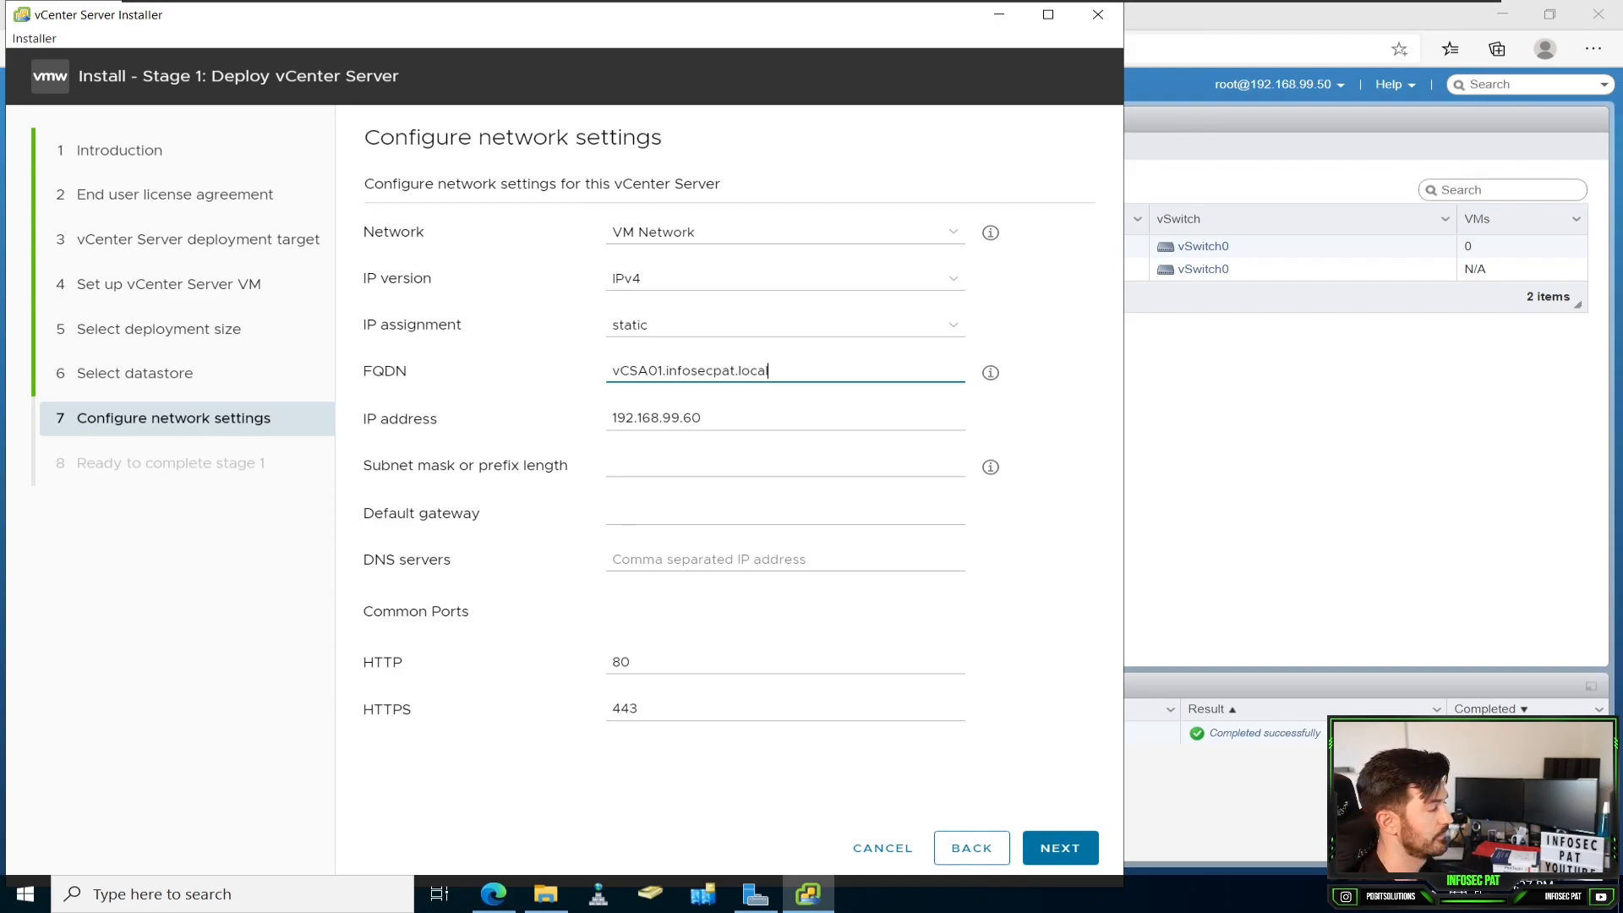
Step: Set the subnet mask to 255.255.255.0
left_click(783, 465)
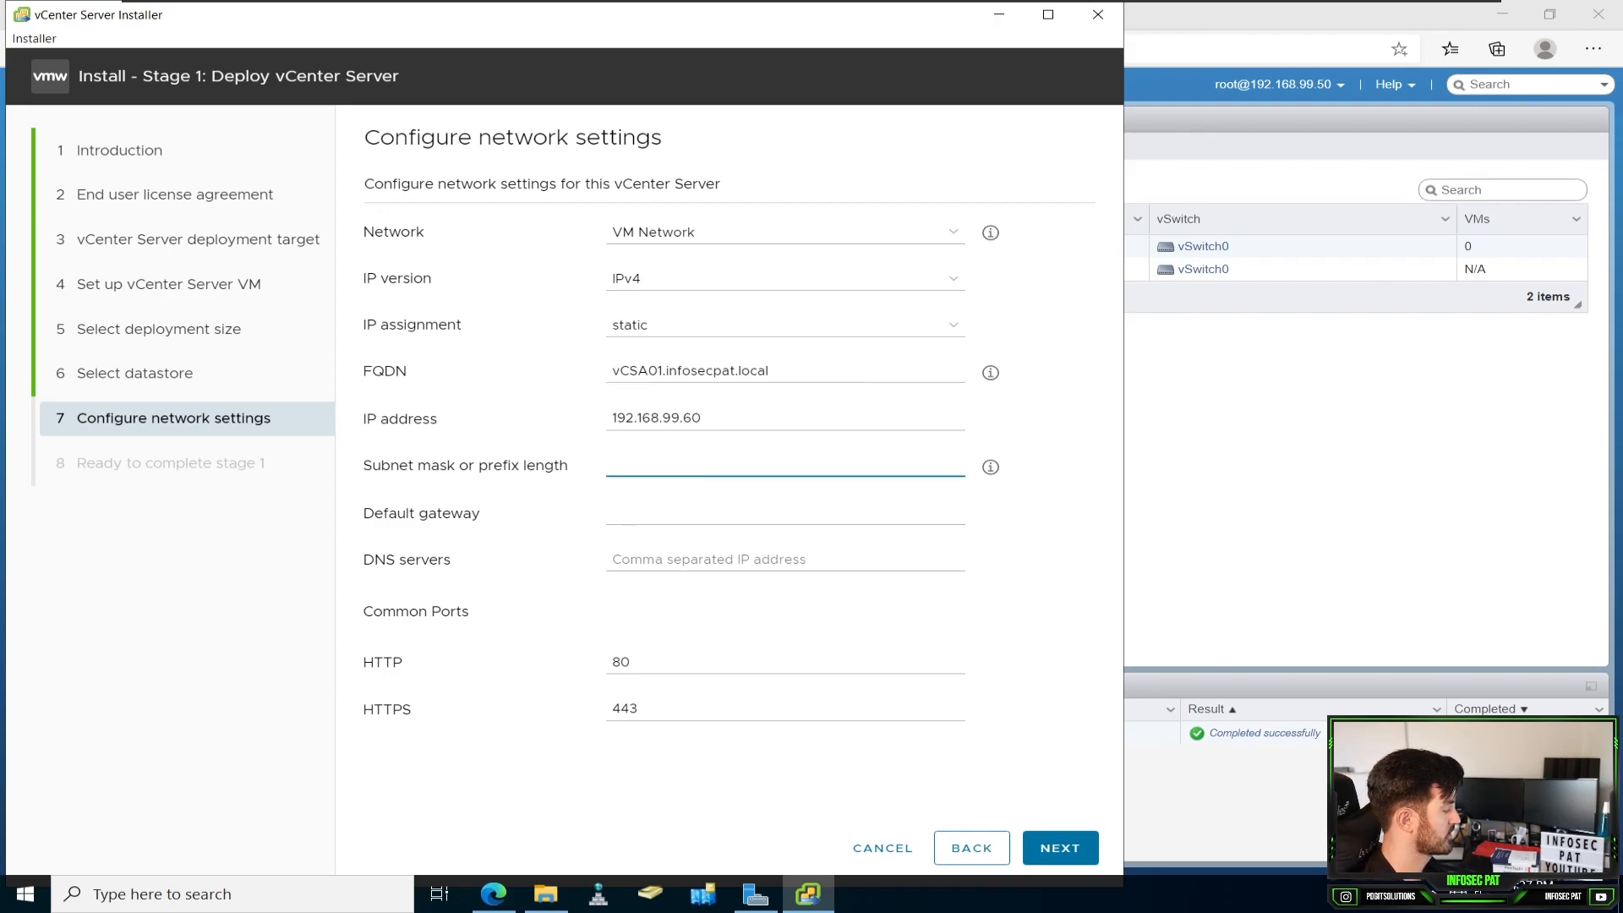
type("255")
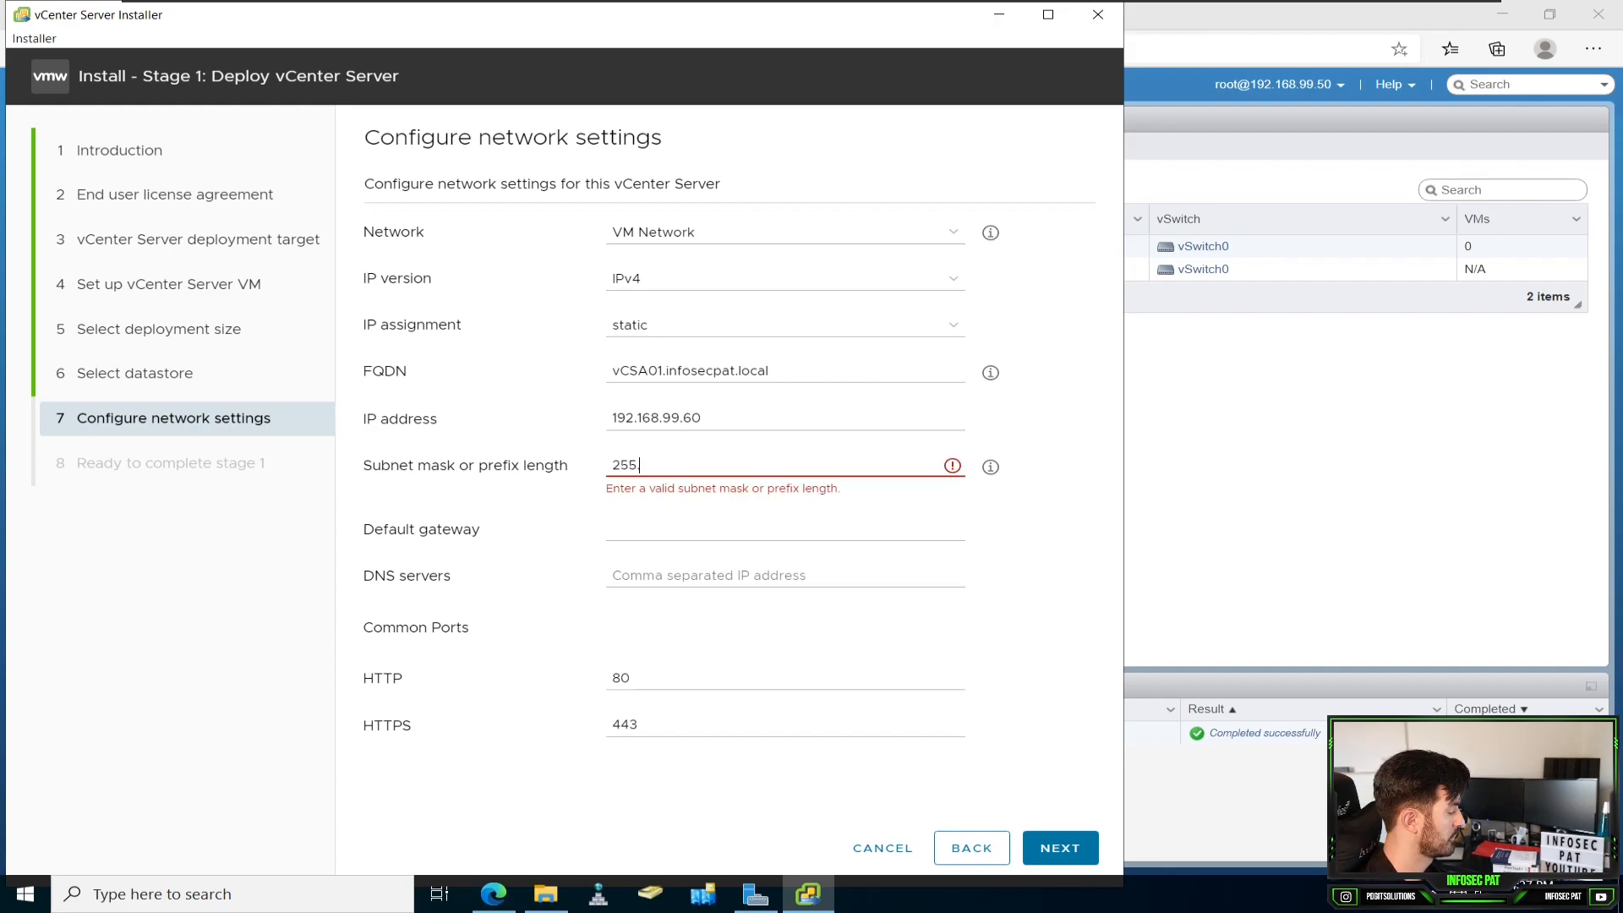
type(".255.255.")
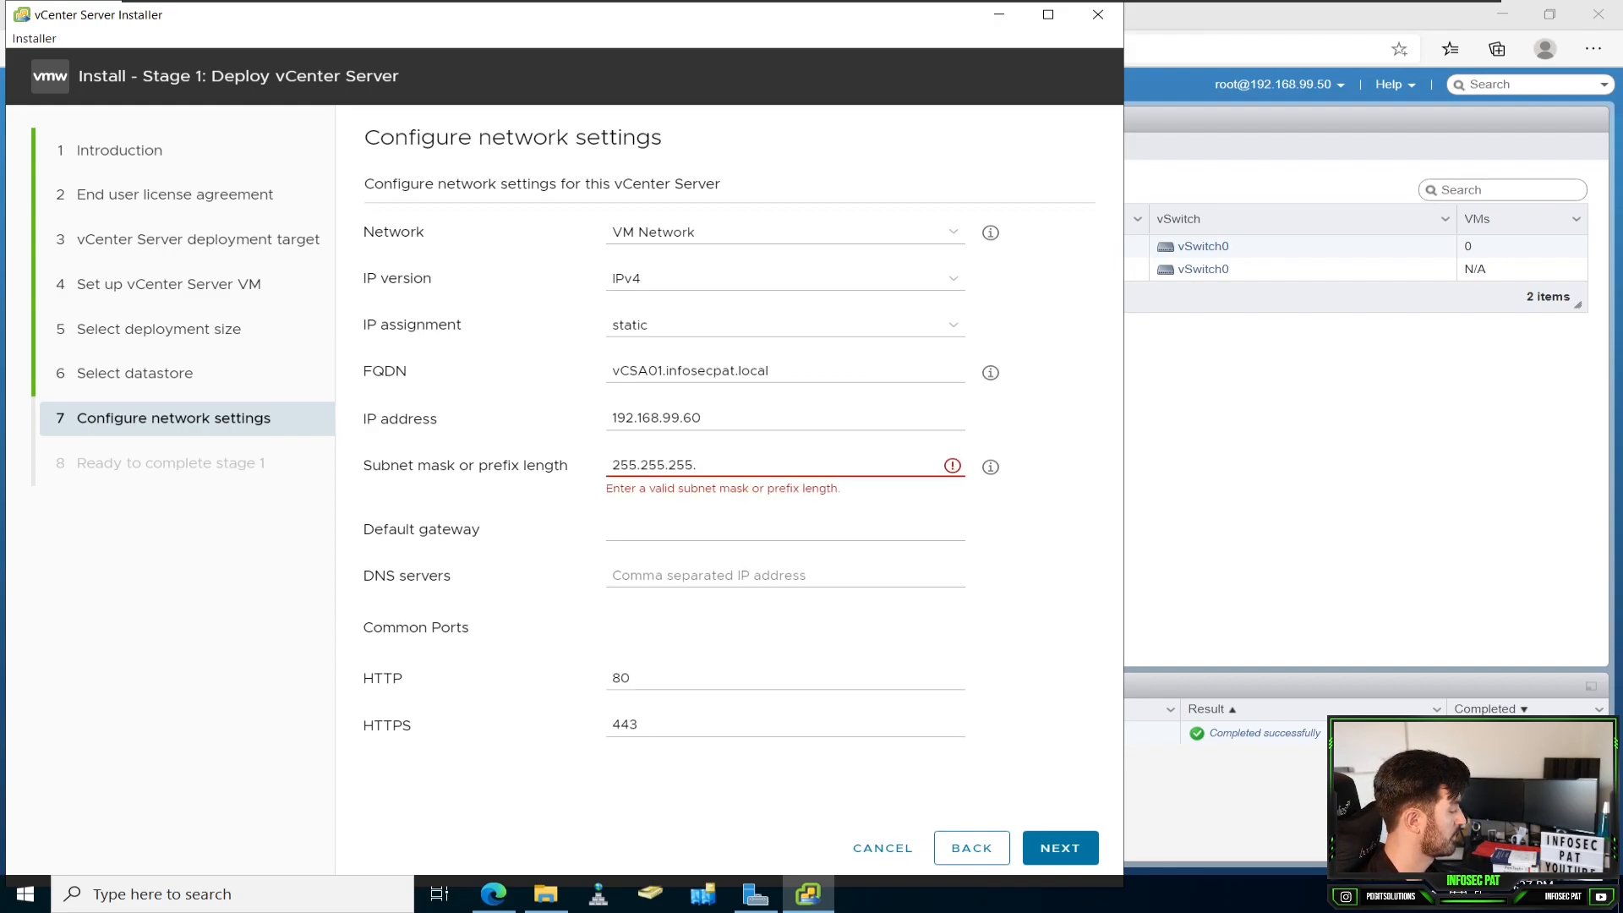
type("0")
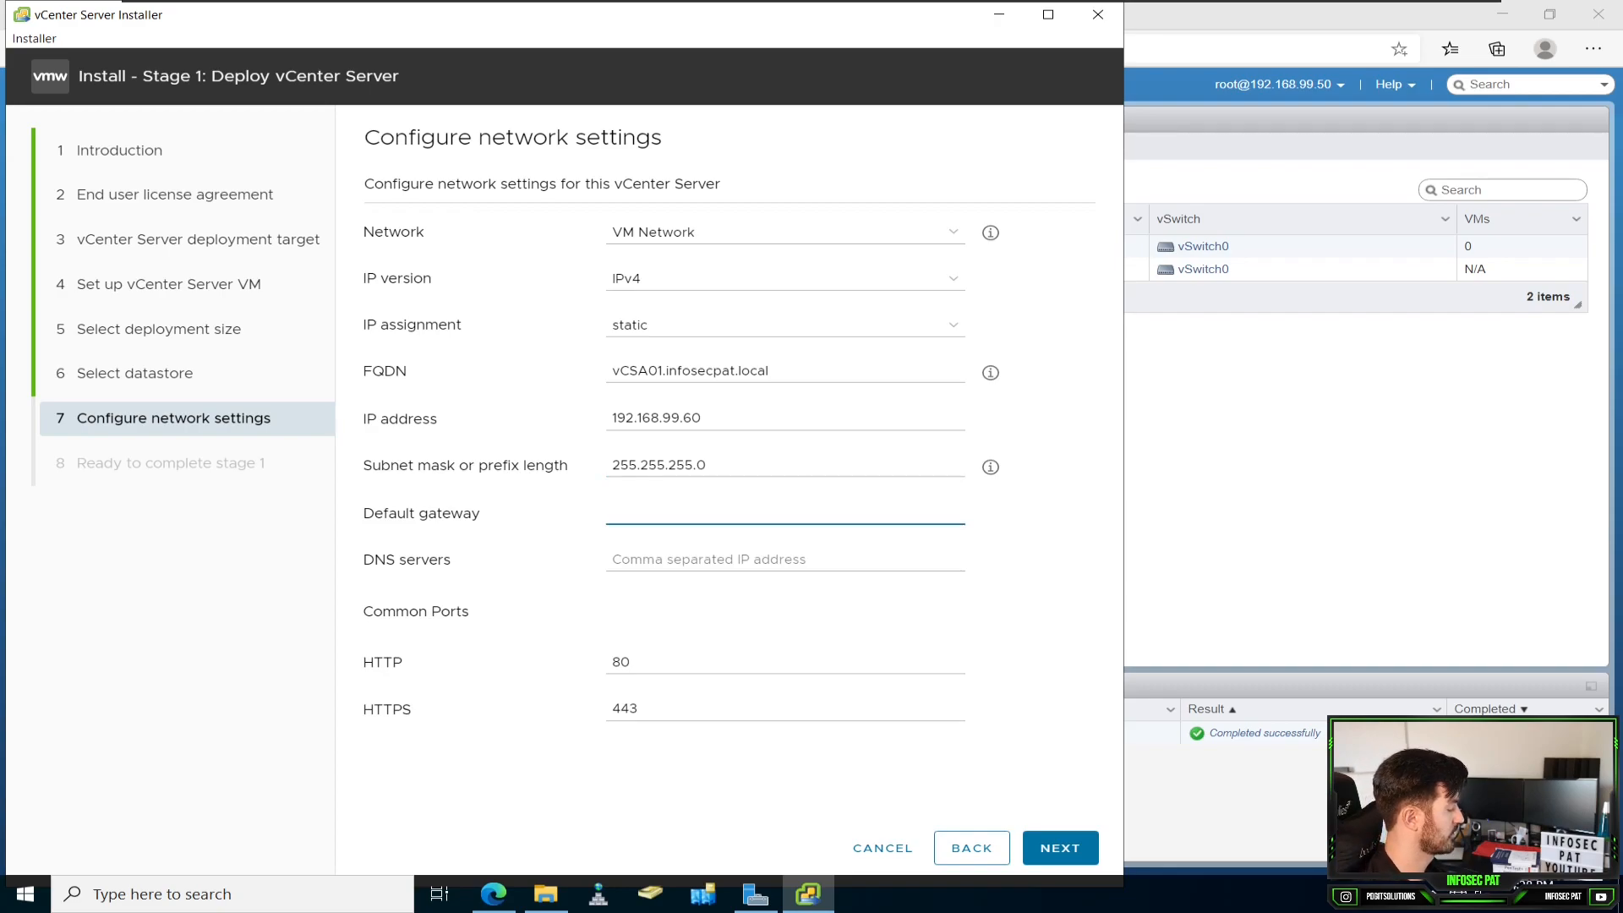
Step: Enter the default gateway, correcting it from 192.168.0.2 toward 192.168.99.1
type("192.168")
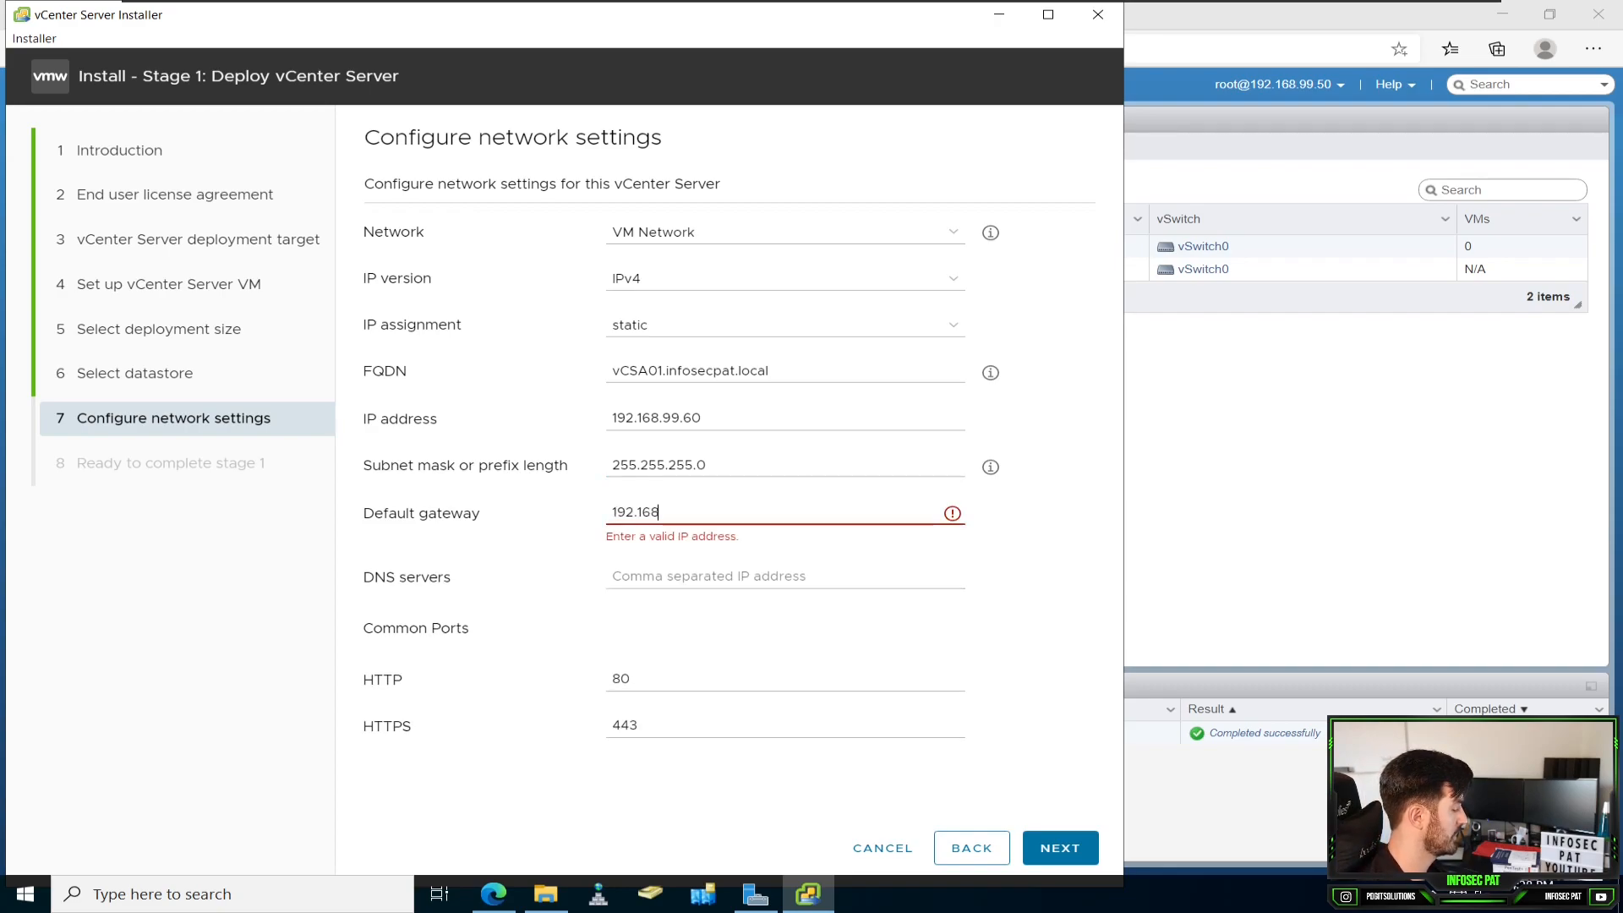
type(".0.2")
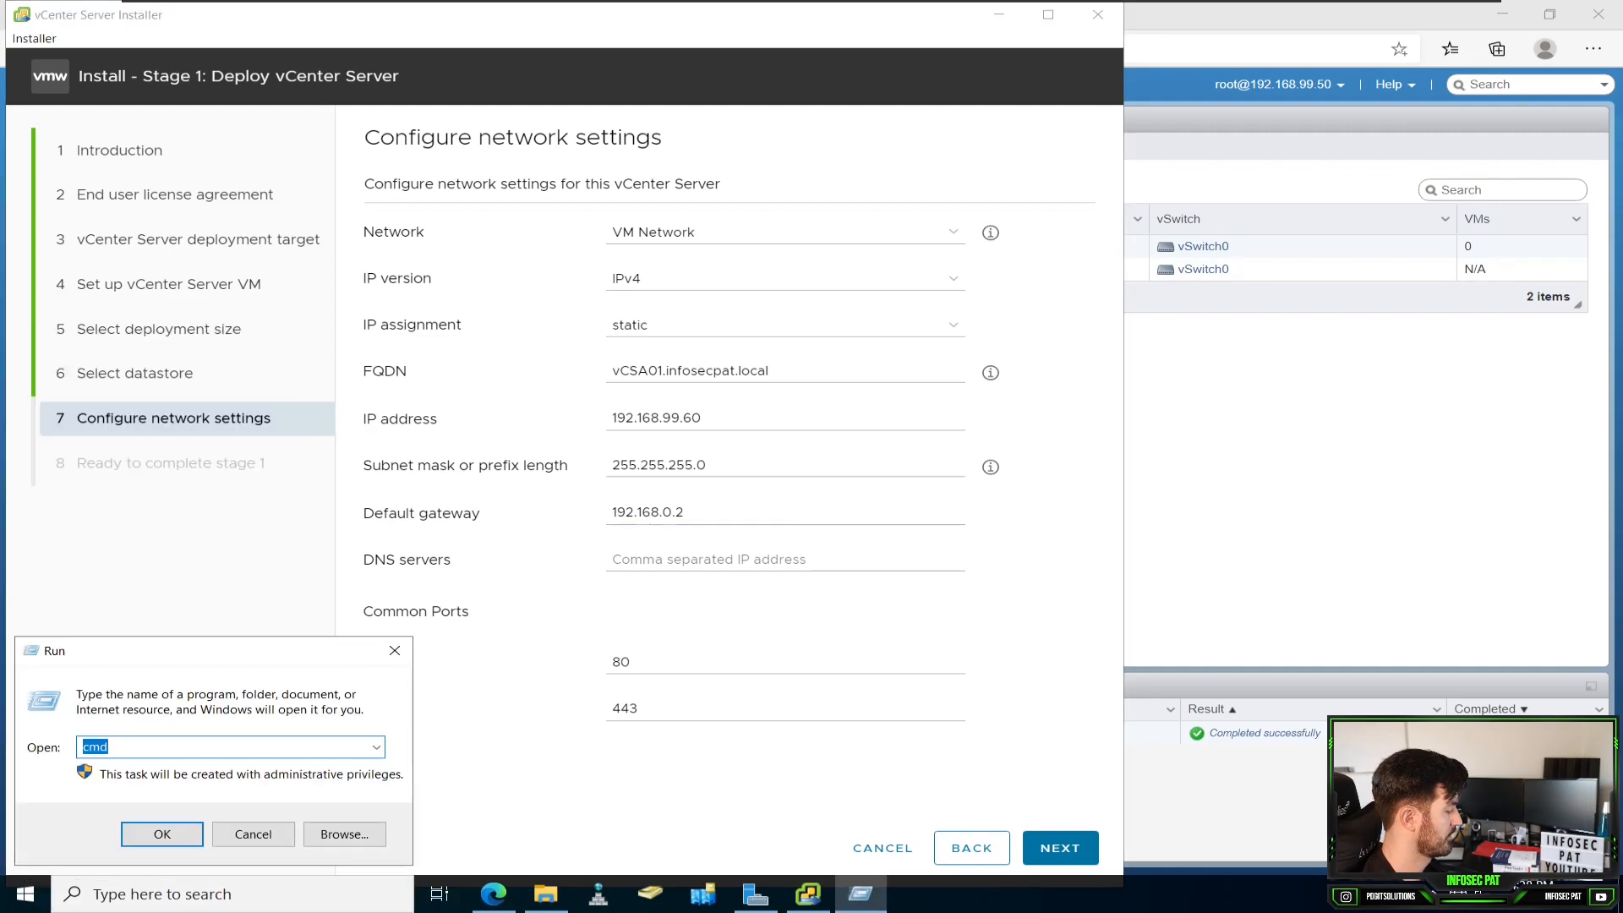
left_click(160, 834)
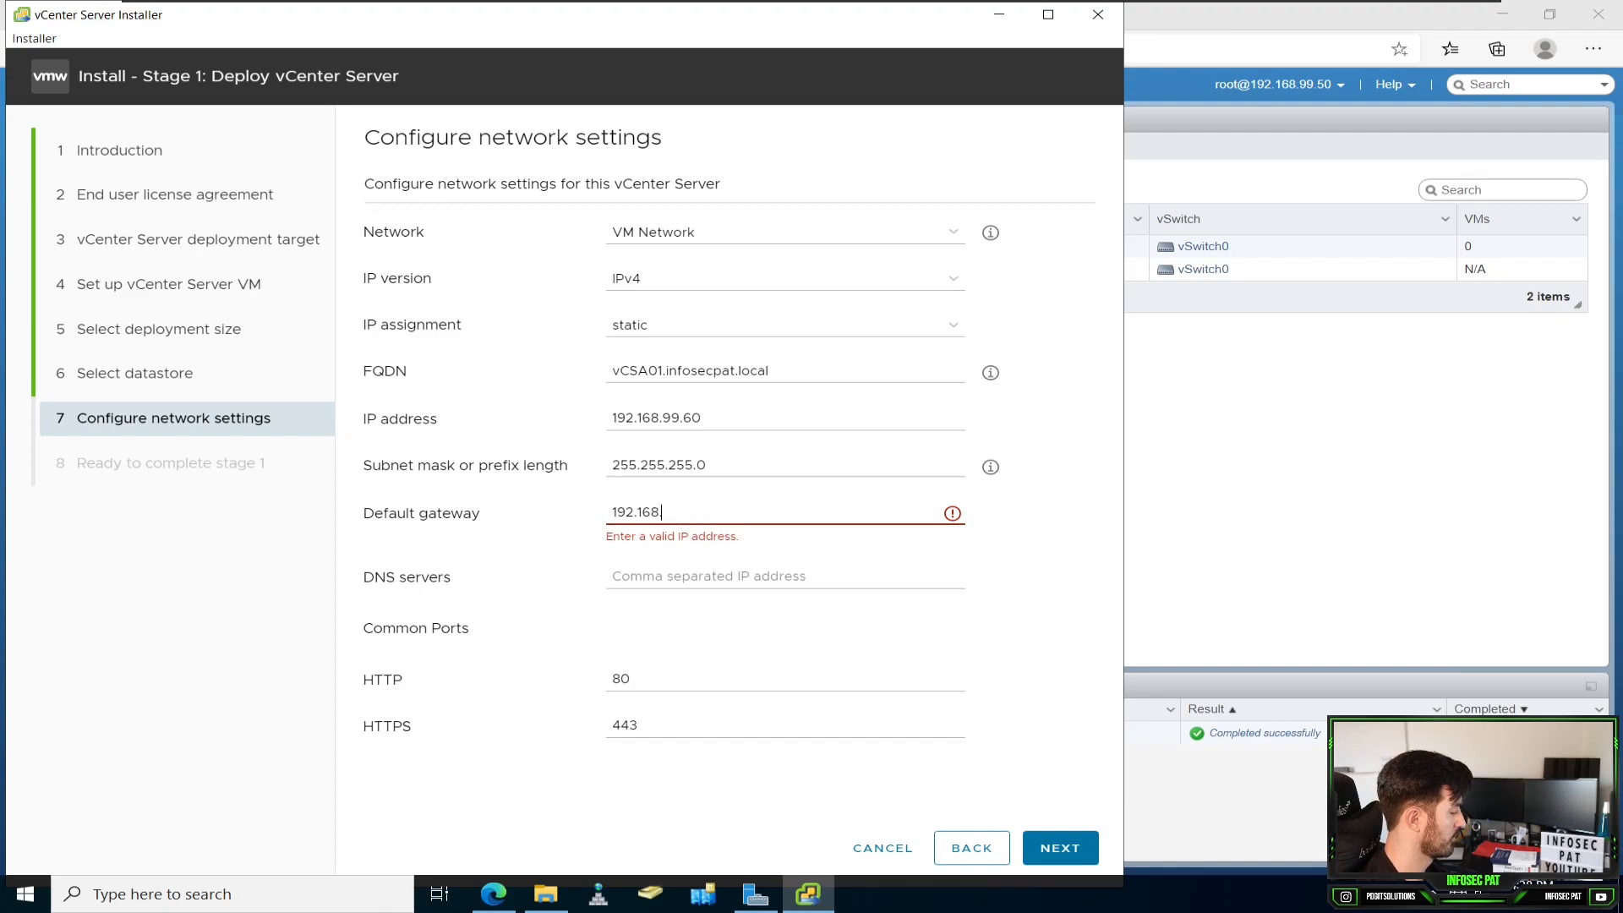
type("99.")
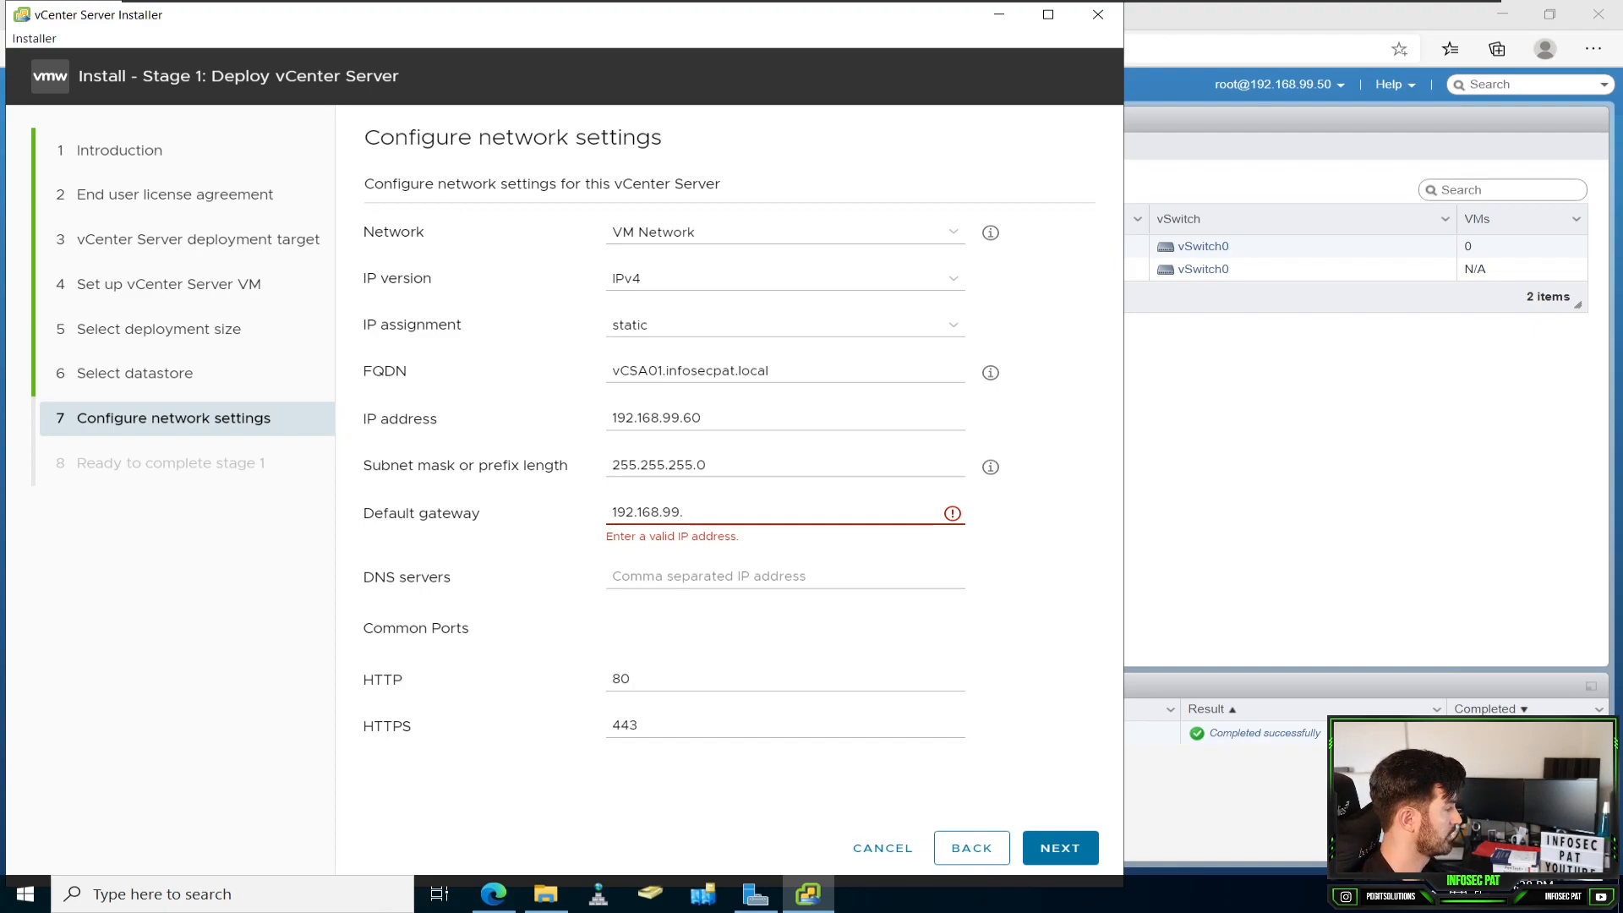
type("1")
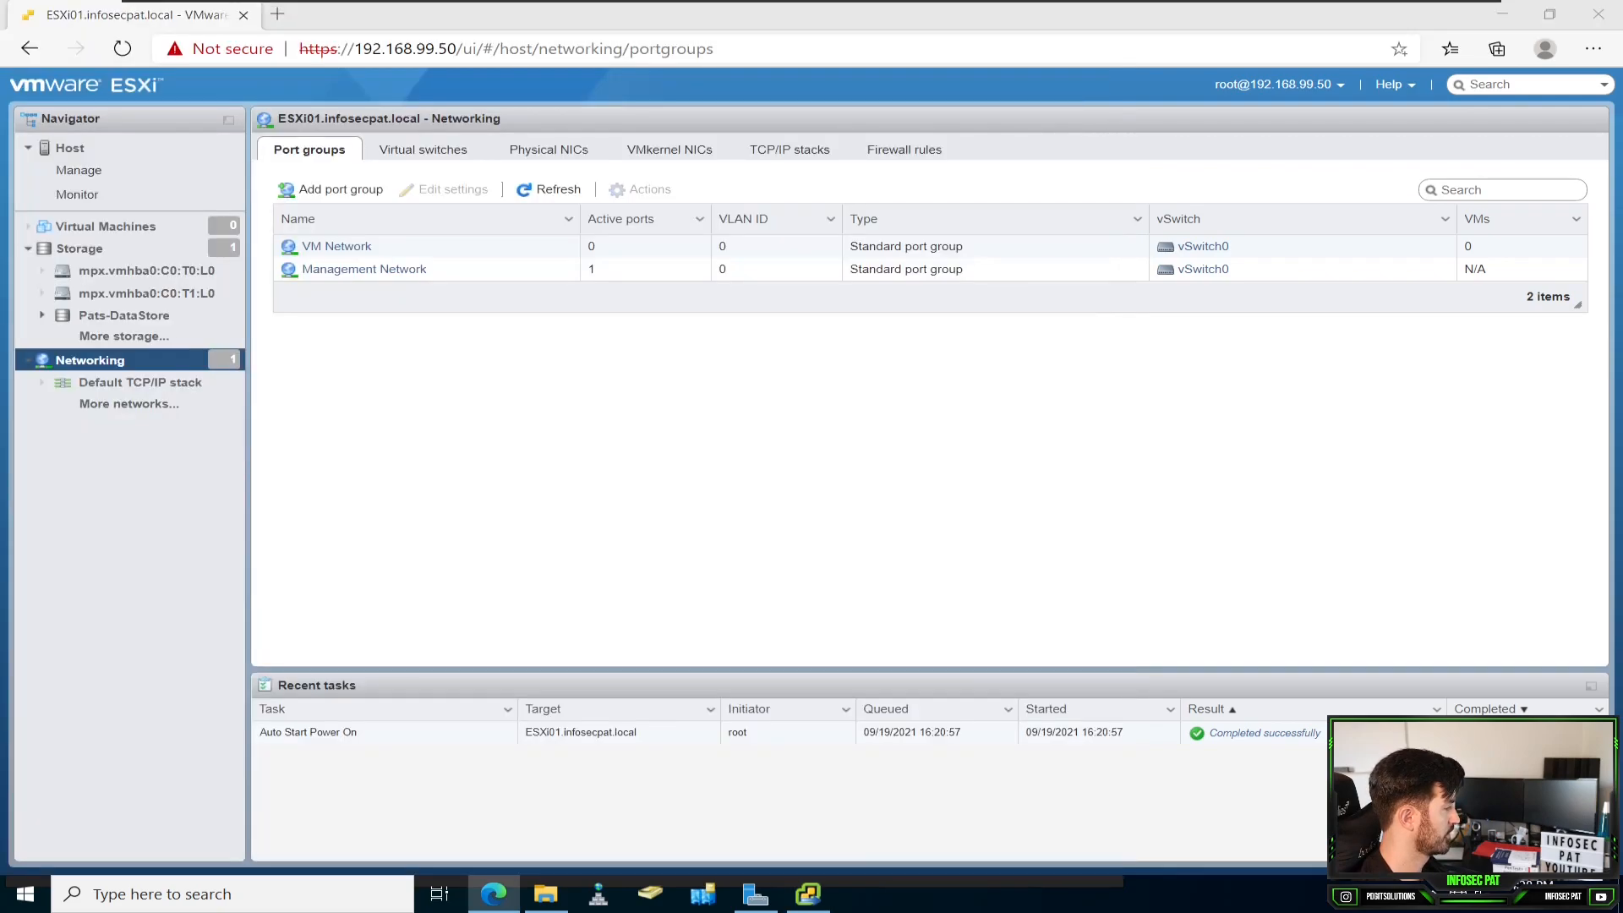
Step: Run ipconfig /all in Command Prompt to look up the server's network addresses
left_click(546, 892)
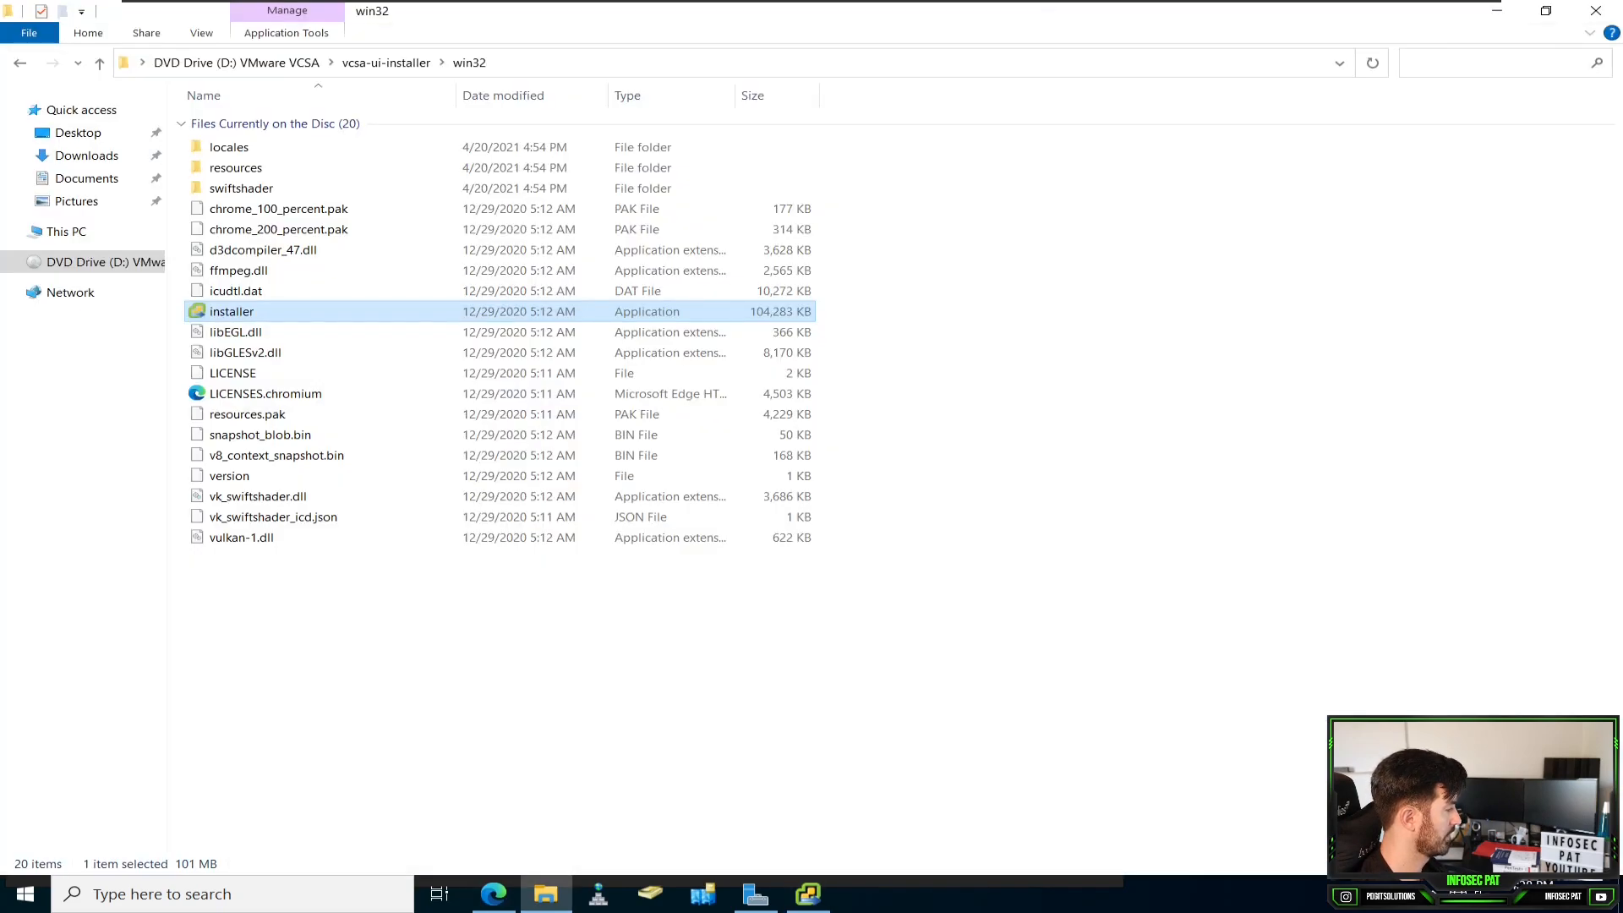
double_click(232, 311)
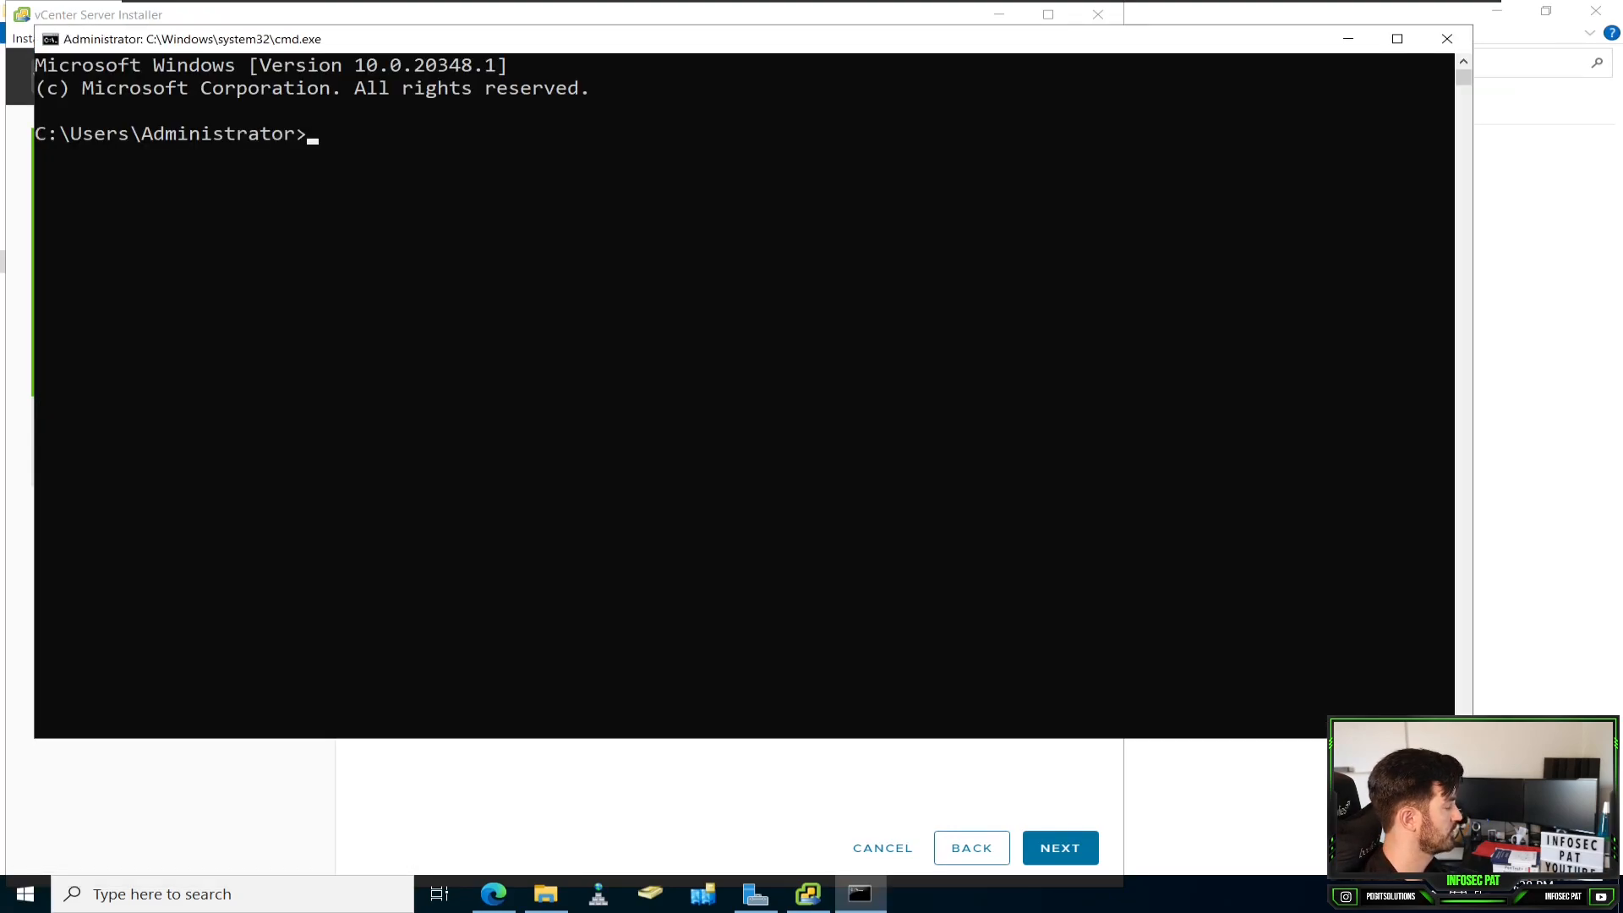
type("ipconfig /al")
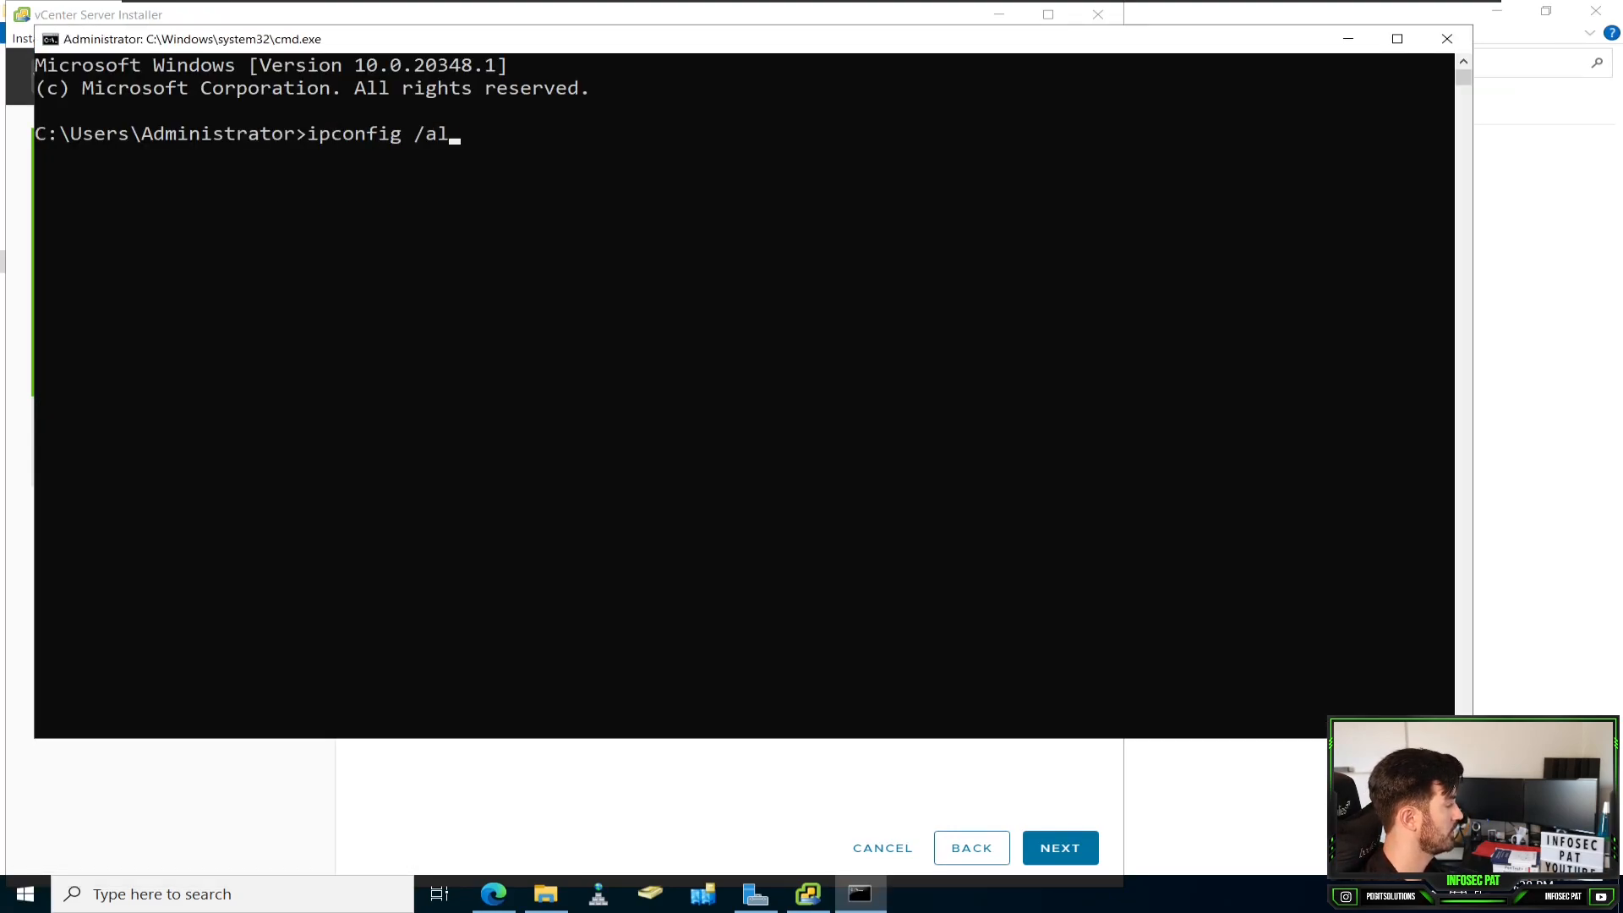
key("Return")
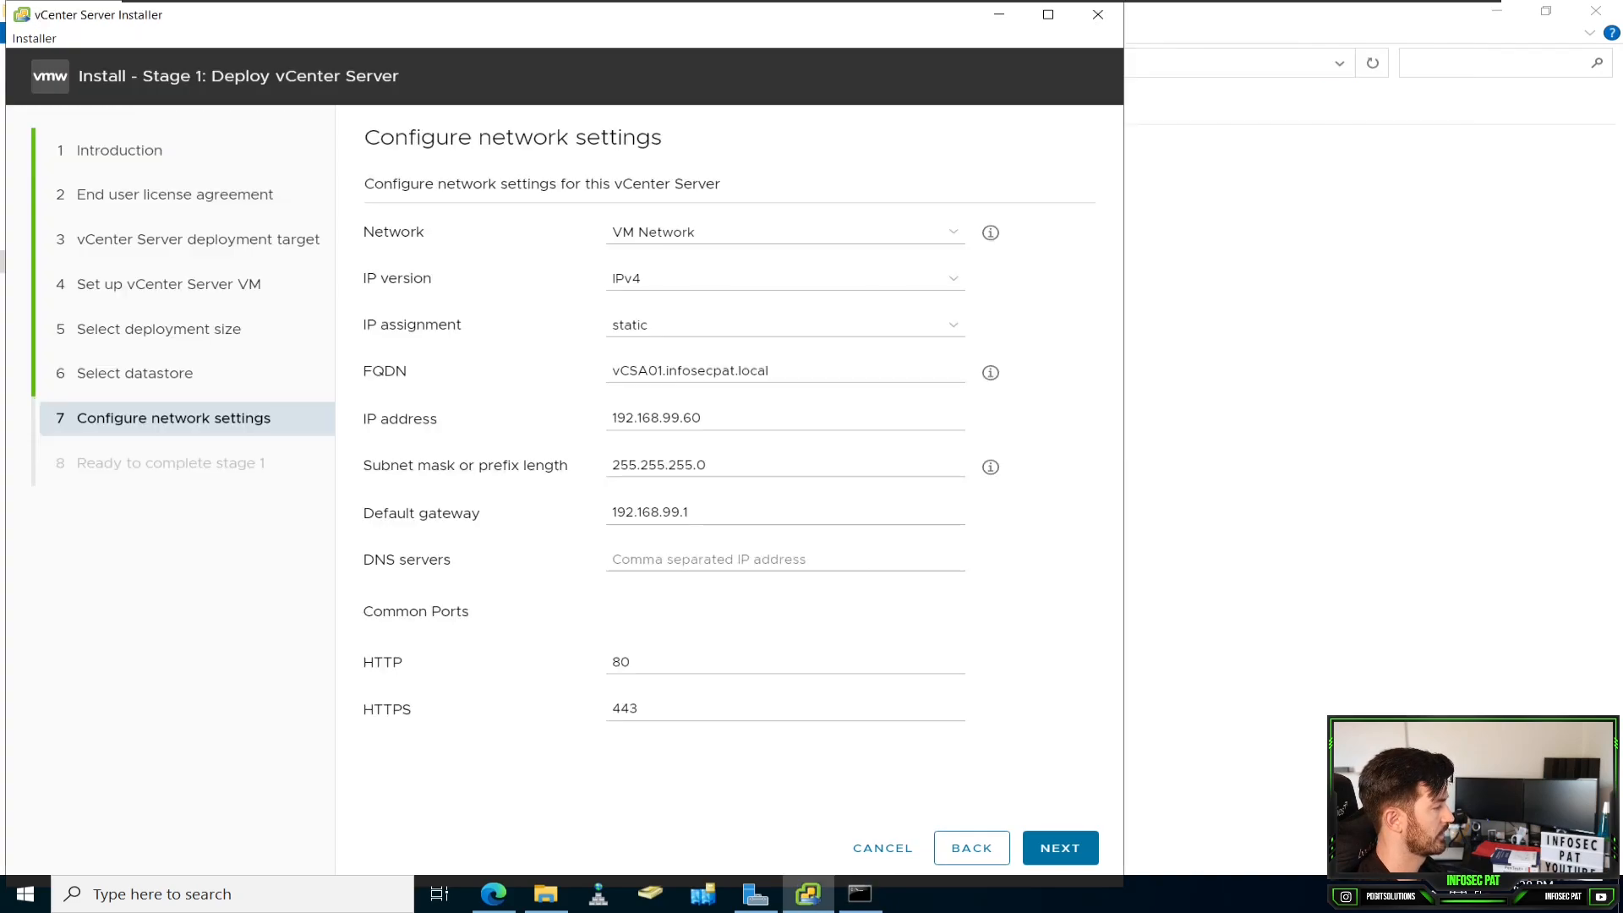
Step: Set the DNS server to 192.168.99.100 and continue to the stage 1 summary
type("192")
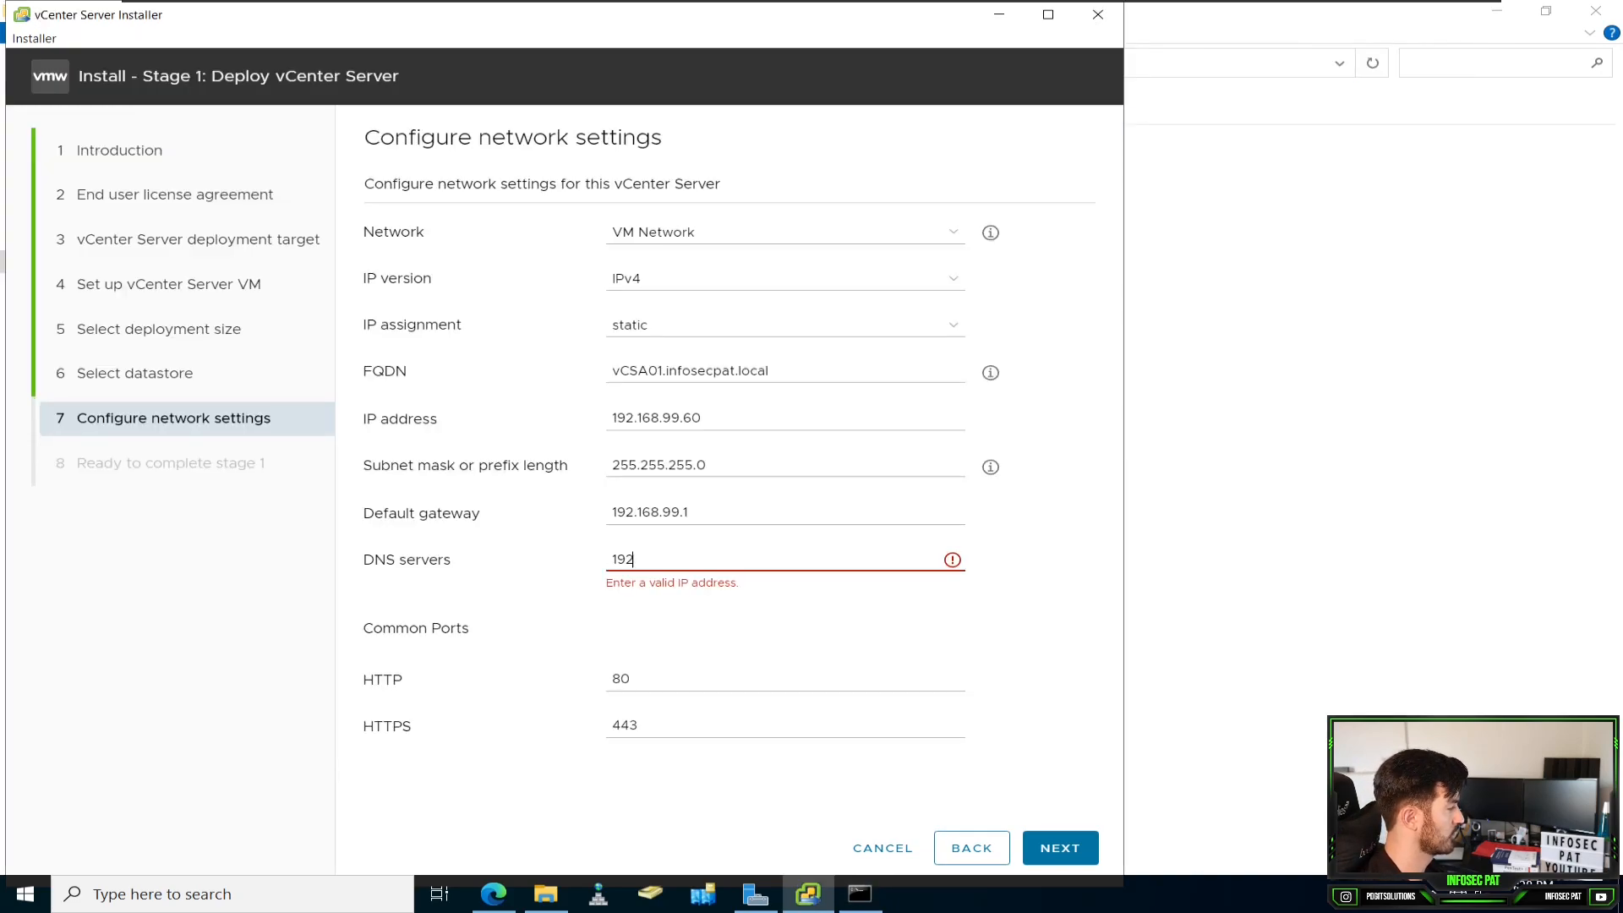
type(".168")
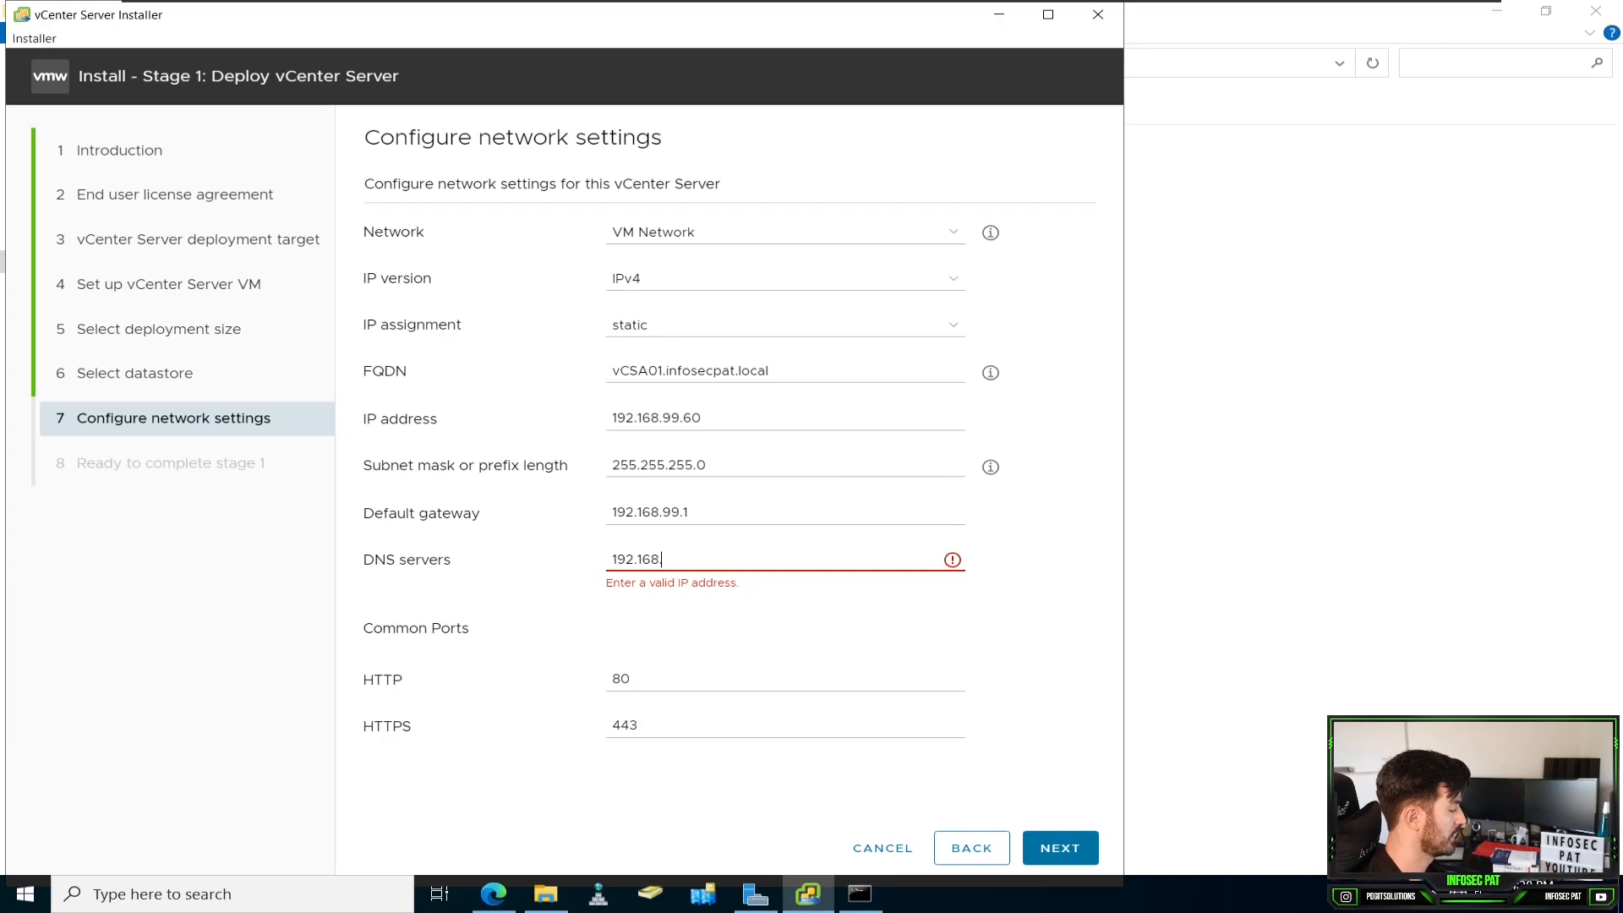
left_click(861, 893)
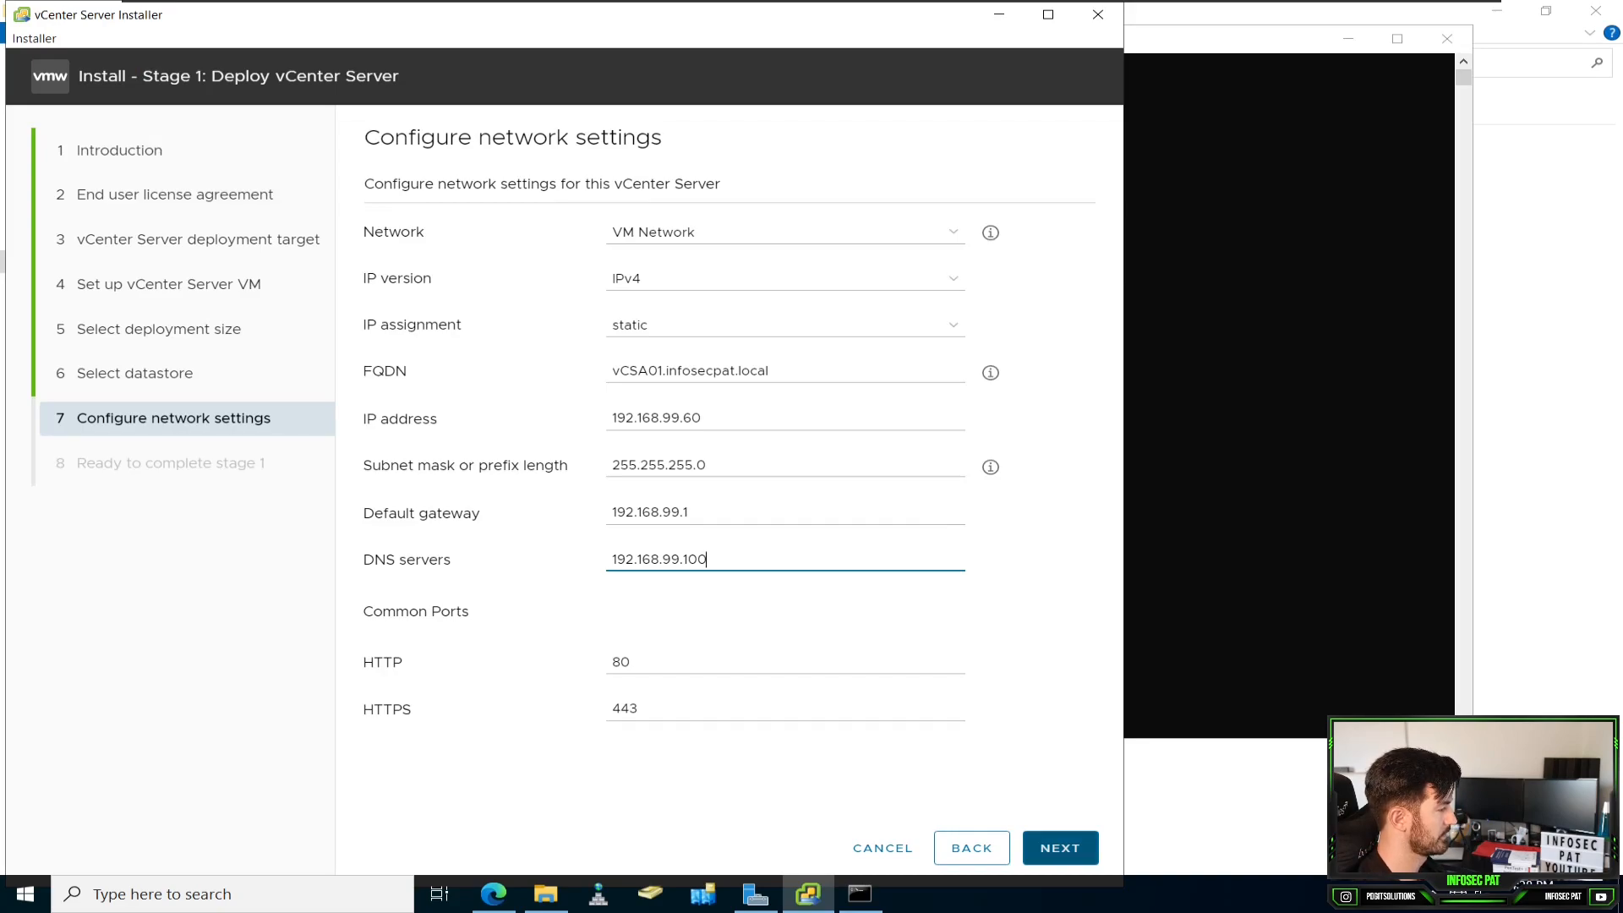
left_click(1059, 847)
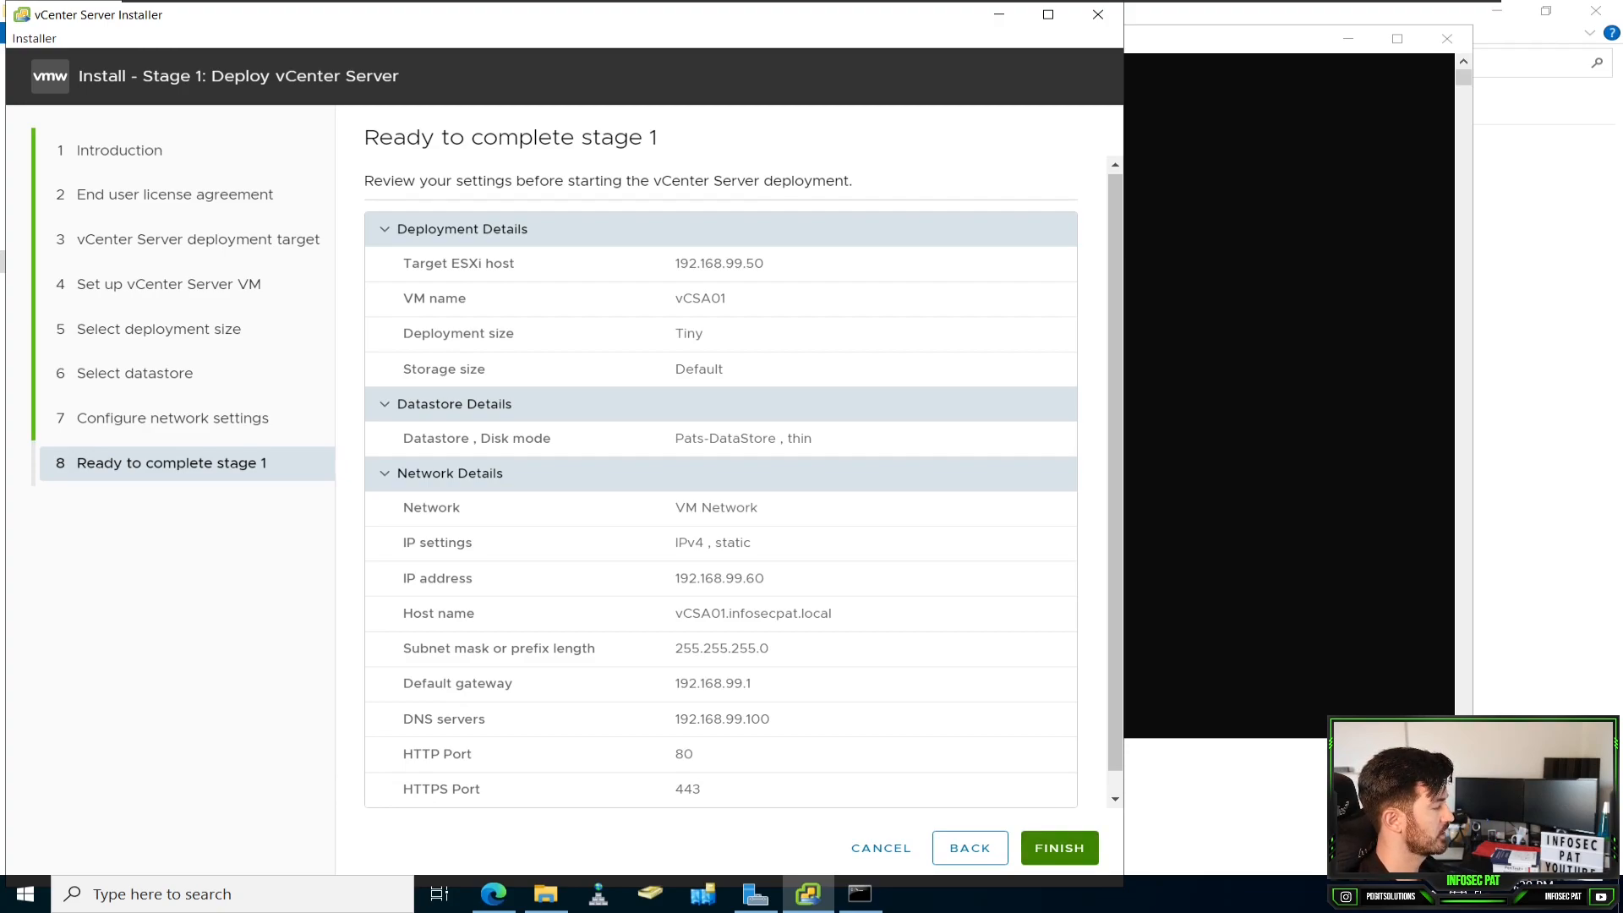
Step: Finish the summary to start deploying the vCenter Server appliance
left_click(1058, 847)
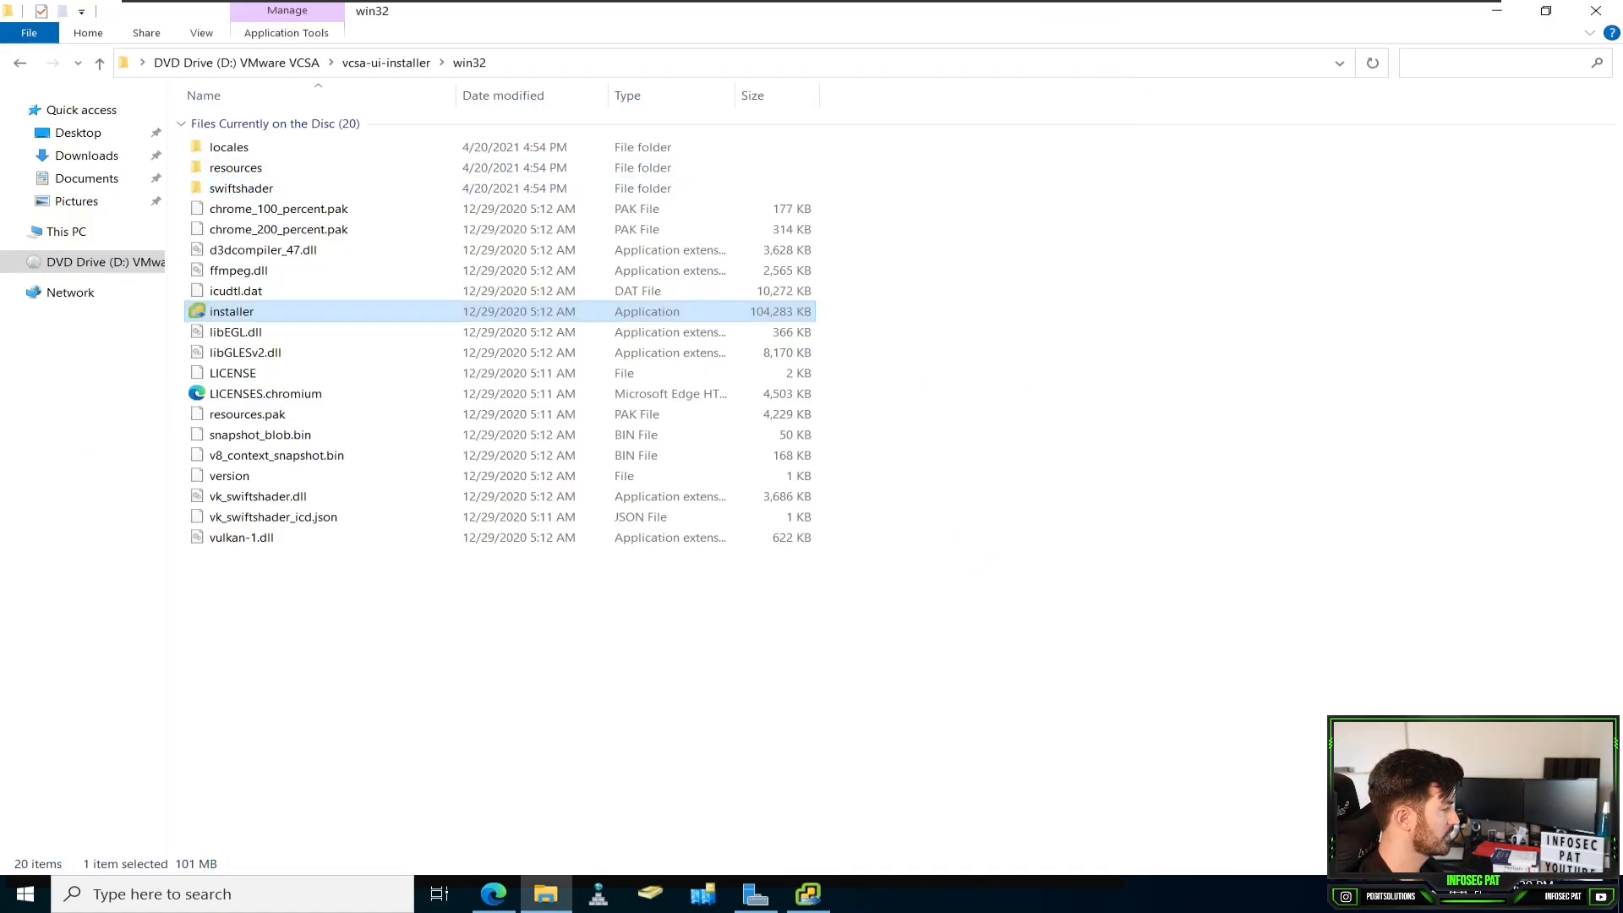
Step: Bring up the ESXi host's Virtual Machines list to watch the vCenter appliance being created
left_click(492, 892)
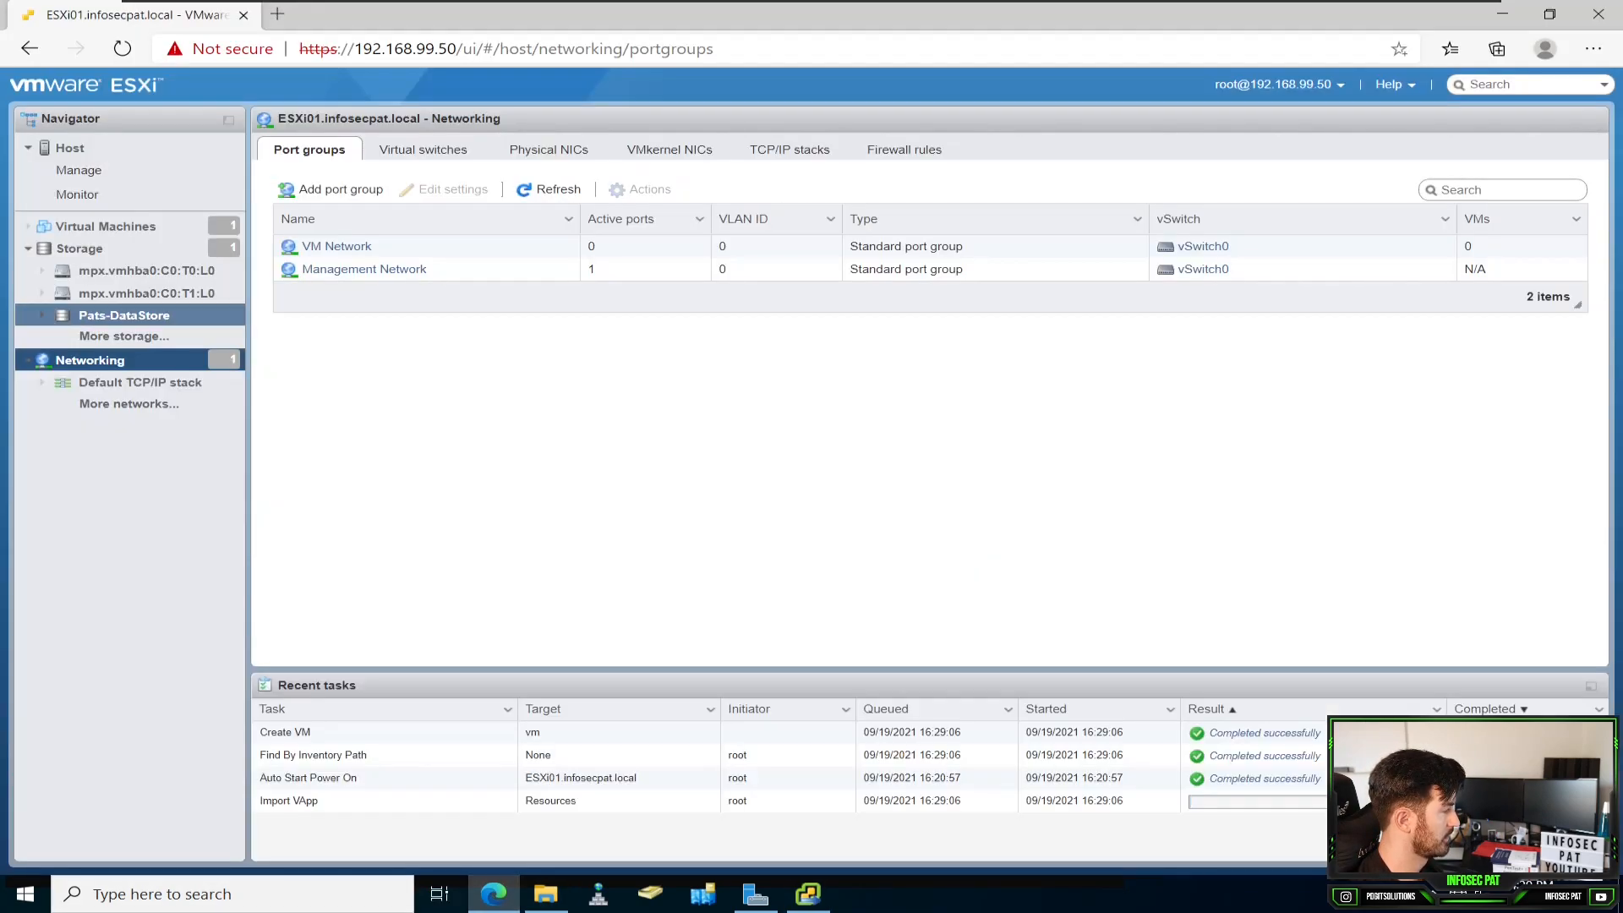
left_click(104, 225)
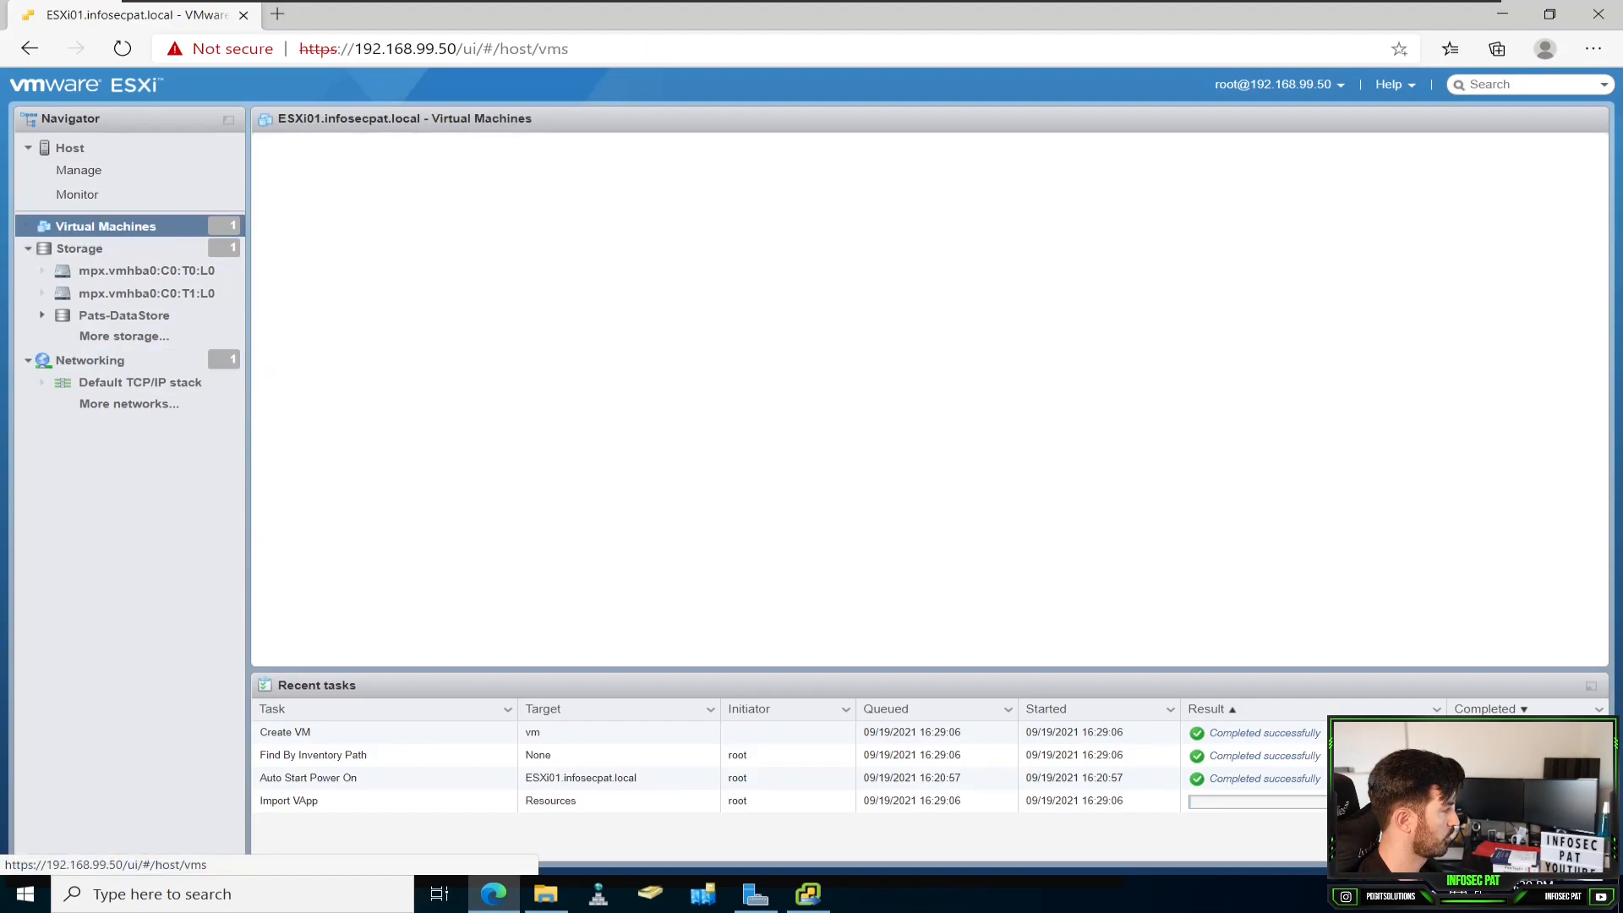
left_click(104, 225)
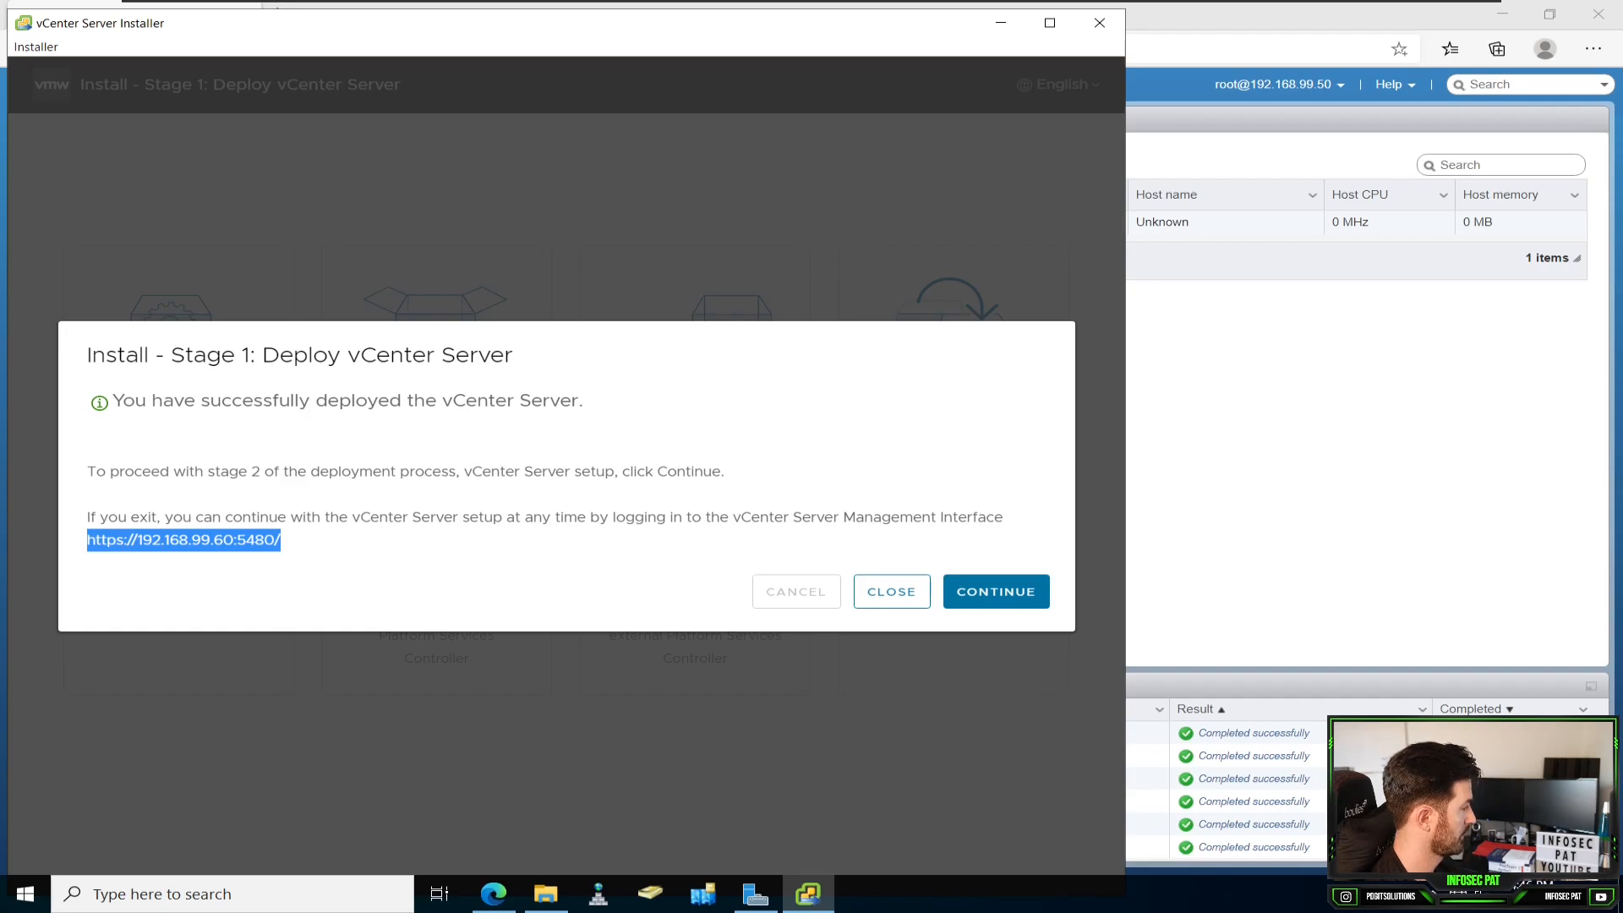
left_click(20, 893)
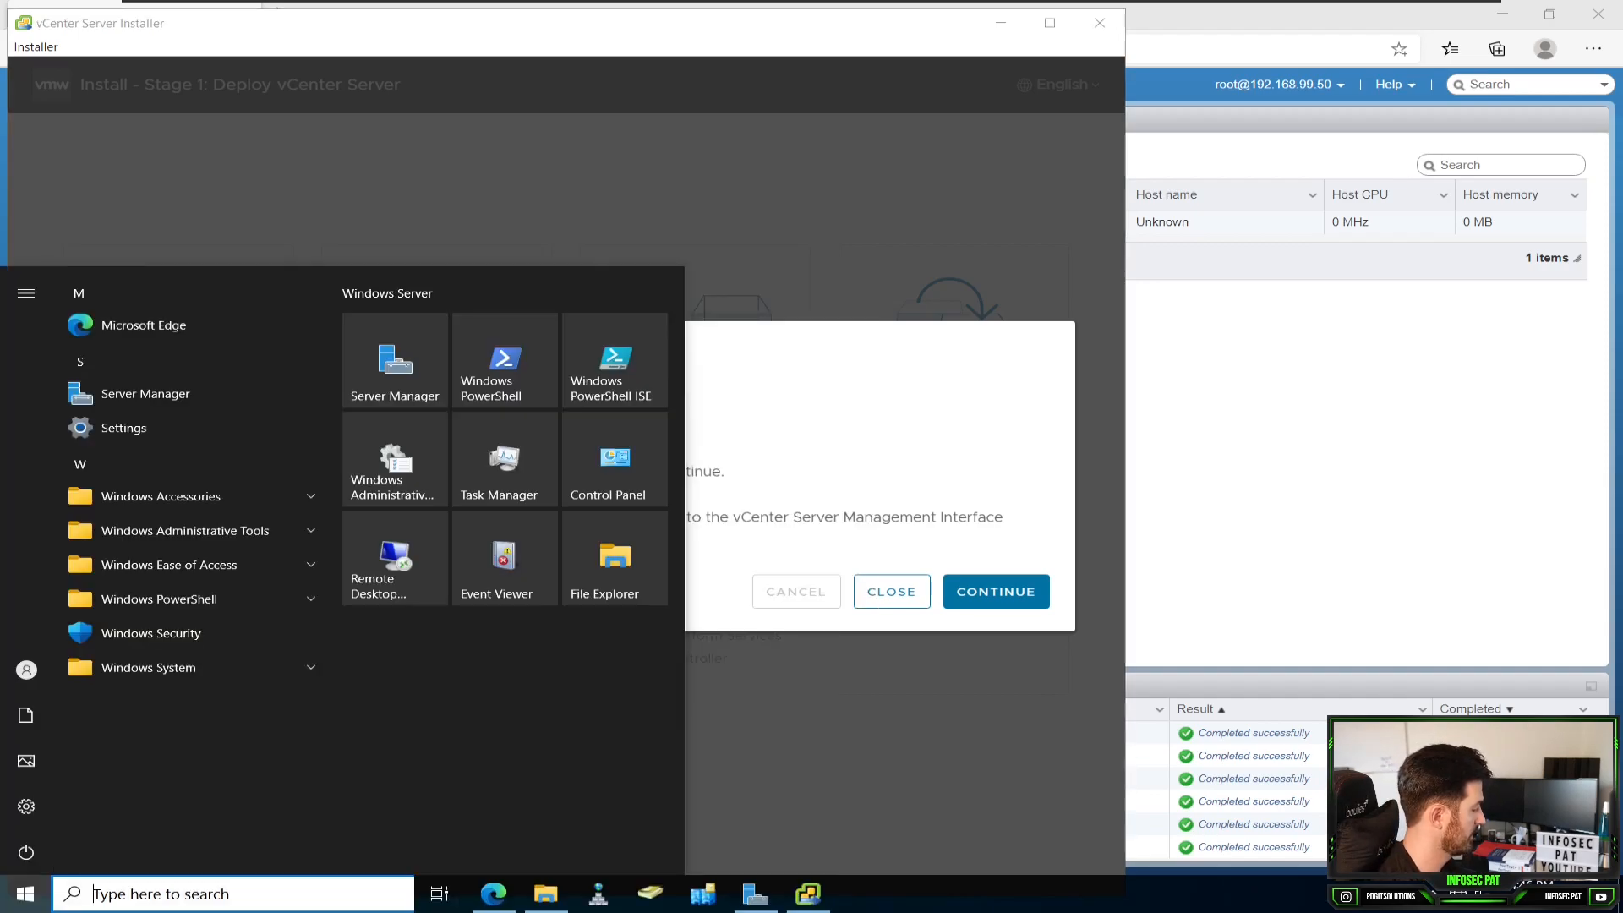
type("note")
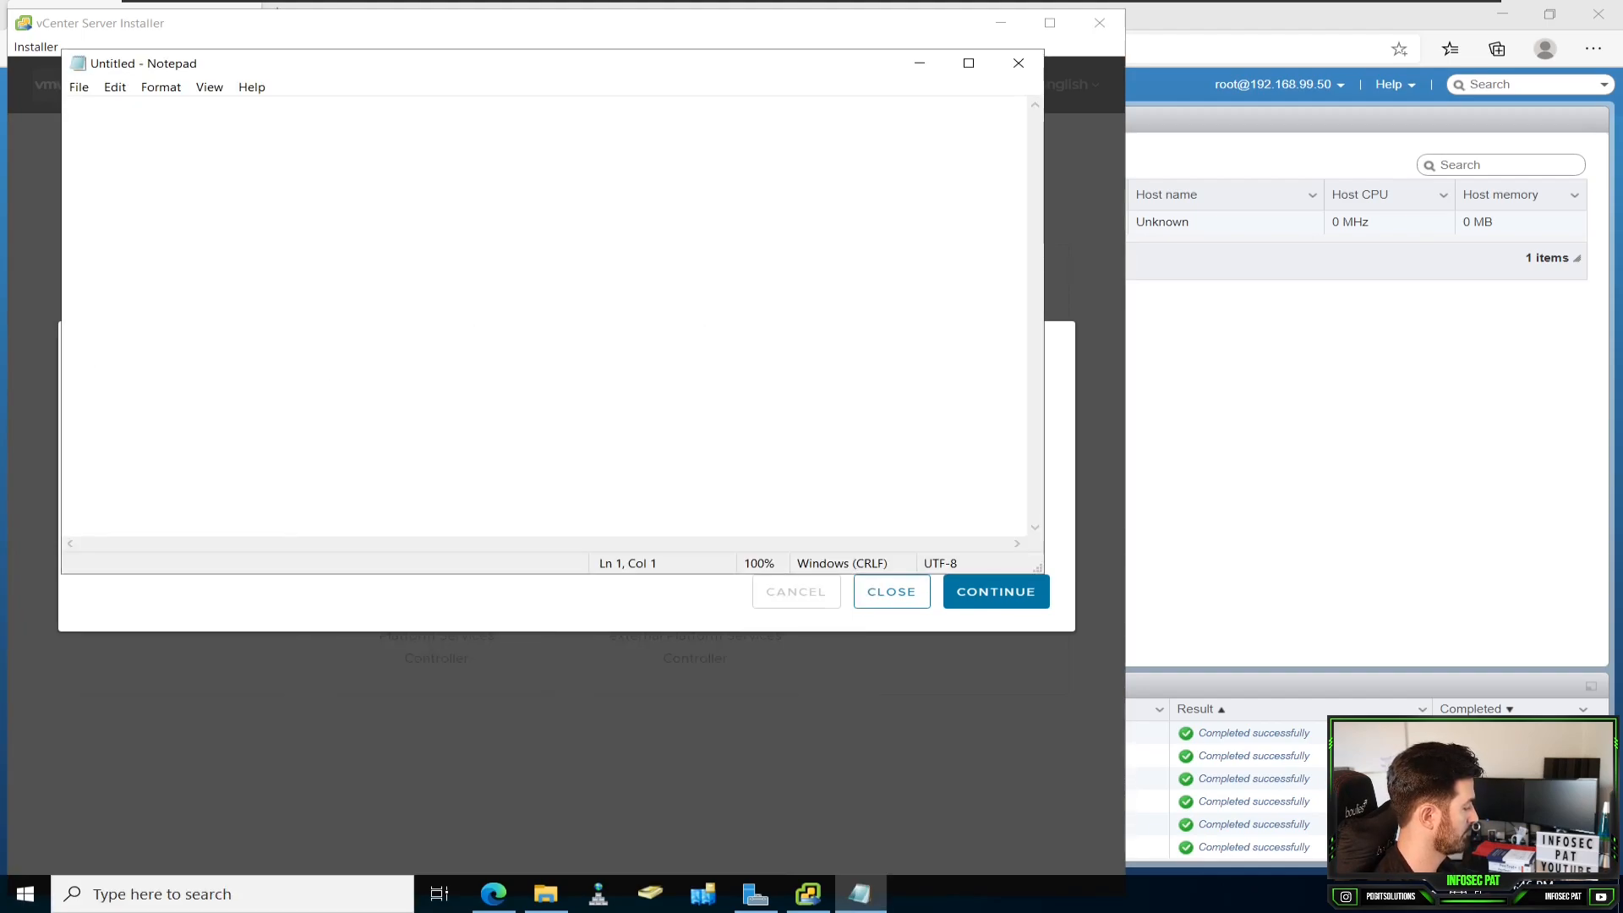
type("https://192.168.99.60:5480/")
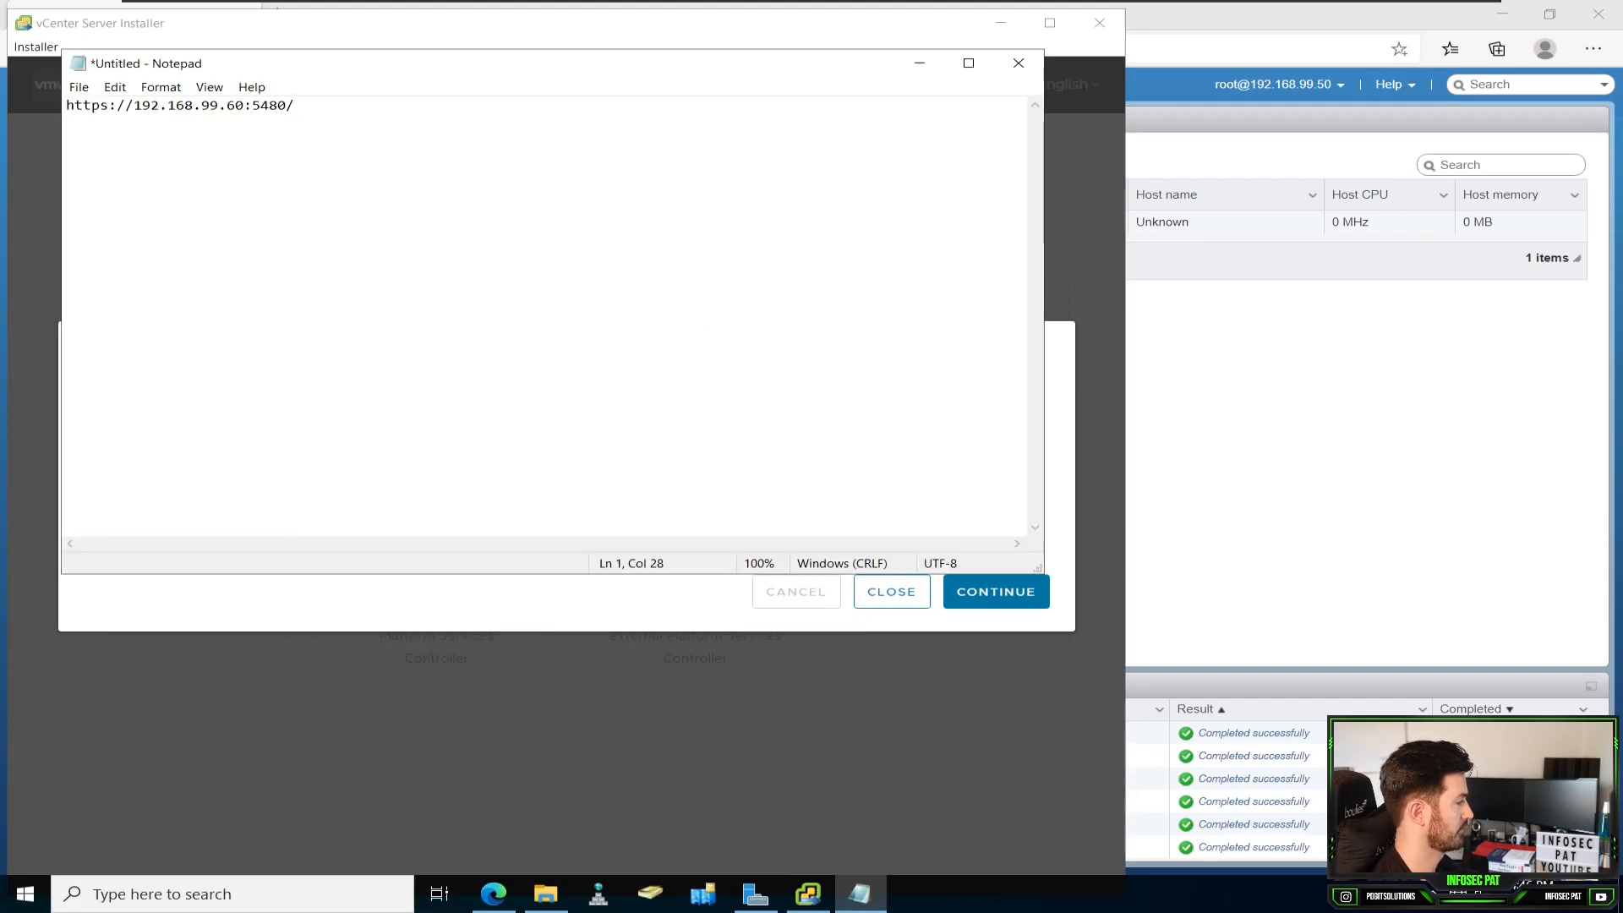
Step: Return to the installer's stage 1 success message and continue to stage 2
left_click(1017, 62)
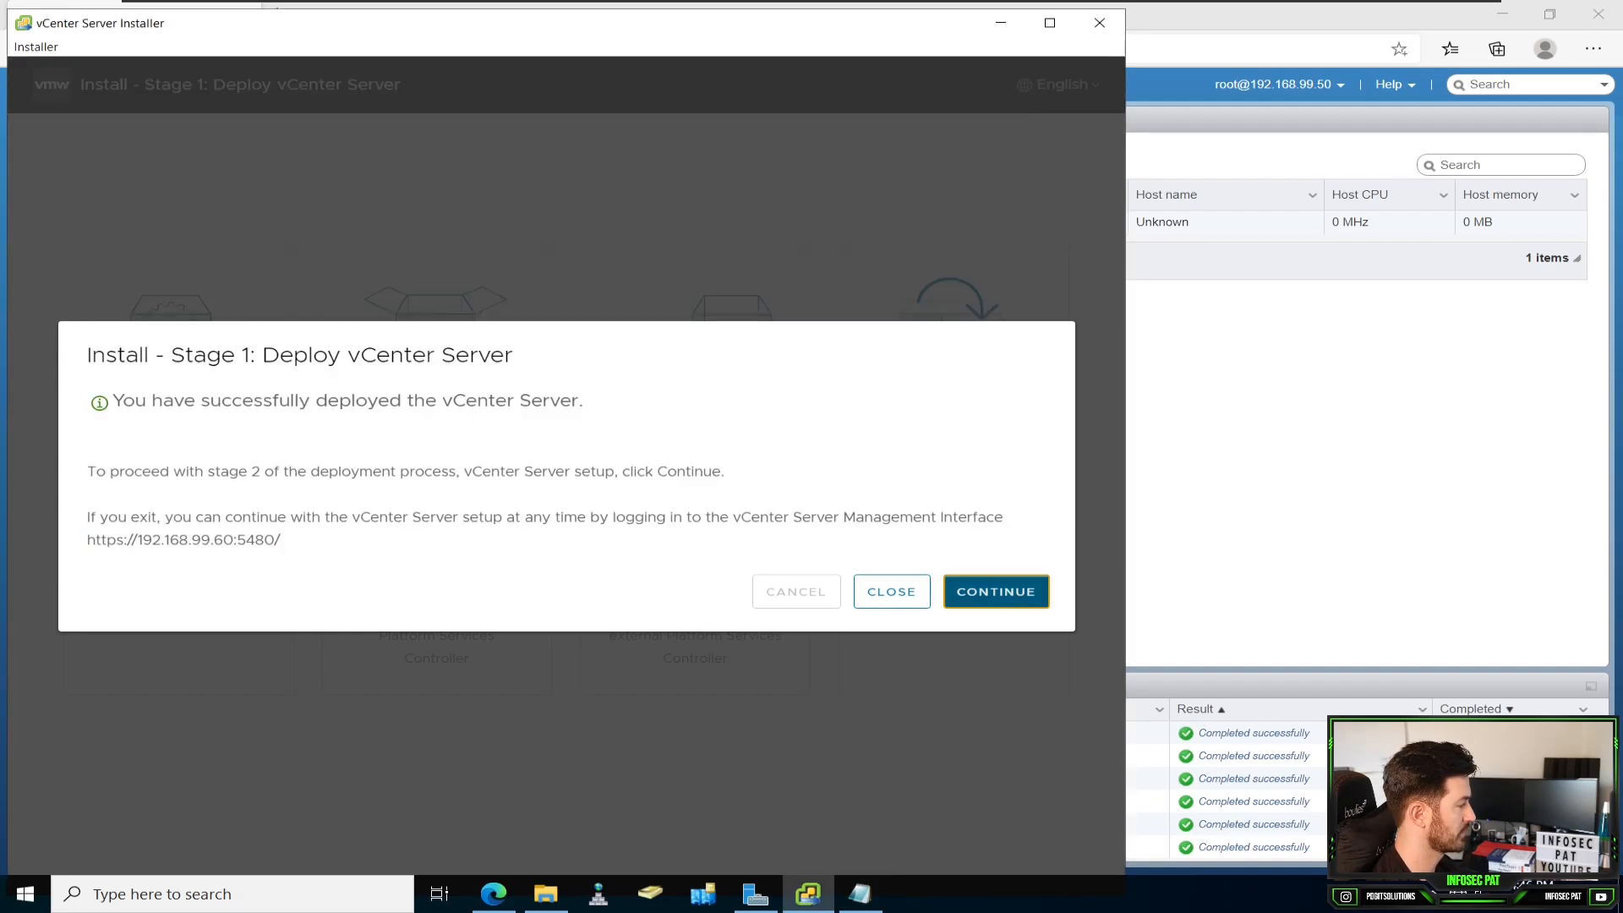
left_click(995, 592)
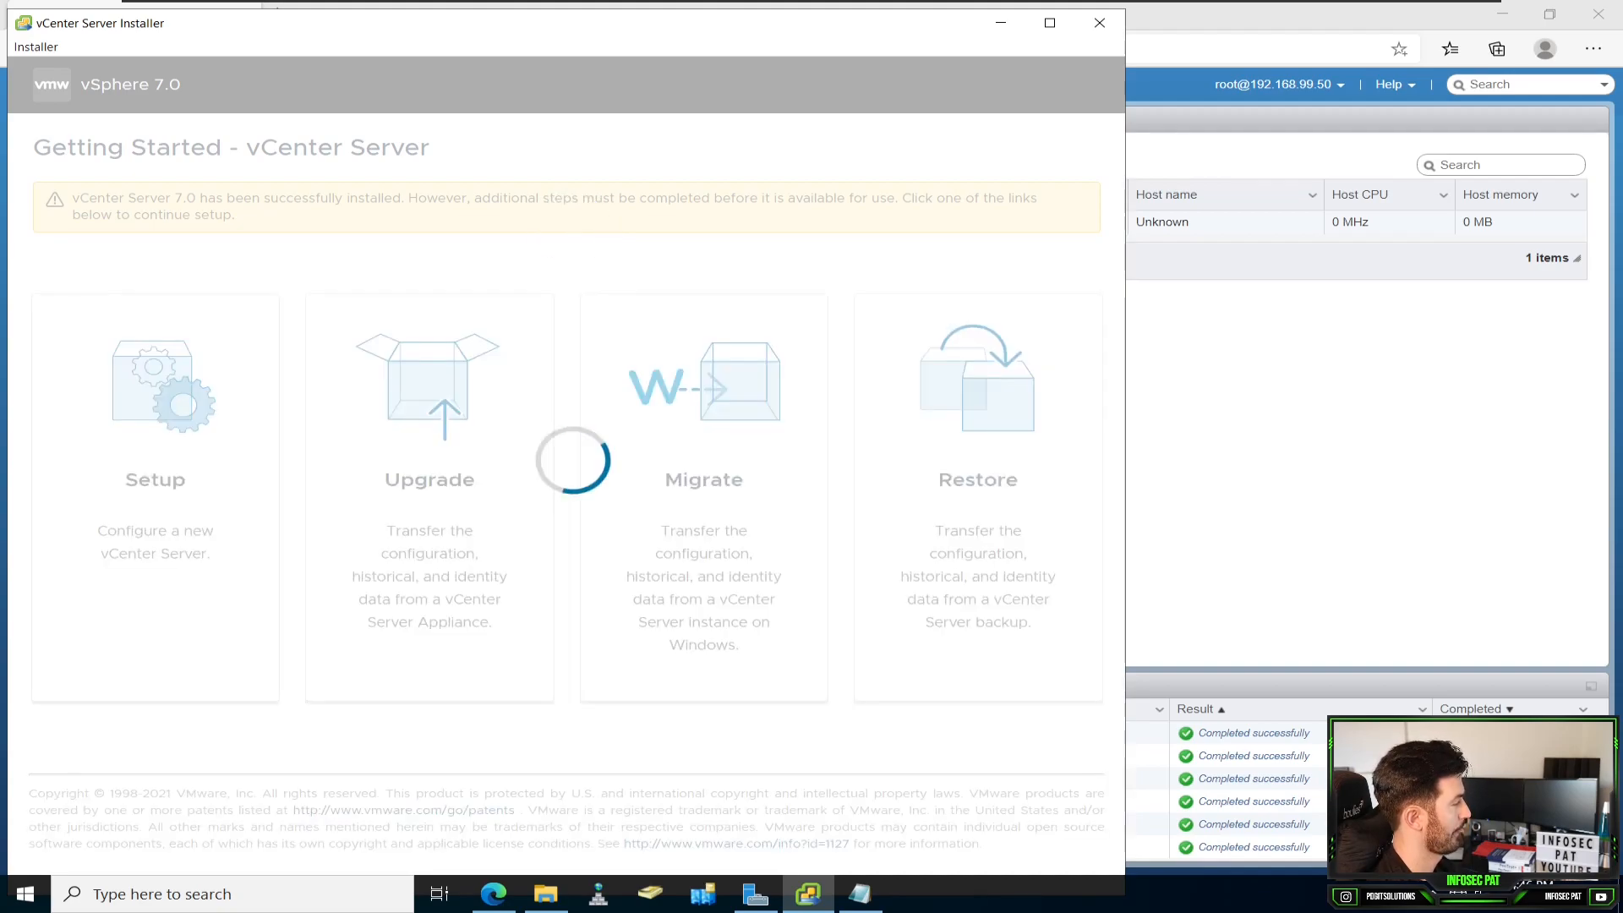
Step: Begin stage 2 configuration and synchronize appliance time with the ESXi host
left_click(154, 497)
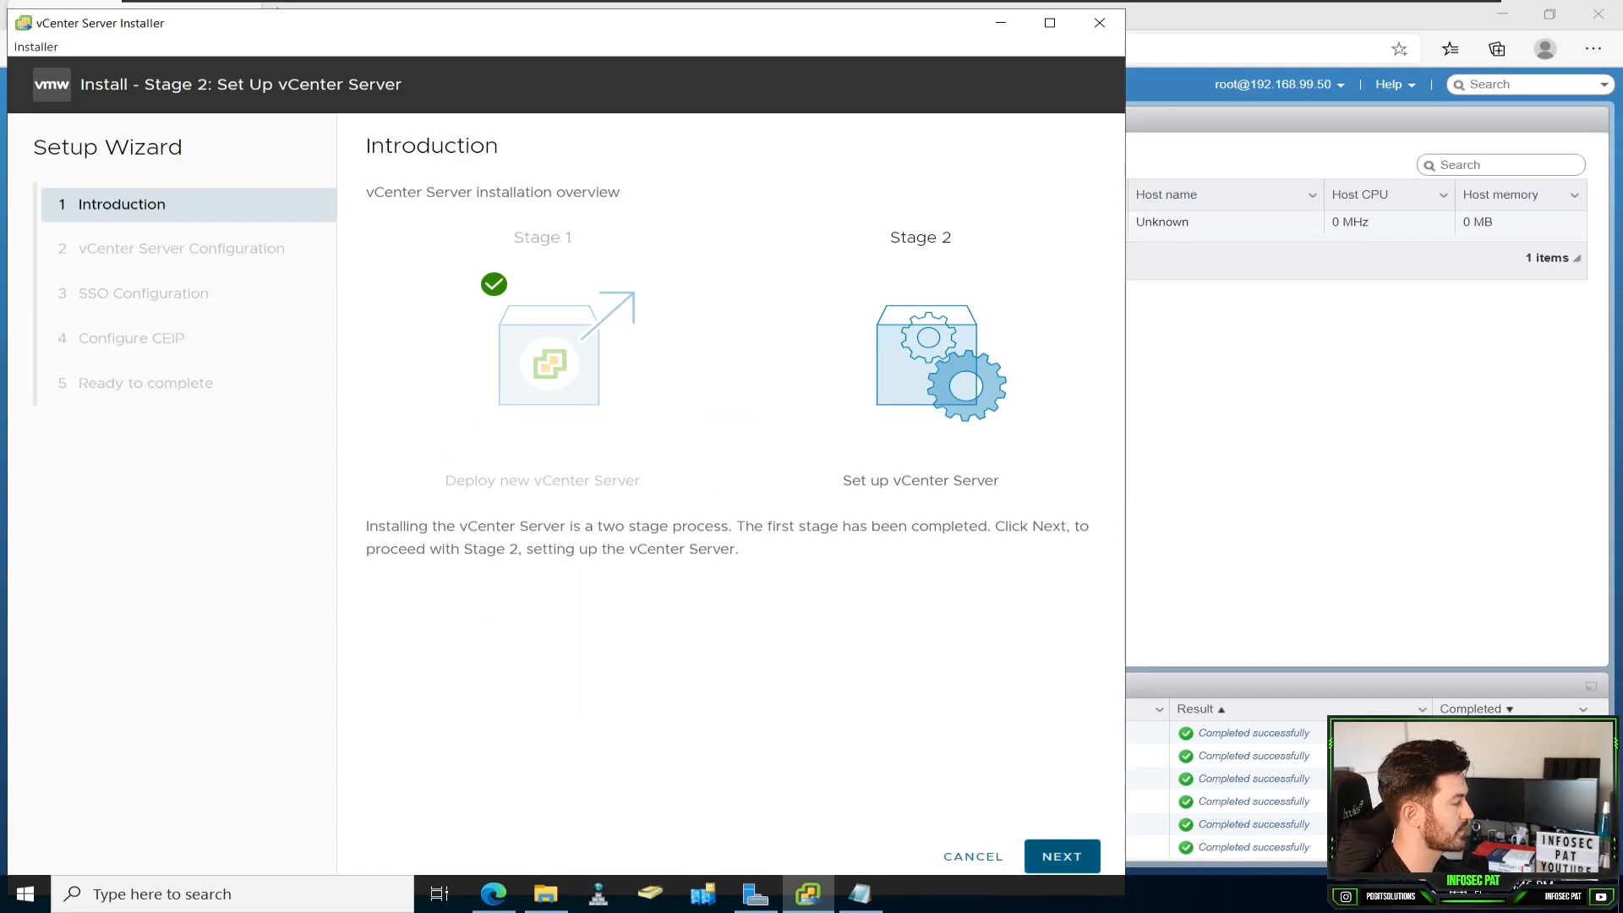
left_click(1060, 855)
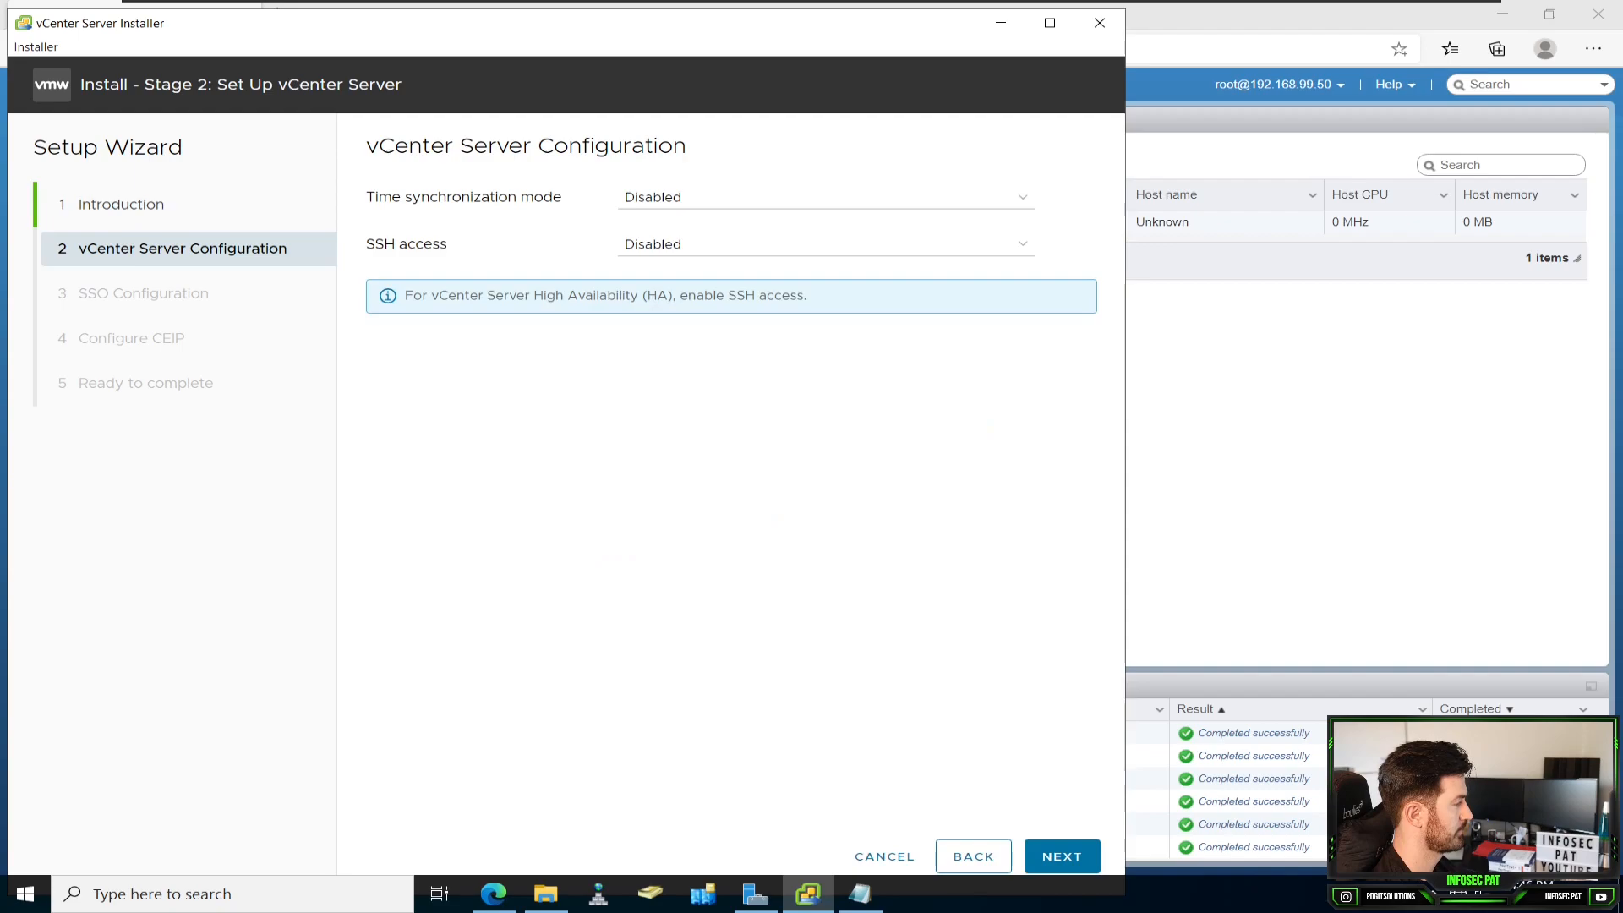
left_click(824, 196)
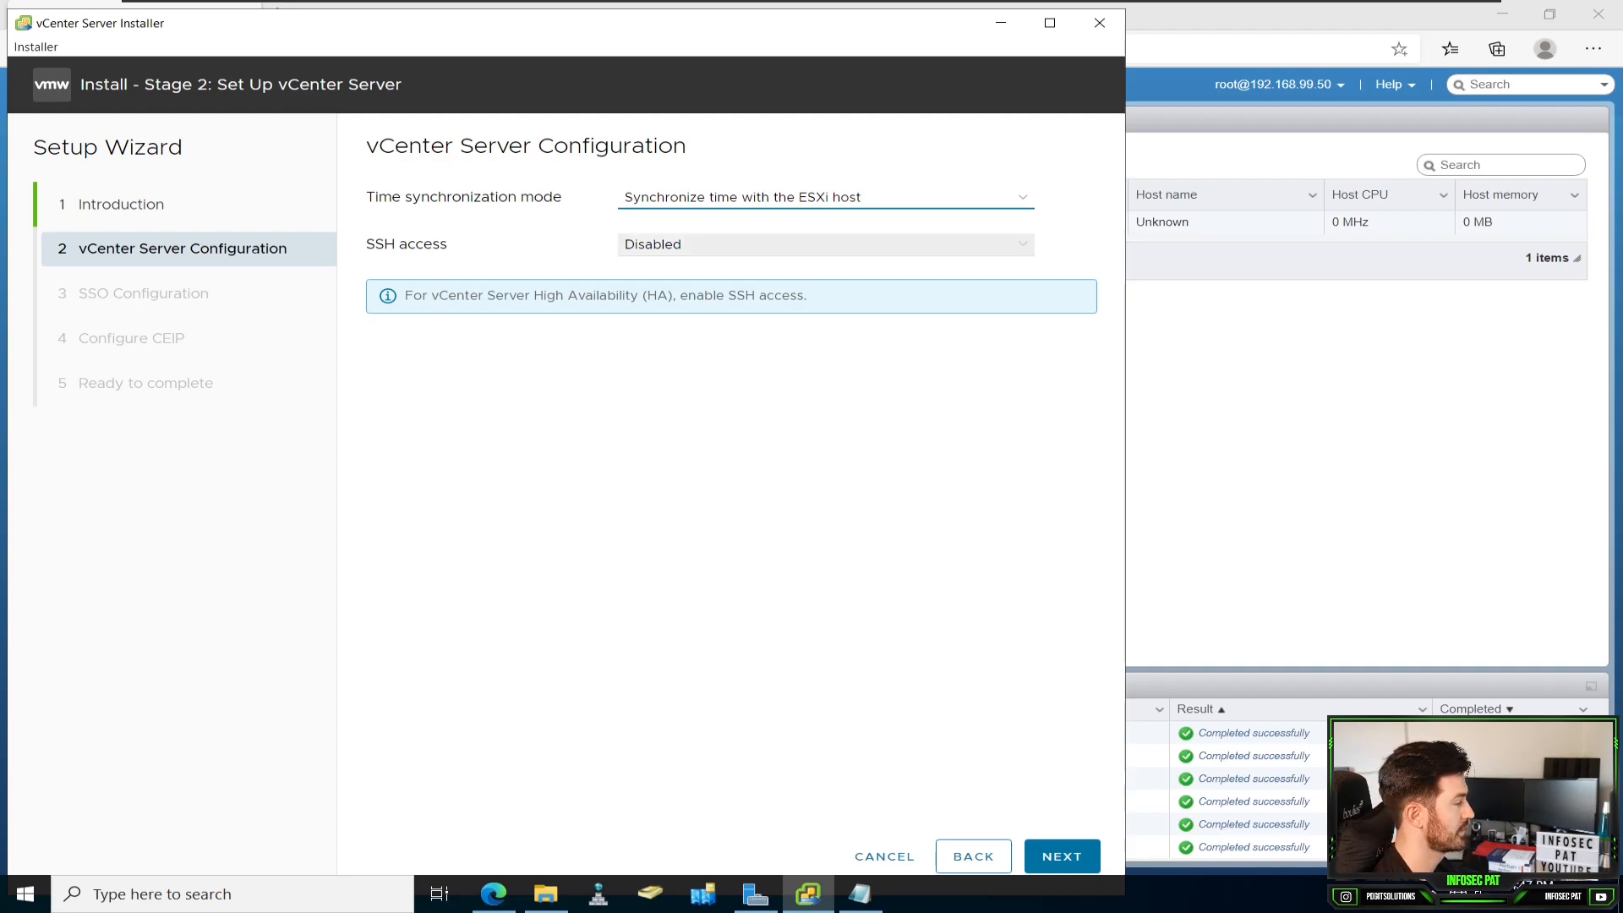
Step: Enable SSH access and advance to the SSO settings
left_click(824, 243)
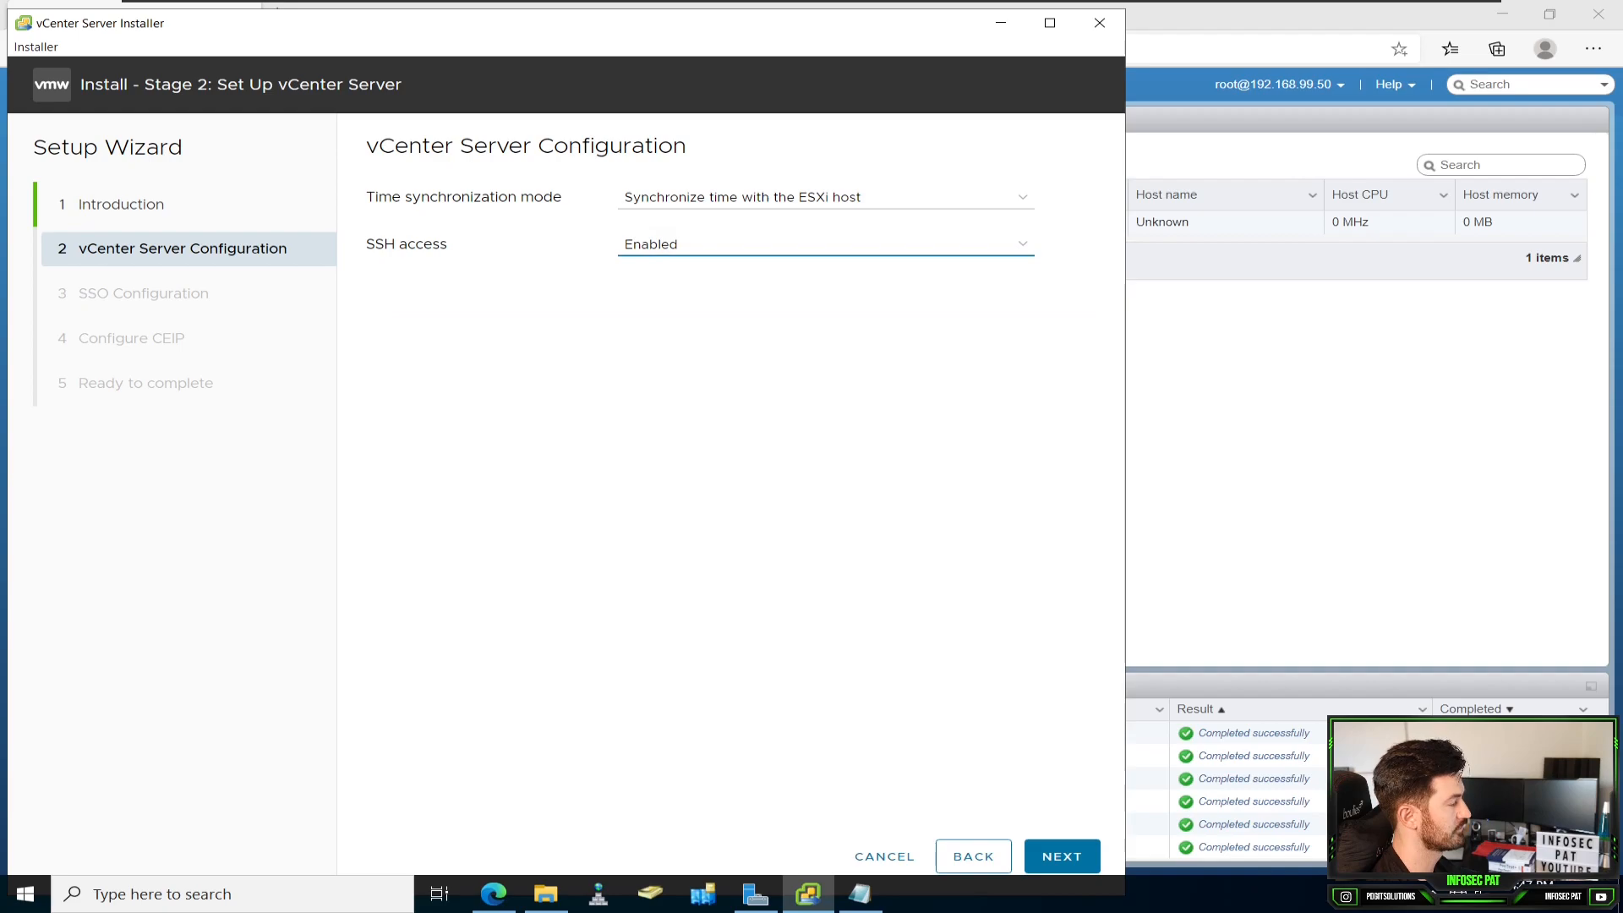
left_click(1060, 855)
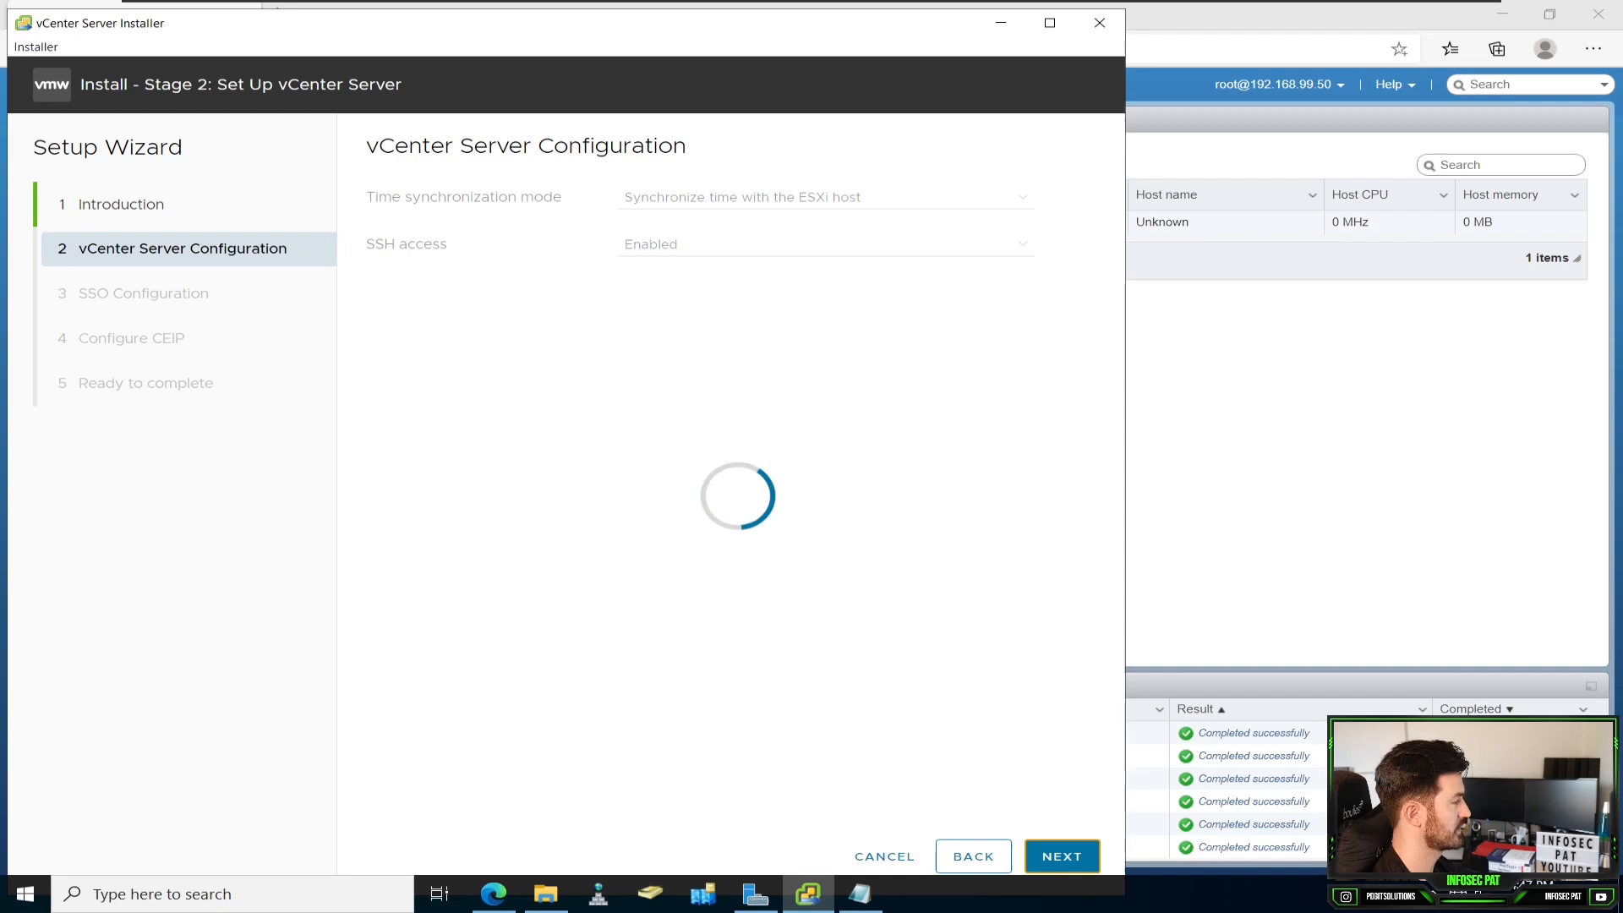
left_click(1060, 855)
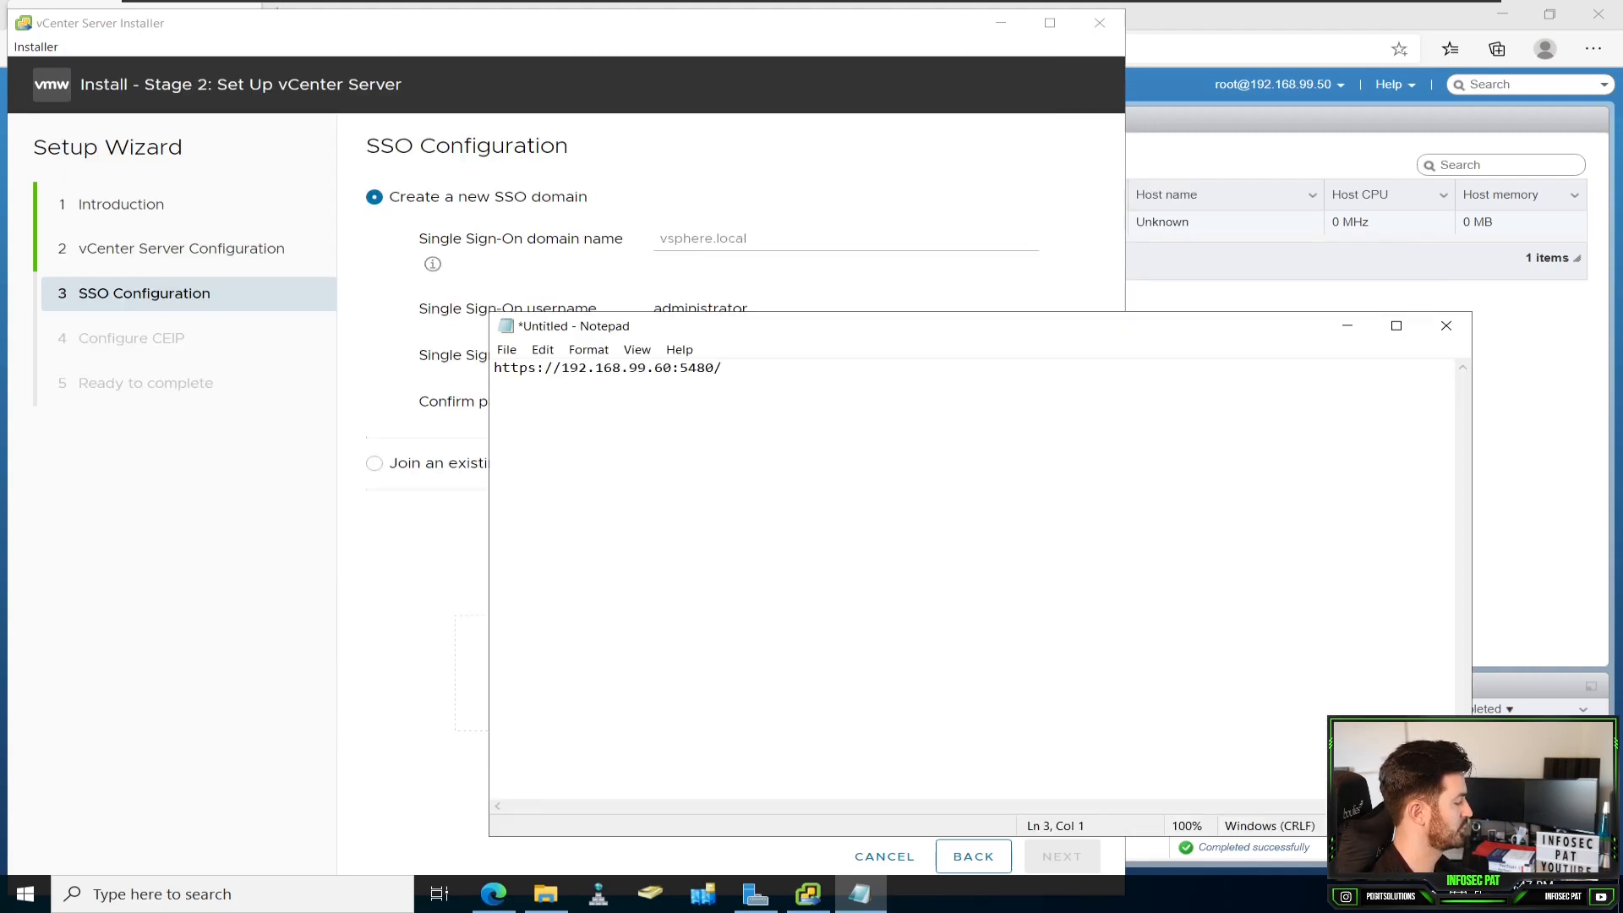
Step: Note the SSO domain vsphere.local and fill the installer's SSO domain and password fields
type("domain:")
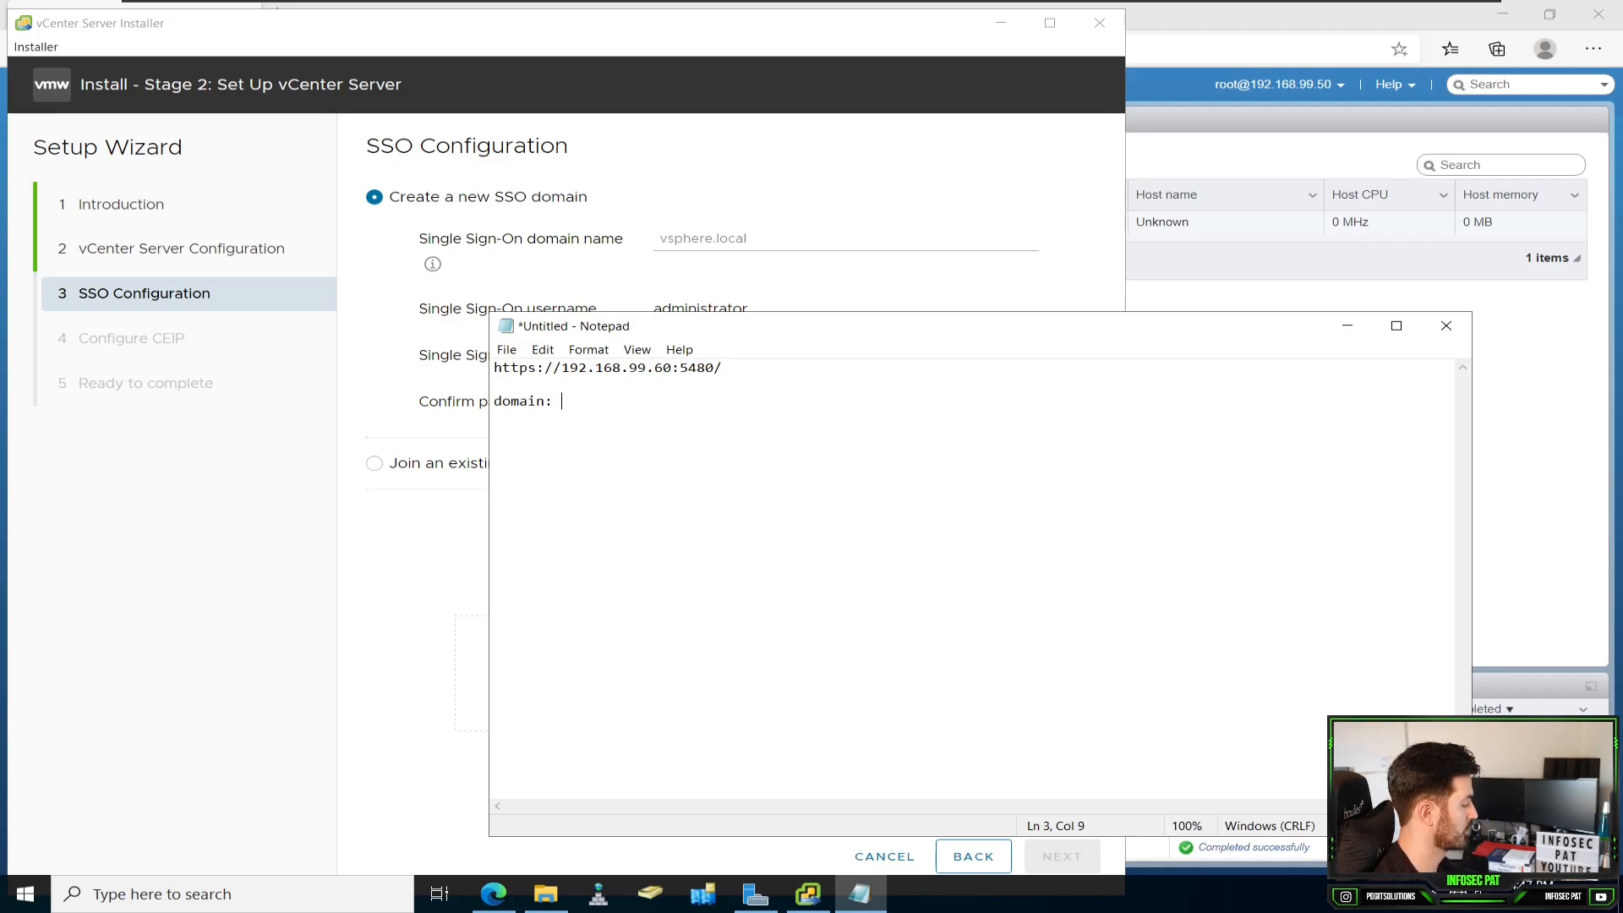
type("vp")
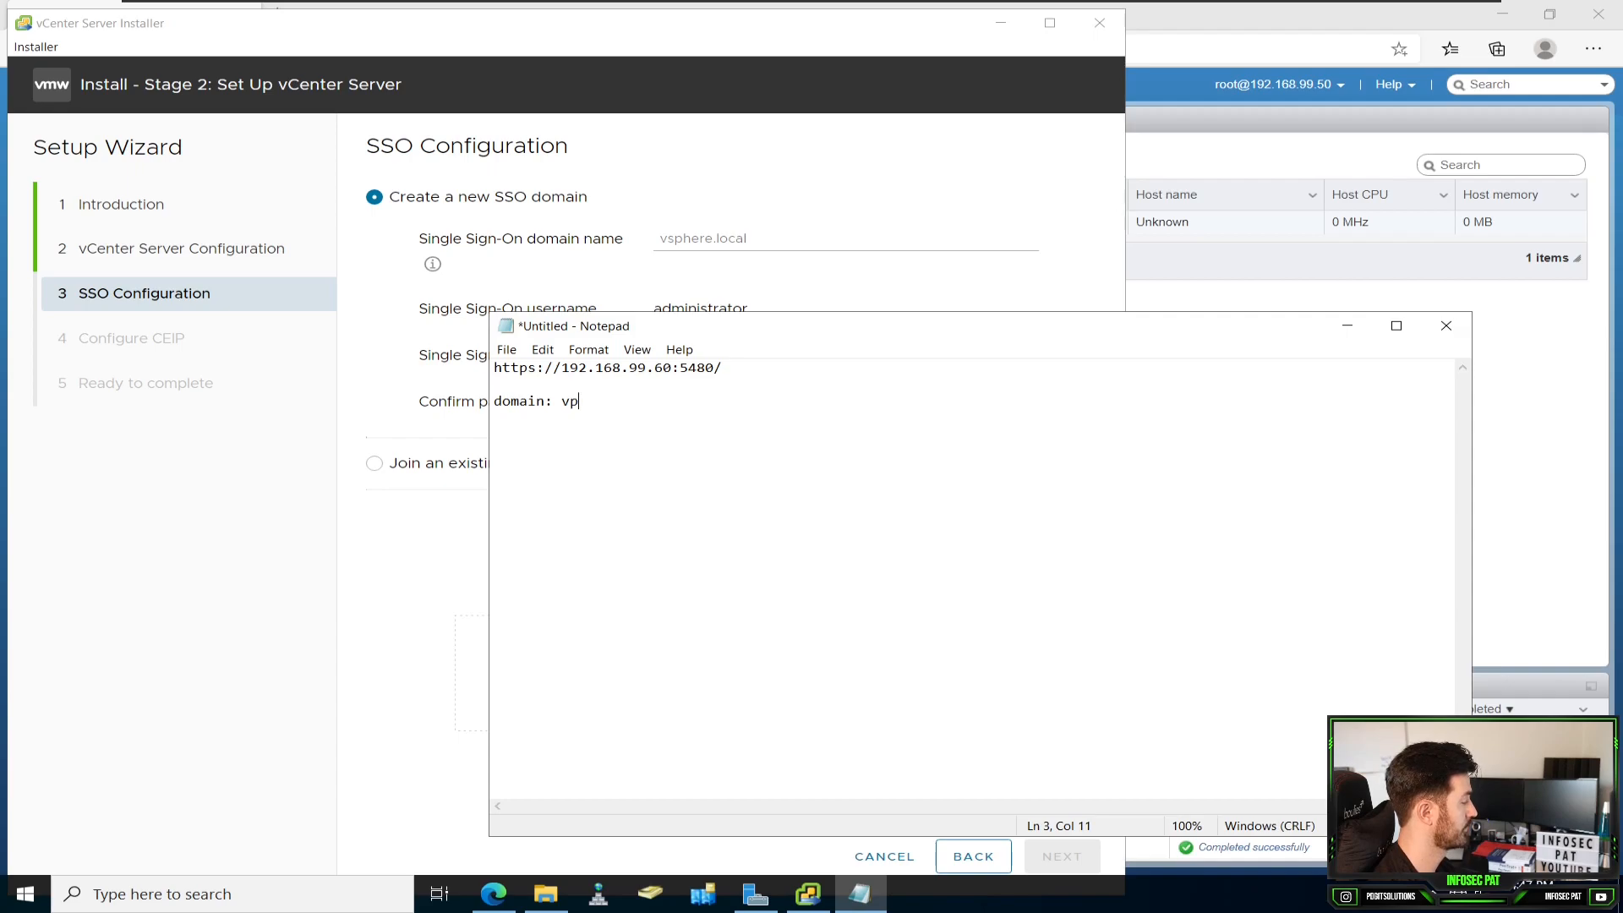
type("h")
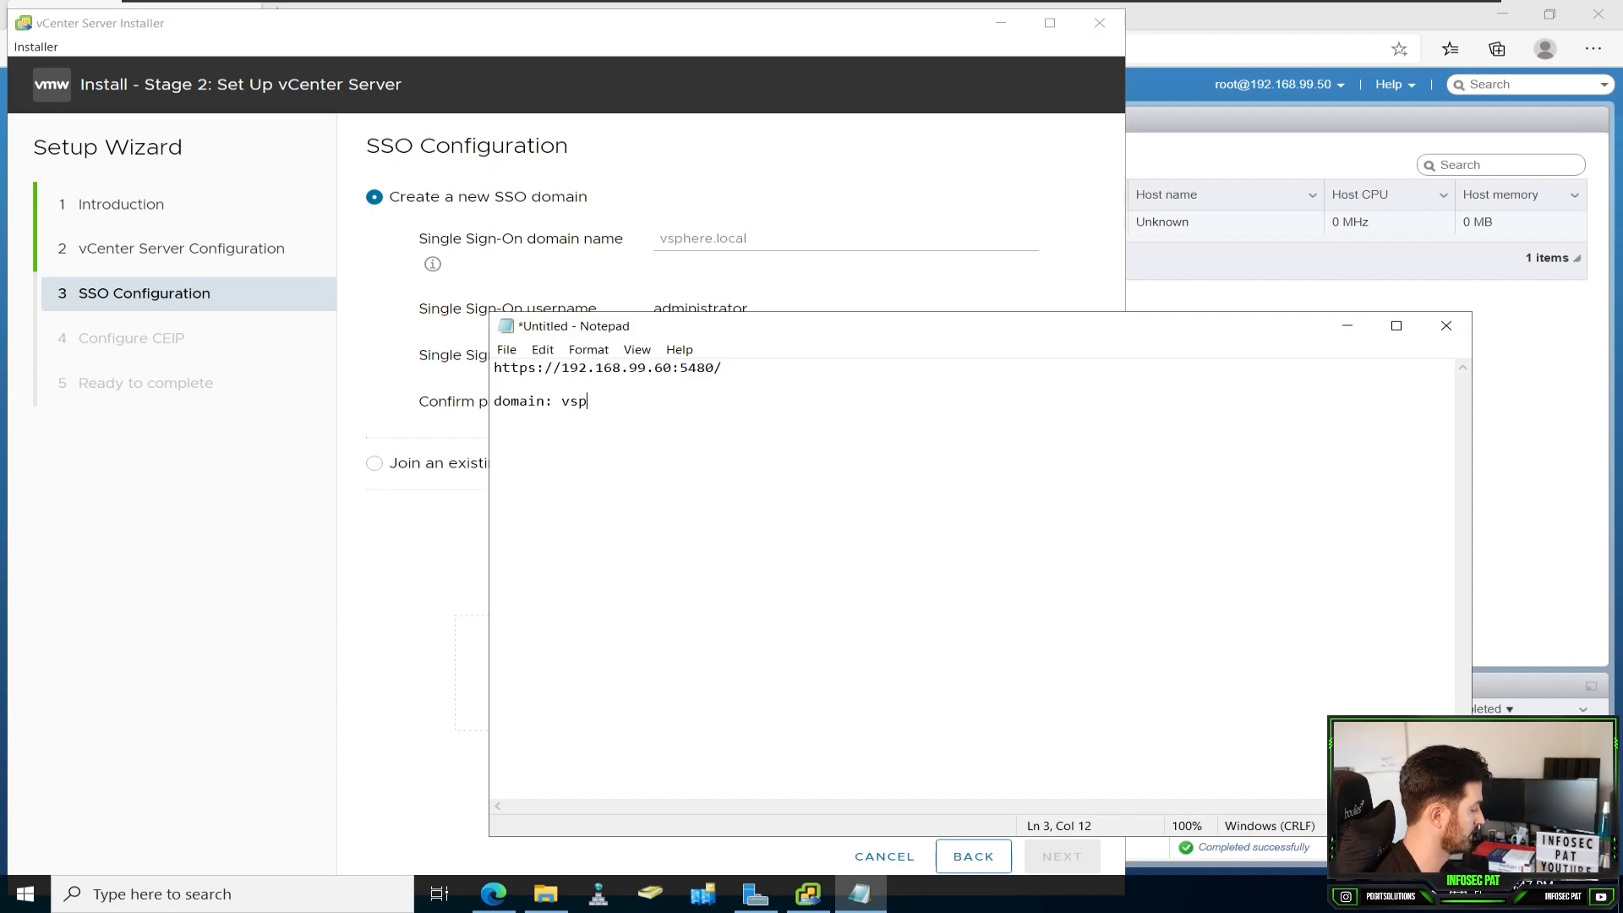
type("here.local")
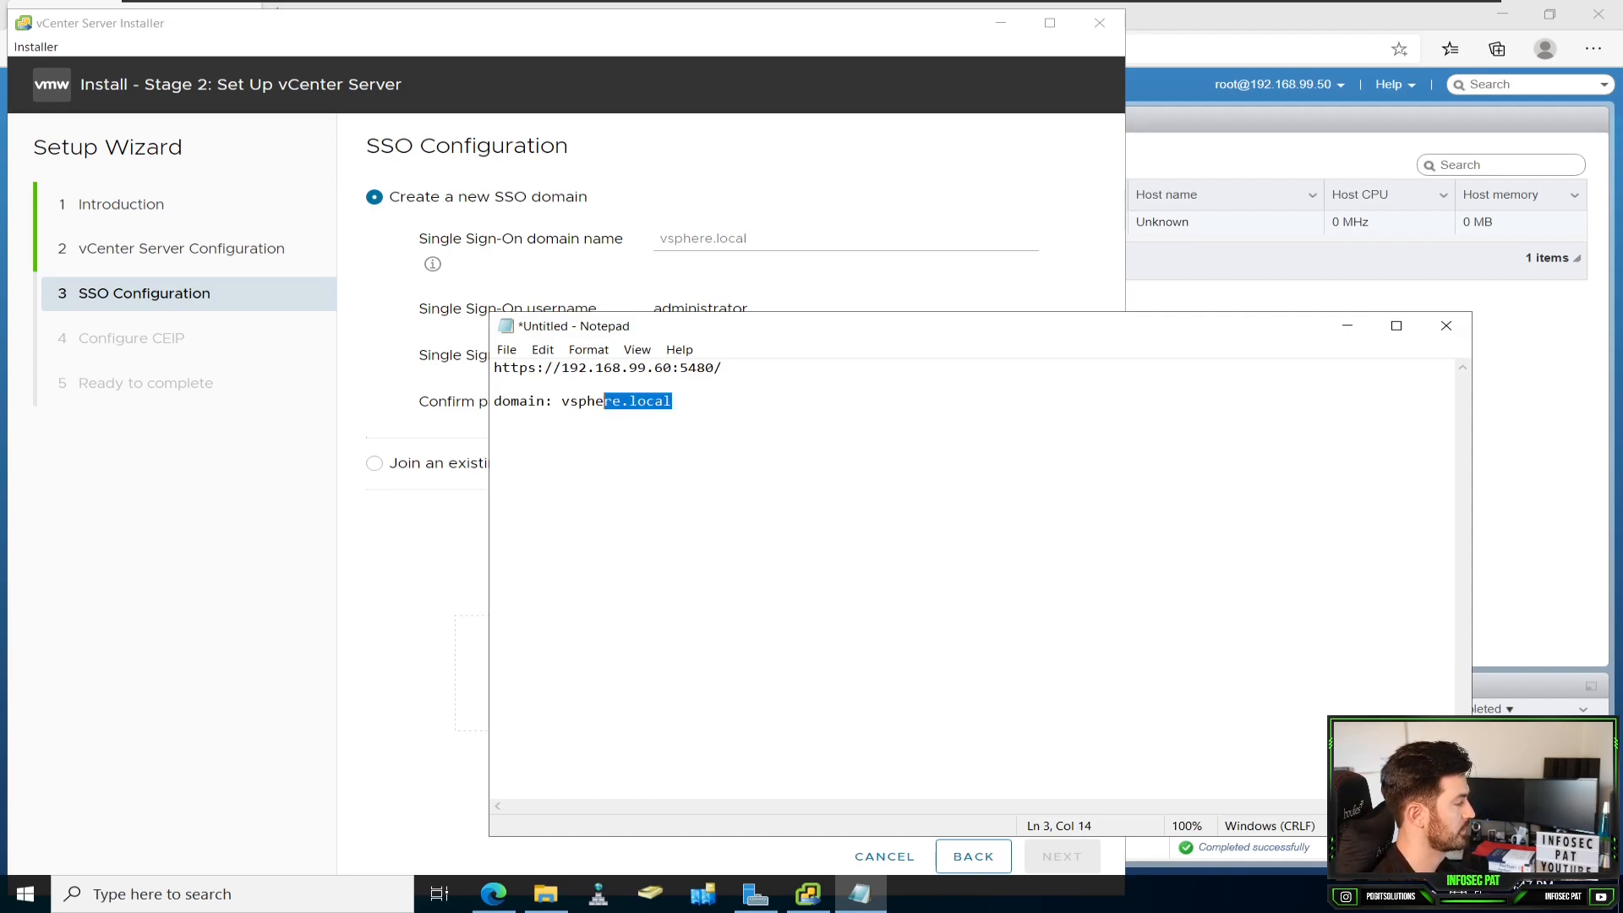
right_click(616, 401)
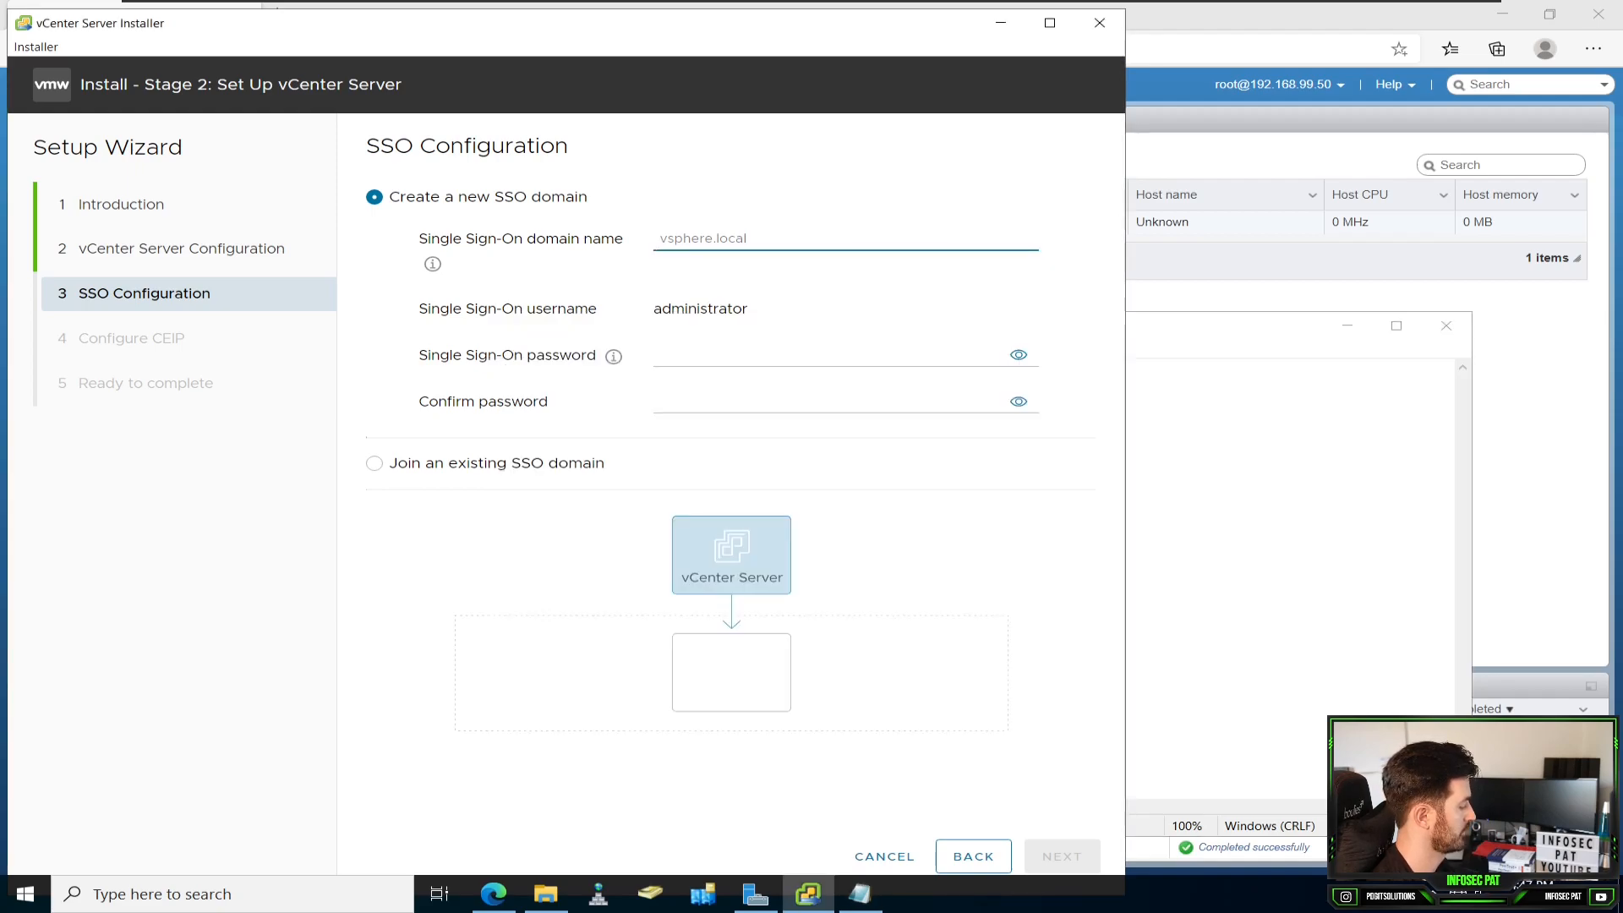
left_click(844, 355)
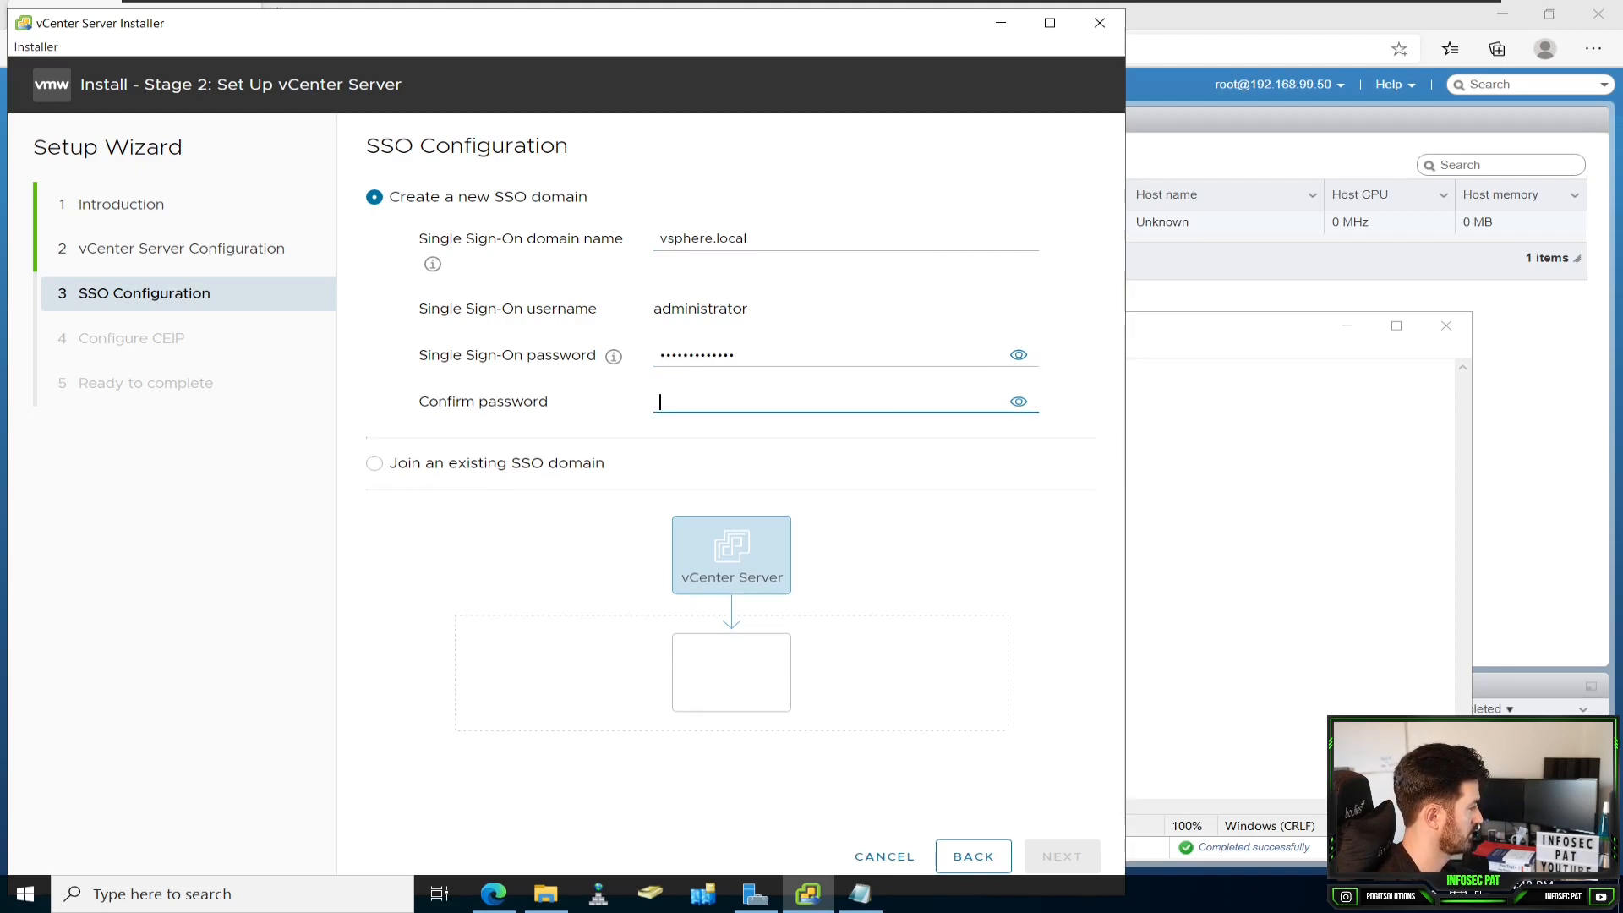
type("••••••••••")
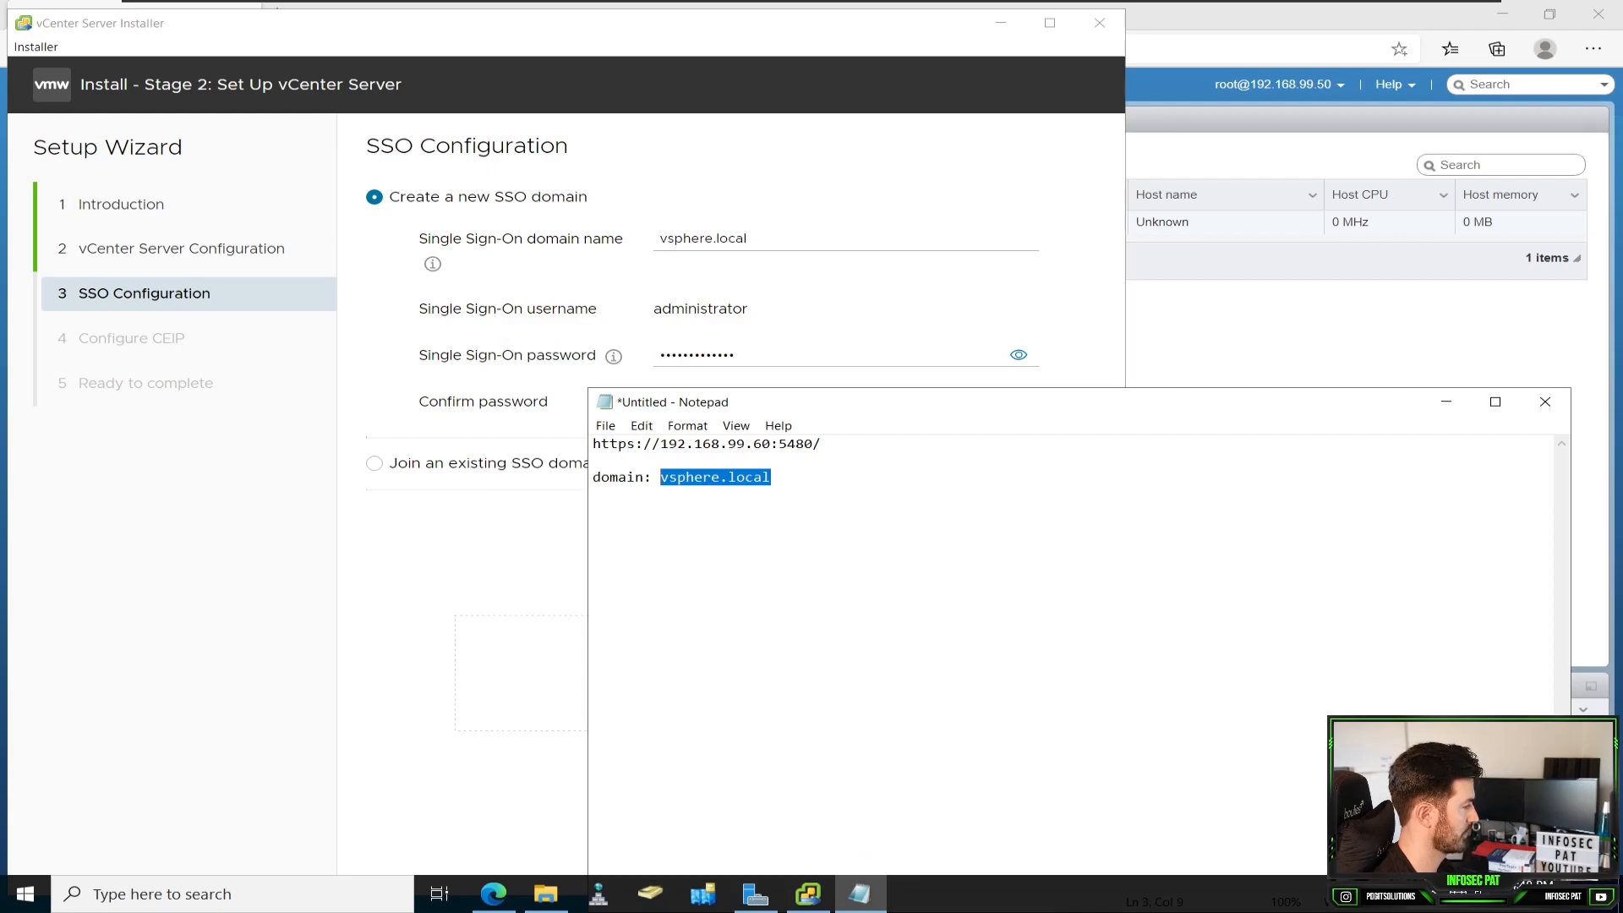
Step: Record SSO user administrator and a password line in the Notepad note
type("SSO")
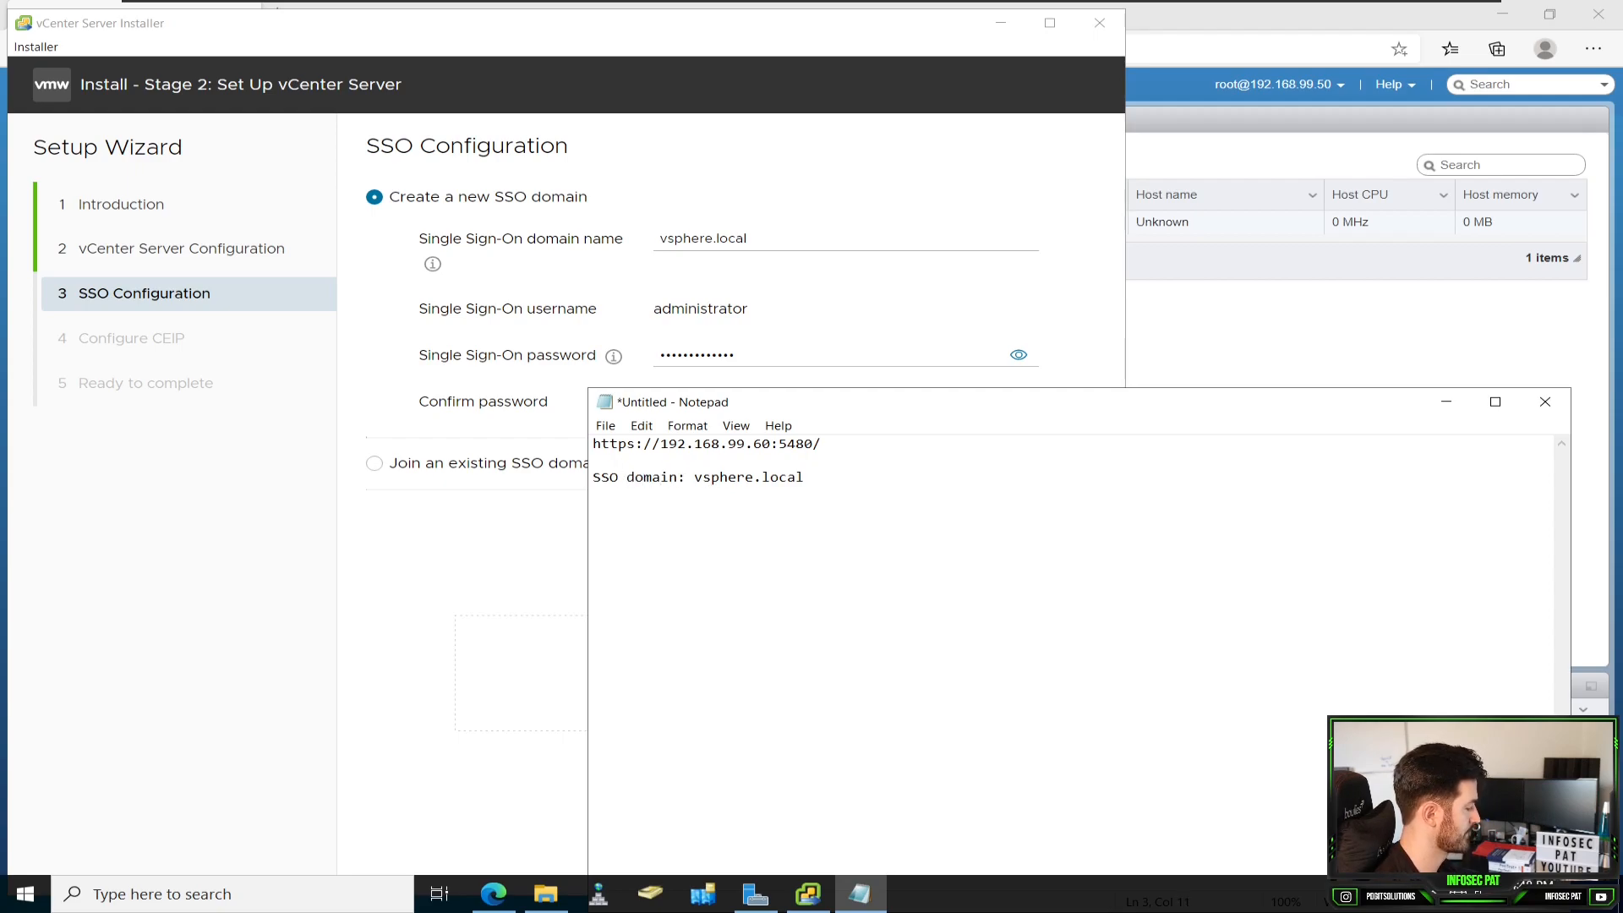
type("name")
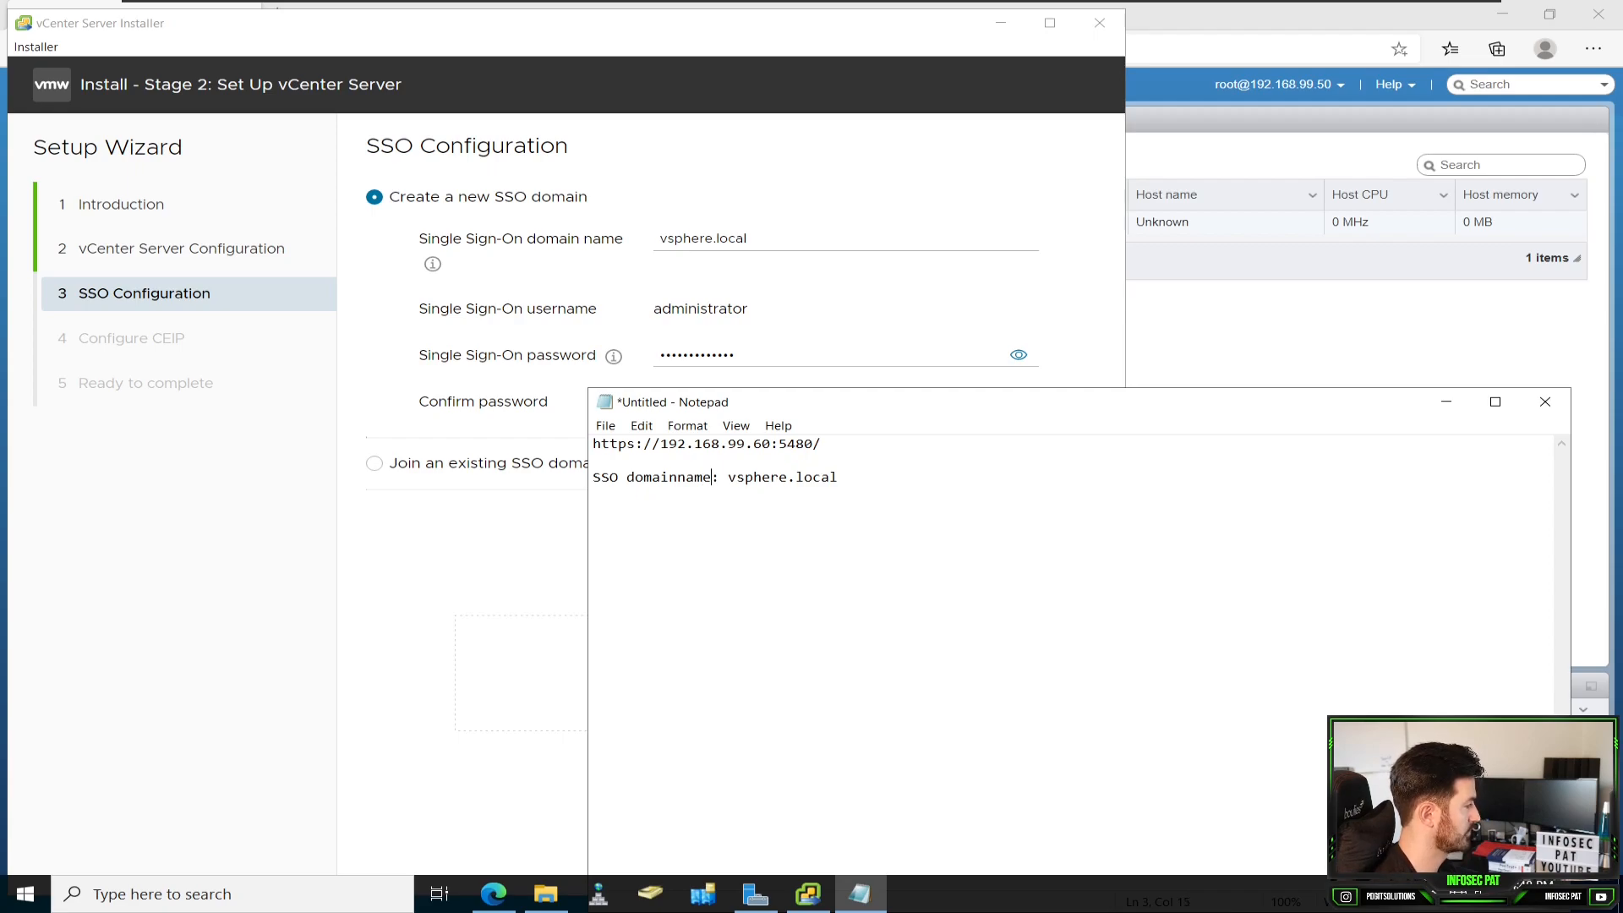
type("user:")
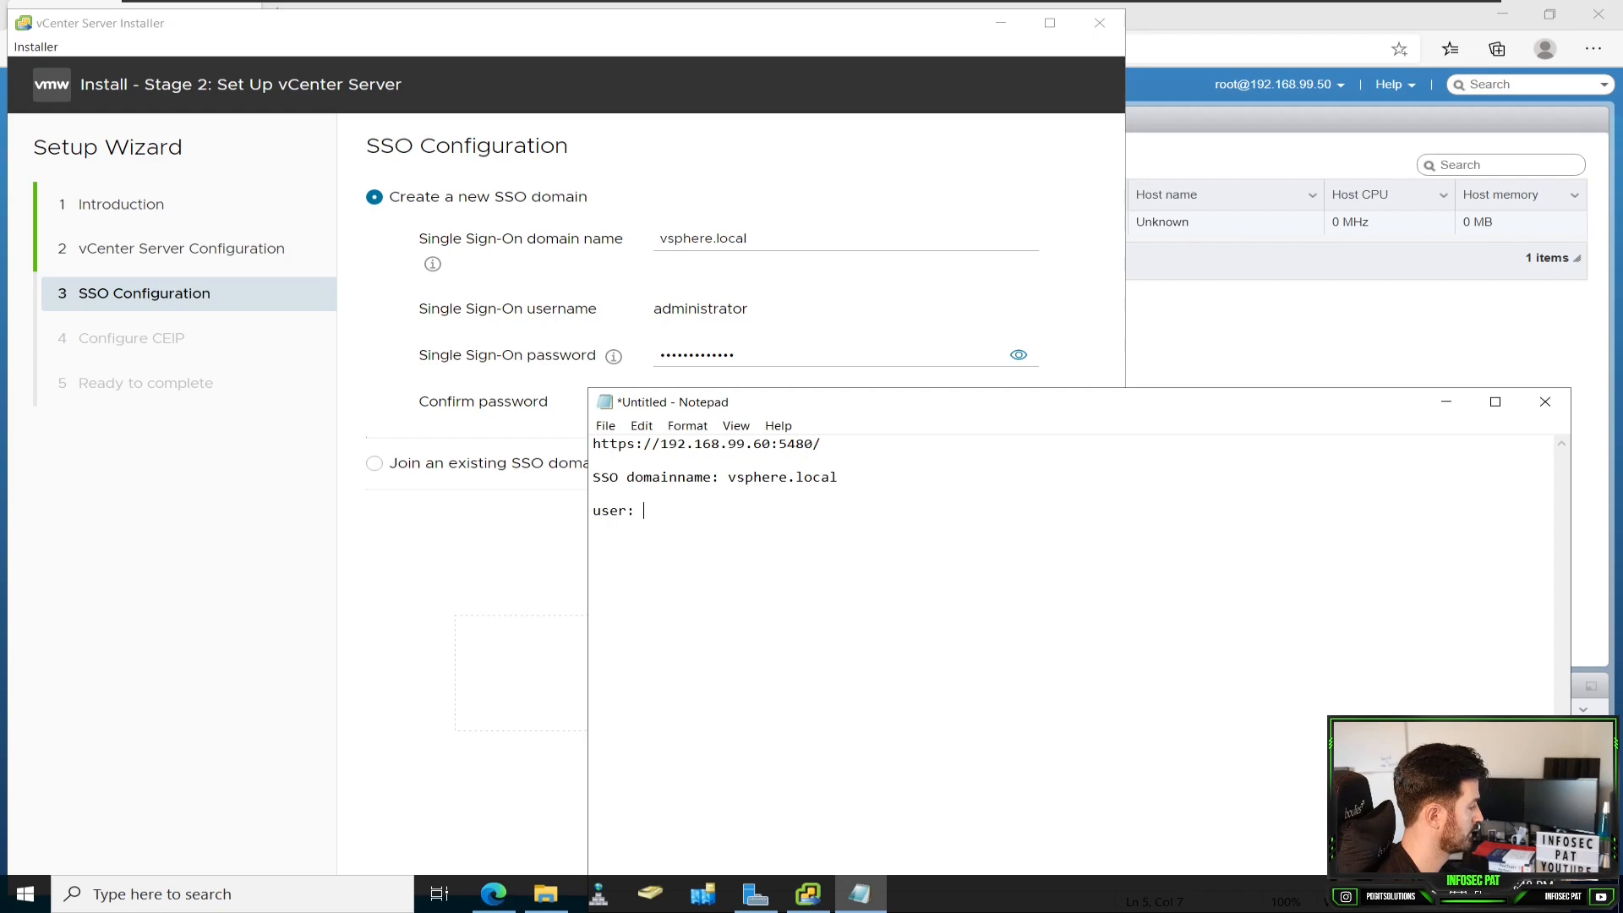
type("administrator")
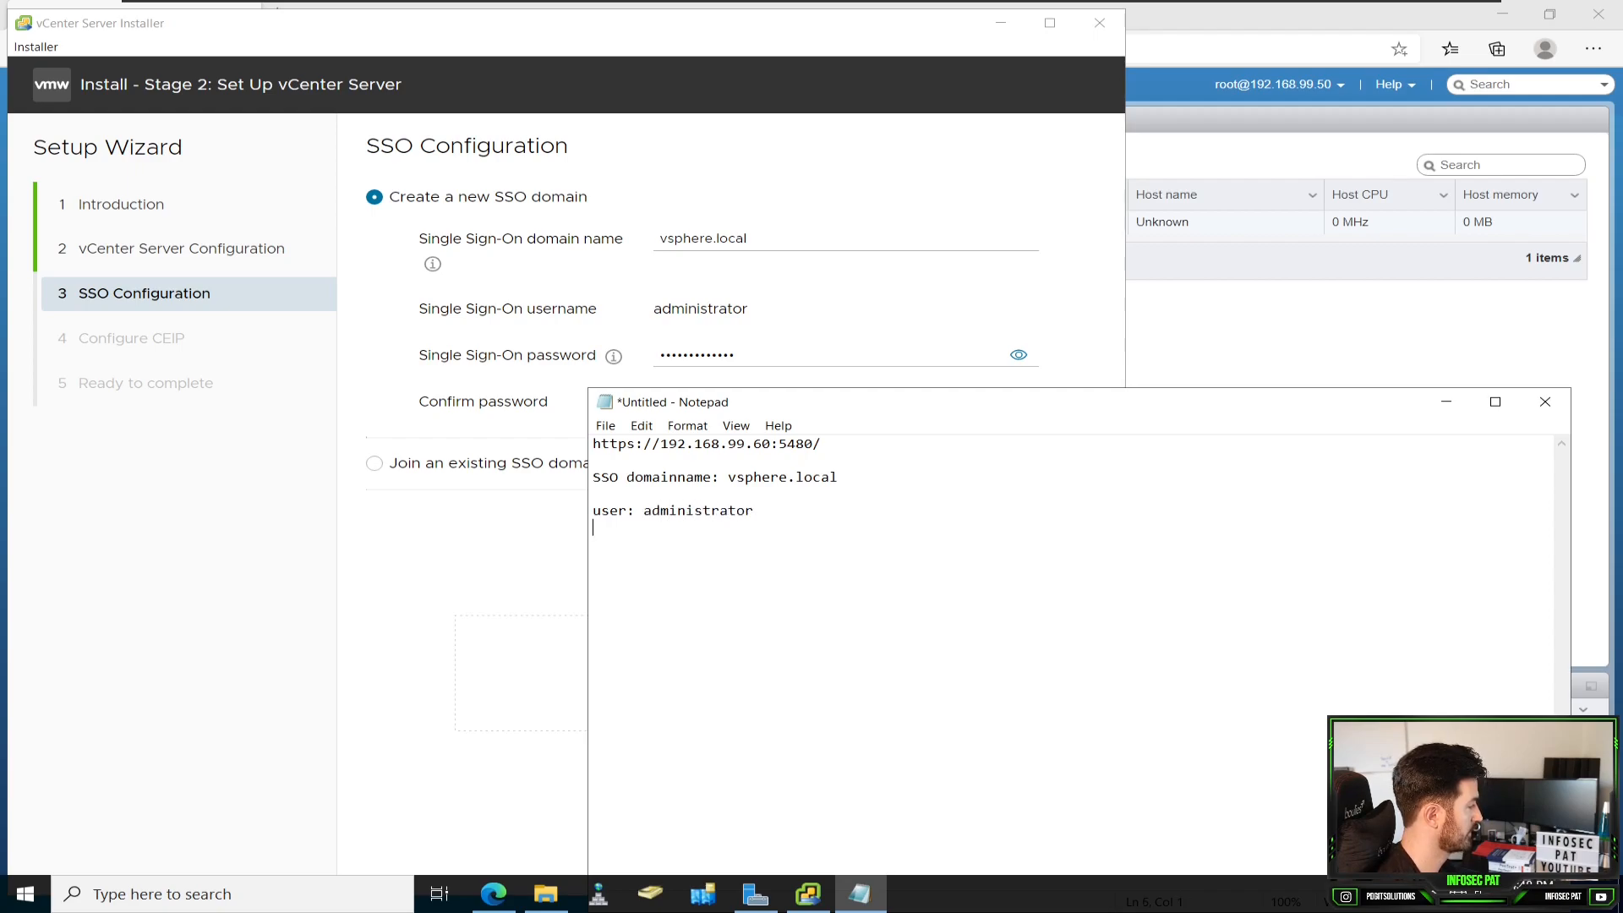
type("pw:")
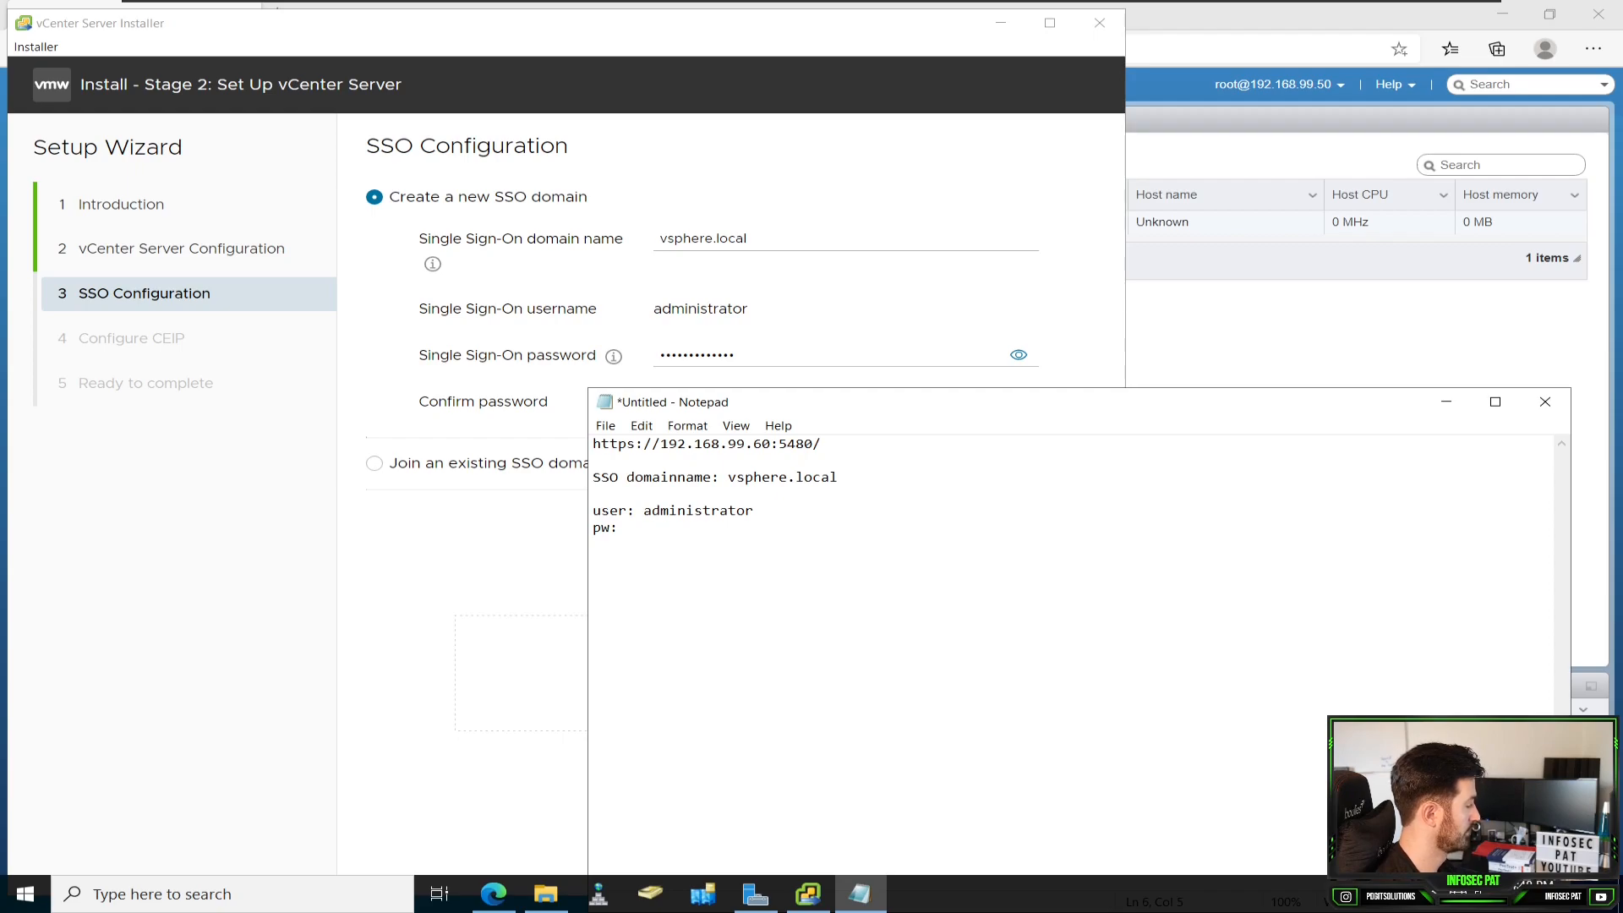
type("passwor")
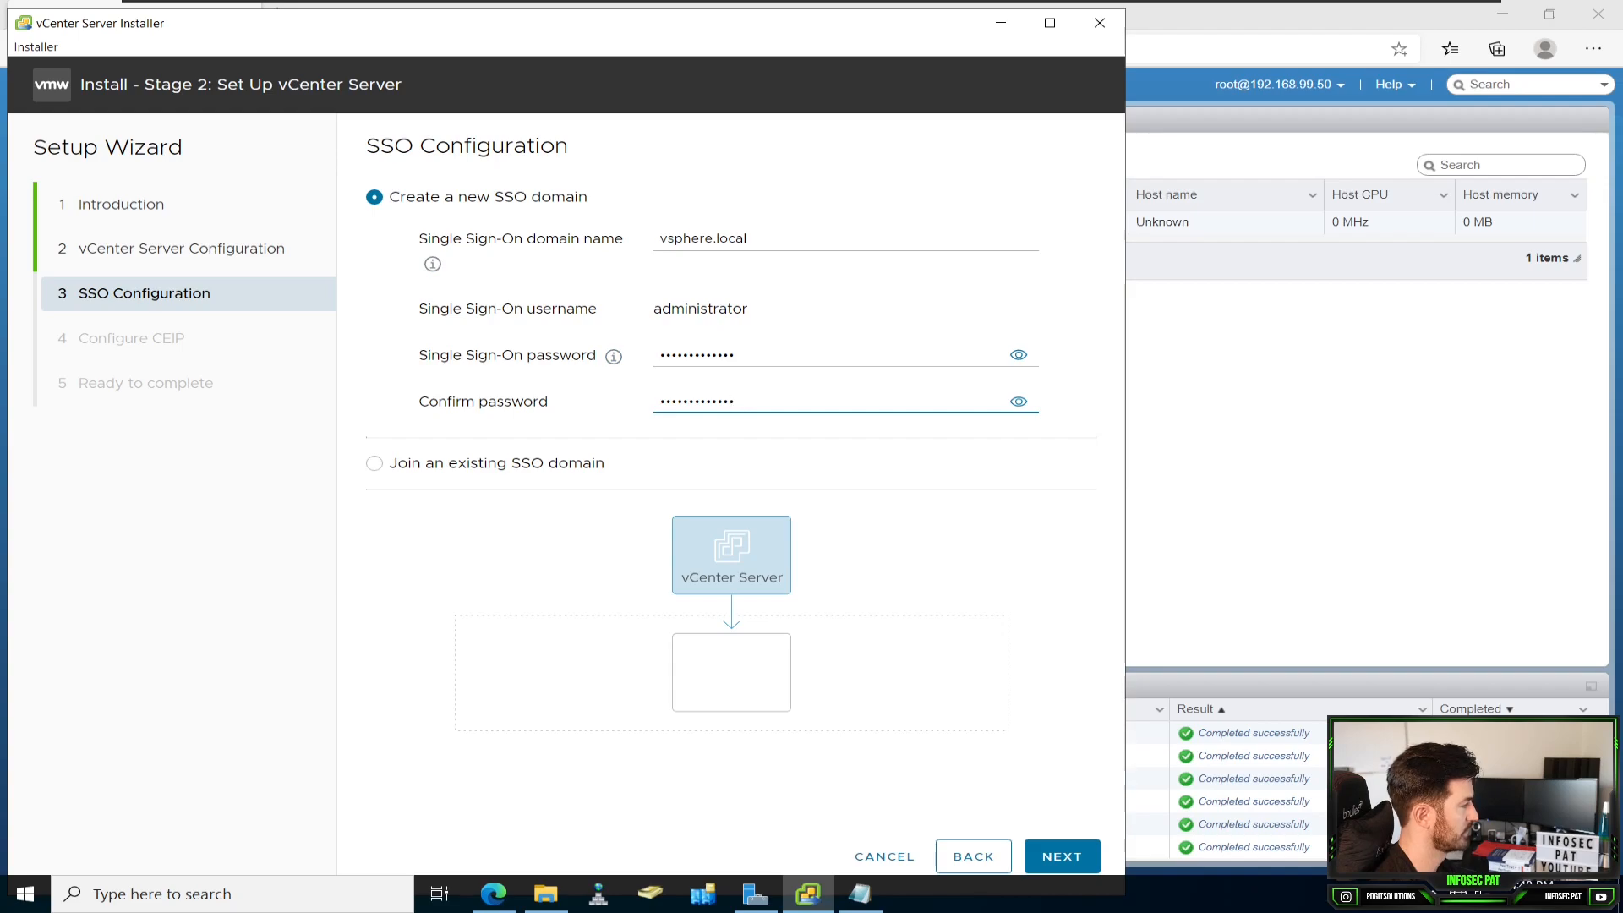
Step: Submit SSO settings, opt out of CEIP, confirm the summary and start stage 2 setup
left_click(1060, 855)
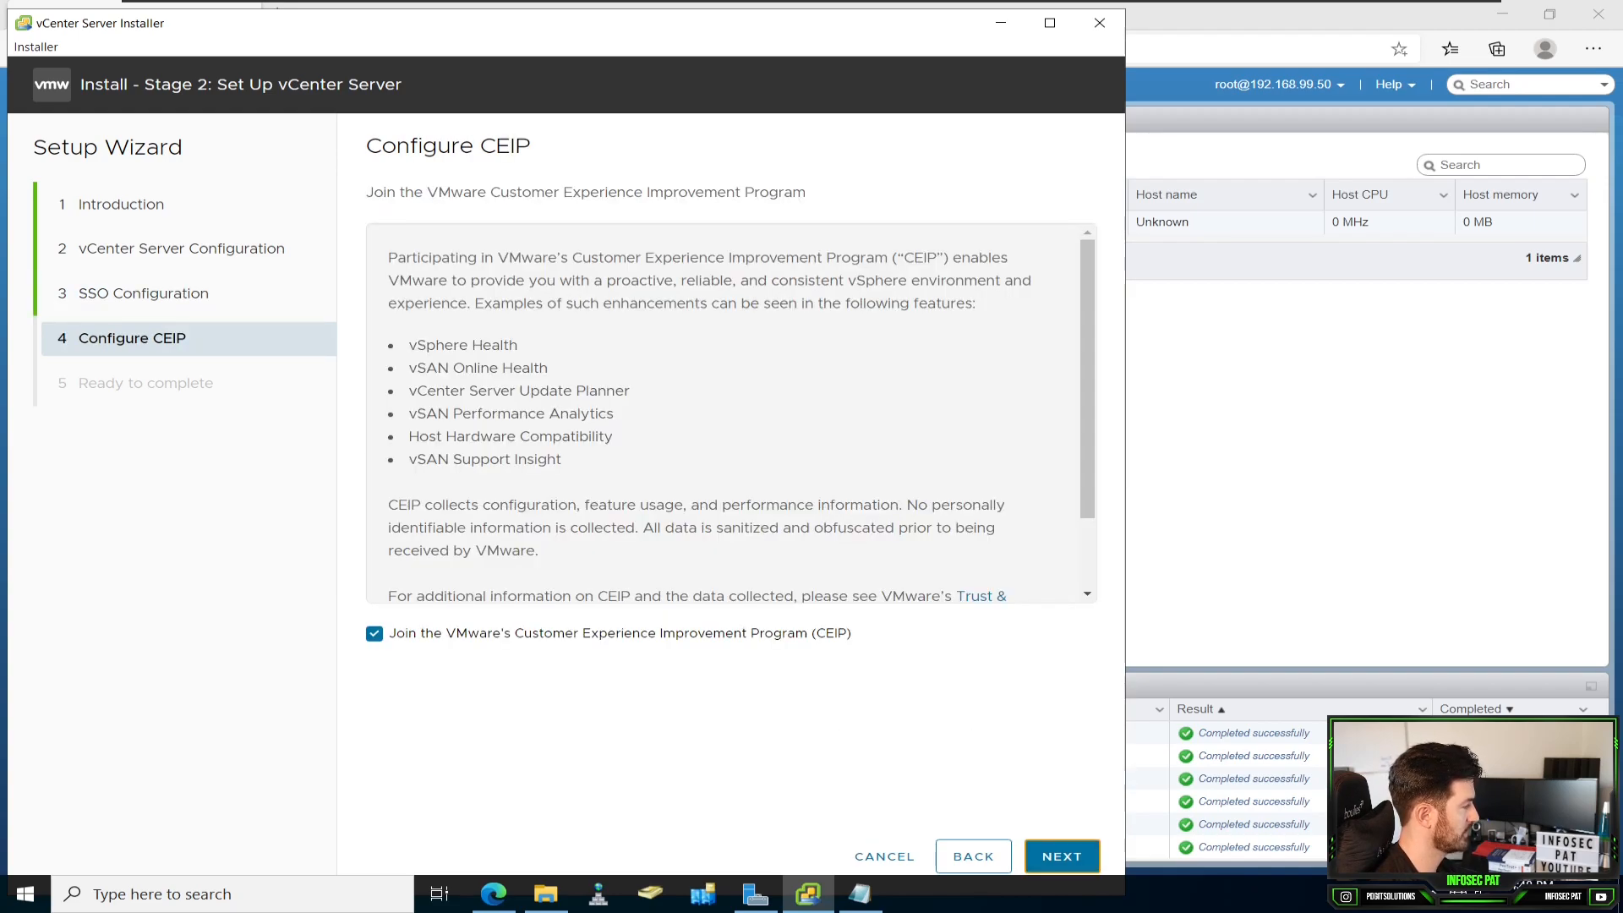
left_click(373, 632)
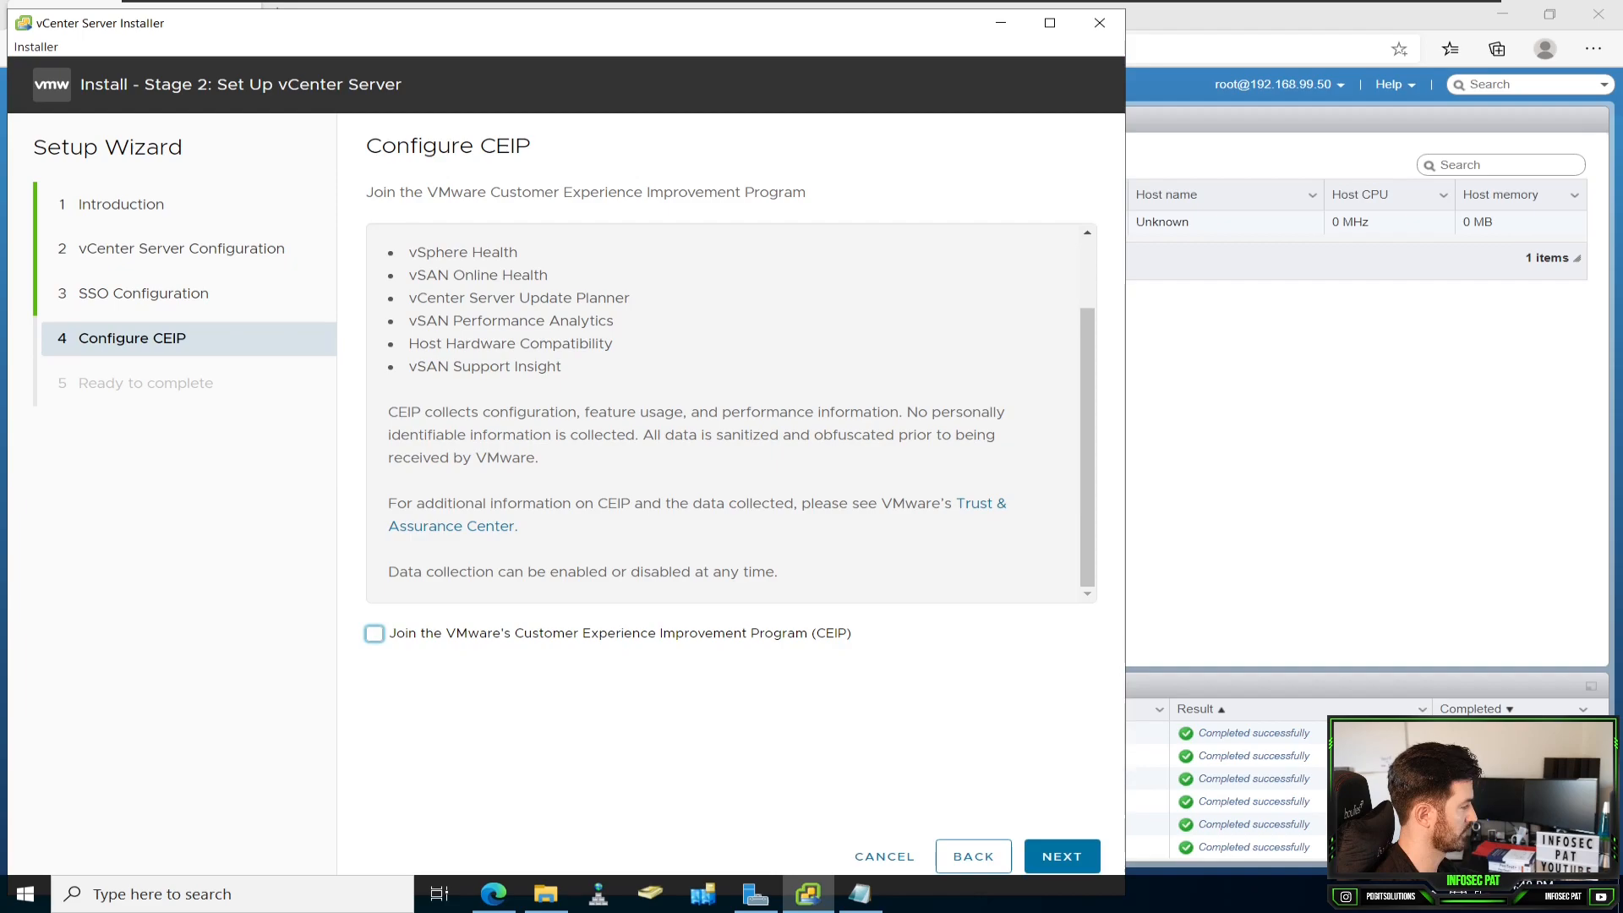
left_click(1060, 856)
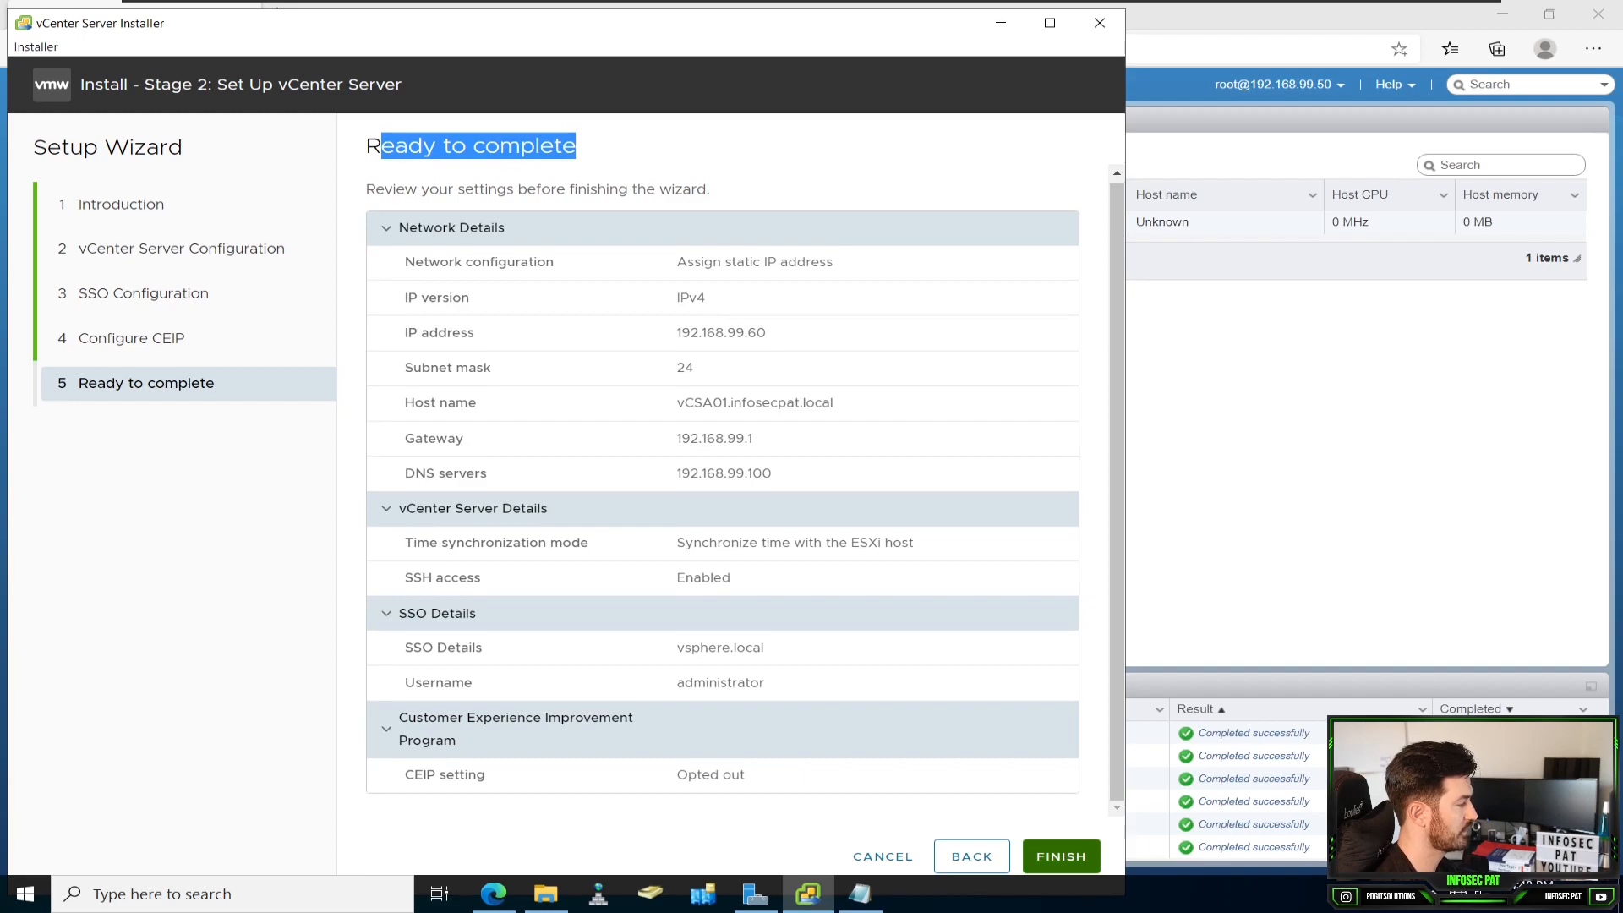
left_click(1060, 856)
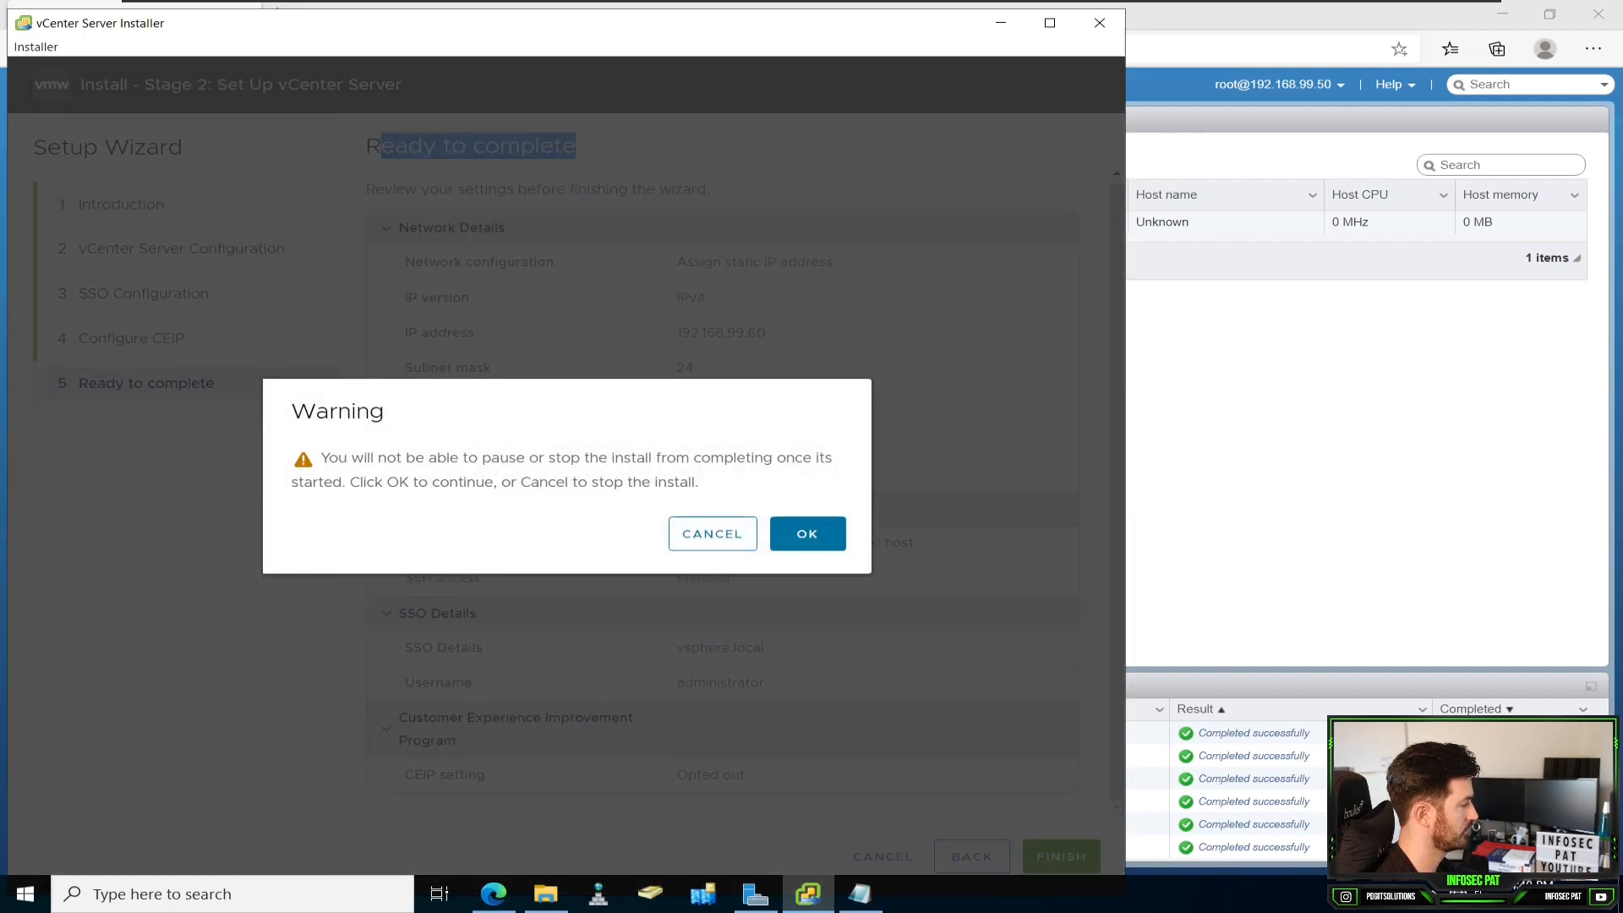
left_click(807, 533)
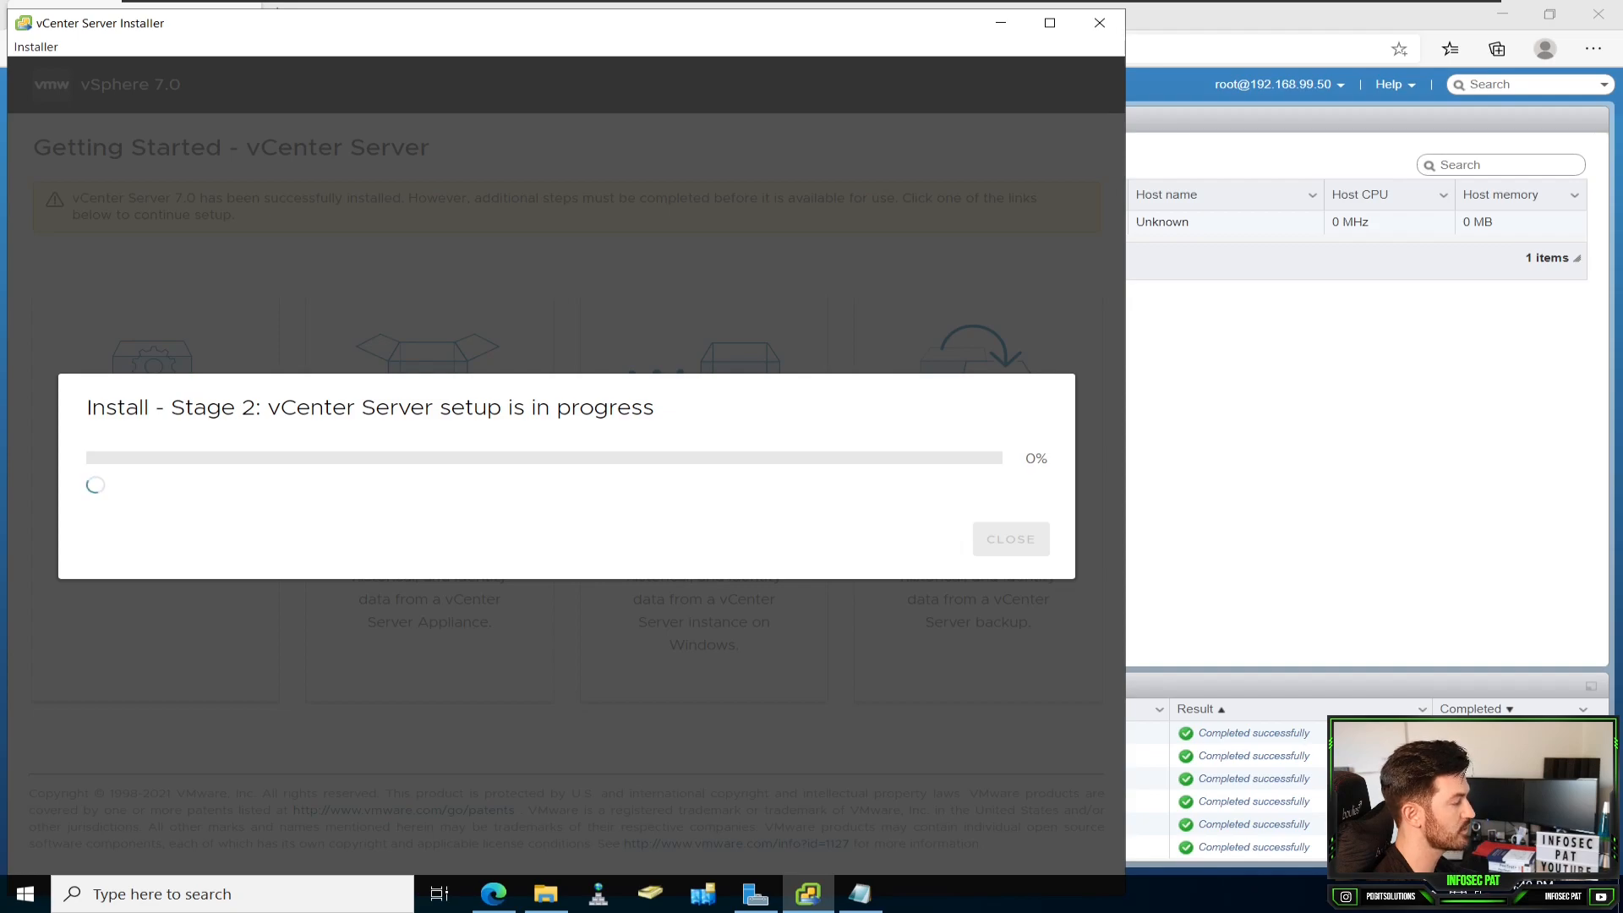
mouse_move(546, 893)
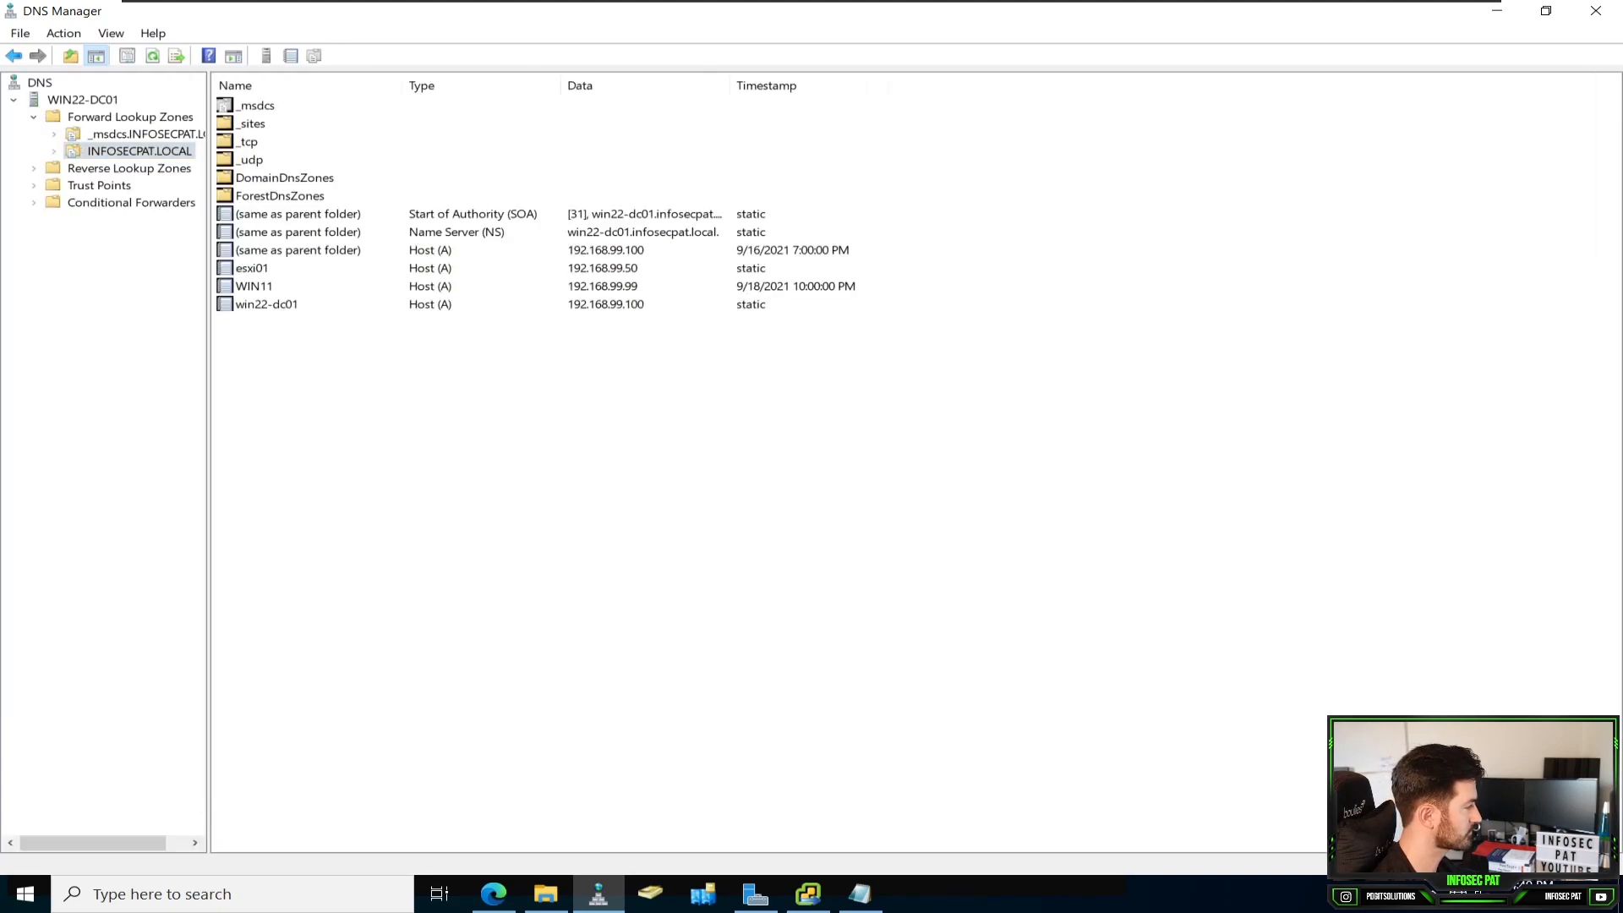
Step: Start a new host A record named vCSA01 in the INFOSECPAT.LOCAL forward zone
right_click(415, 414)
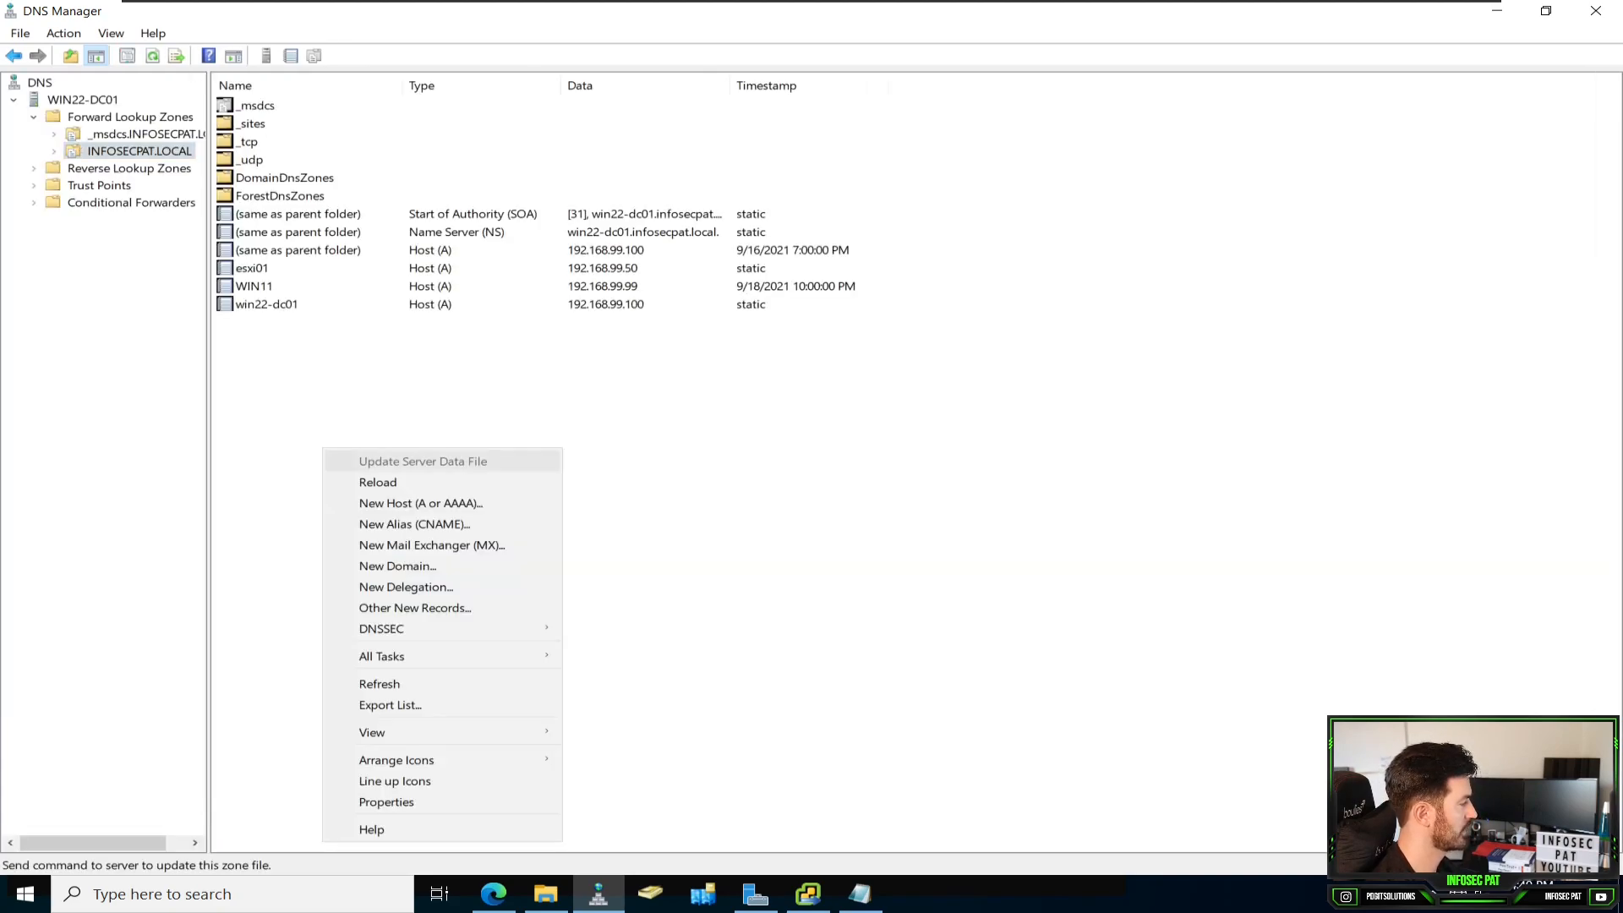
left_click(421, 503)
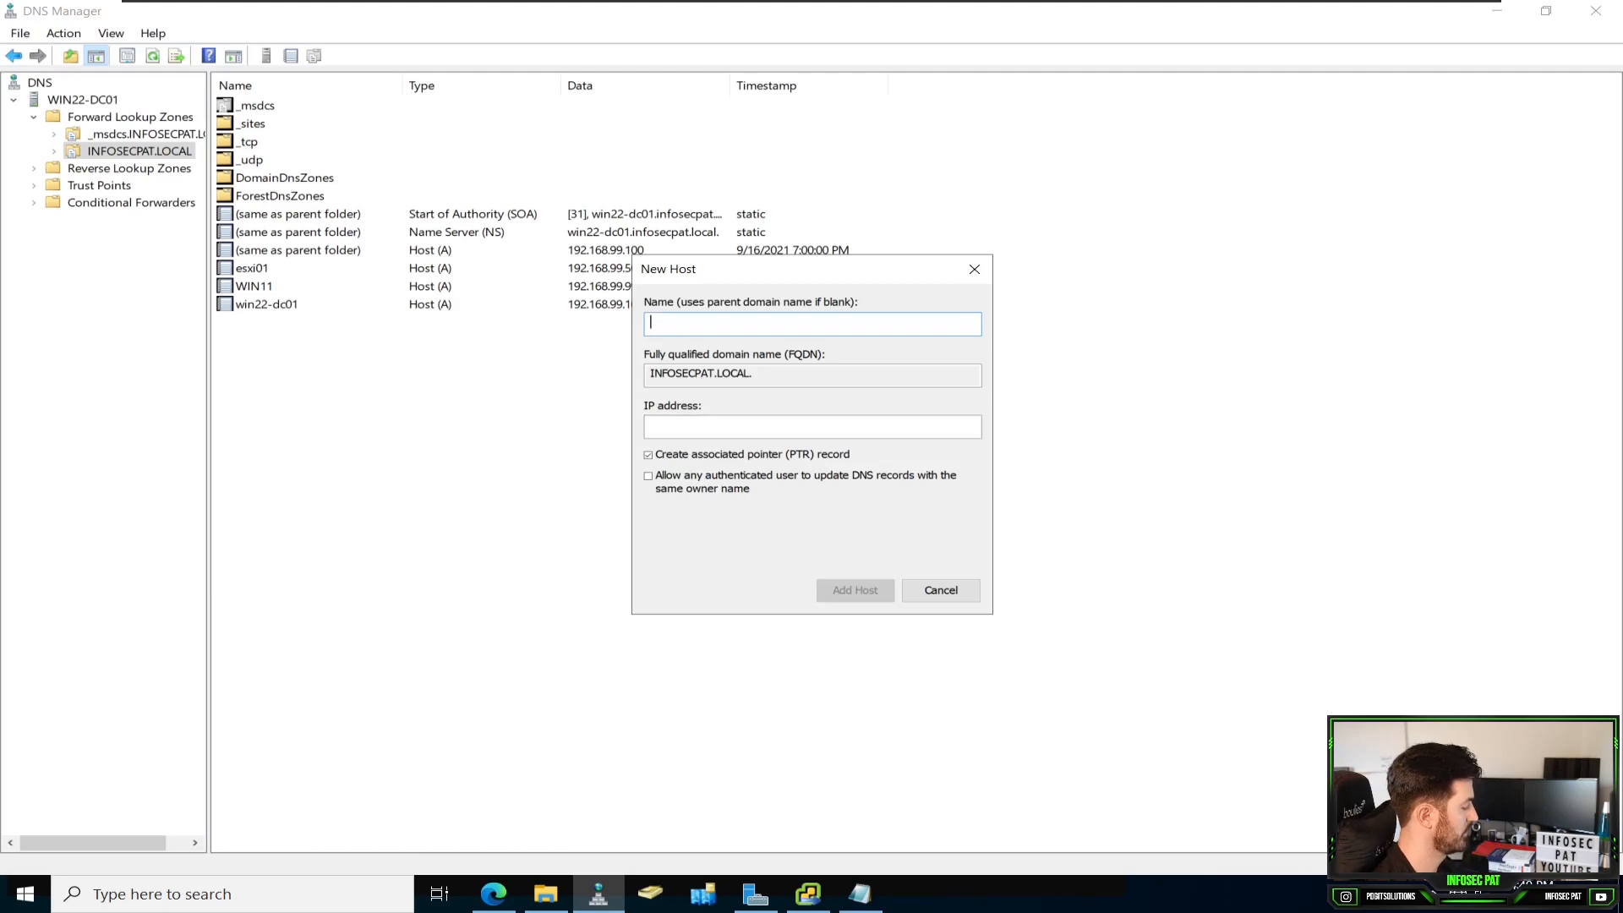
type("vCSA")
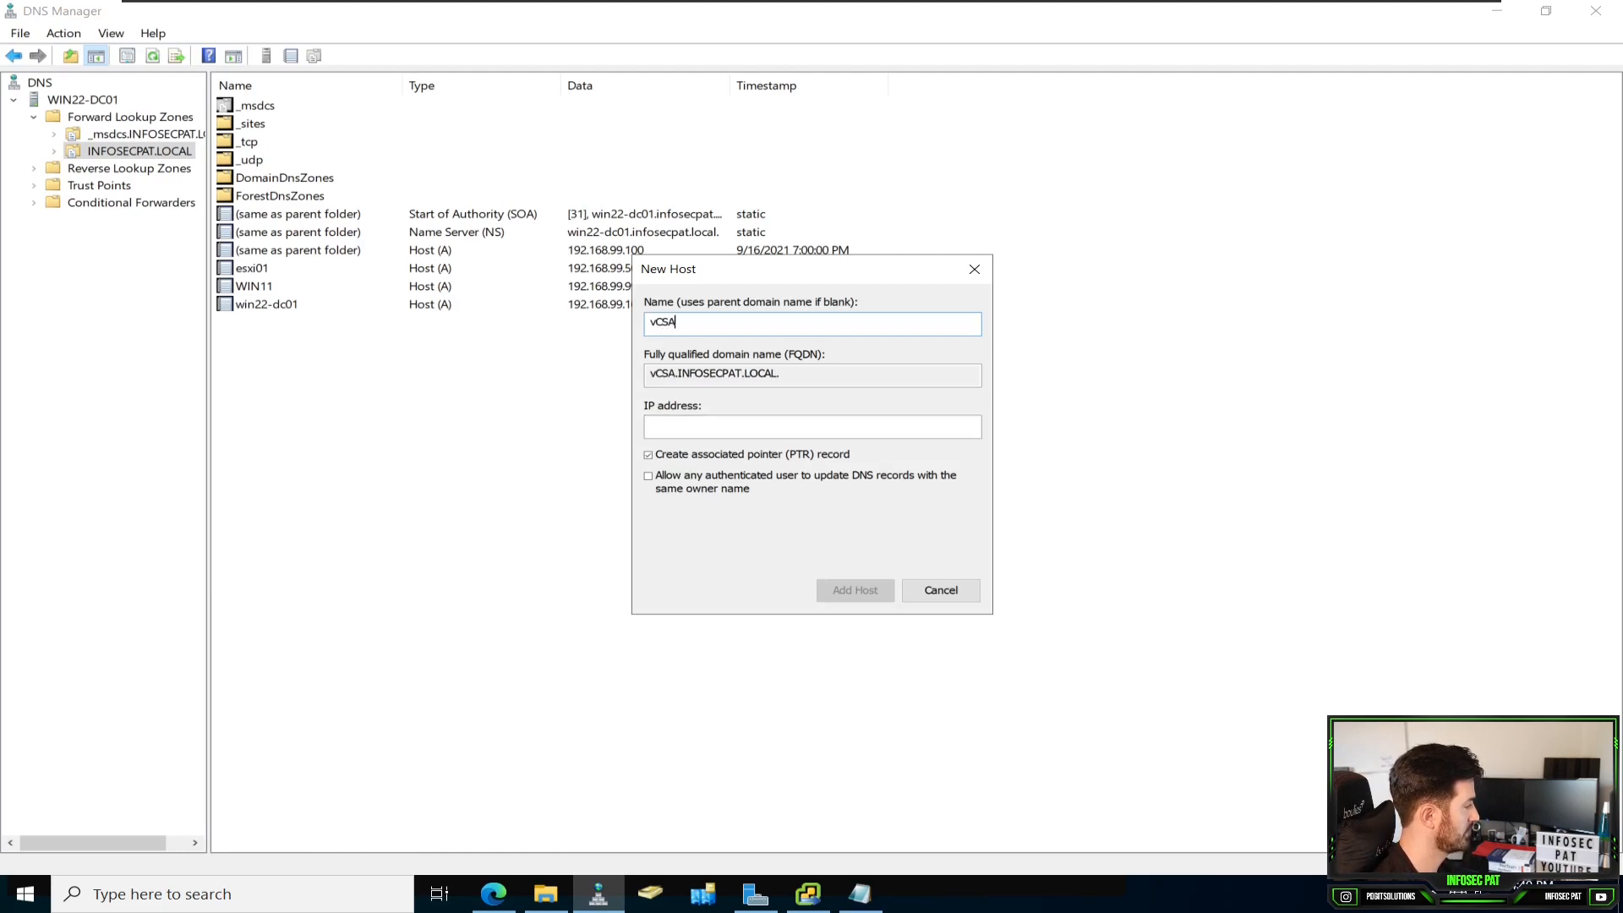
type("01")
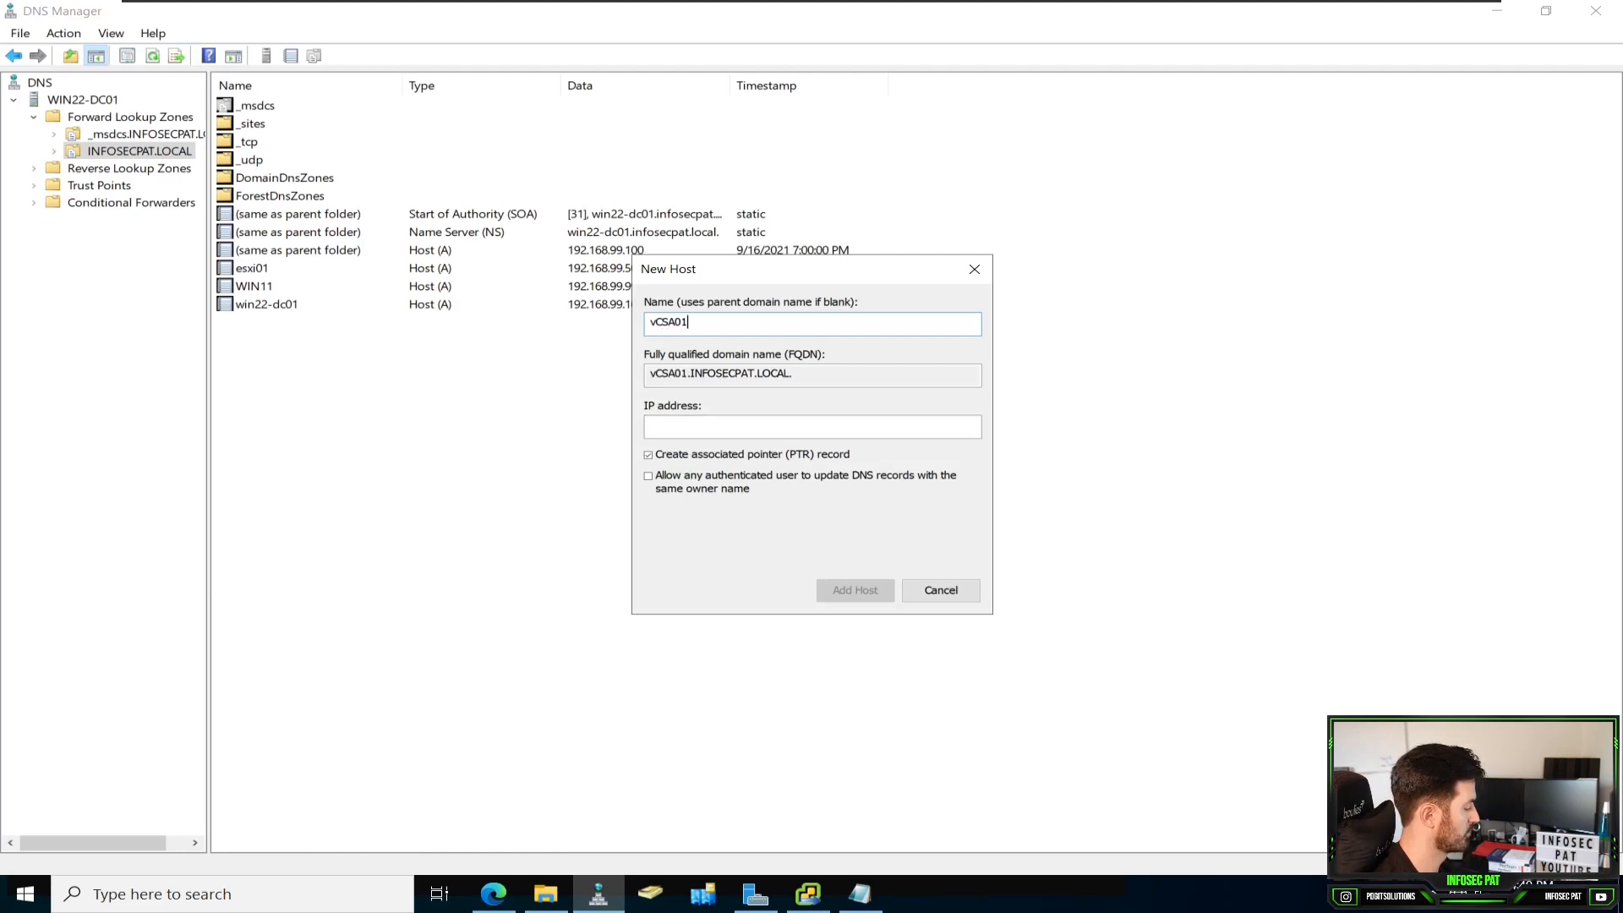
left_click(811, 426)
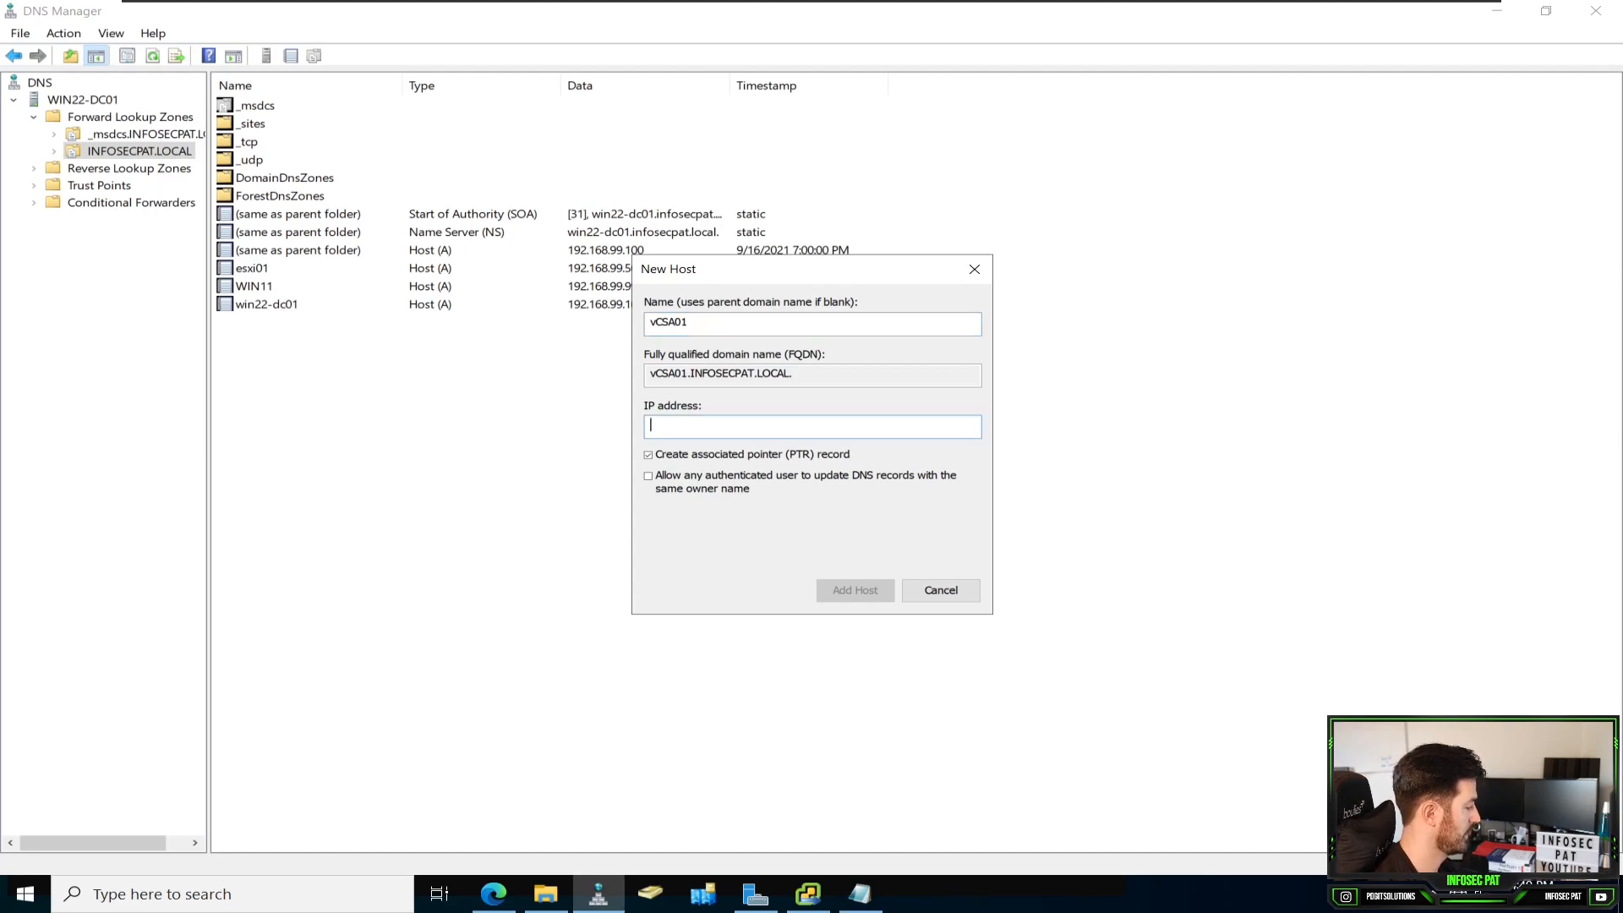
Step: Point vCSA01 to 192.168.99.60, add the record and acknowledge its creation
type("192.1")
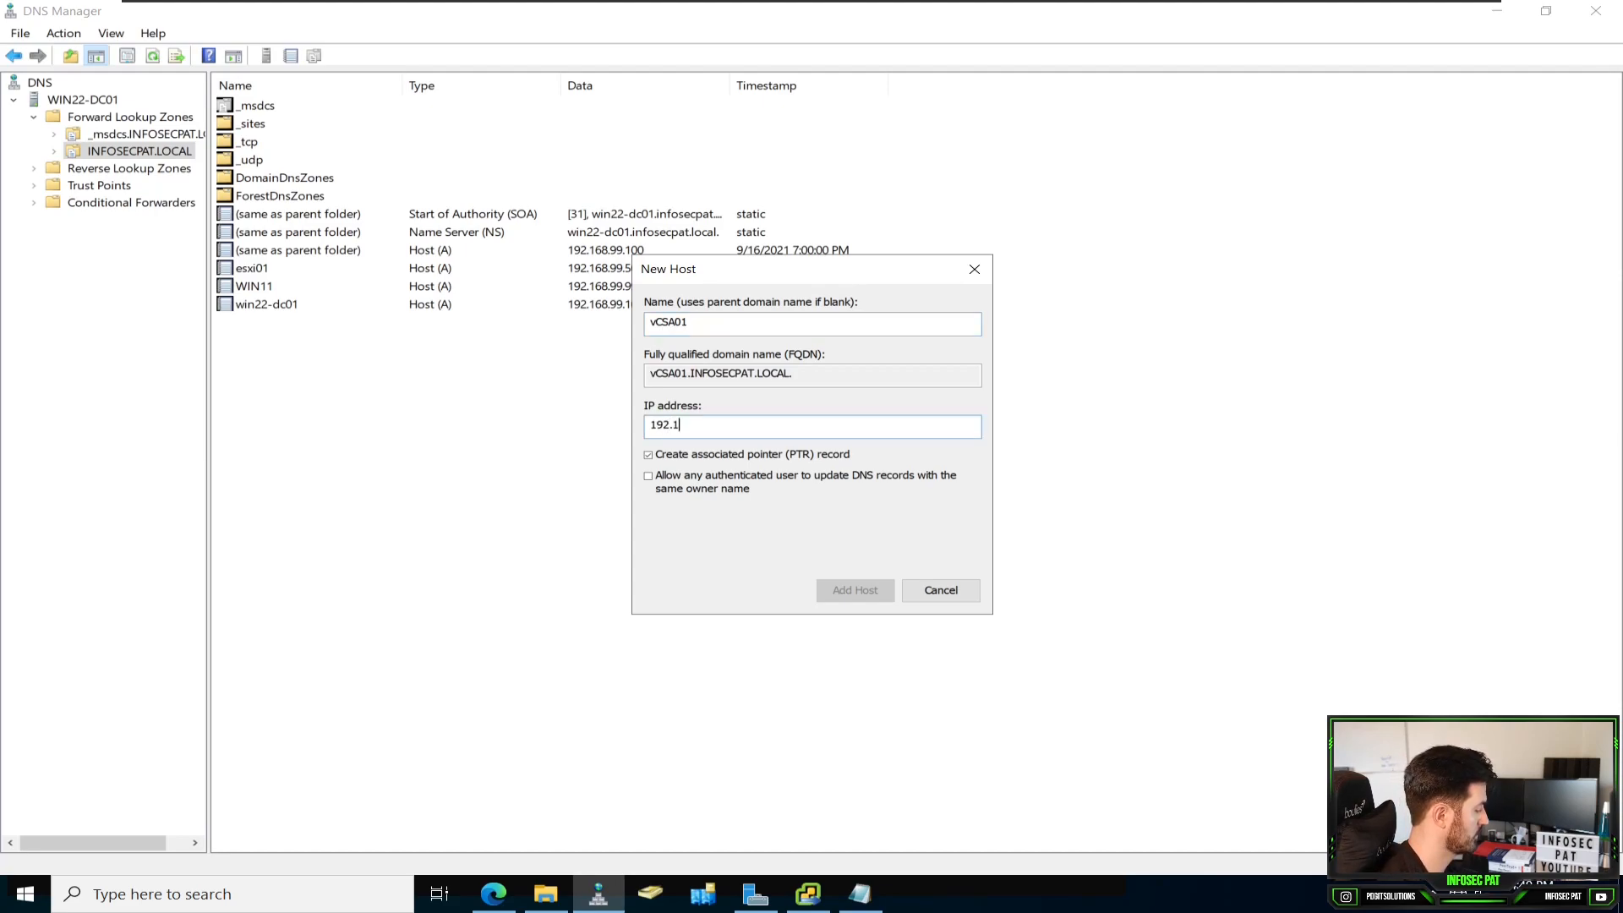
type("68.99.60")
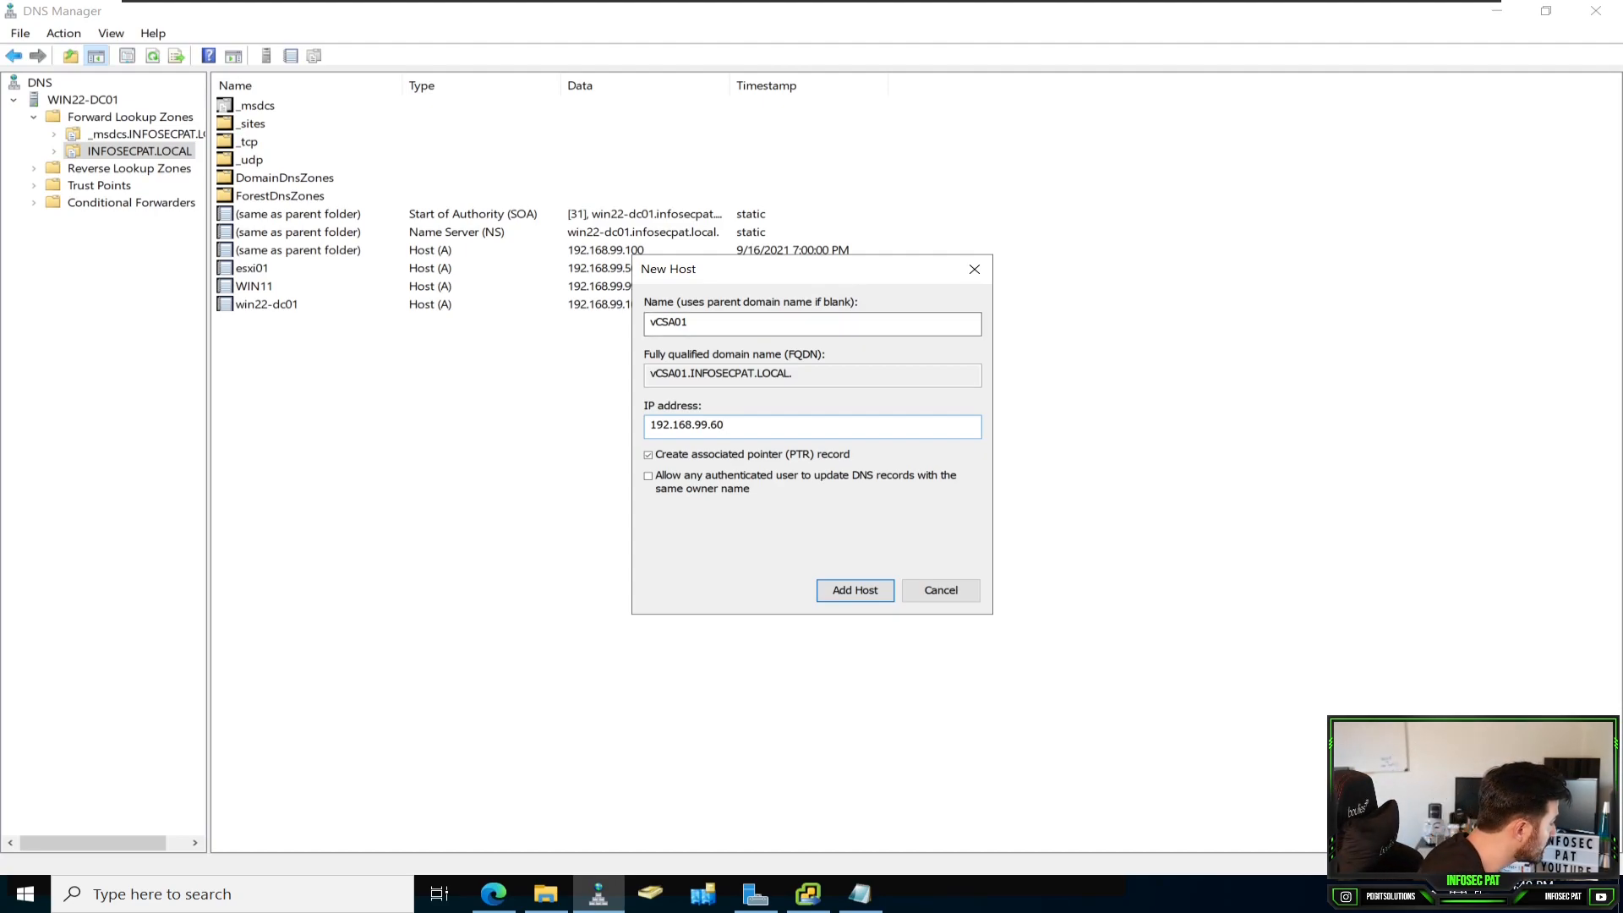
left_click(813, 425)
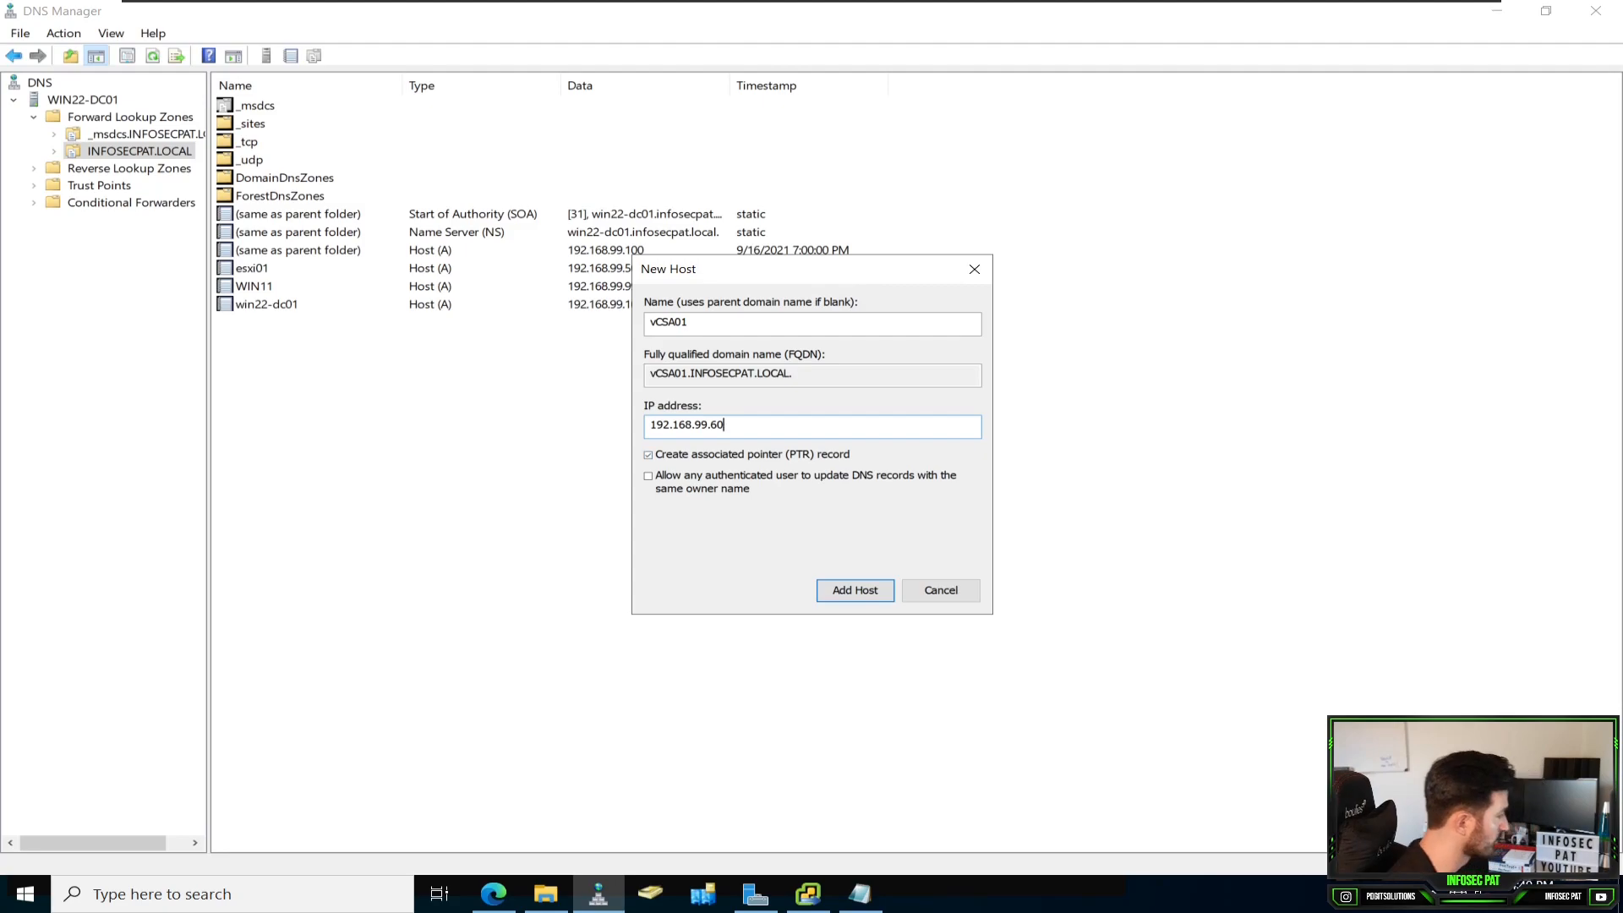
left_click(854, 590)
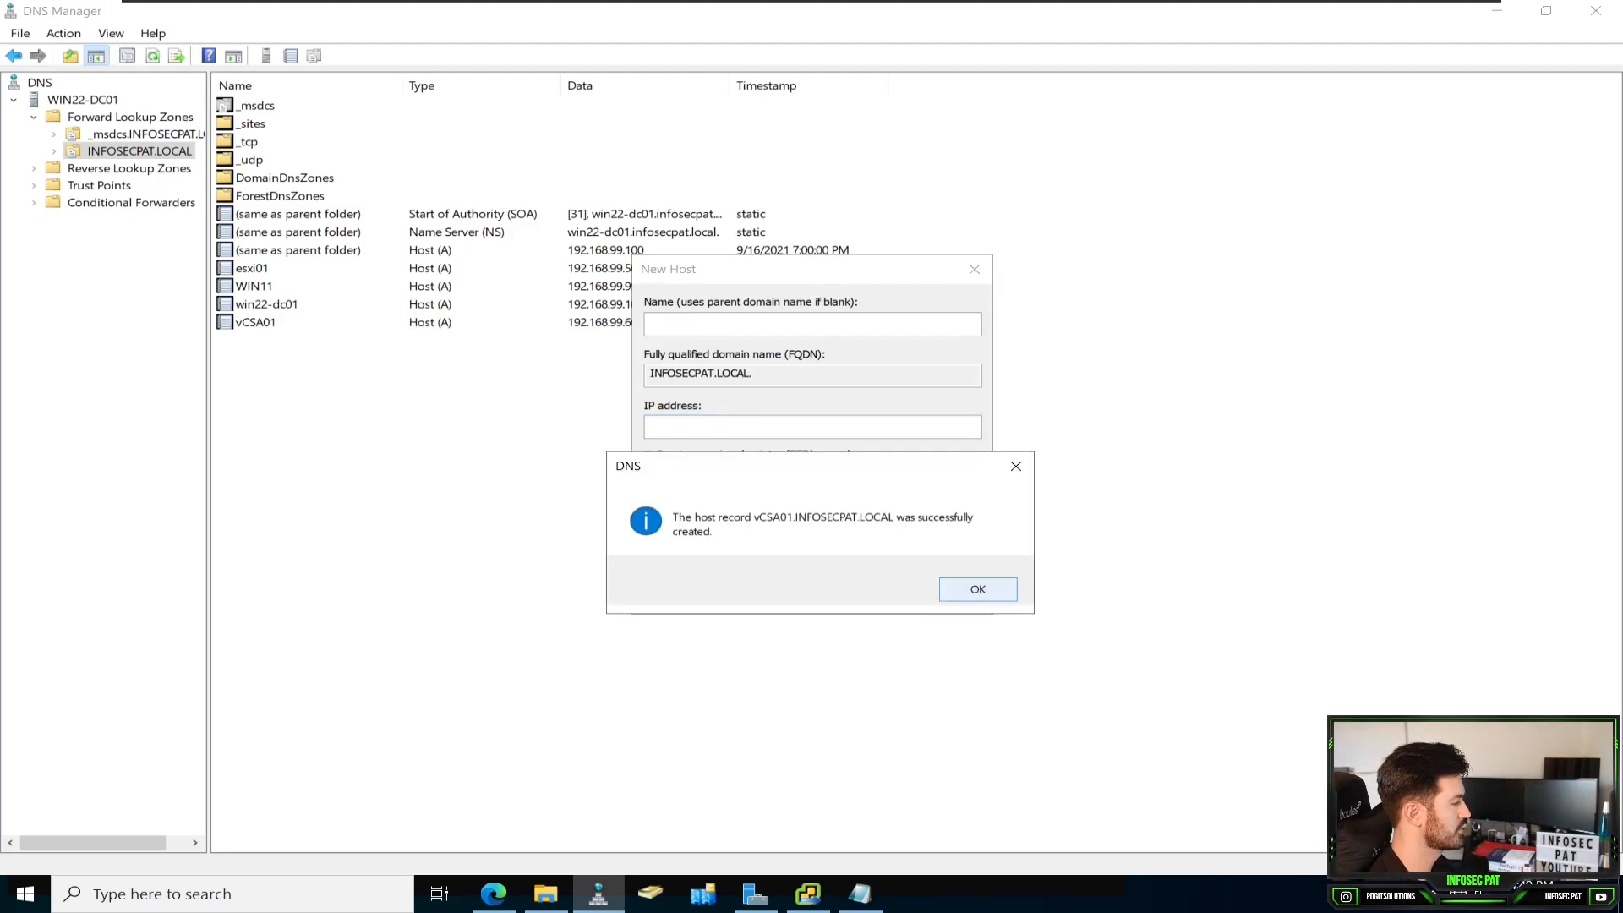
left_click(975, 588)
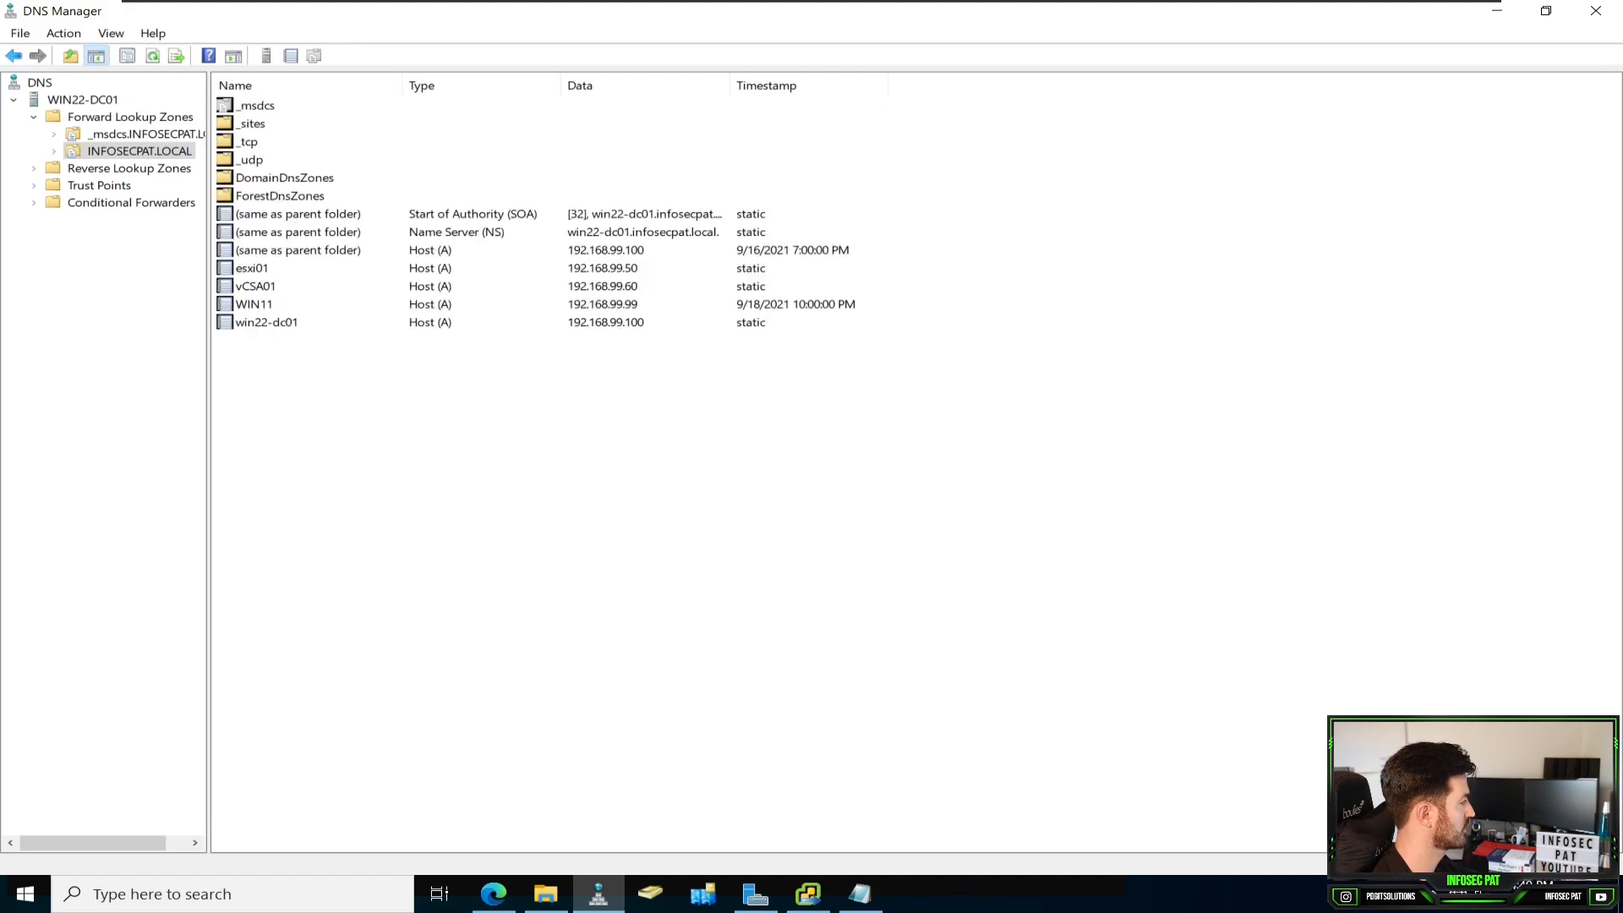
Step: Check the 192.168.99.60 pointer record in the 99.168.192.in-addr.arpa reverse zone
left_click(130, 168)
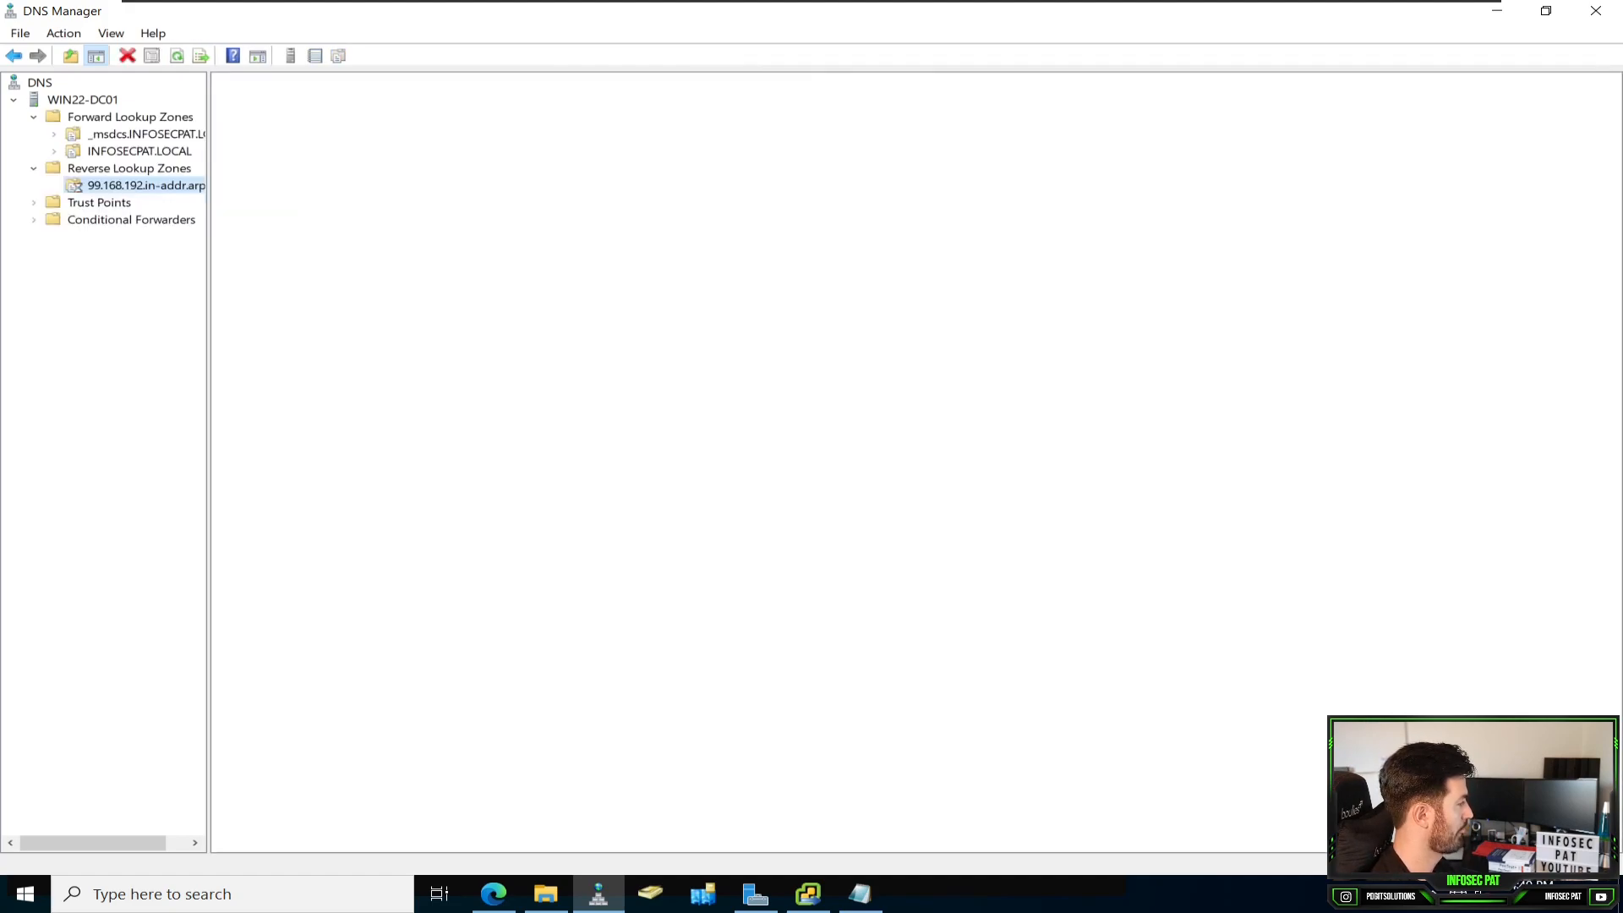
left_click(146, 186)
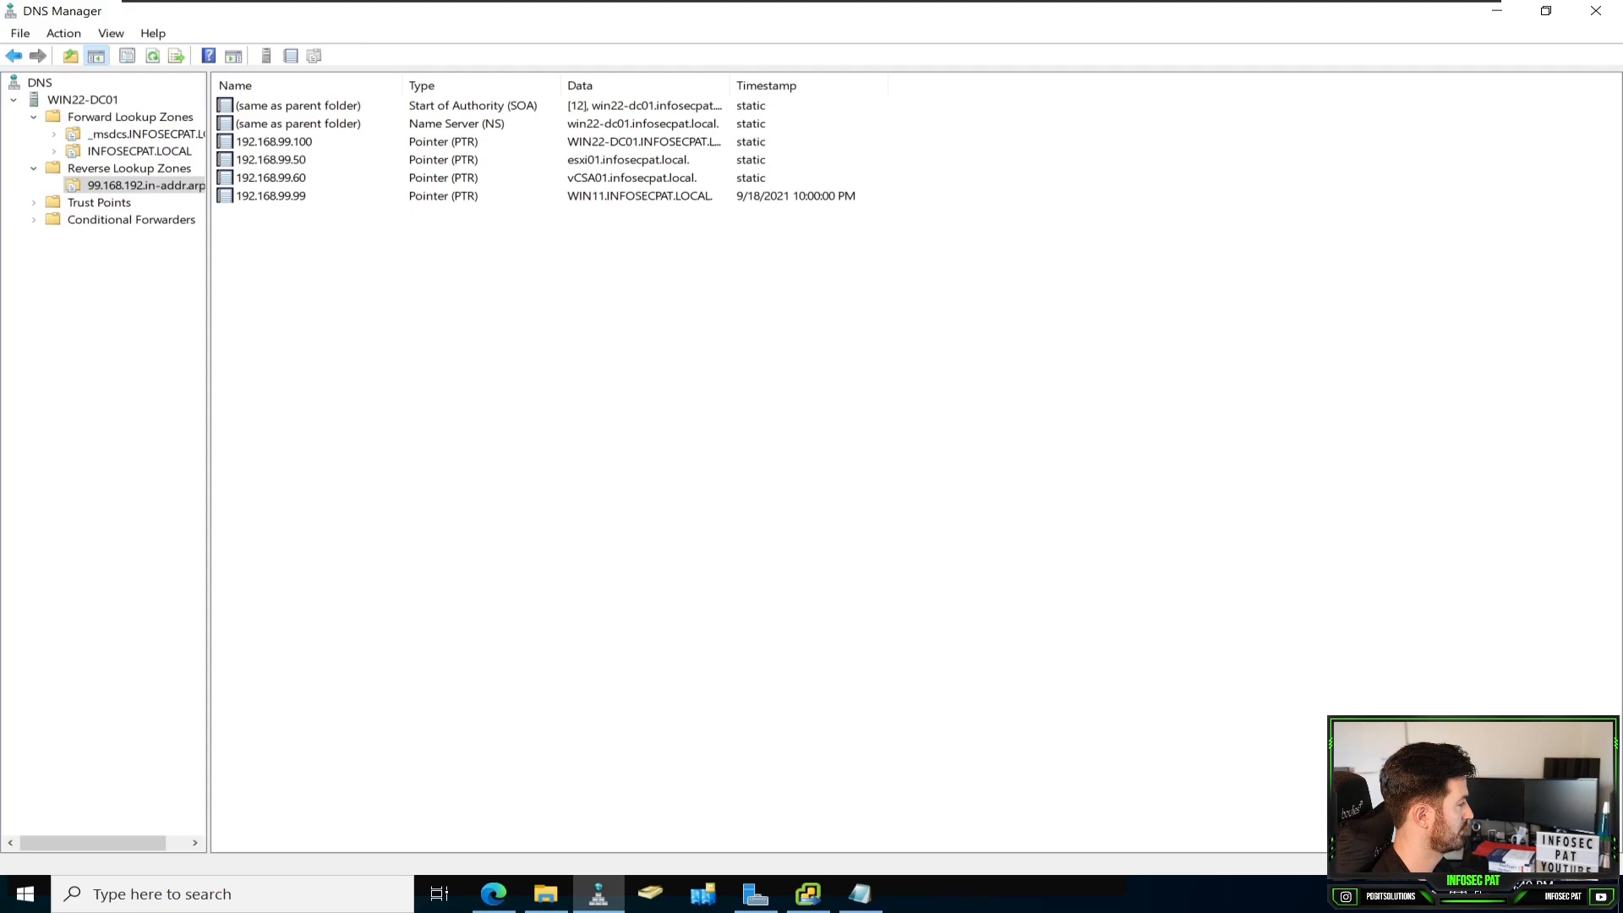
double_click(270, 178)
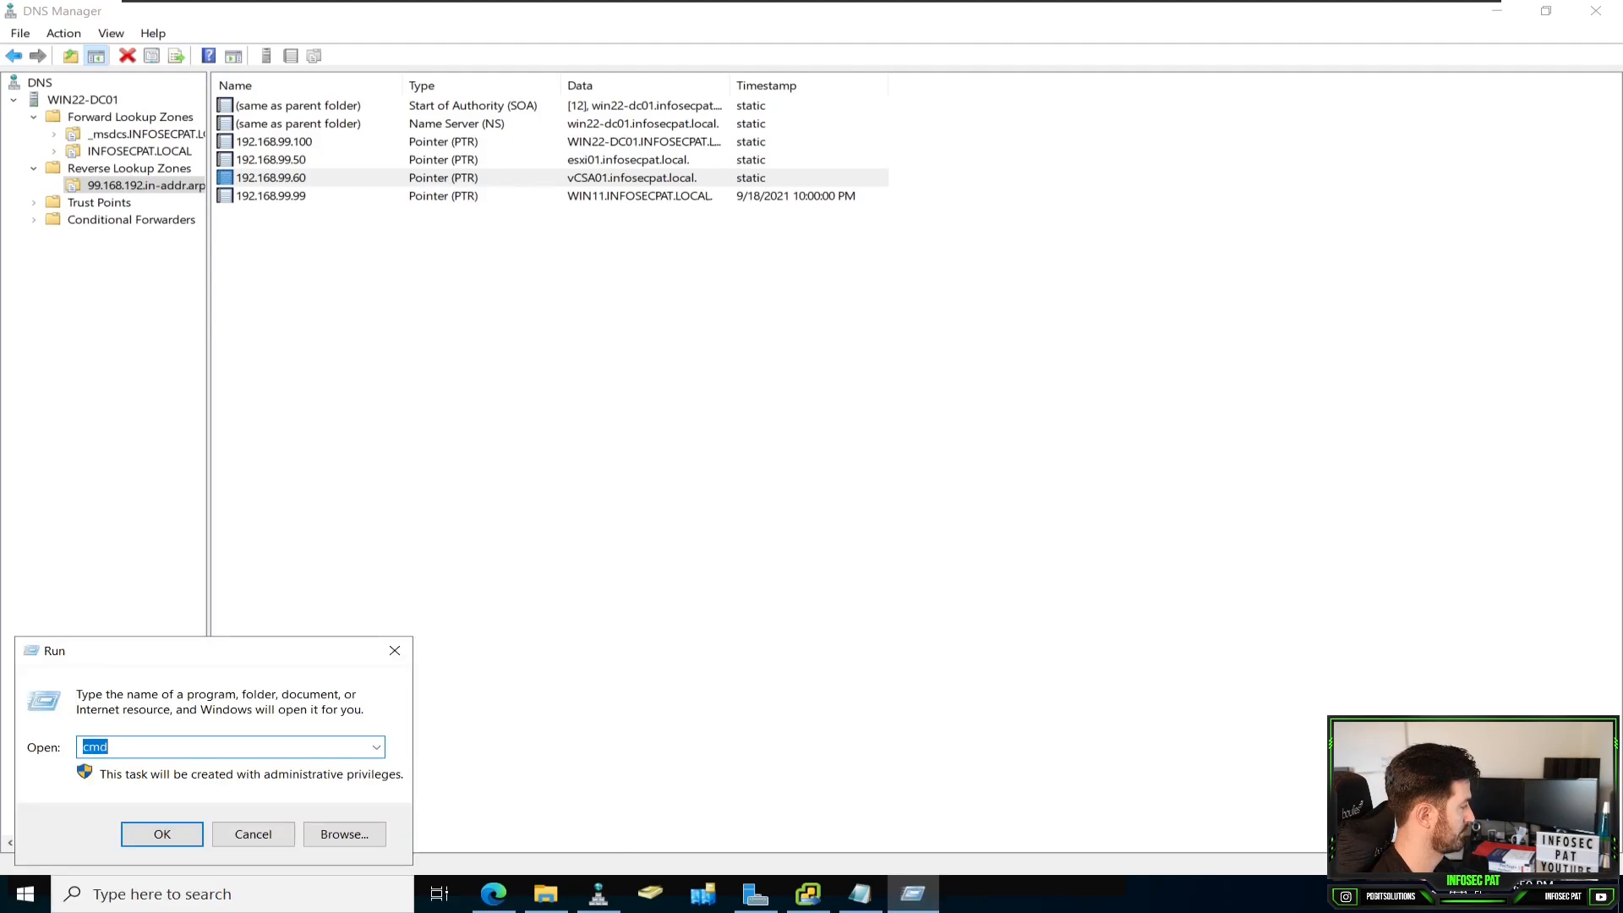
left_click(162, 833)
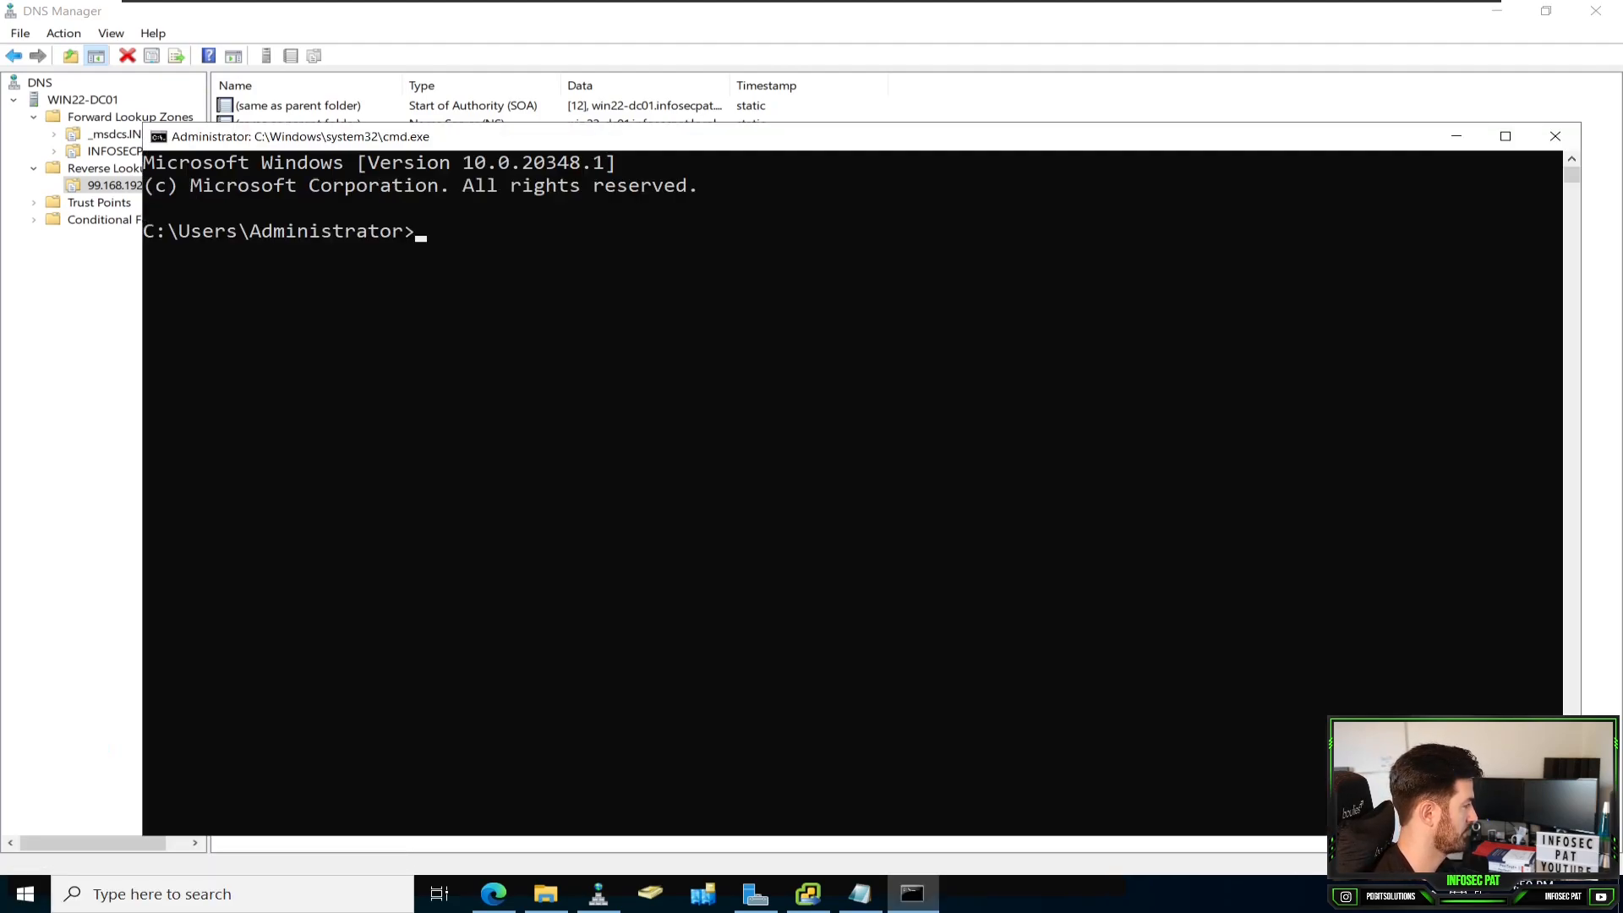
type("ping")
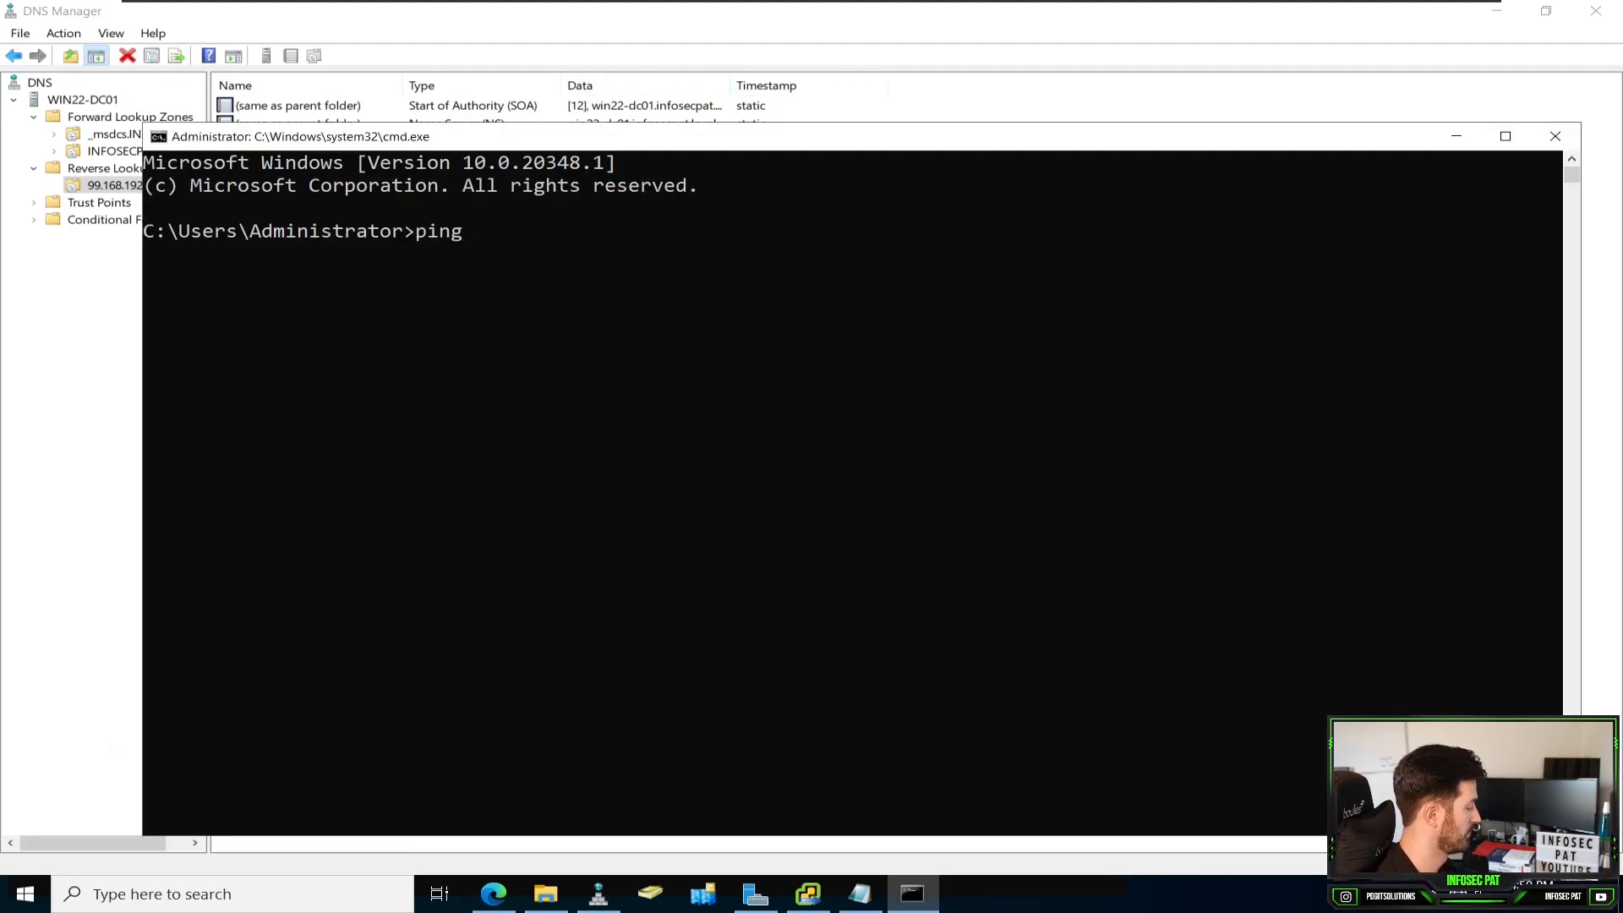
type("vcsa01")
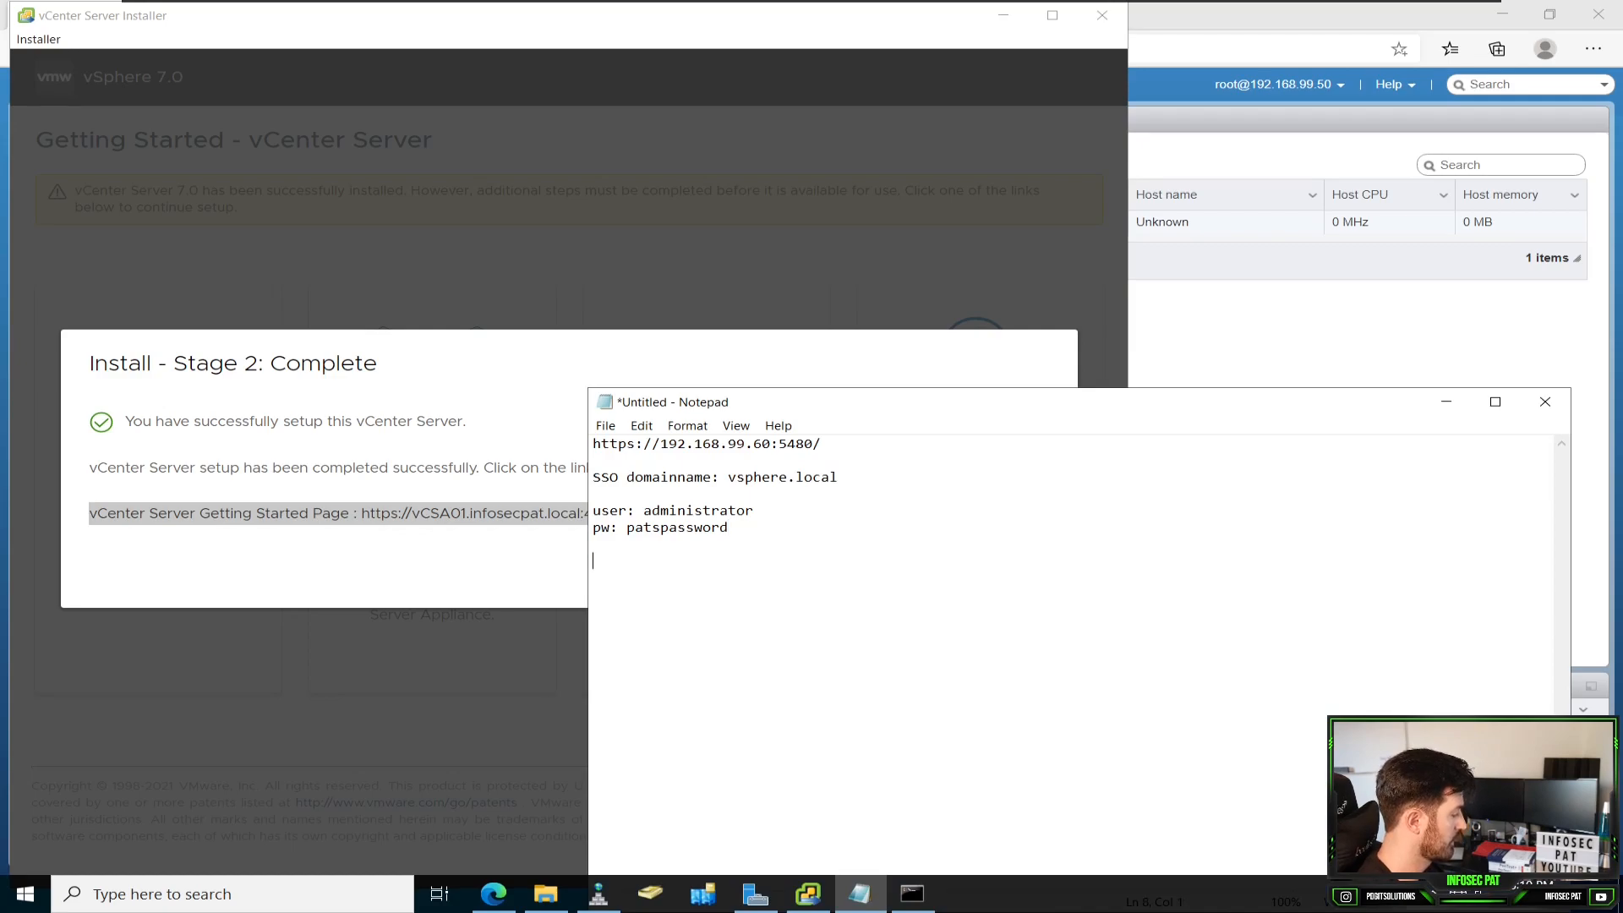
type("vCenter Server Getting Started Page : https://vCSA01.infosecpat.local:443")
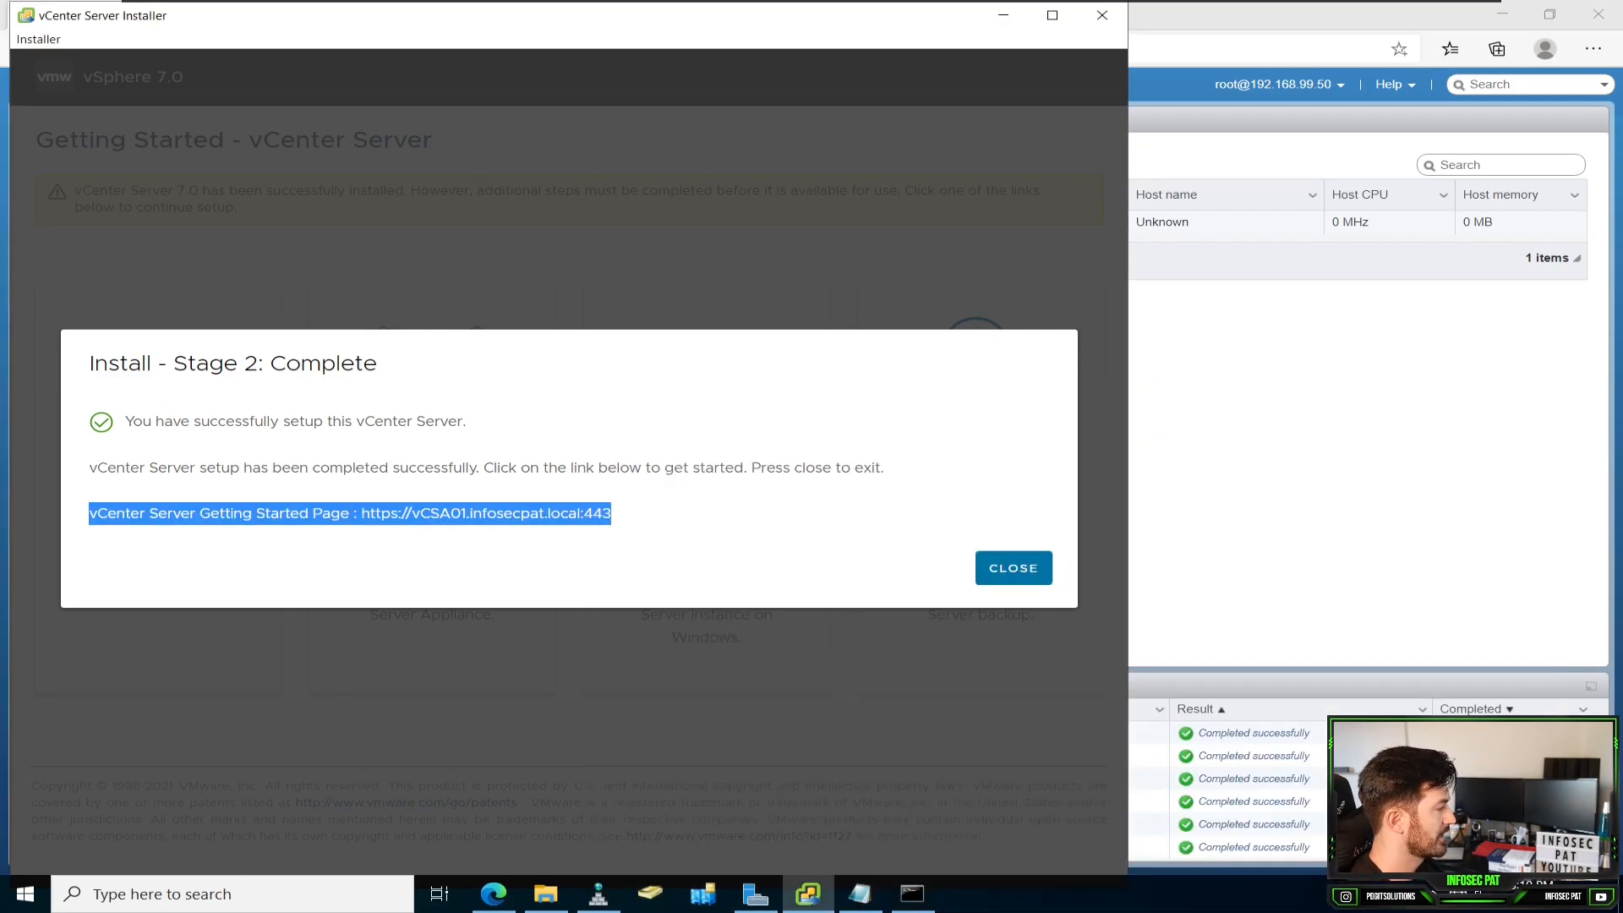
left_click(1011, 568)
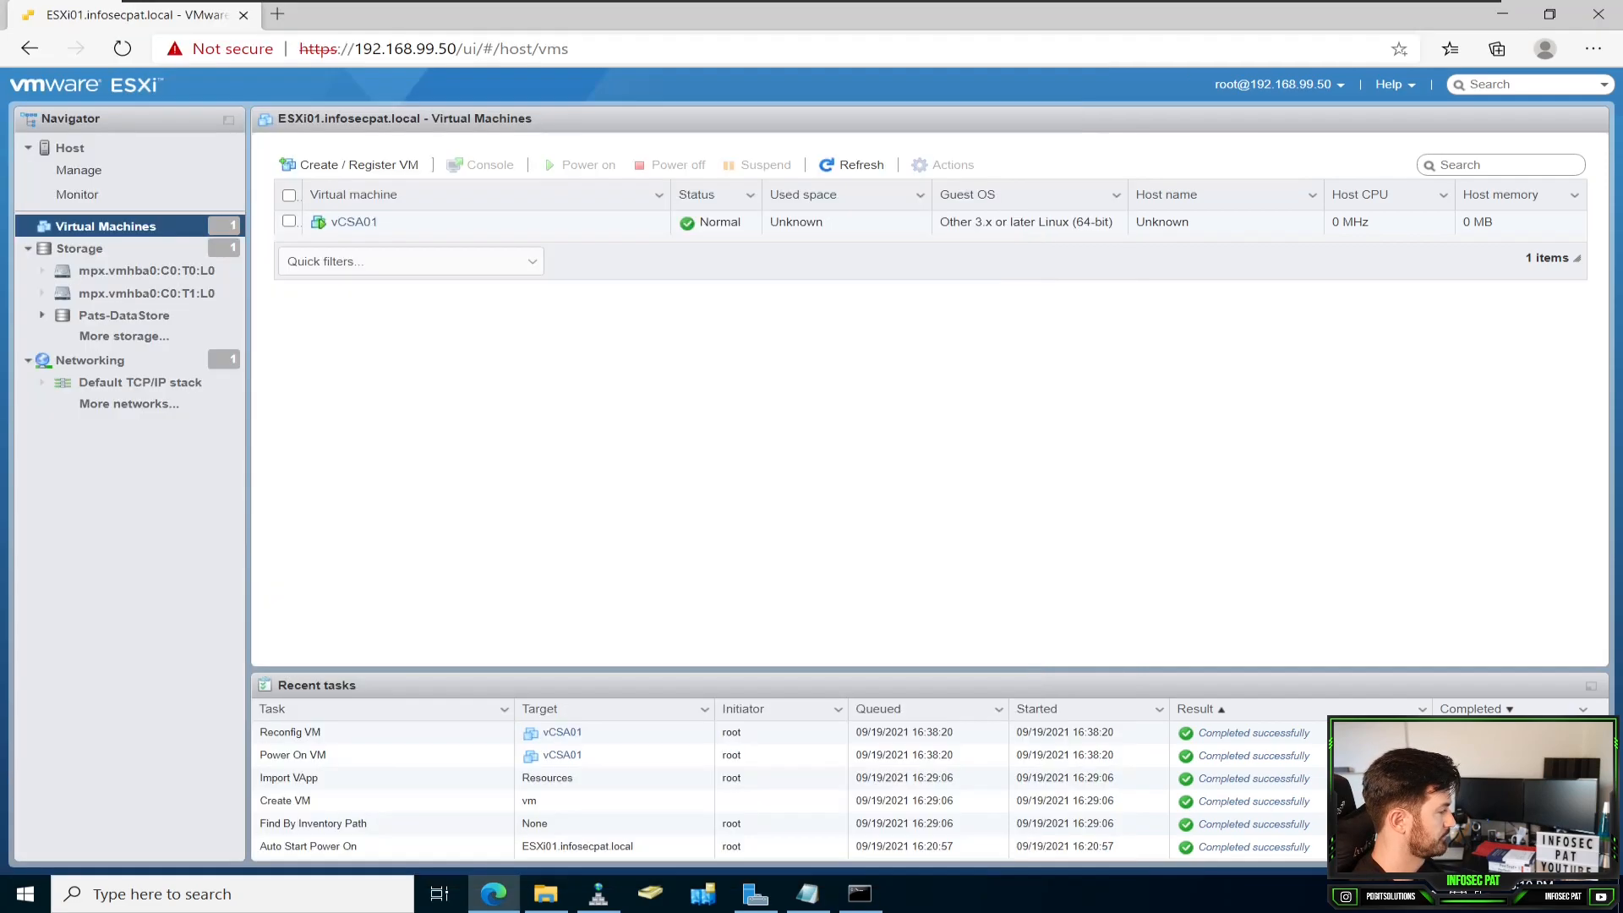
mouse_move(354, 221)
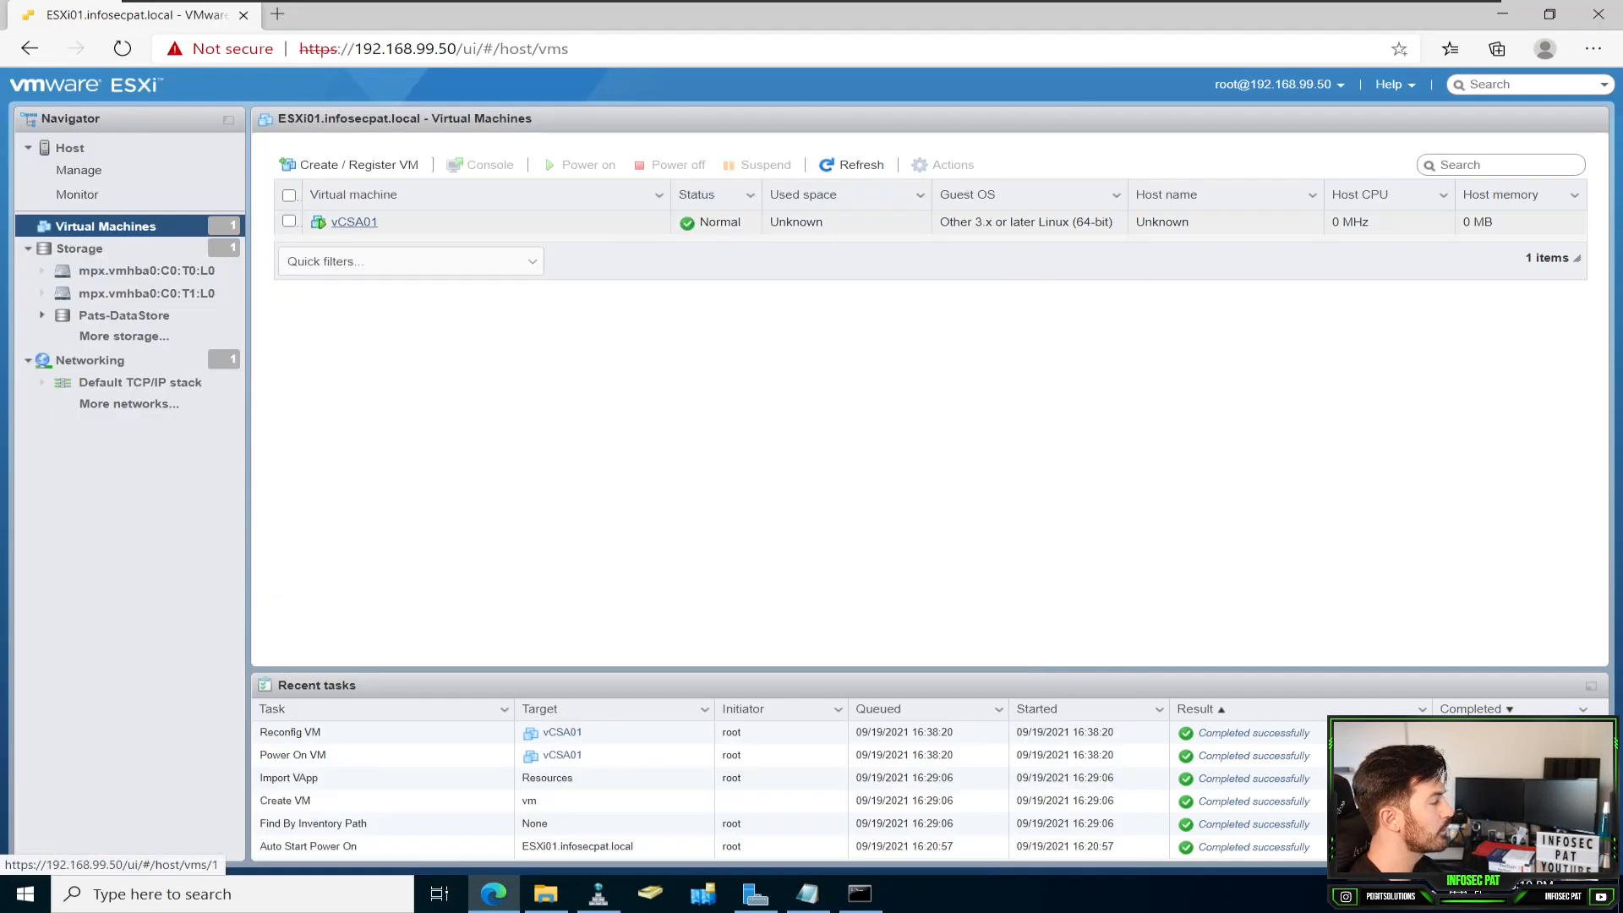
left_click(354, 221)
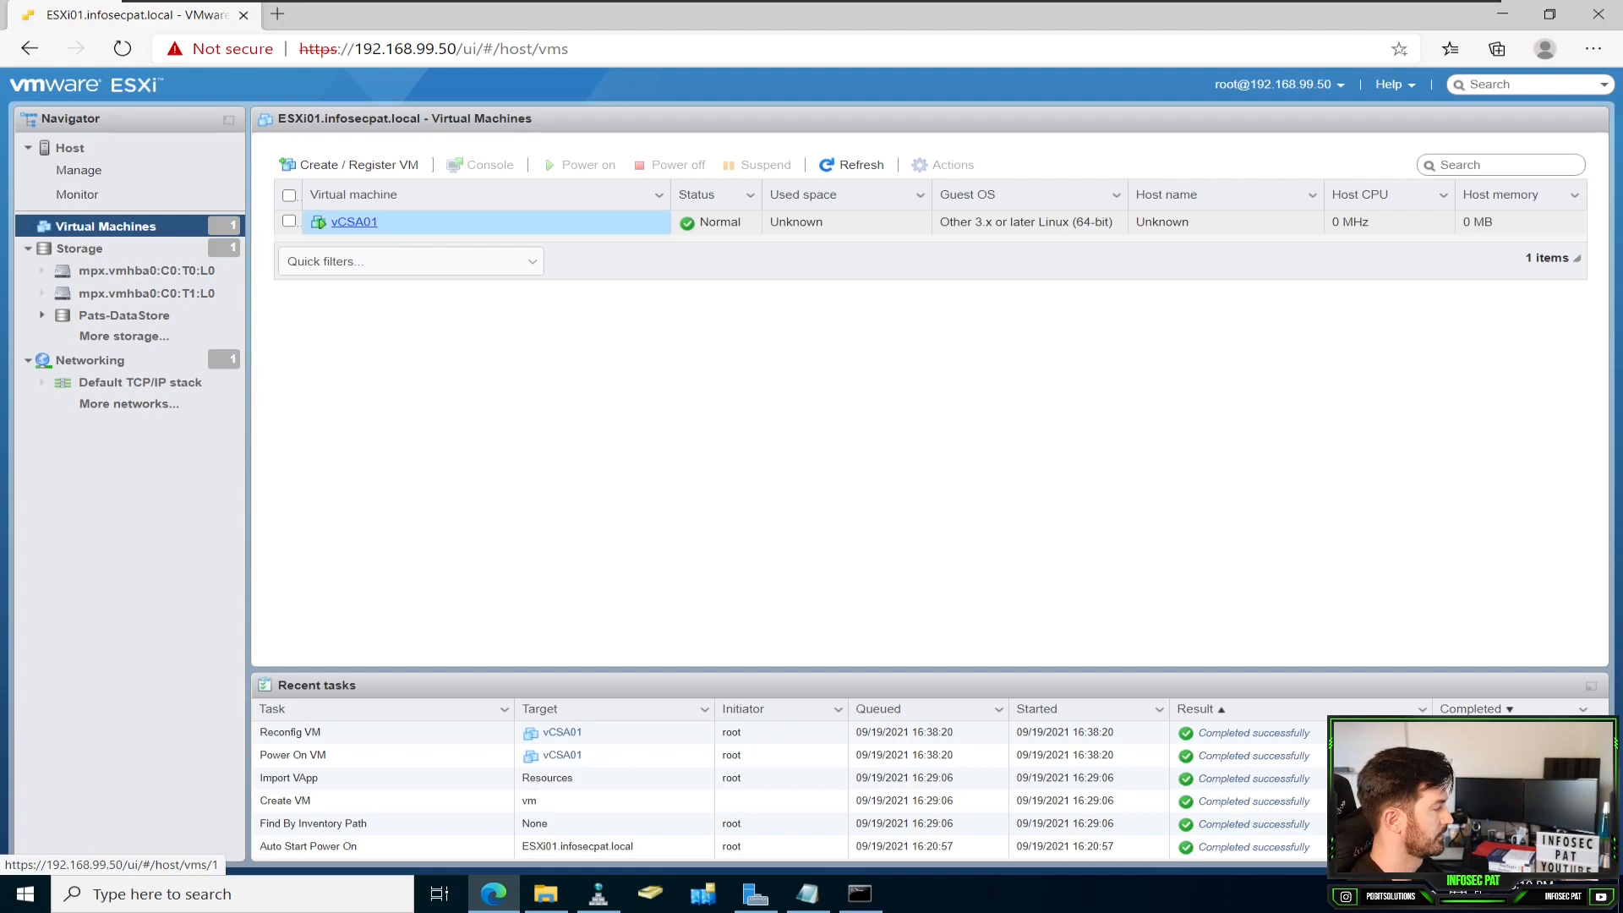
left_click(353, 222)
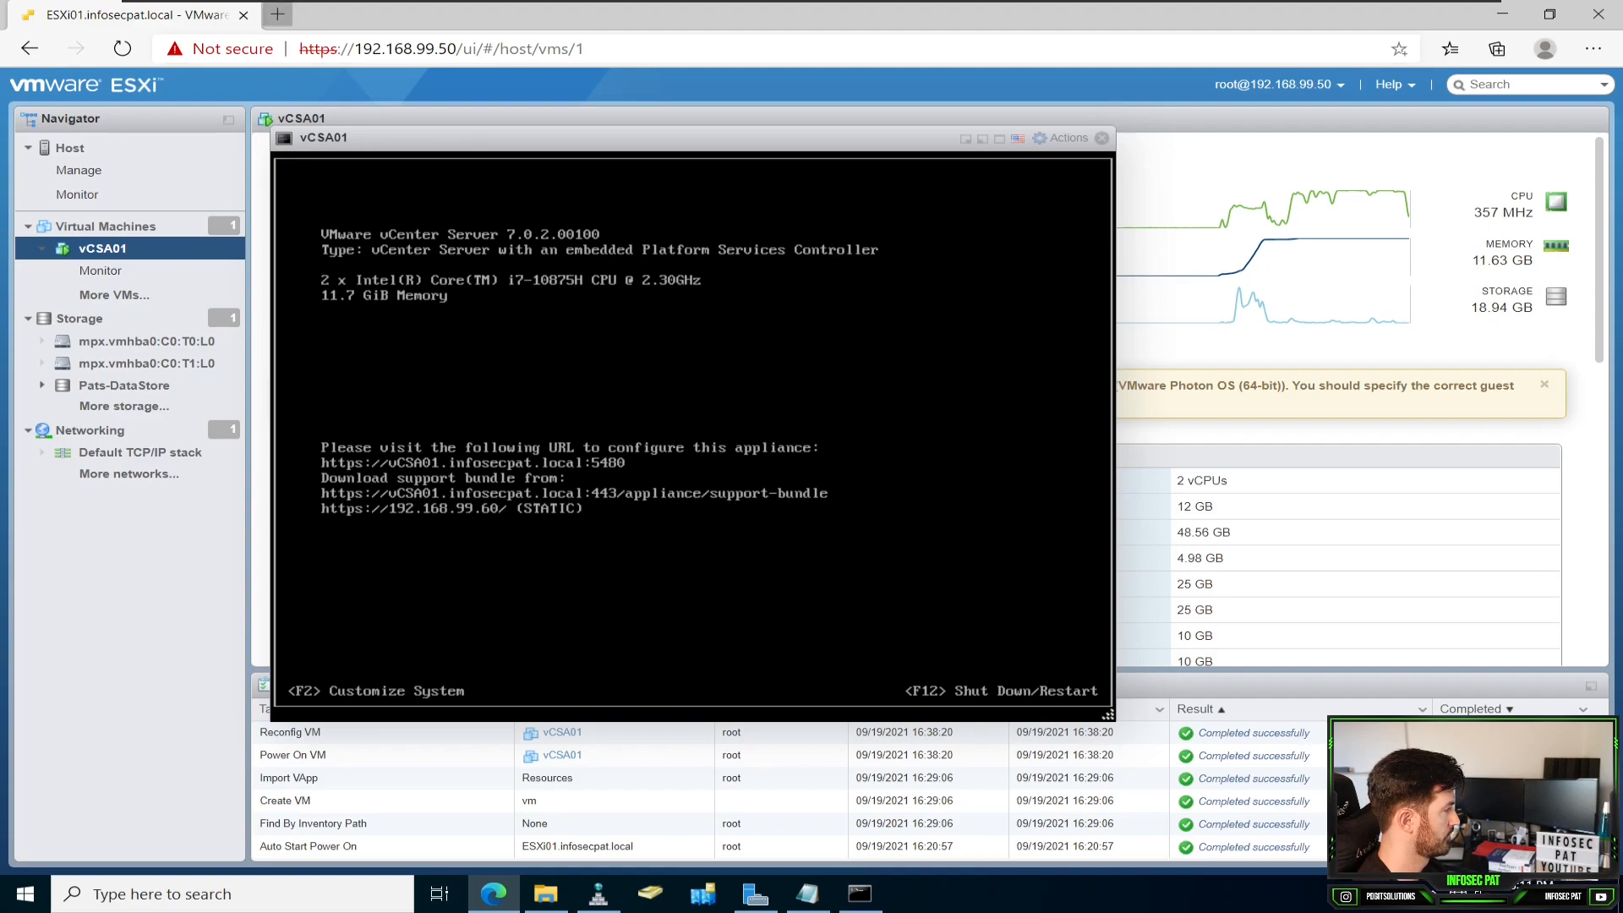
left_click(275, 15)
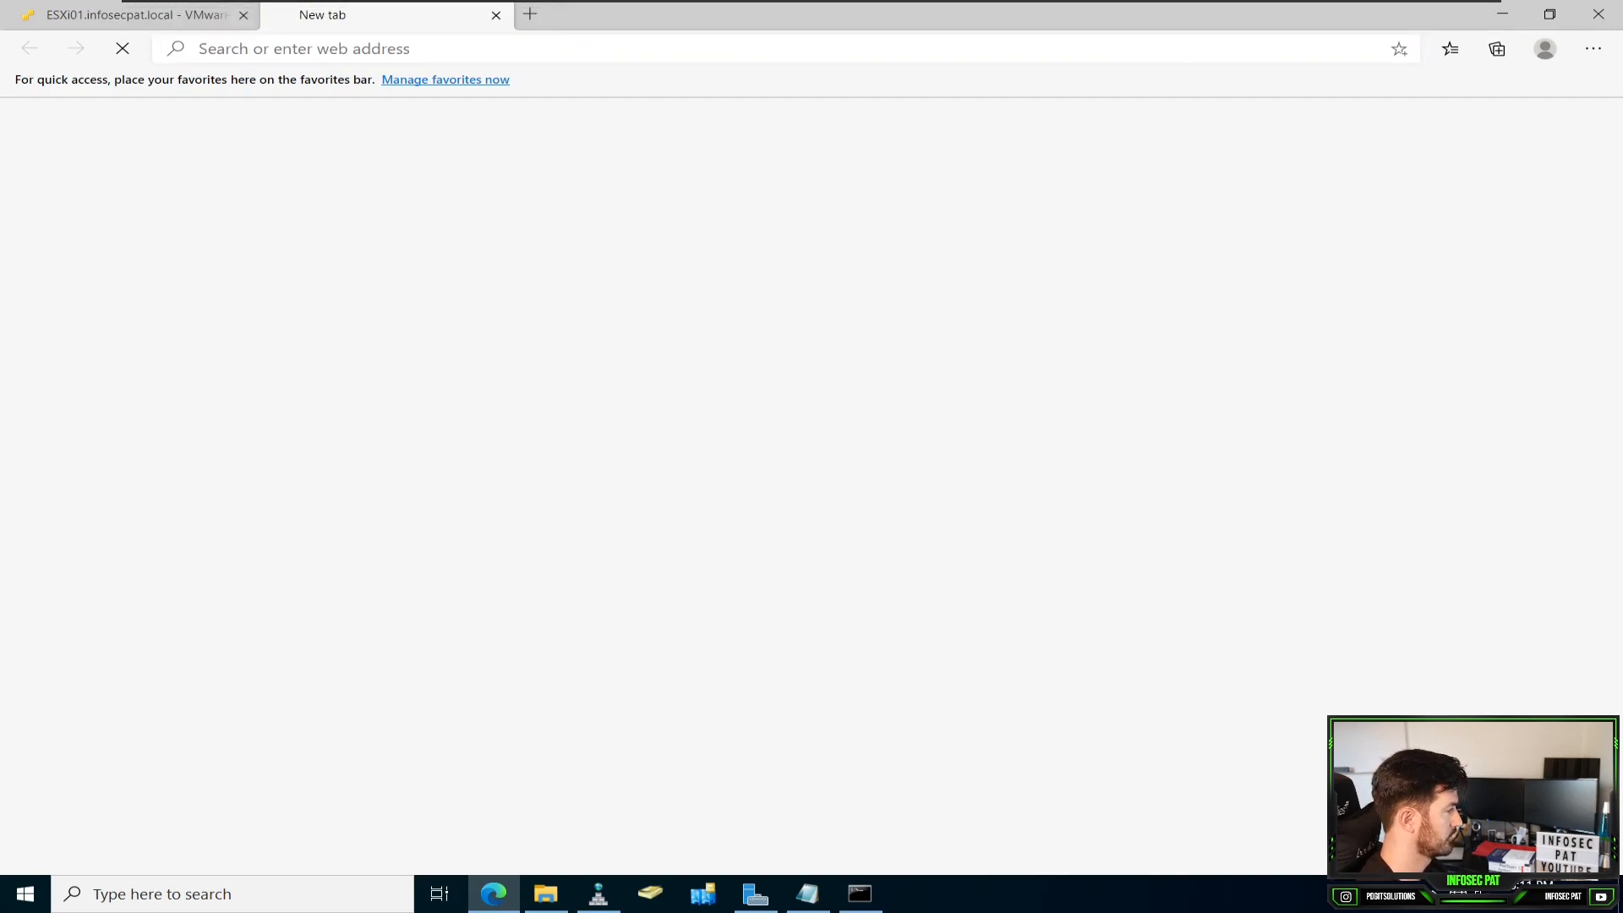
Step: Browse to the vcsa01 address and proceed past the certificate warning
type("https://192.168.99.50")
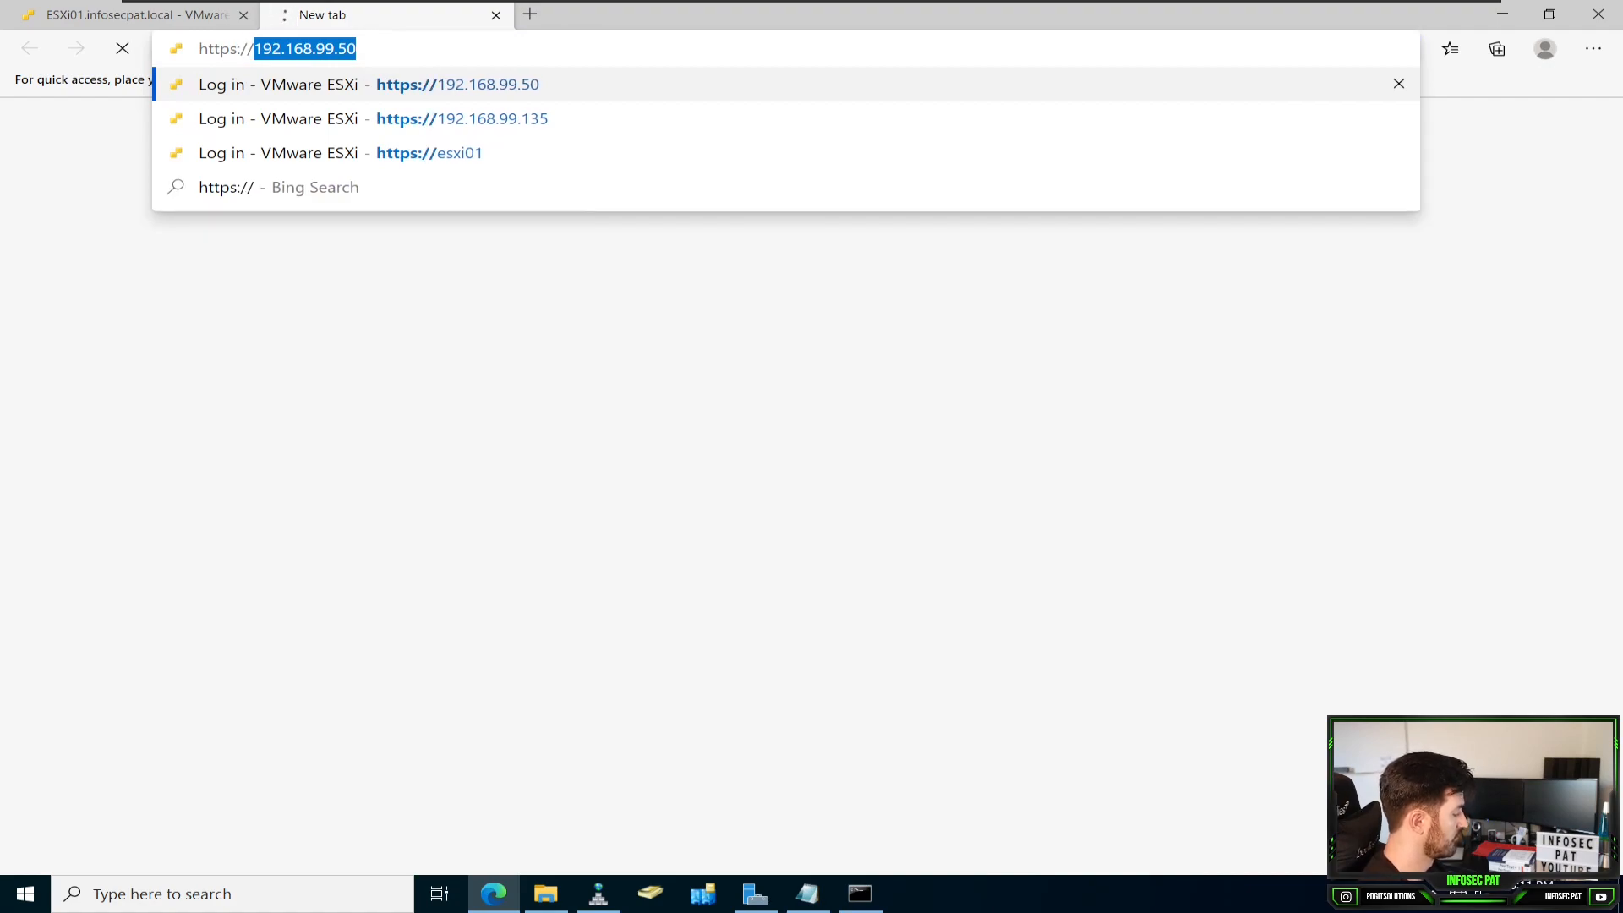
type("vcsa01")
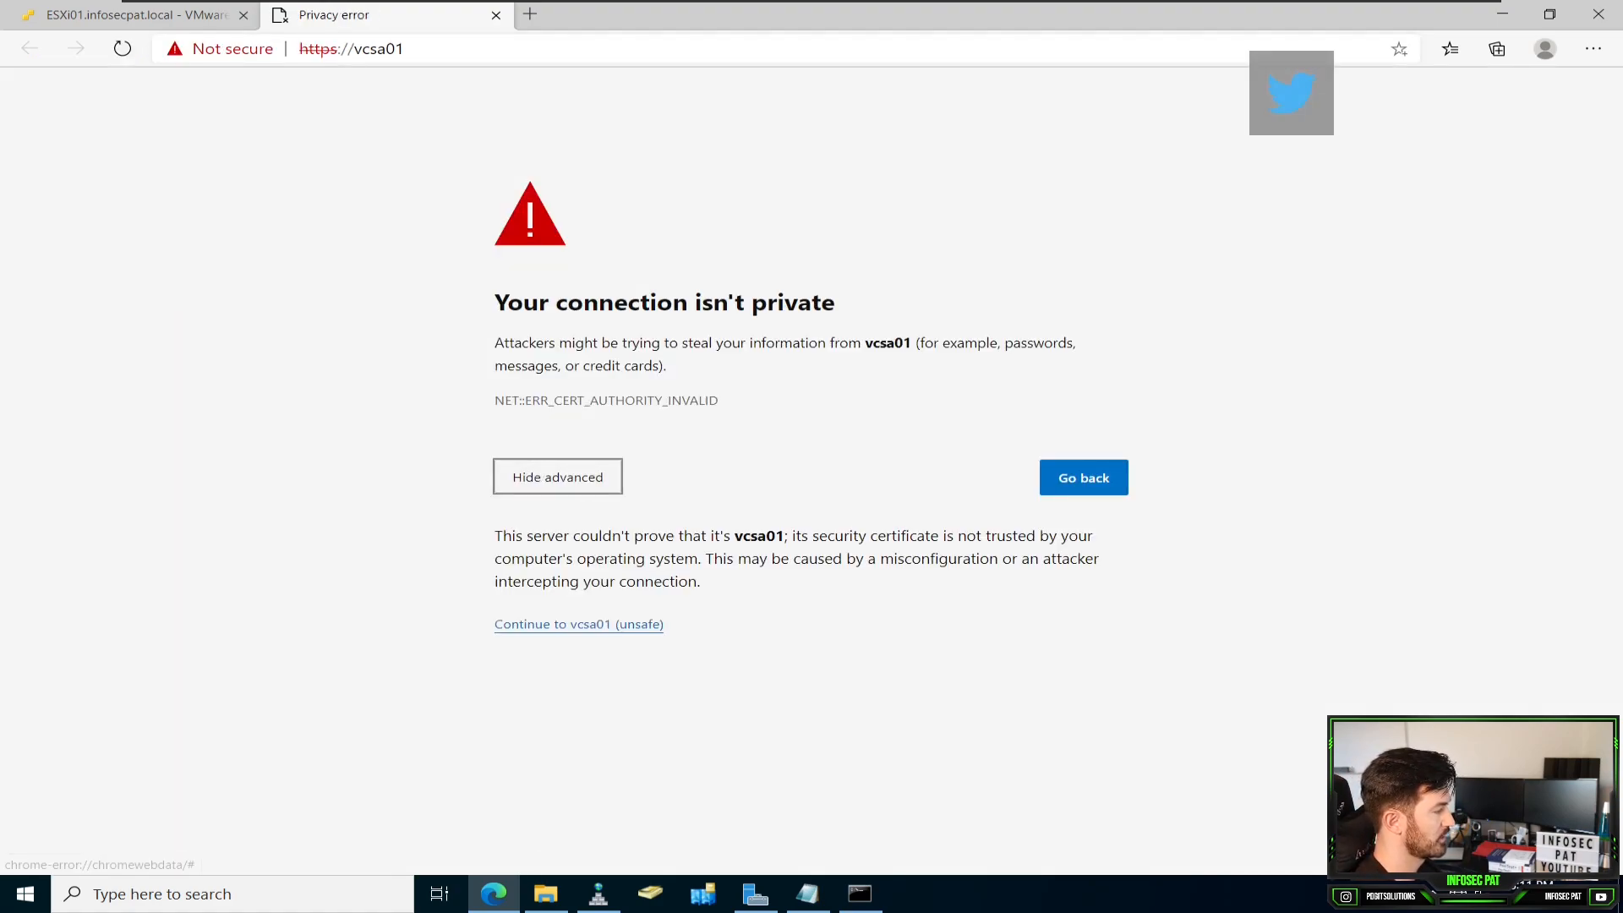
left_click(578, 624)
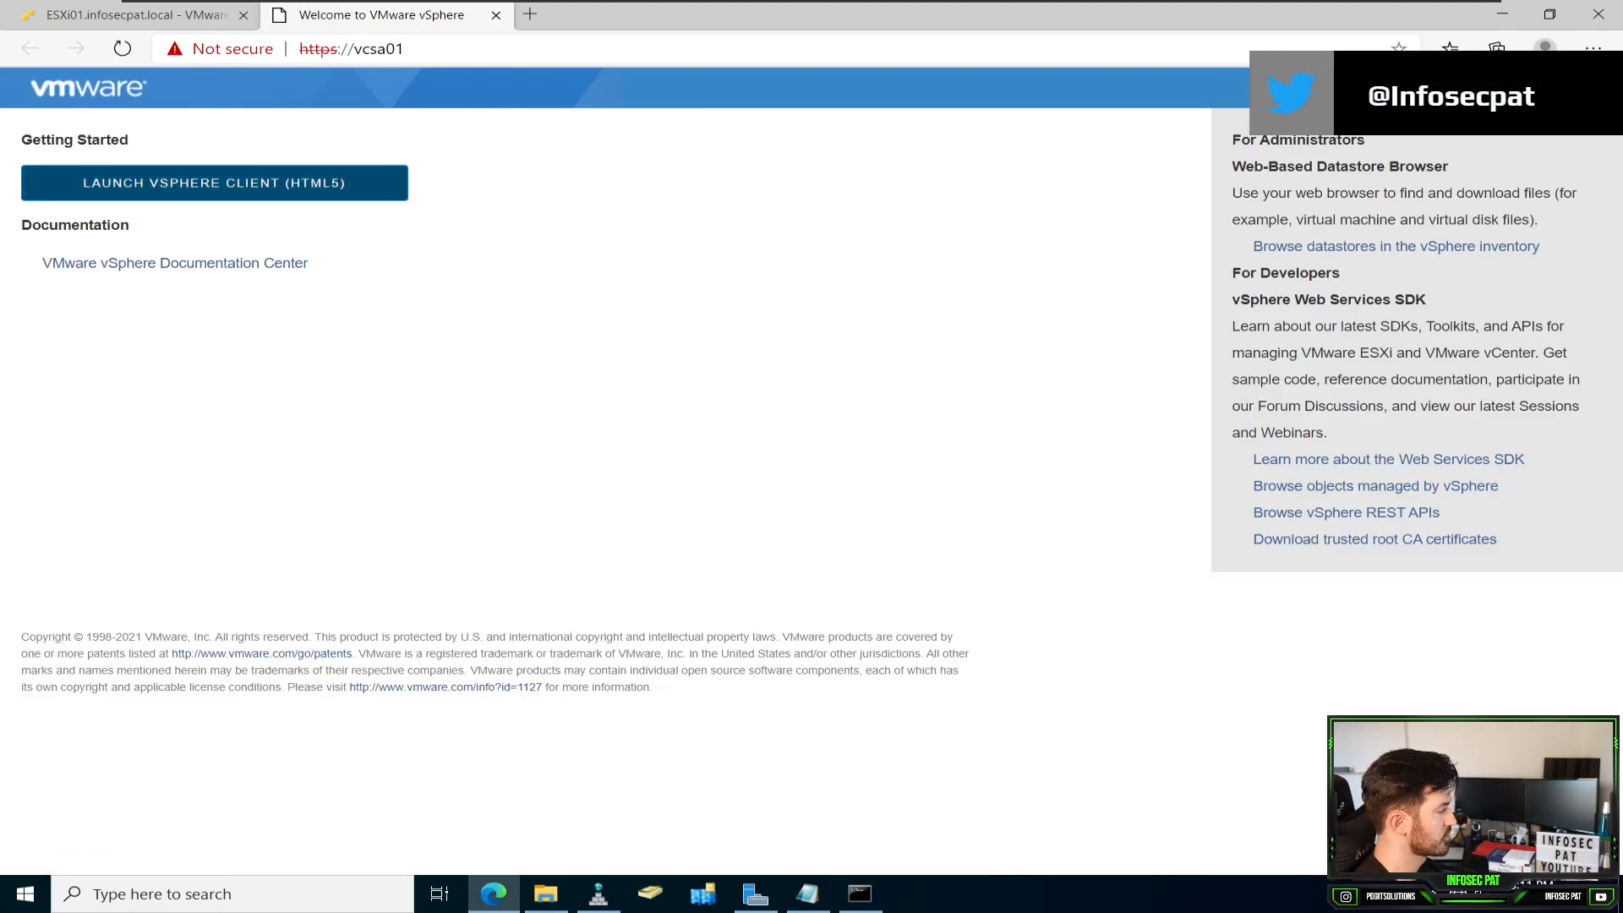
mouse_move(213, 182)
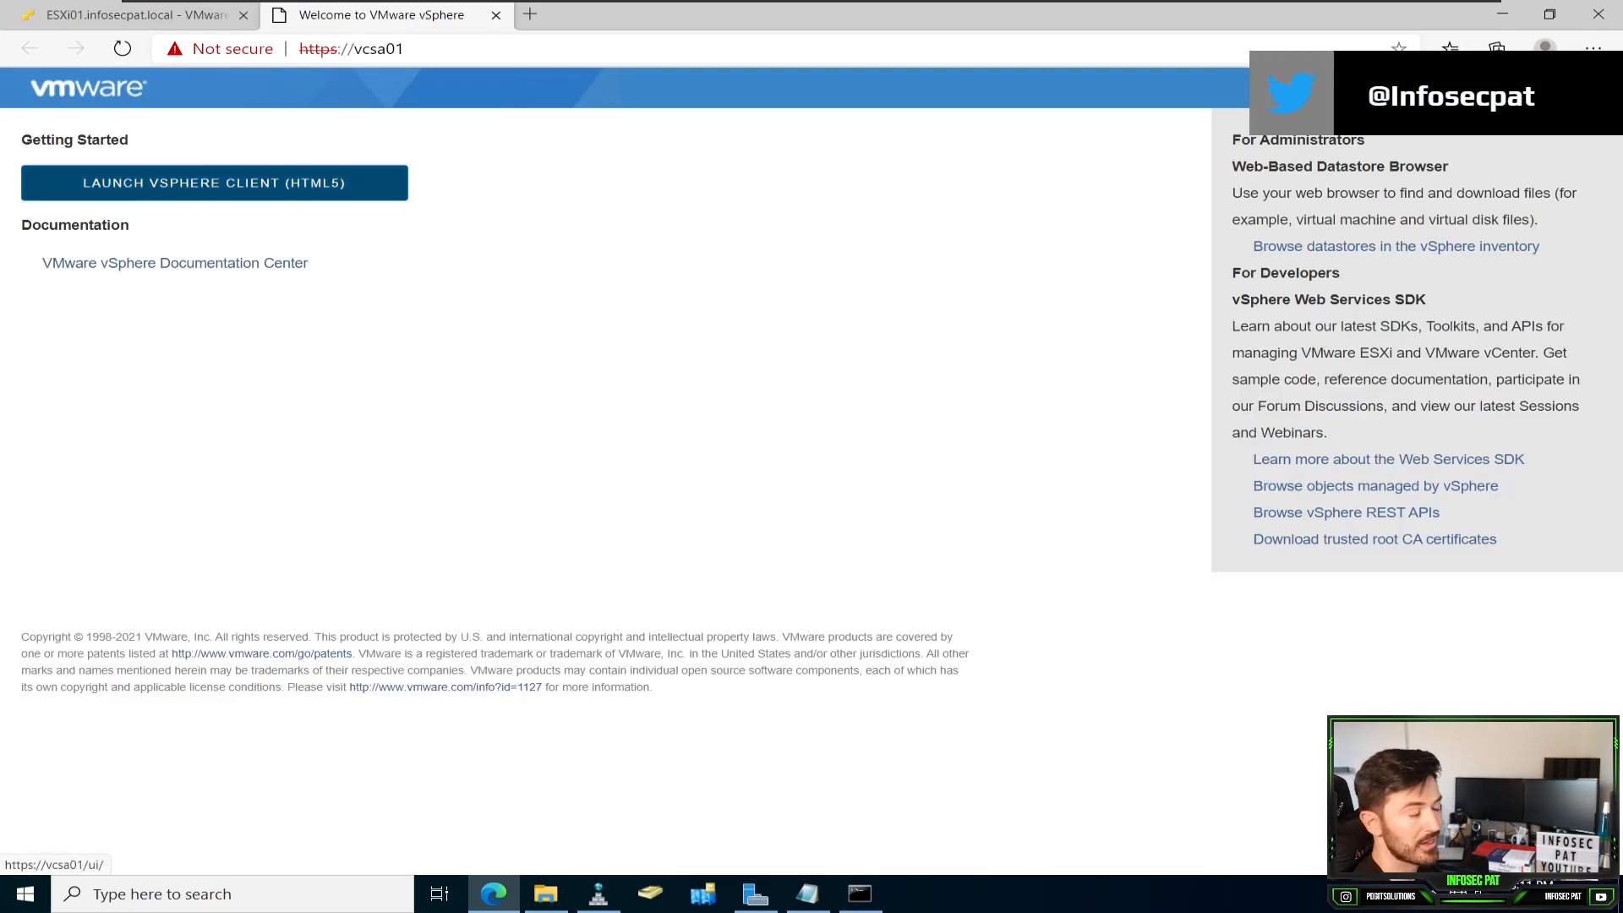
left_click(213, 182)
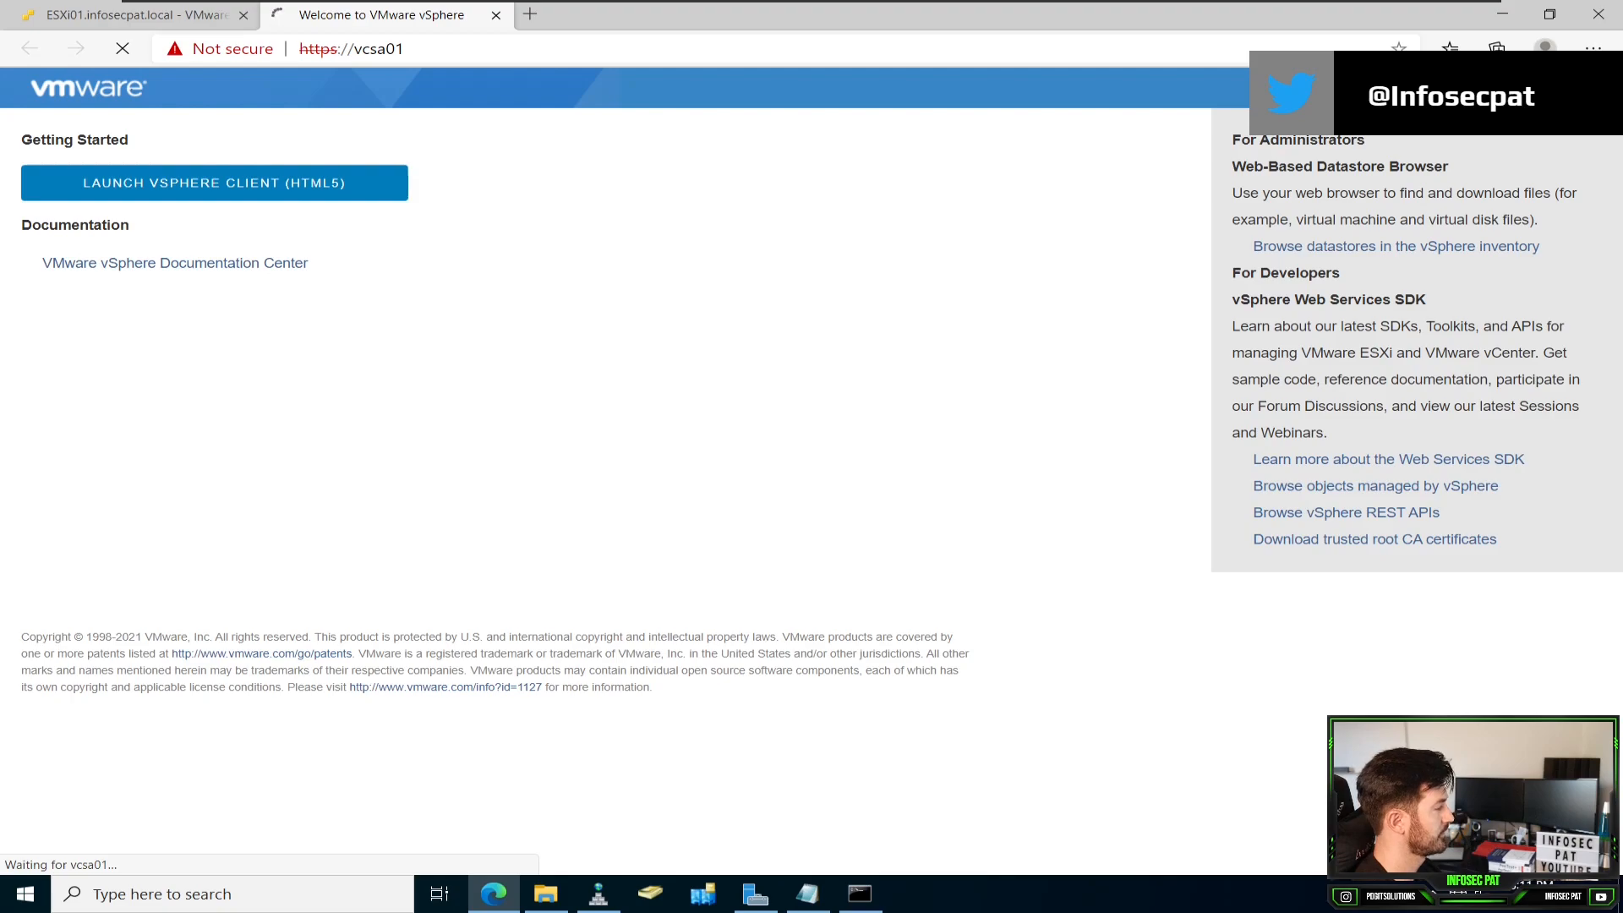
left_click(213, 183)
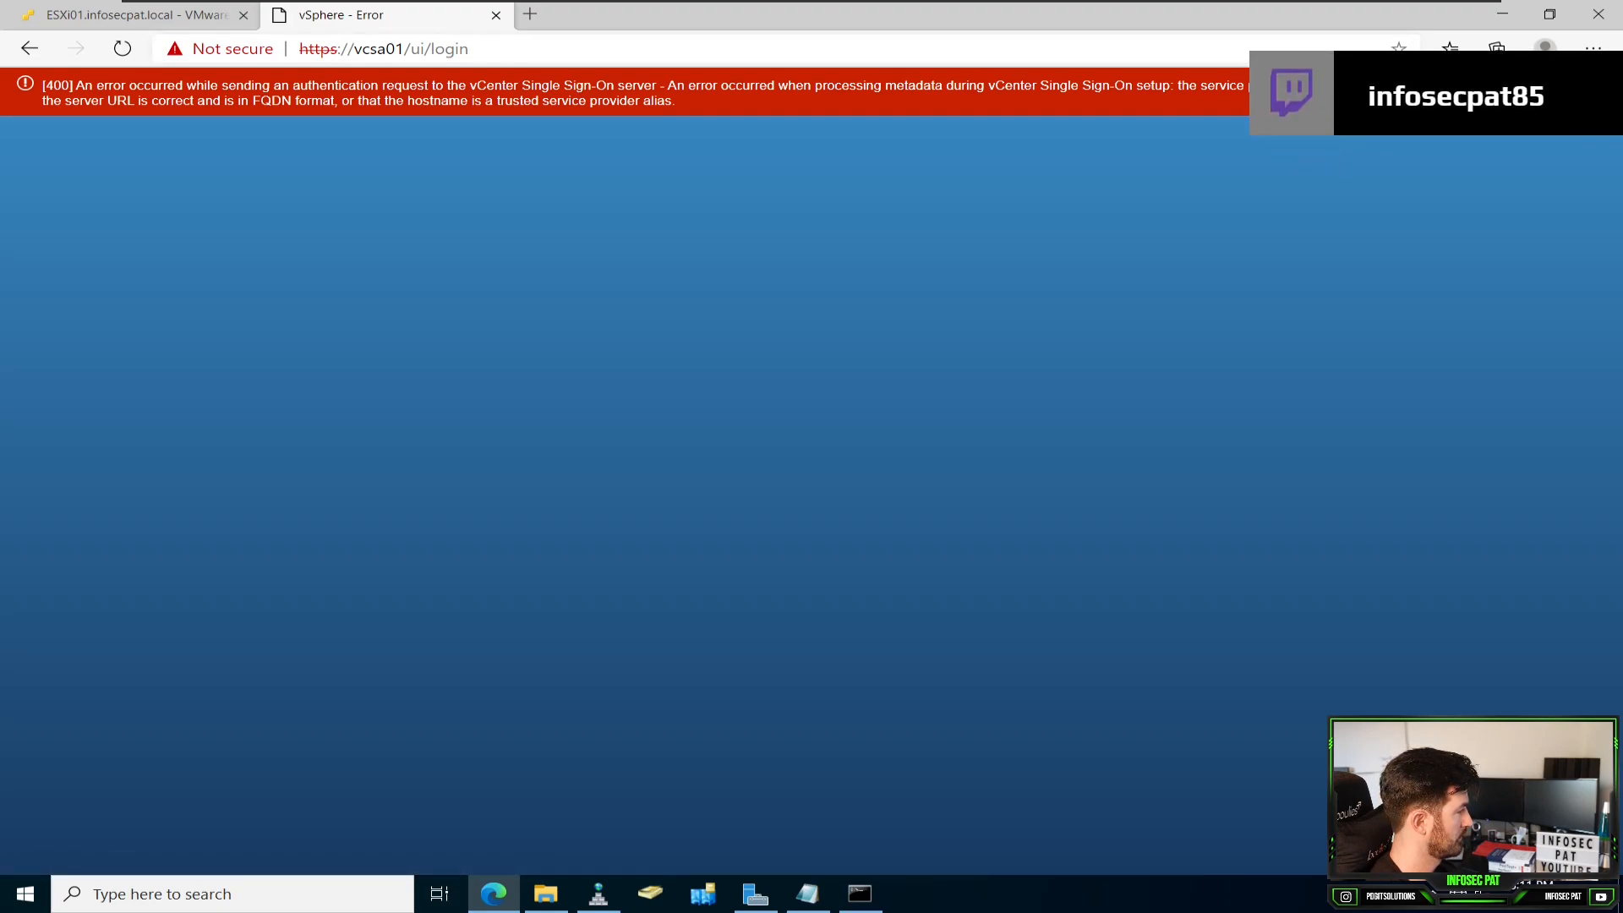
left_click(122, 49)
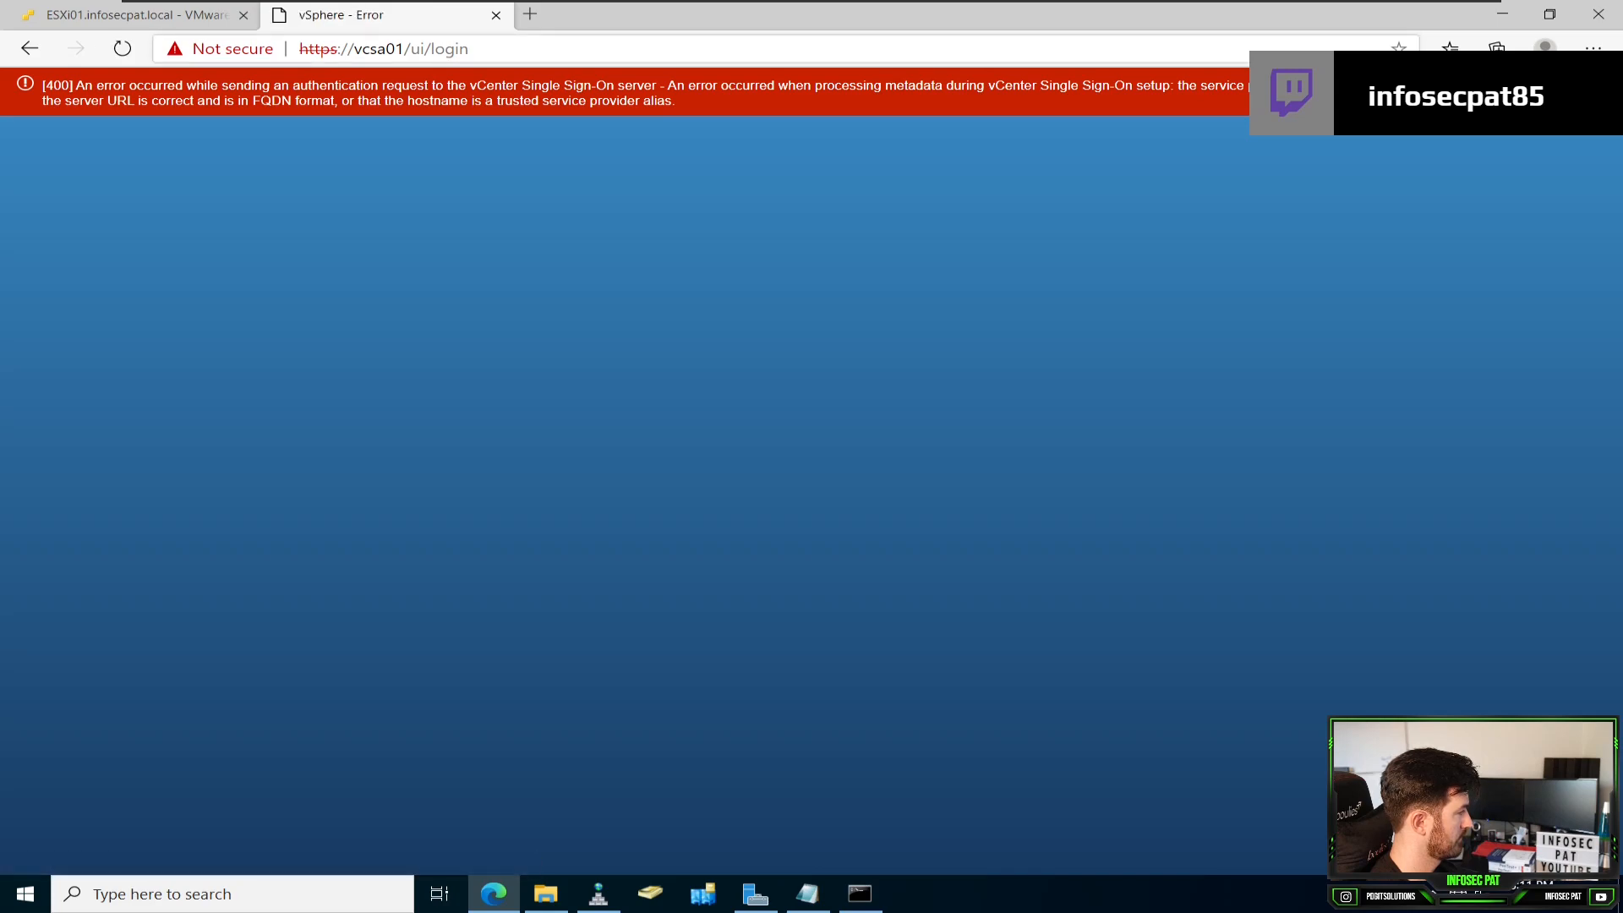
left_click(807, 893)
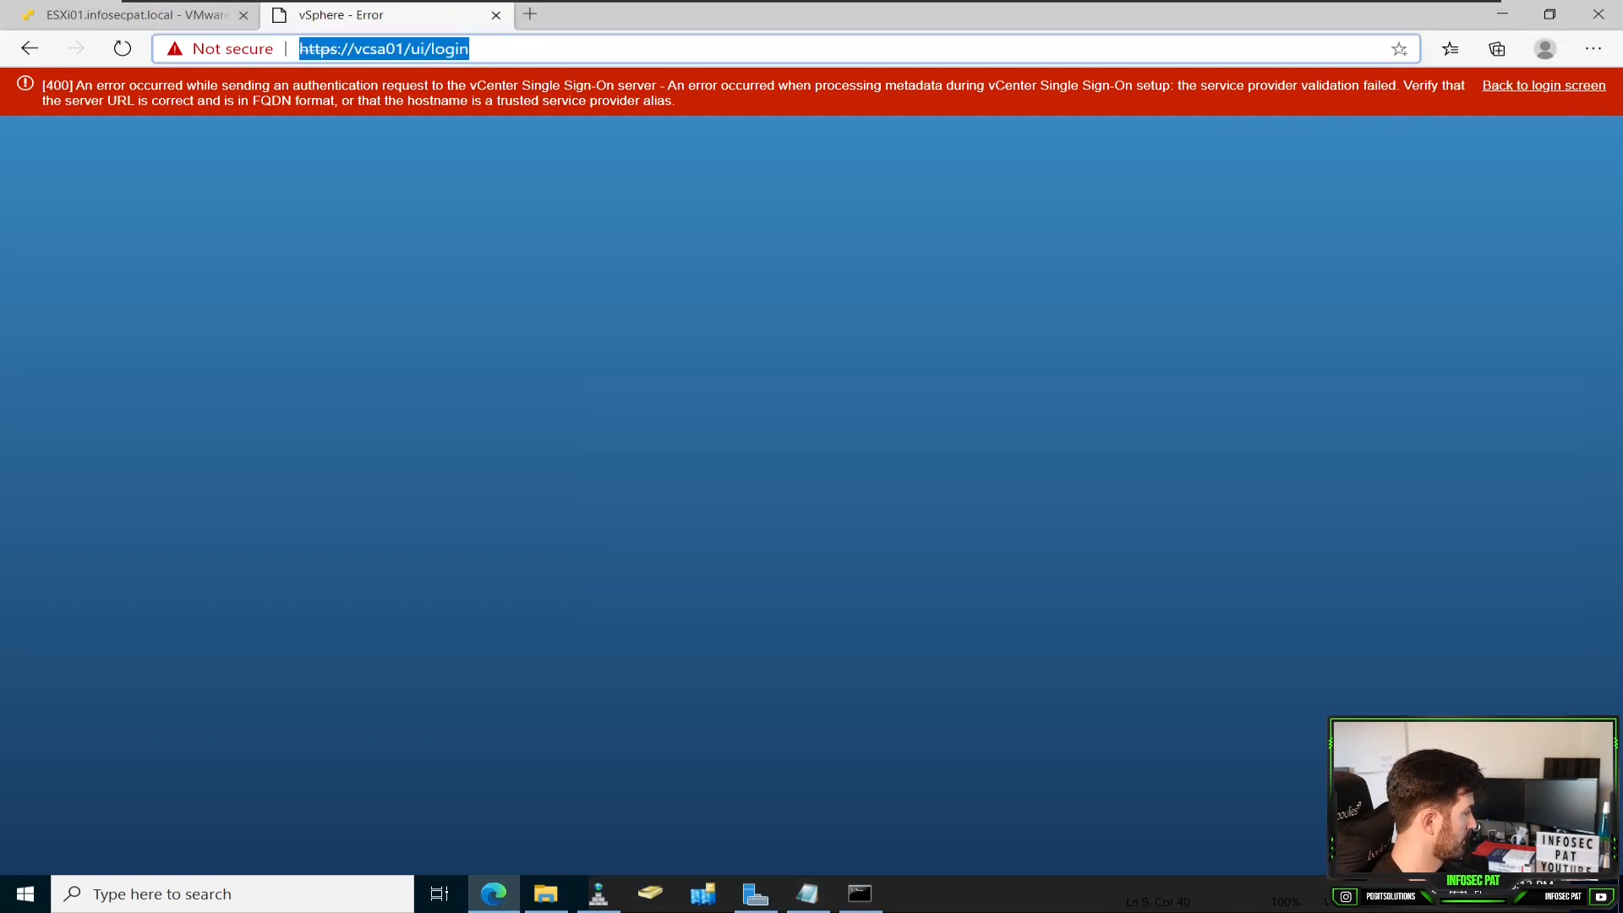
key("Return")
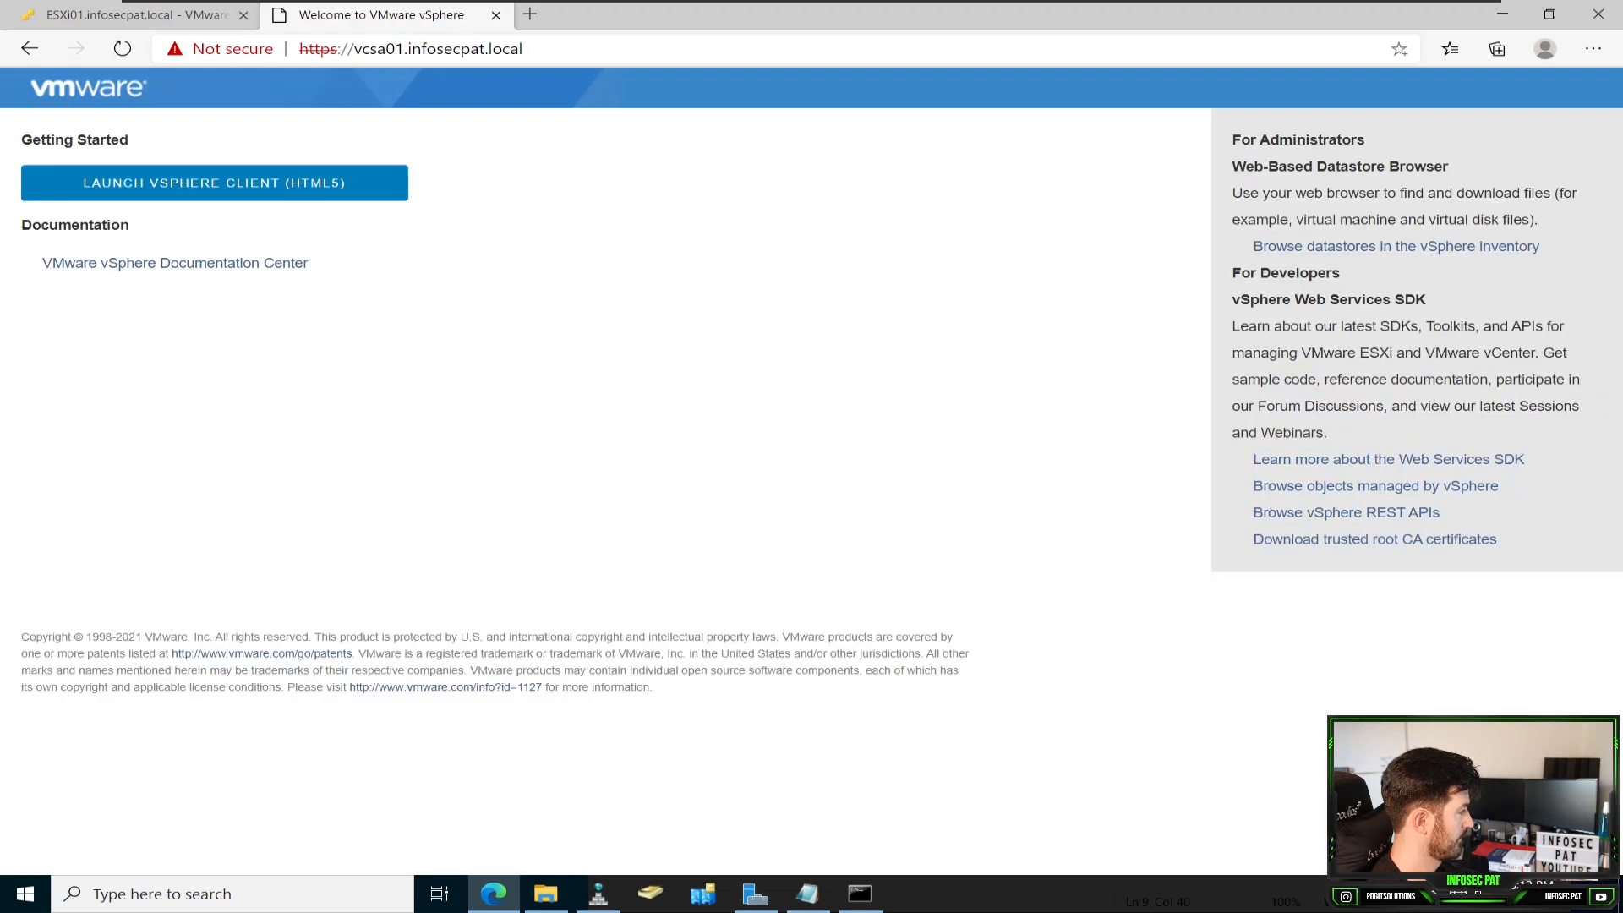
left_click(213, 183)
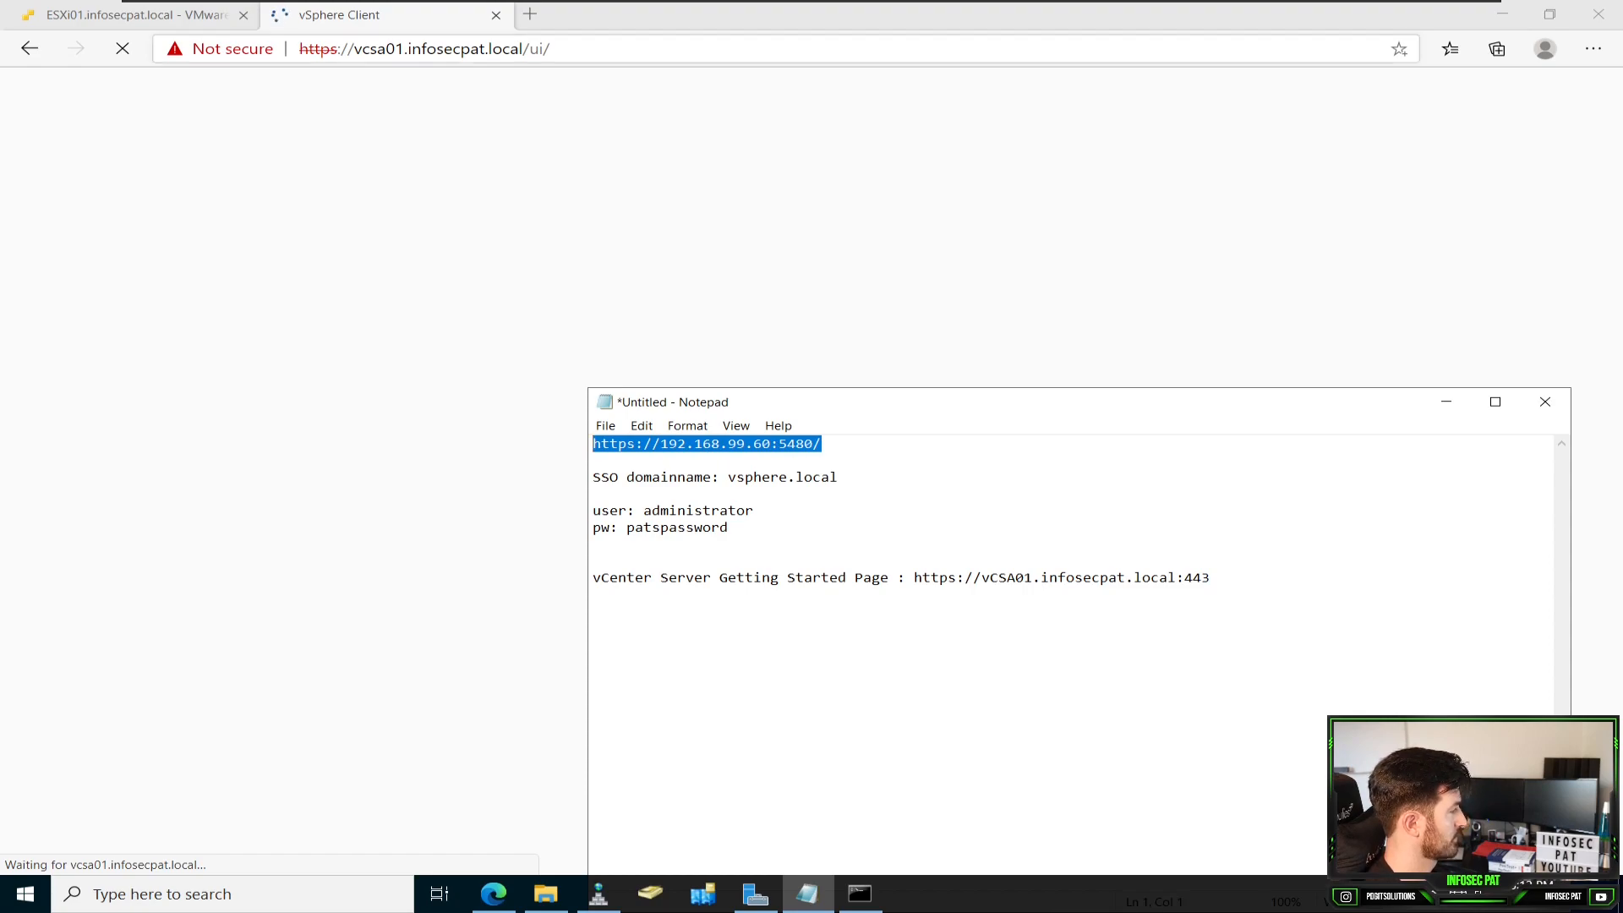
left_click(781, 15)
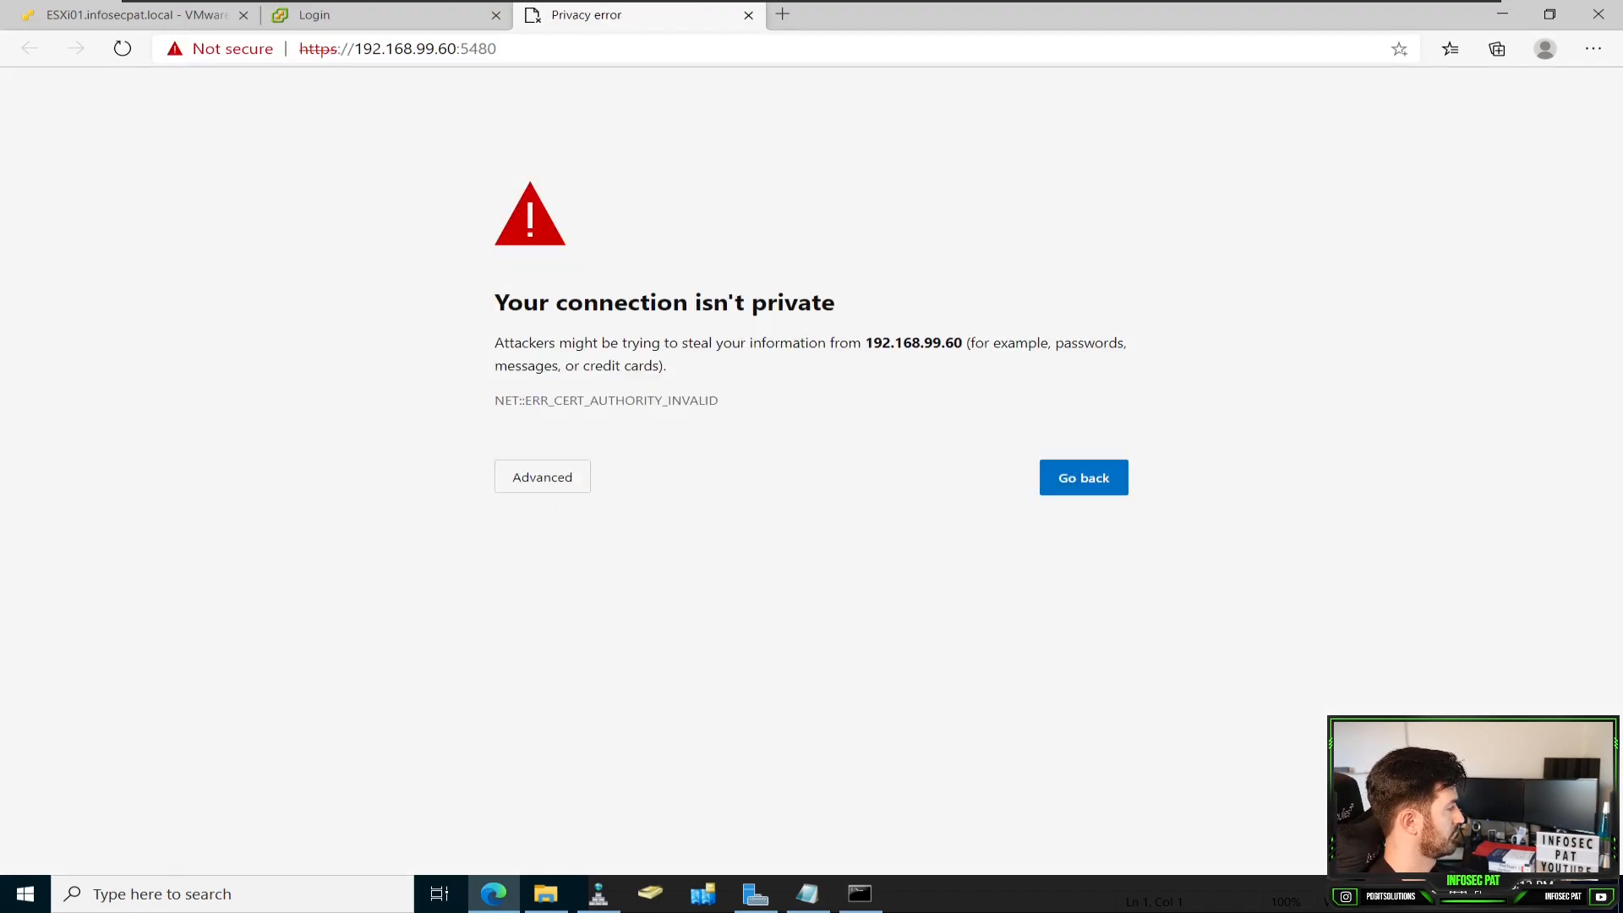
left_click(541, 477)
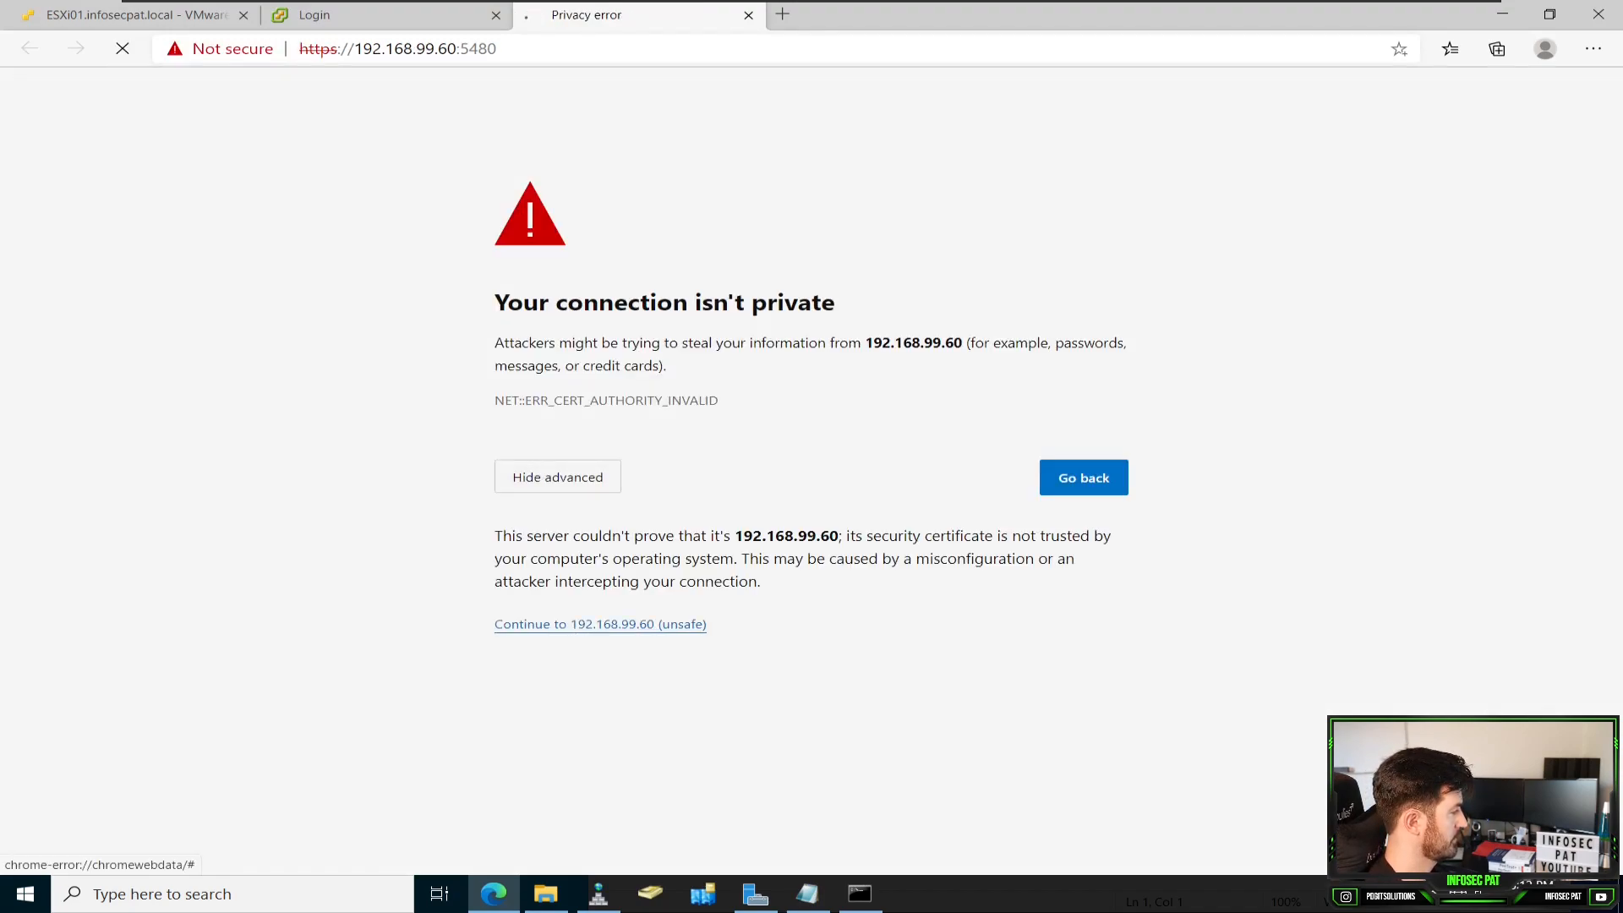
left_click(598, 624)
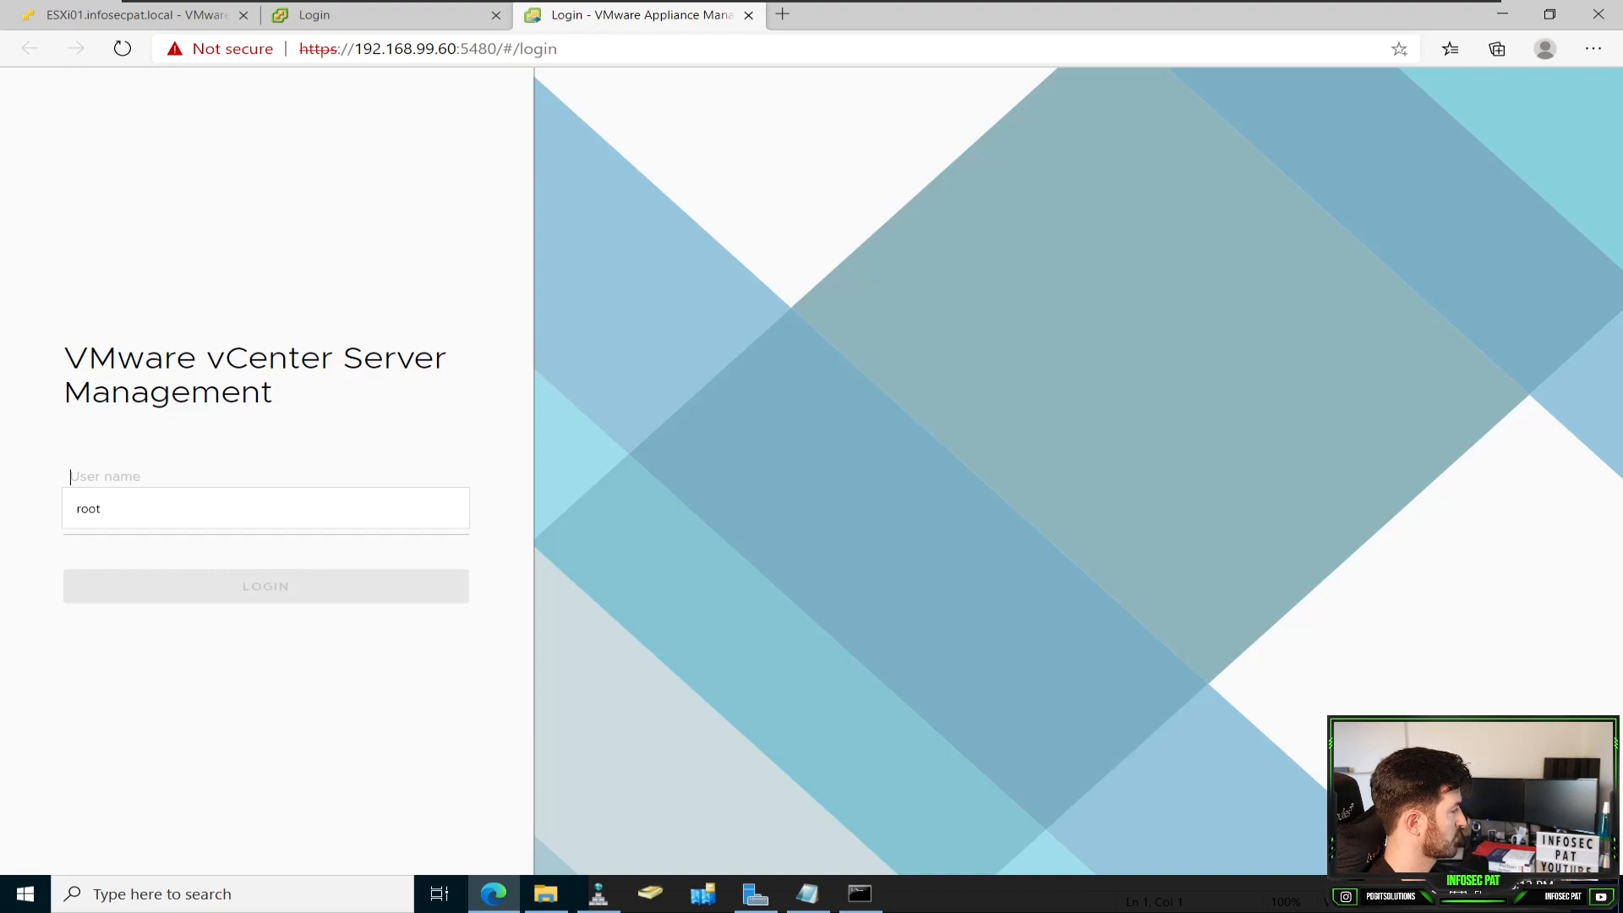
Step: Sign in to vCenter Server Management as root
type("root")
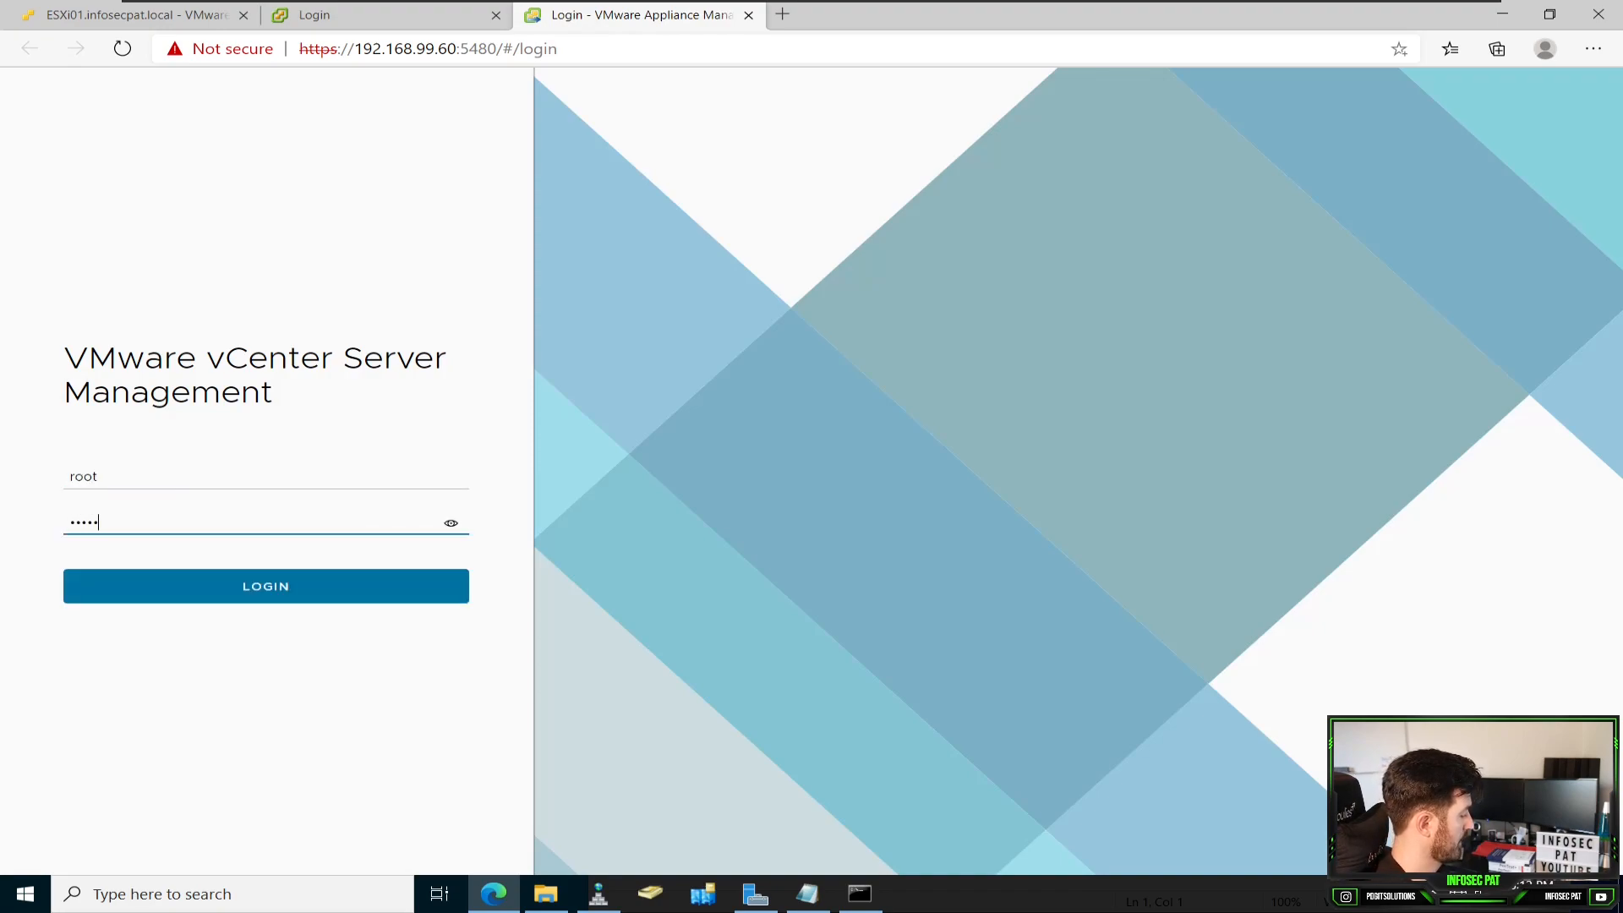
left_click(266, 587)
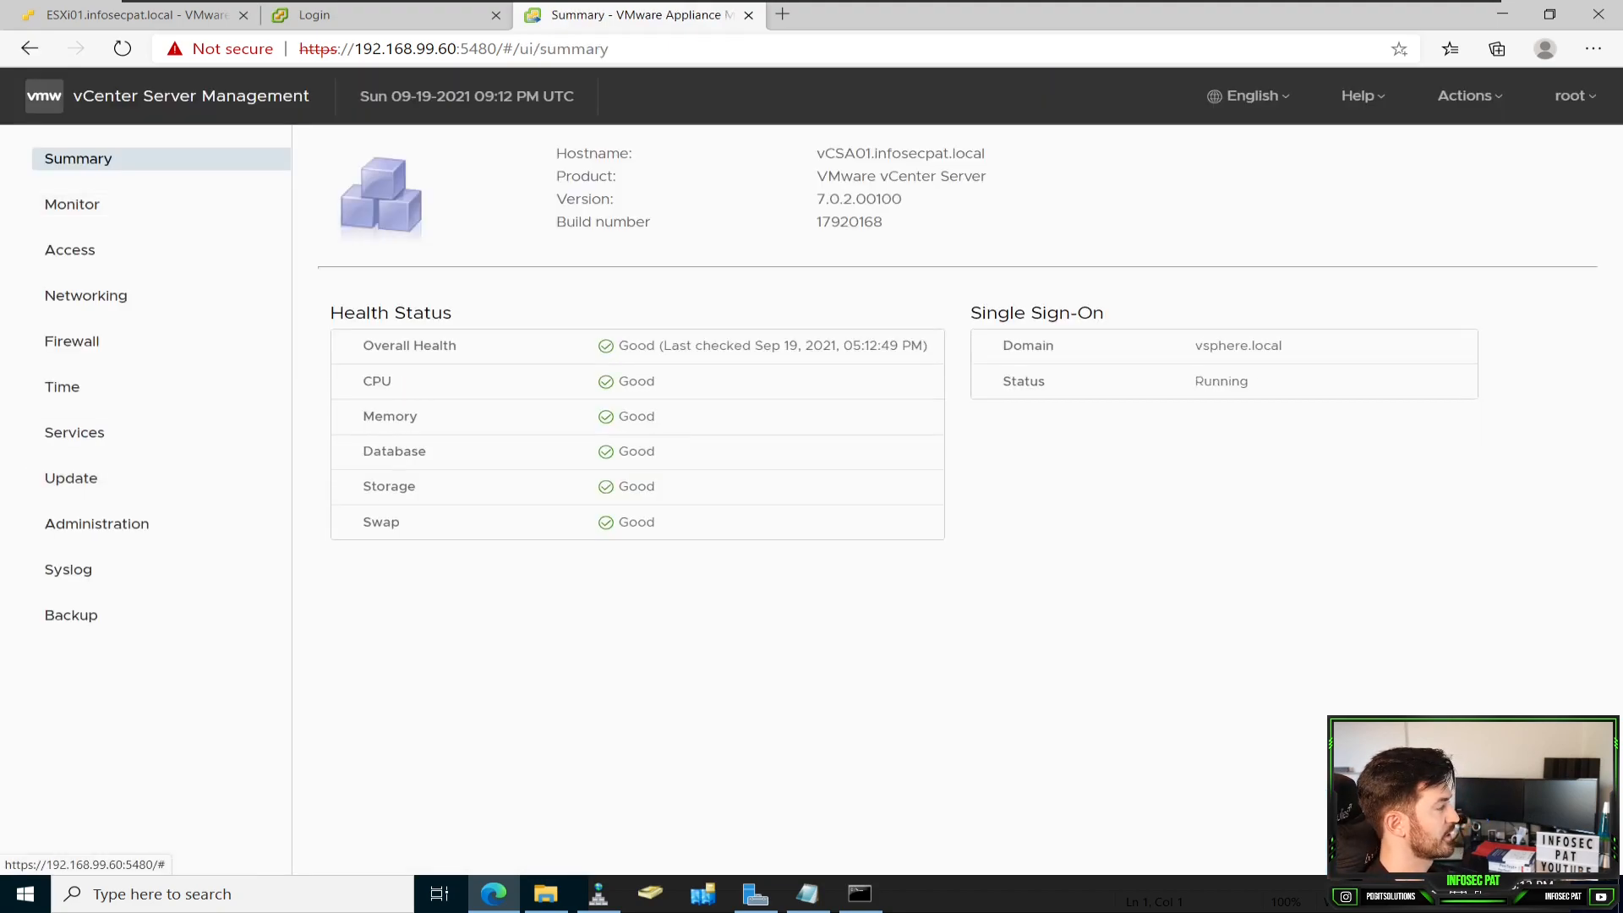
mouse_move(70, 251)
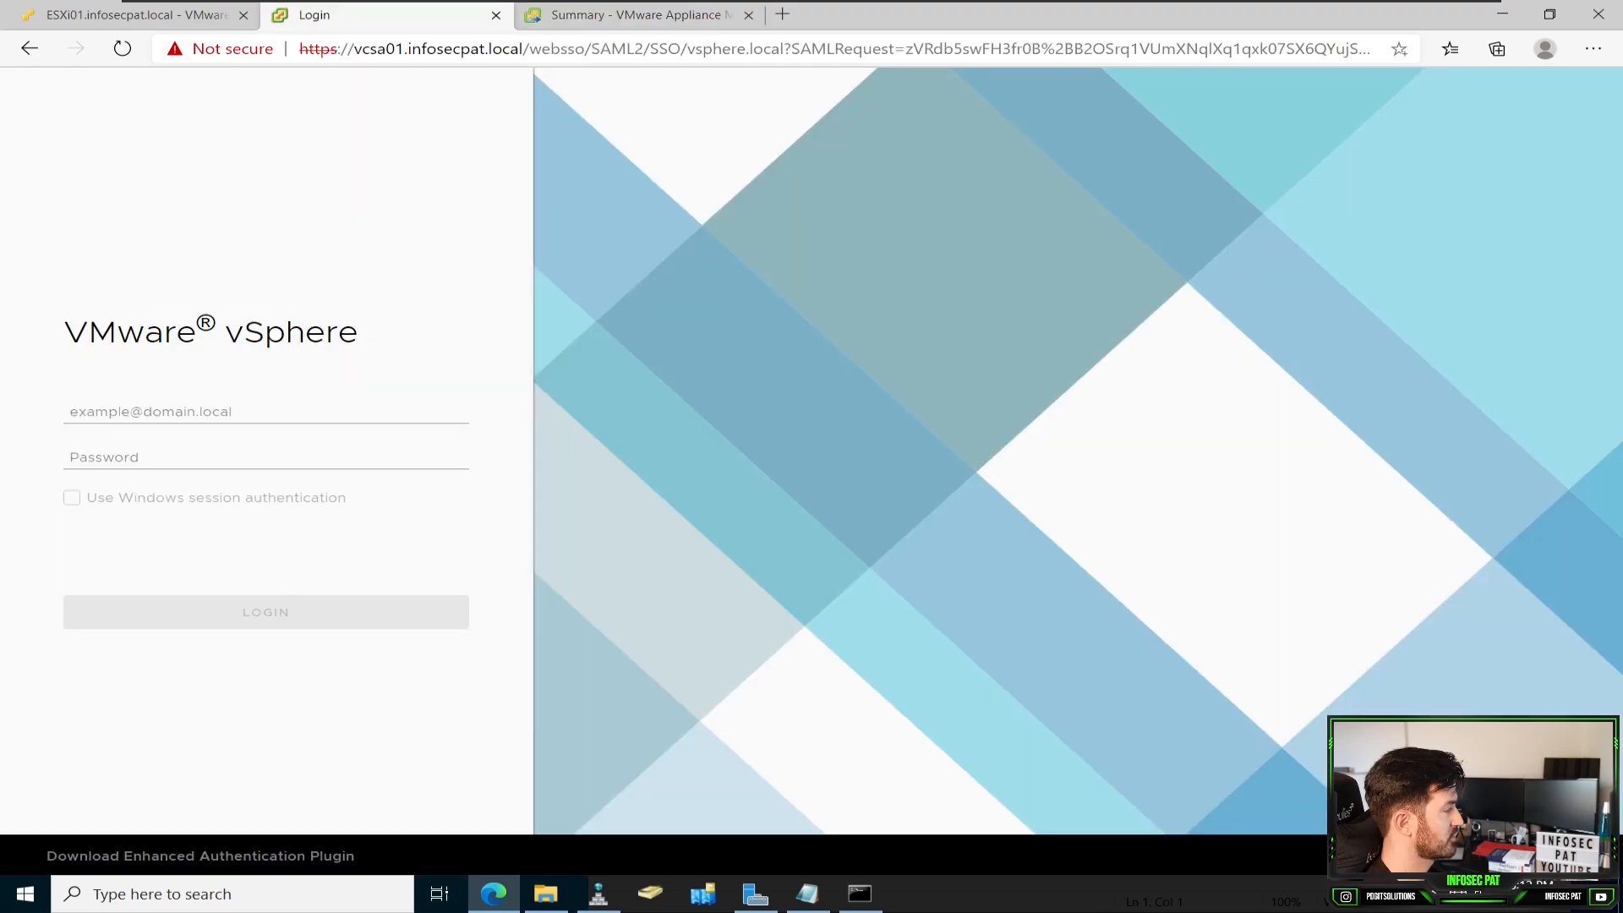
type("root")
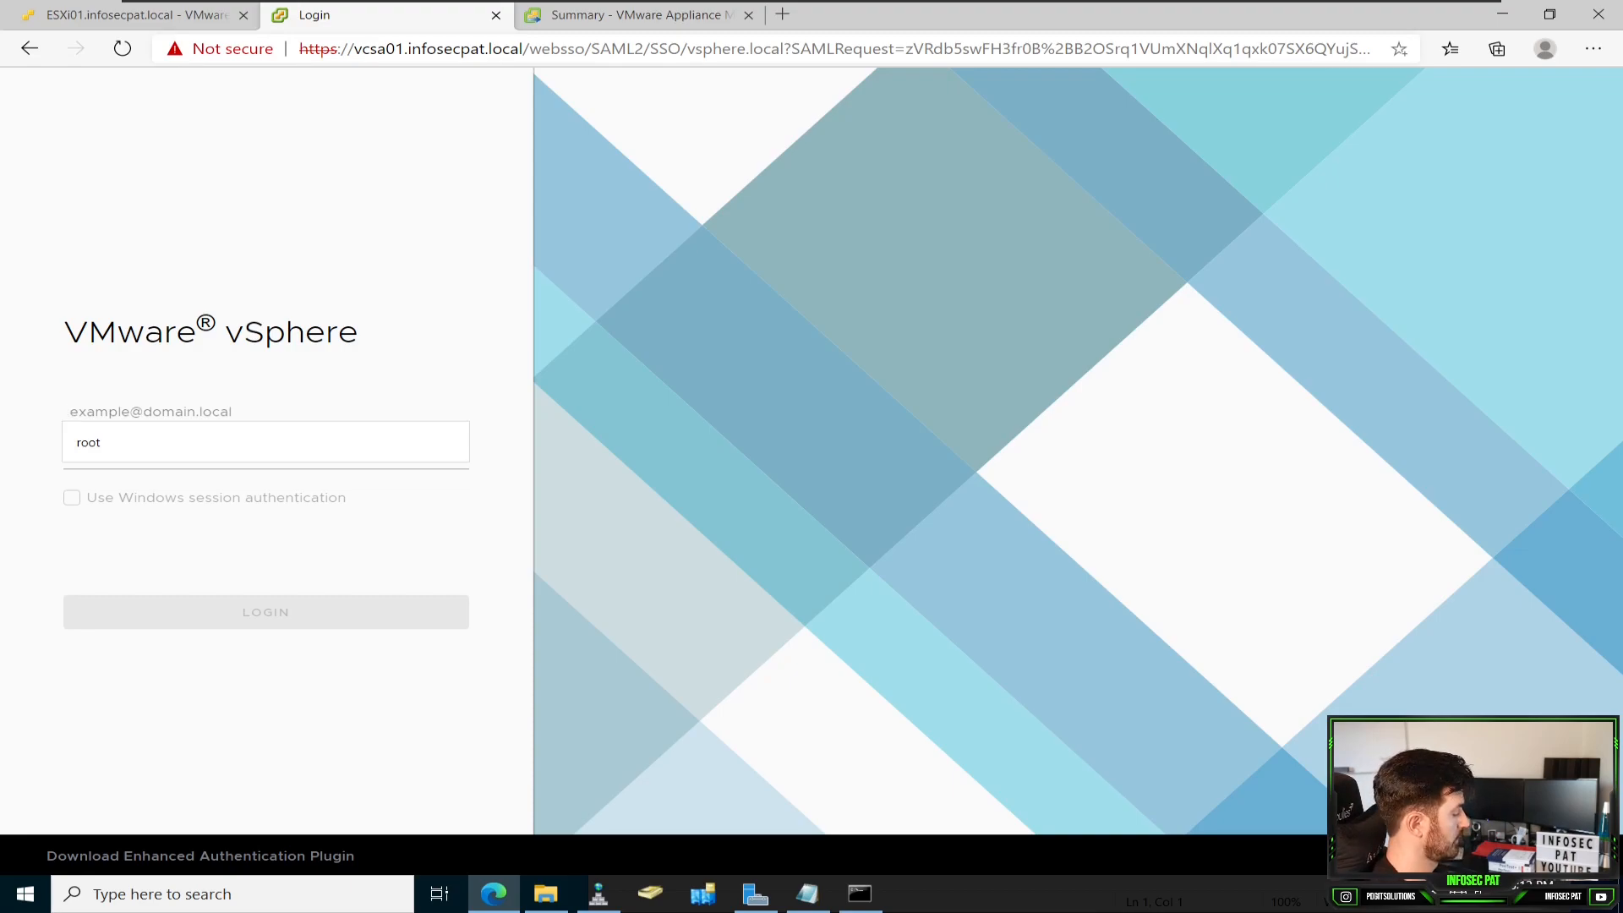
type("administr")
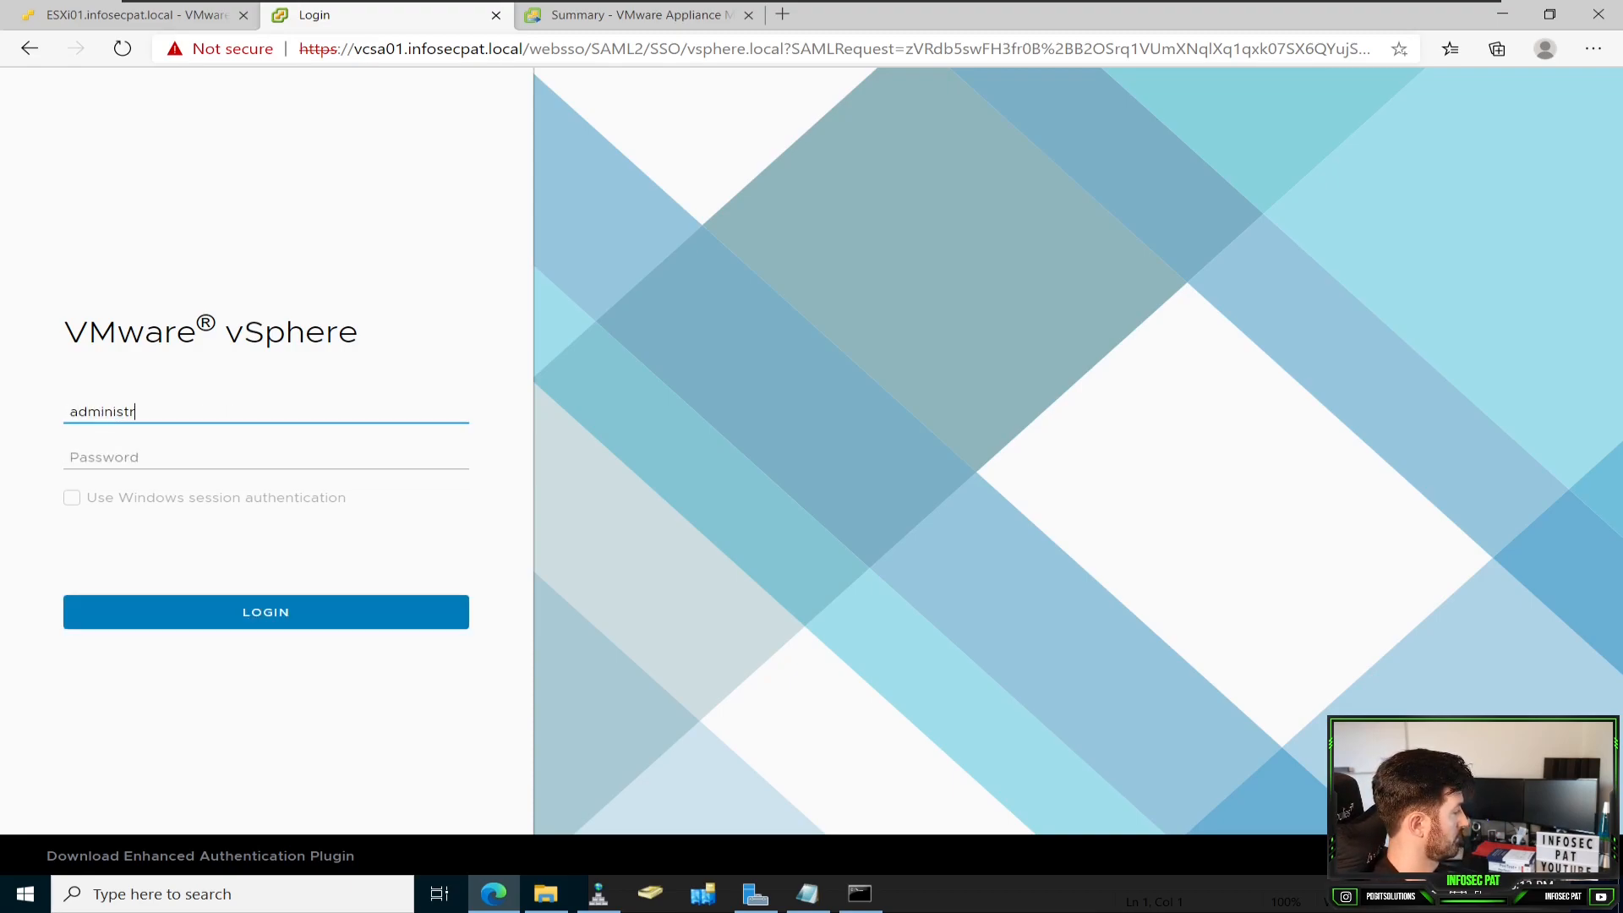
type("a")
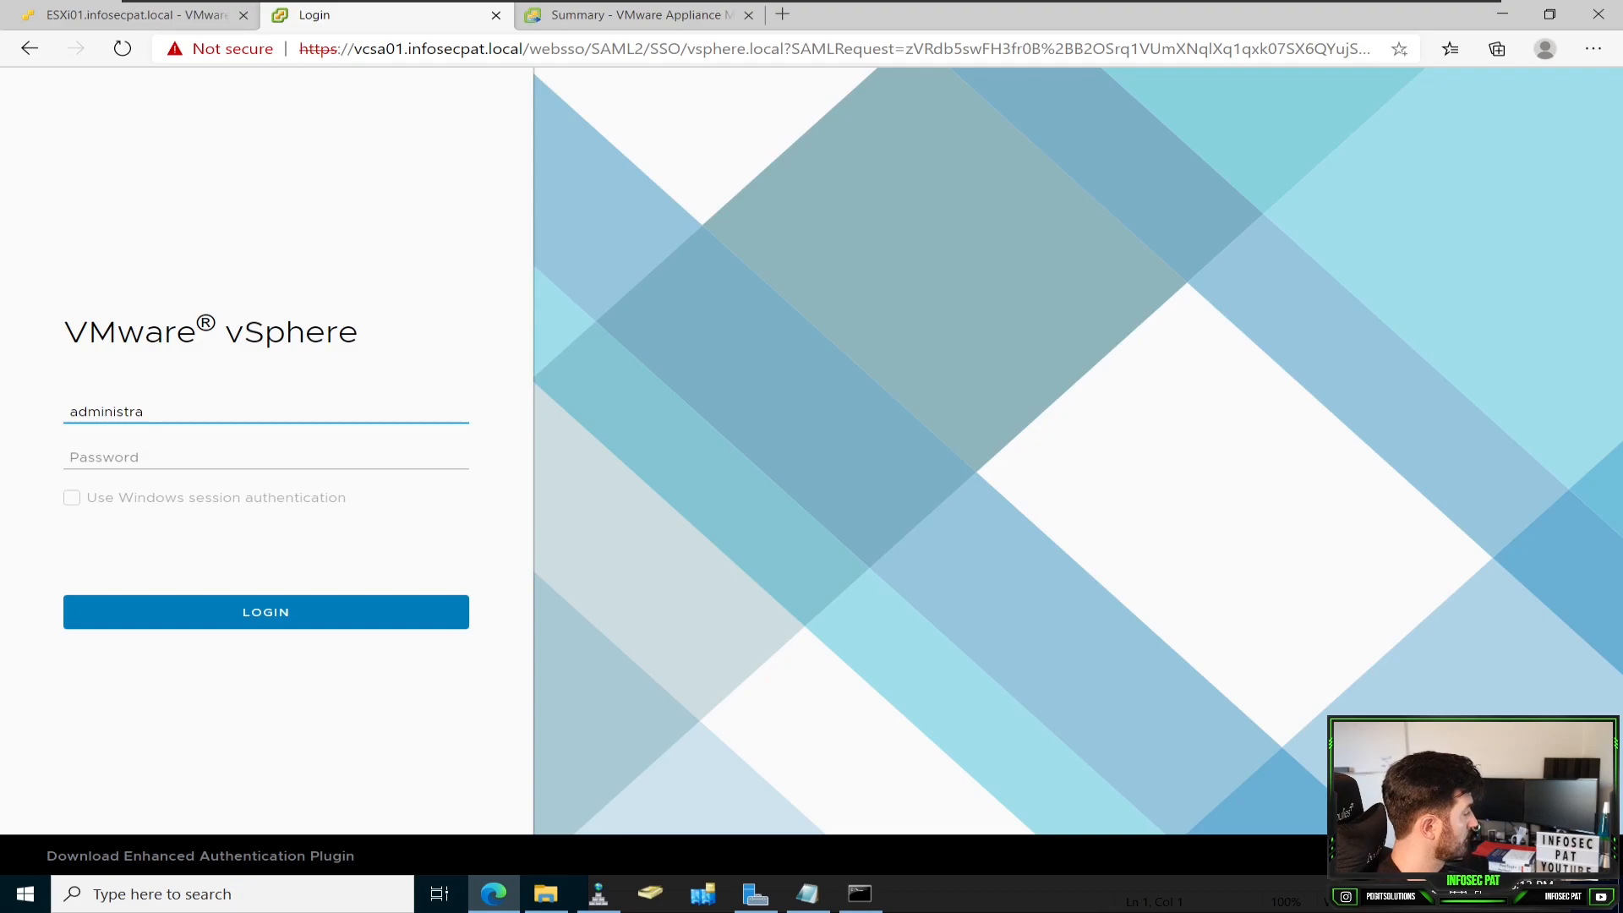
type("tor@vsphere.local")
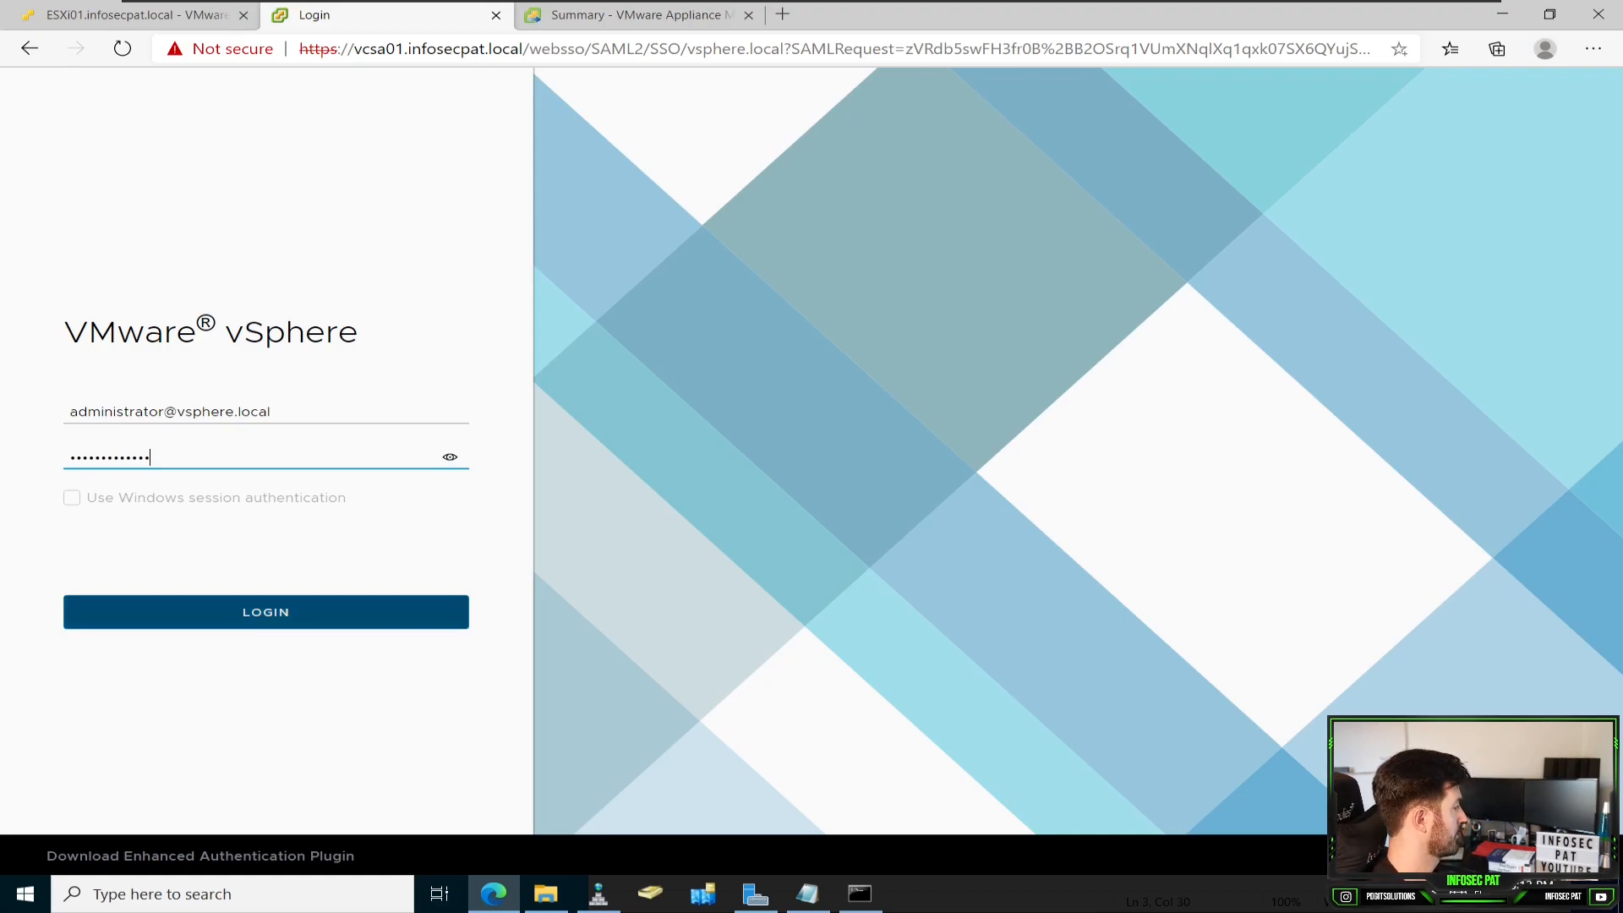
left_click(266, 610)
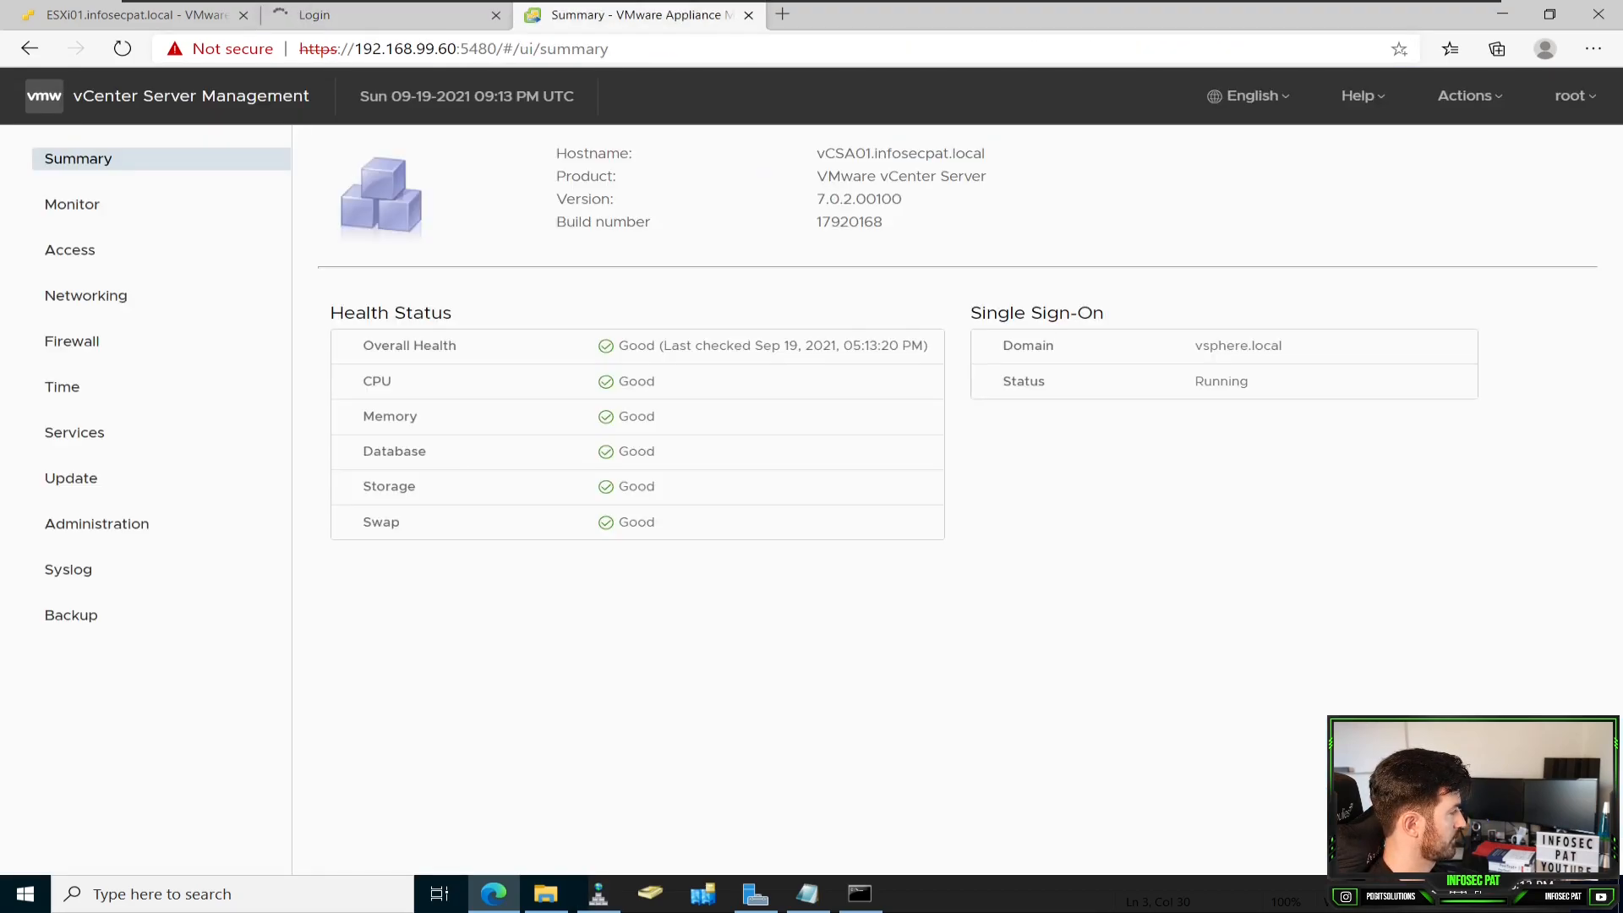
mouse_move(72, 204)
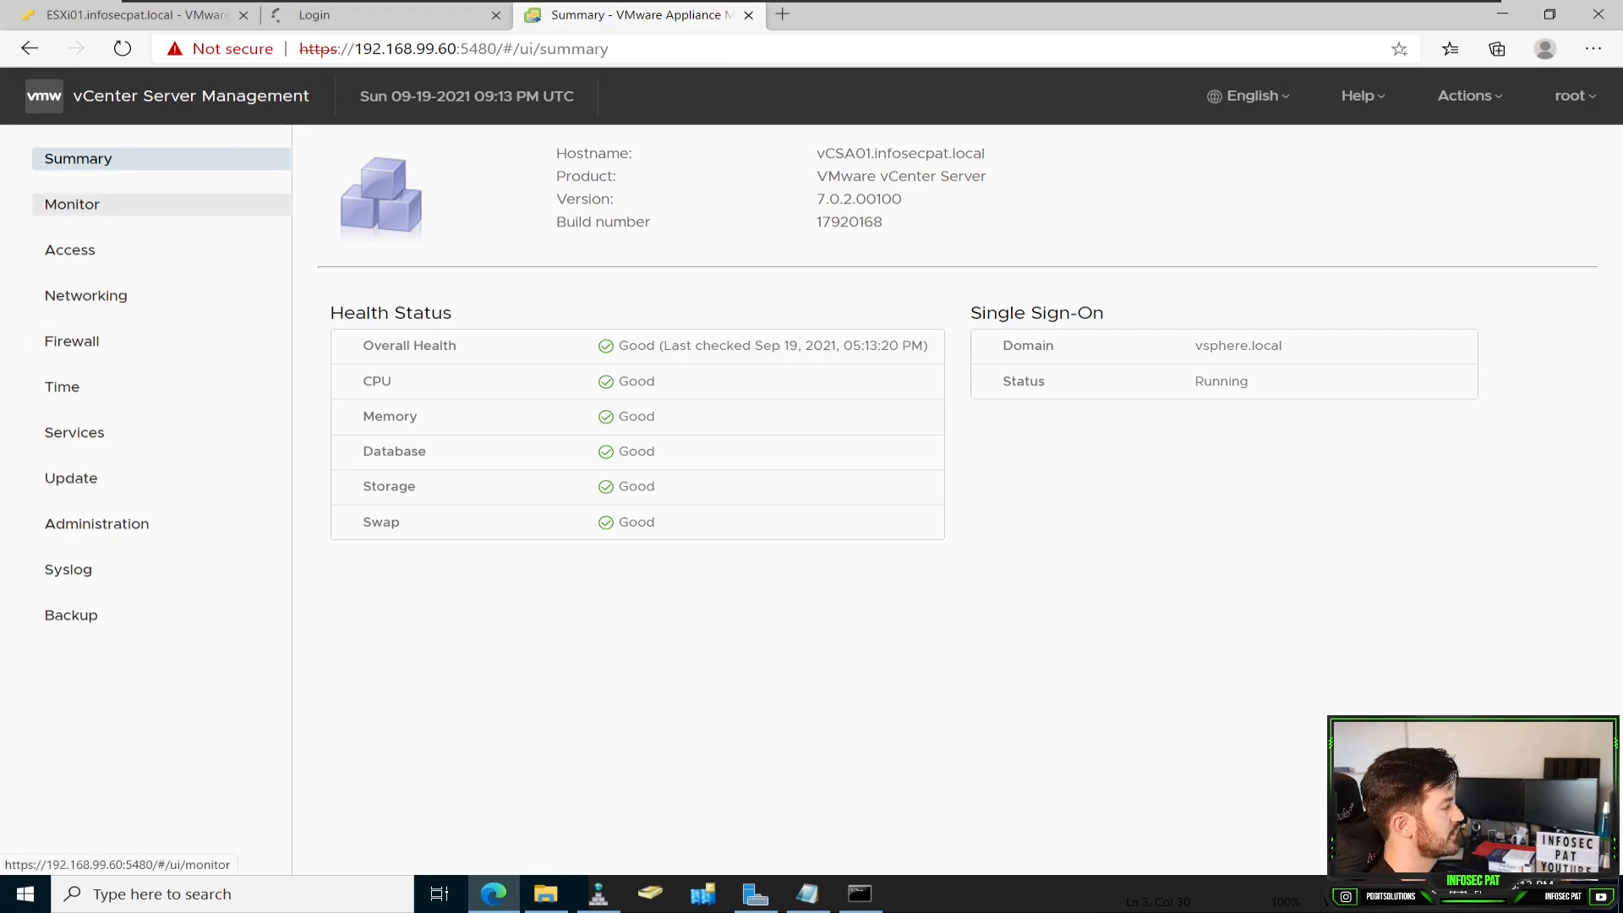
Step: Review appliance monitoring: CPU & Memory, Disks, Network and Database utilisation
double_click(834, 154)
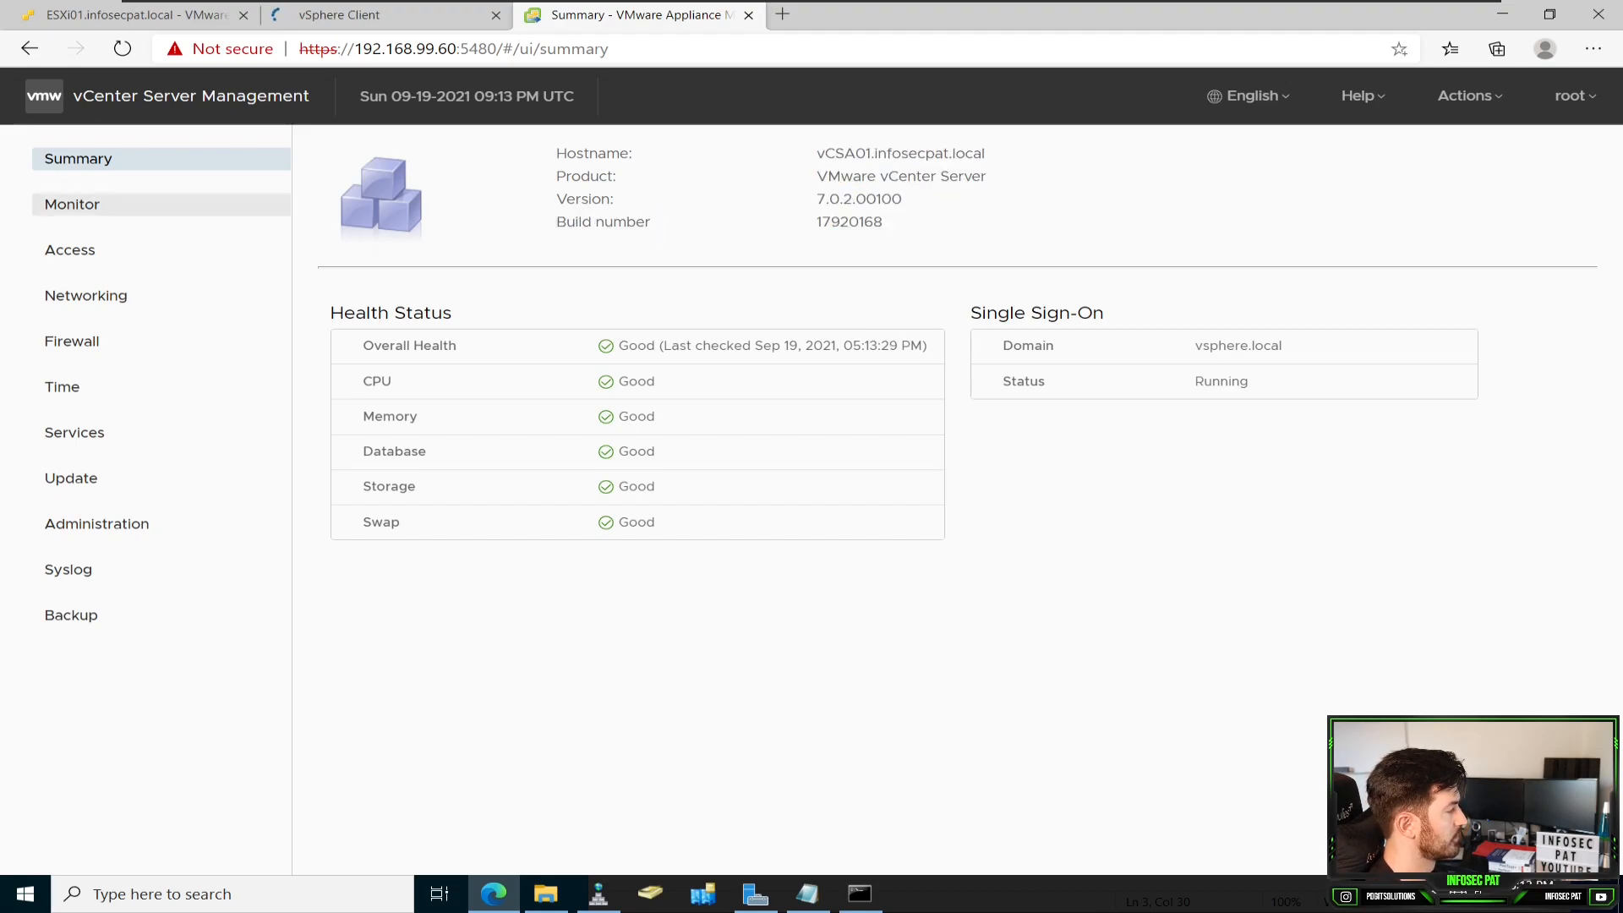
left_click(72, 205)
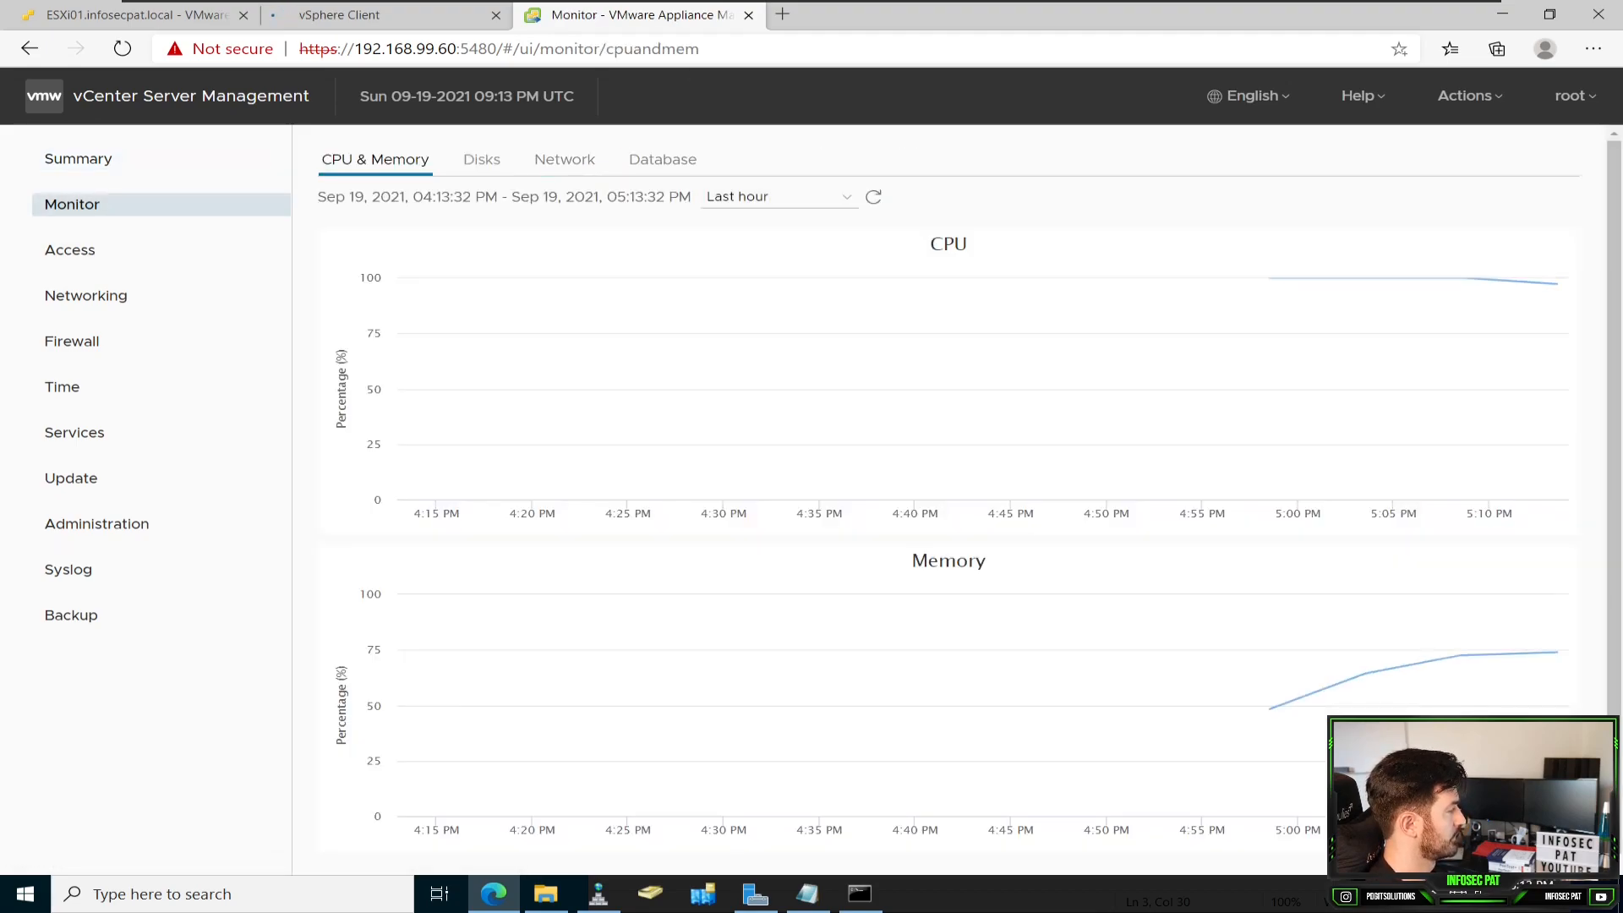
left_click(480, 159)
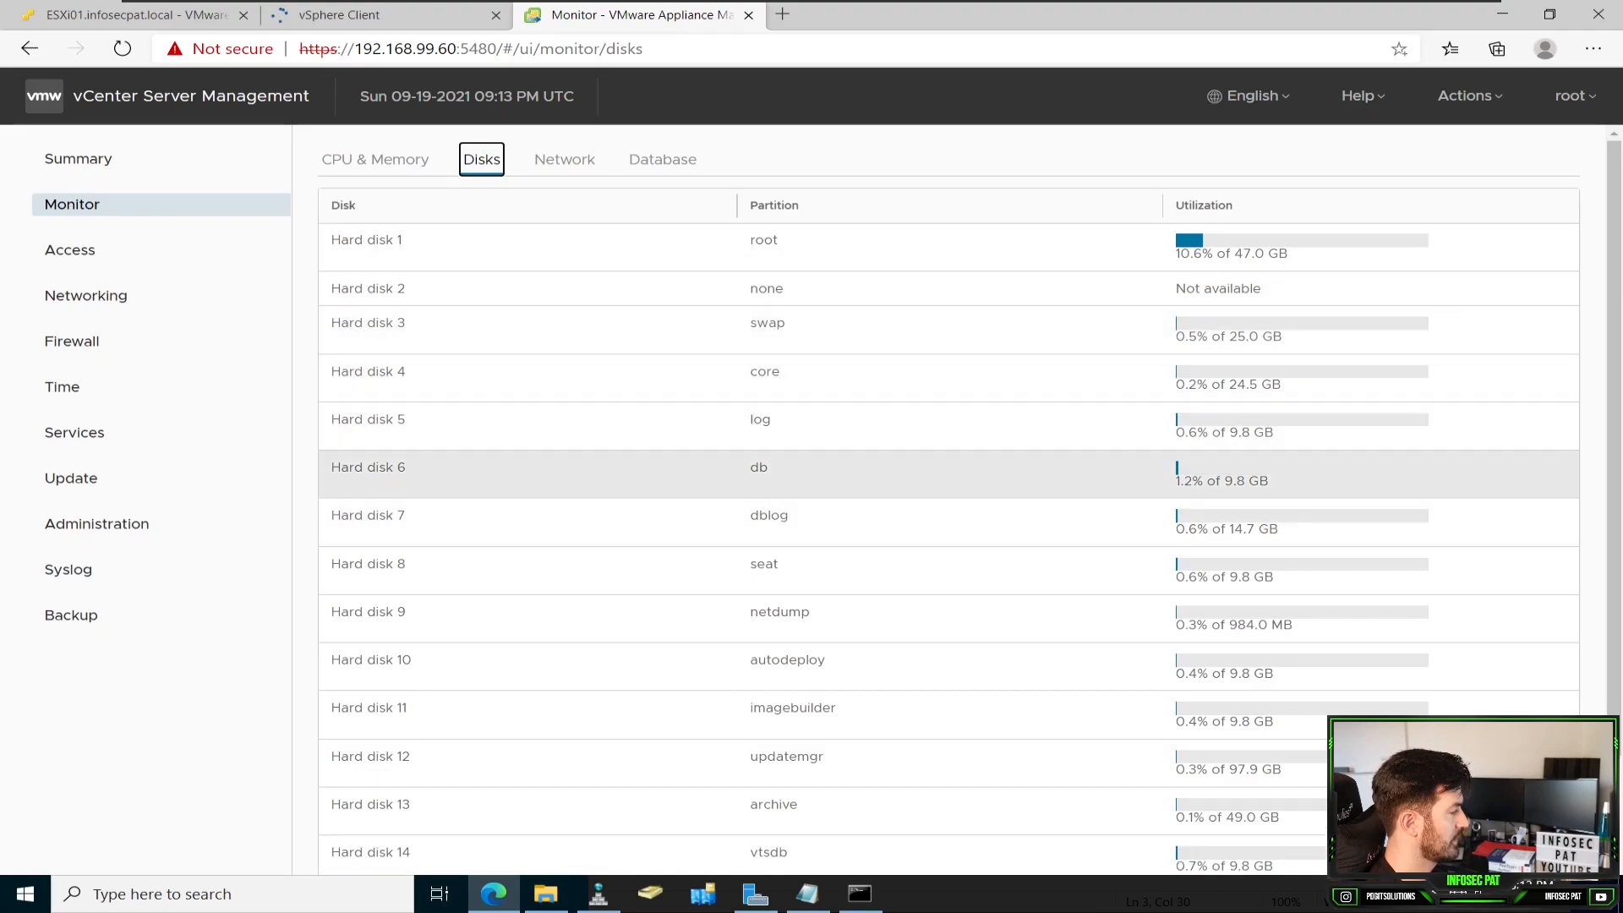
left_click(565, 159)
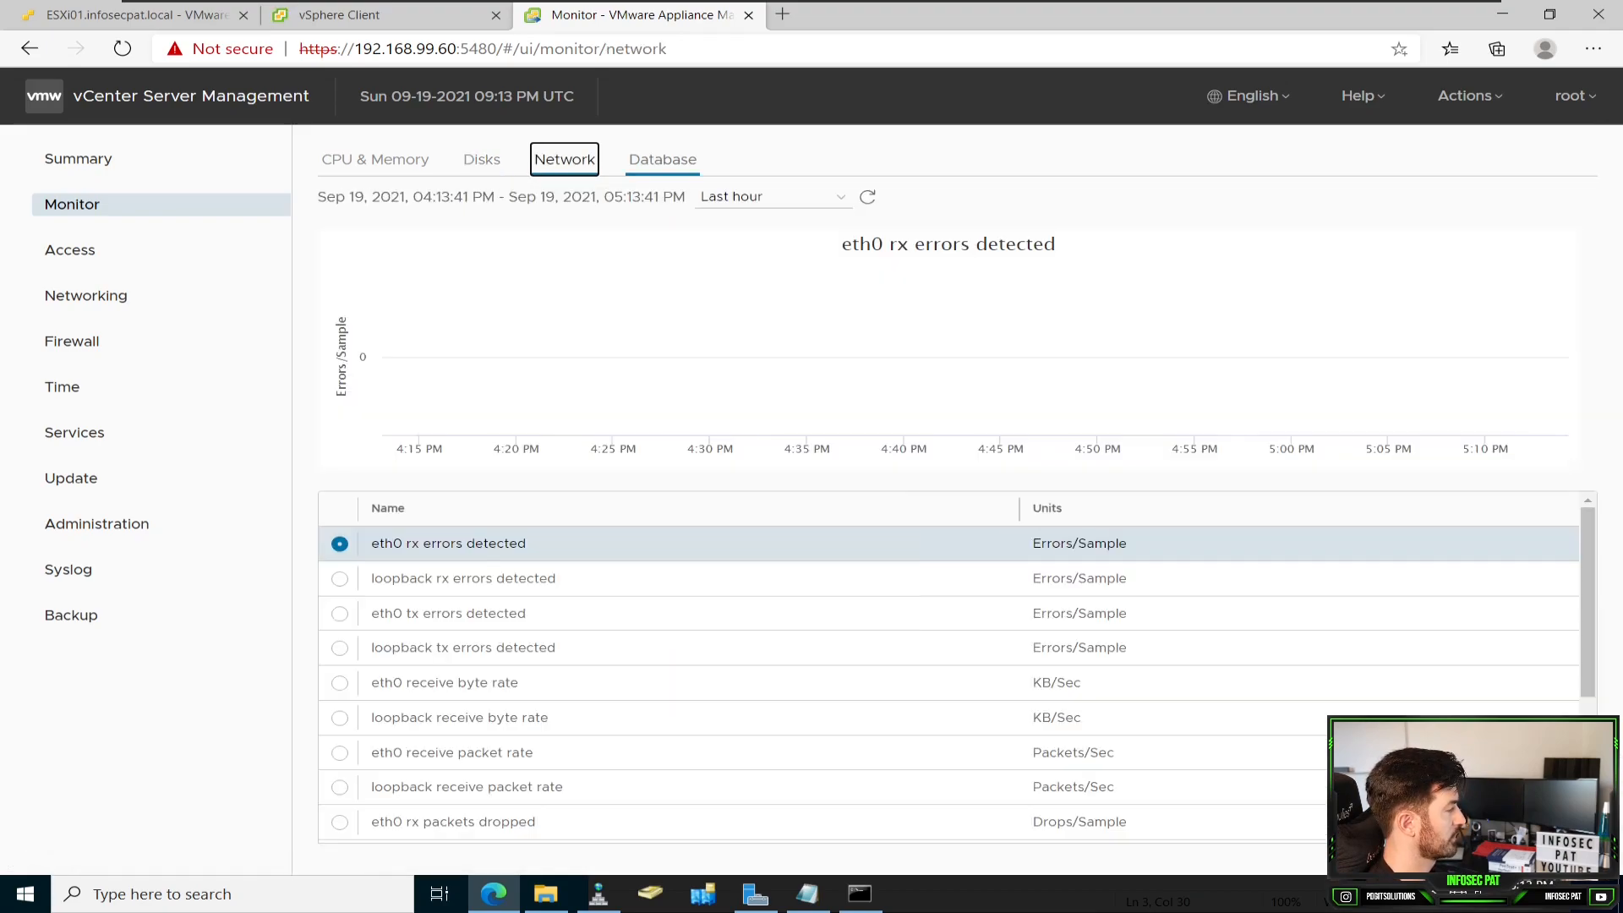
left_click(661, 159)
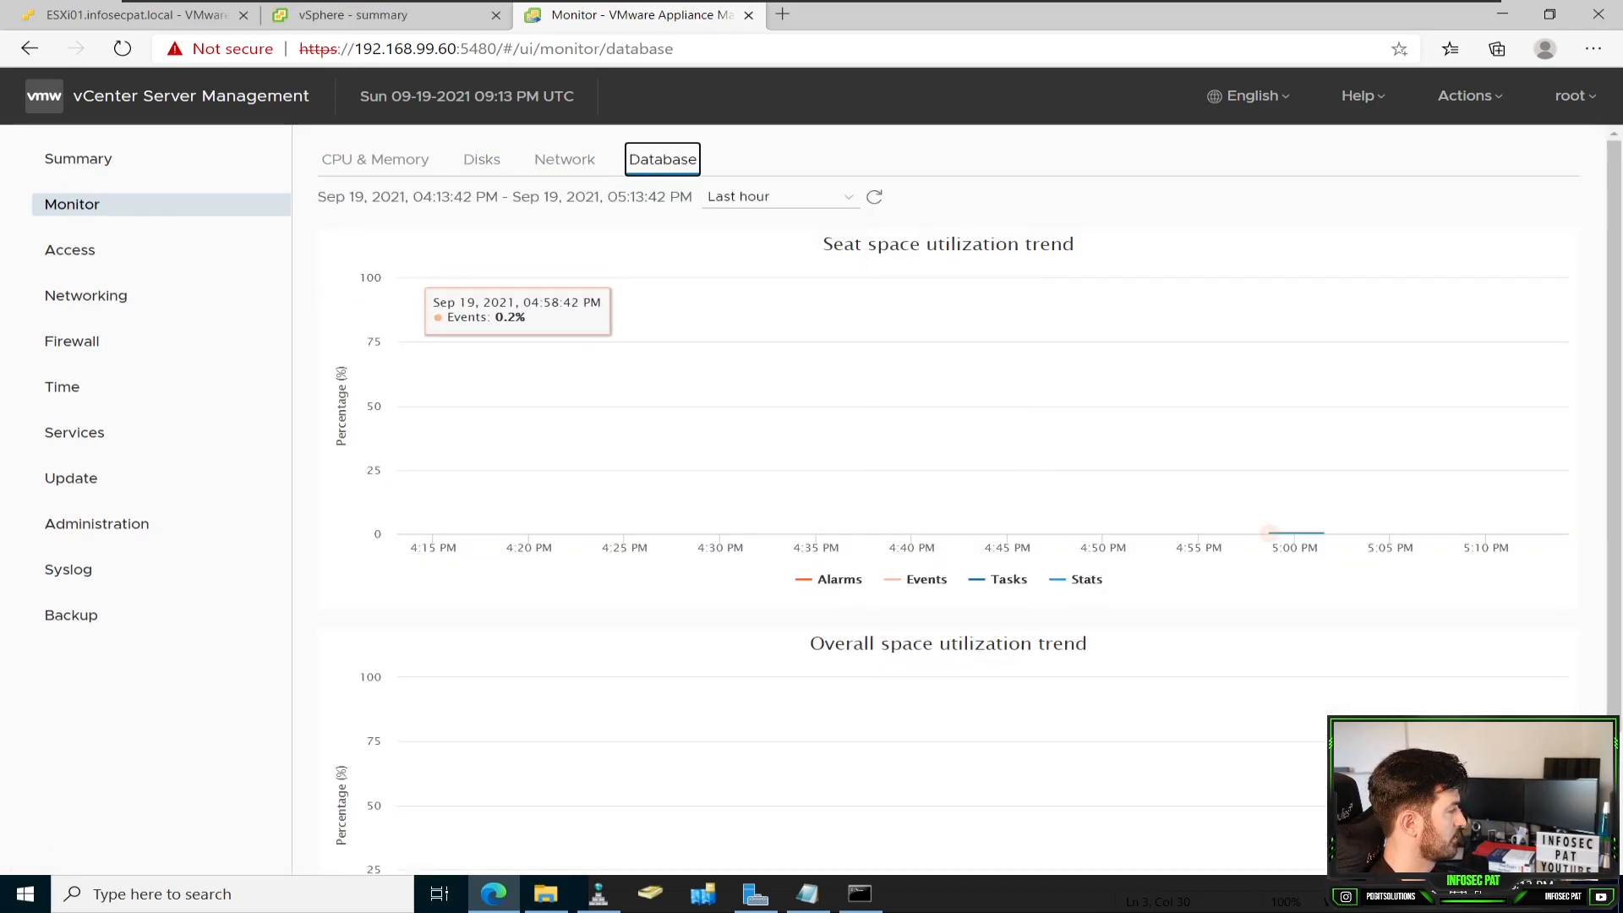
Step: Review Access, Networking, Firewall, Time, Services and Syslog settings, then return to vSphere Client
left_click(69, 250)
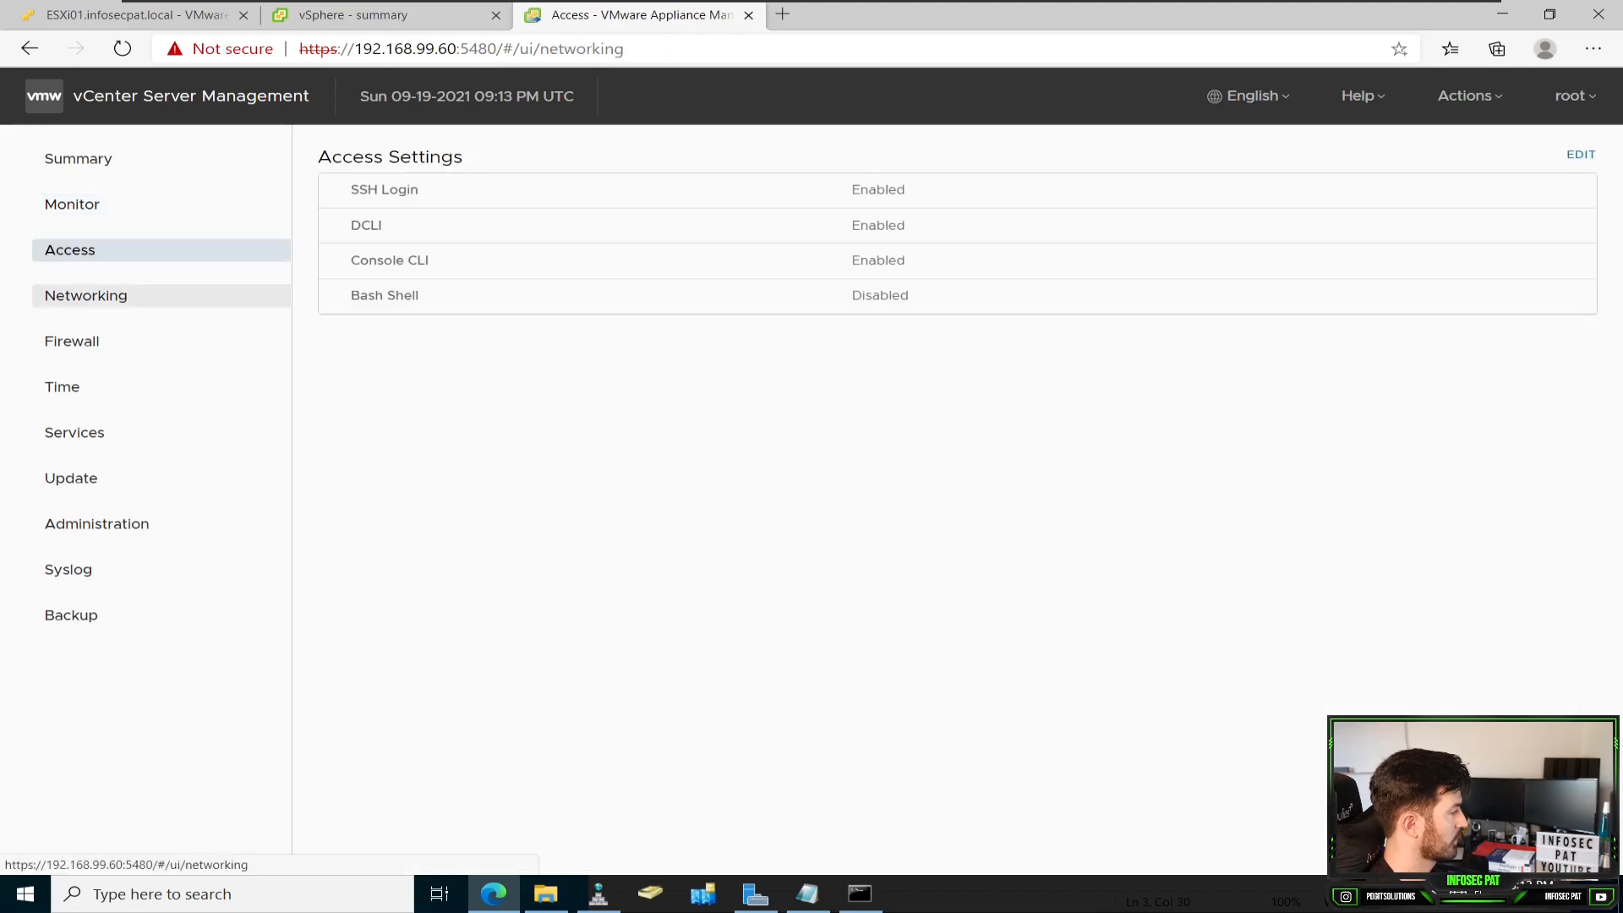
left_click(84, 294)
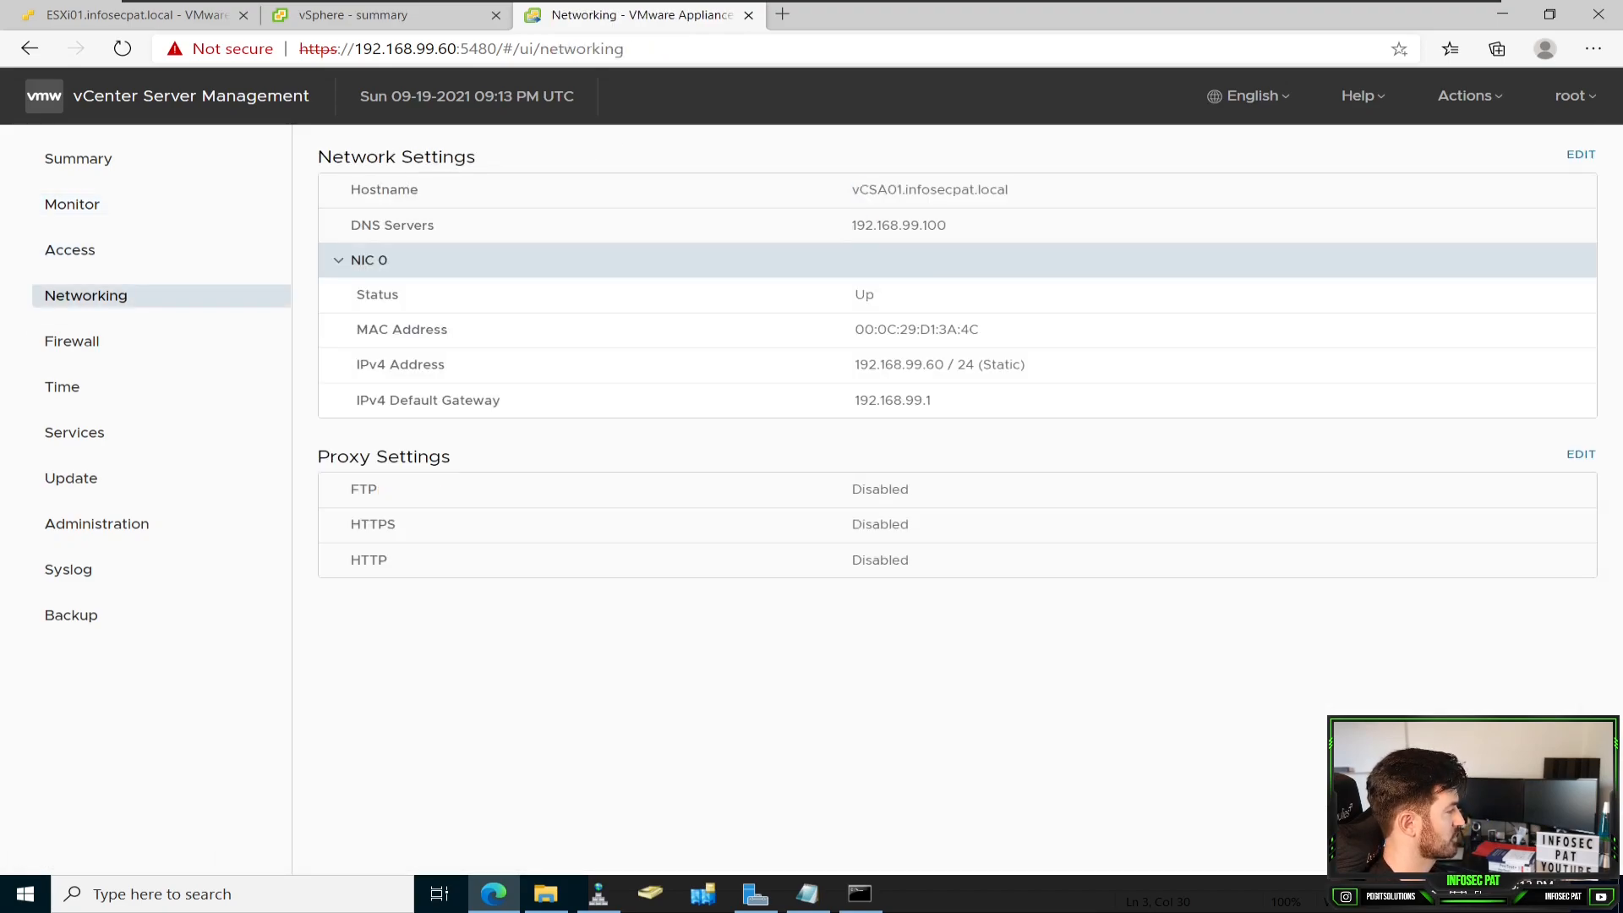
left_click(71, 340)
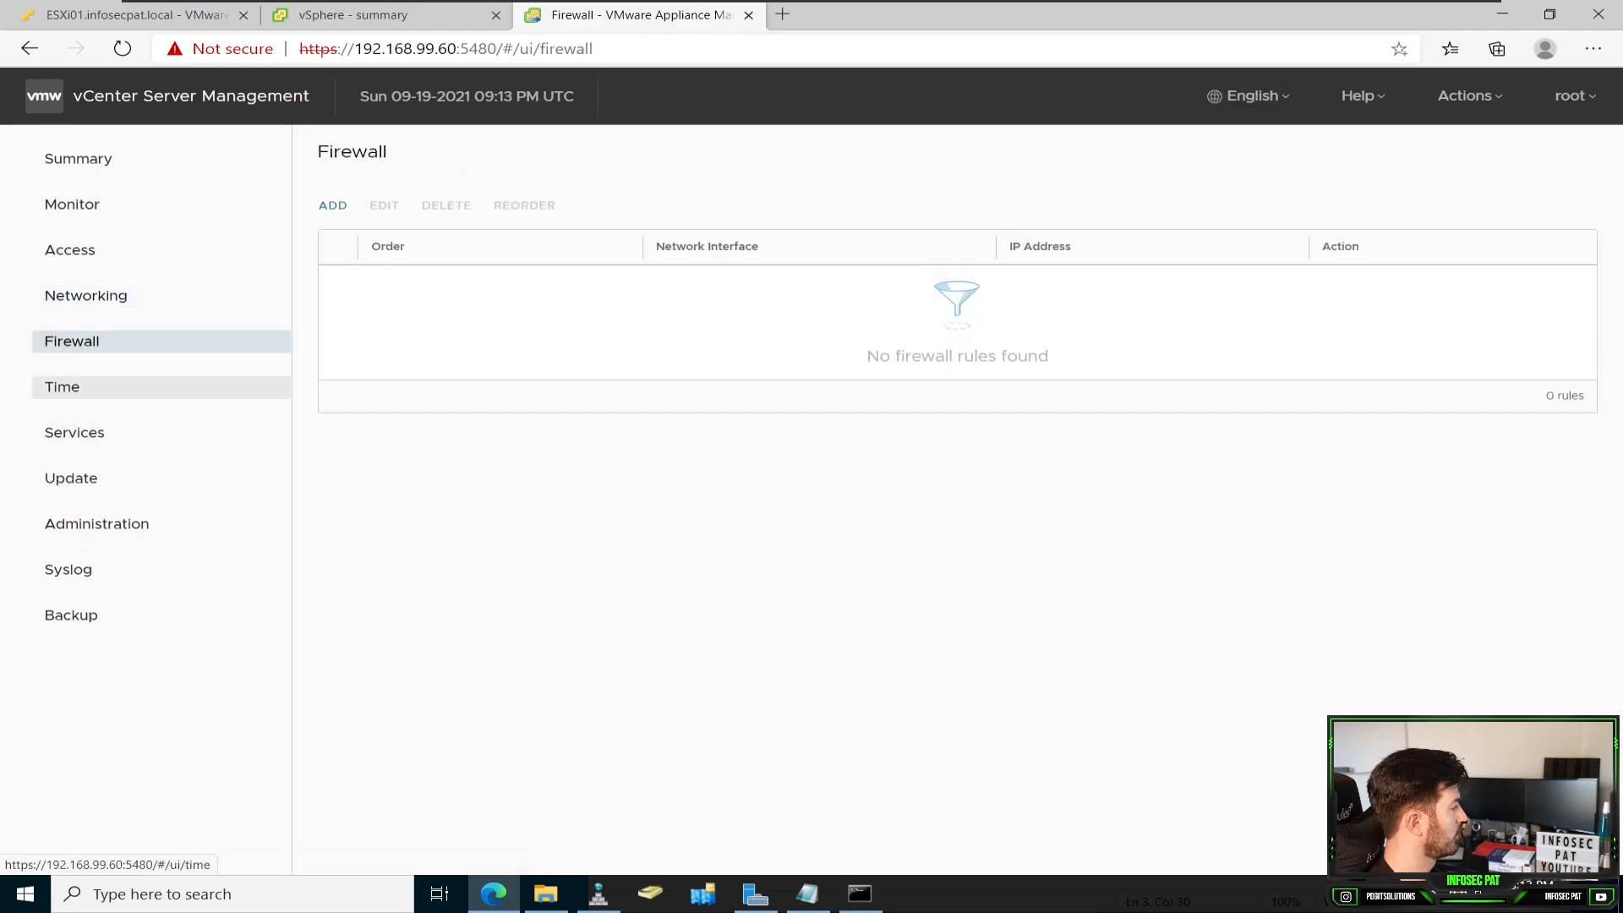
left_click(61, 386)
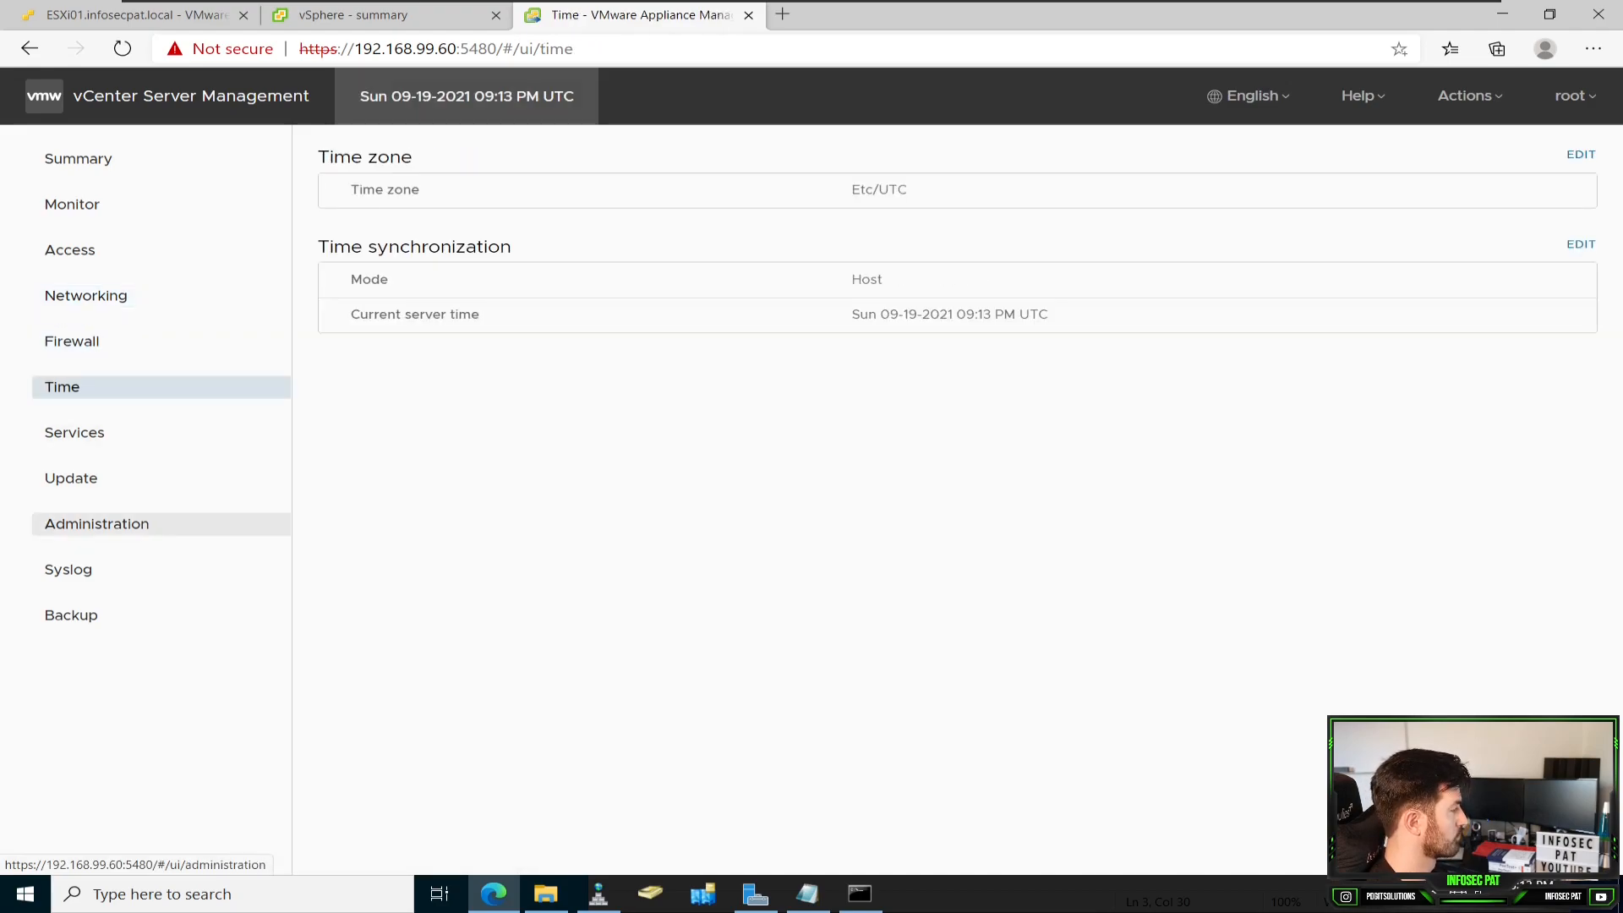
left_click(74, 431)
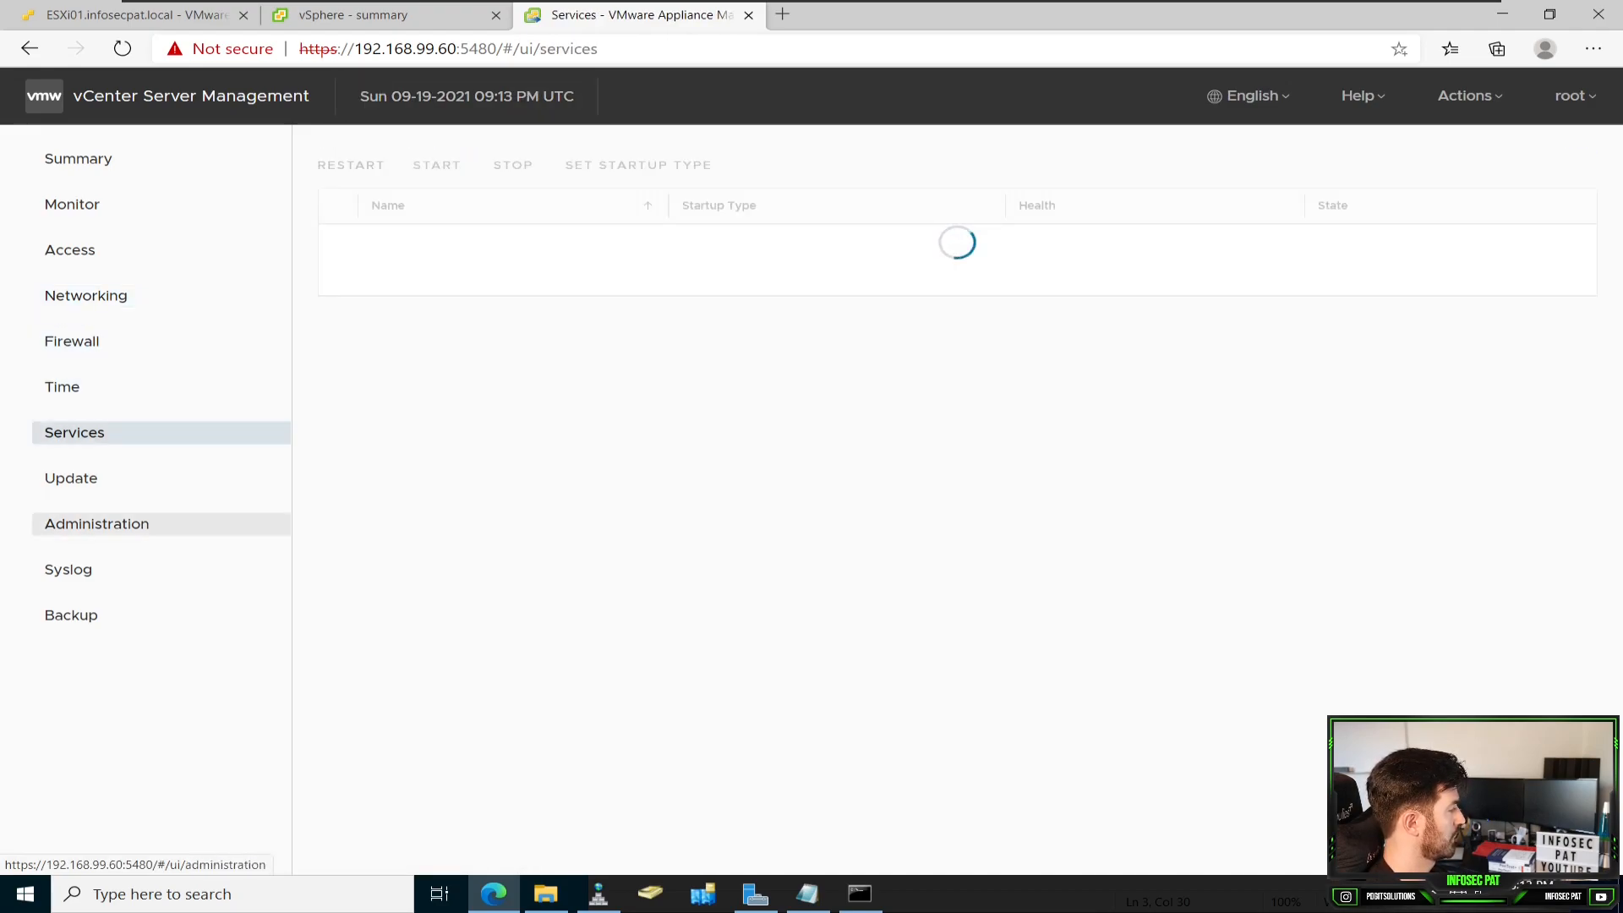
left_click(68, 570)
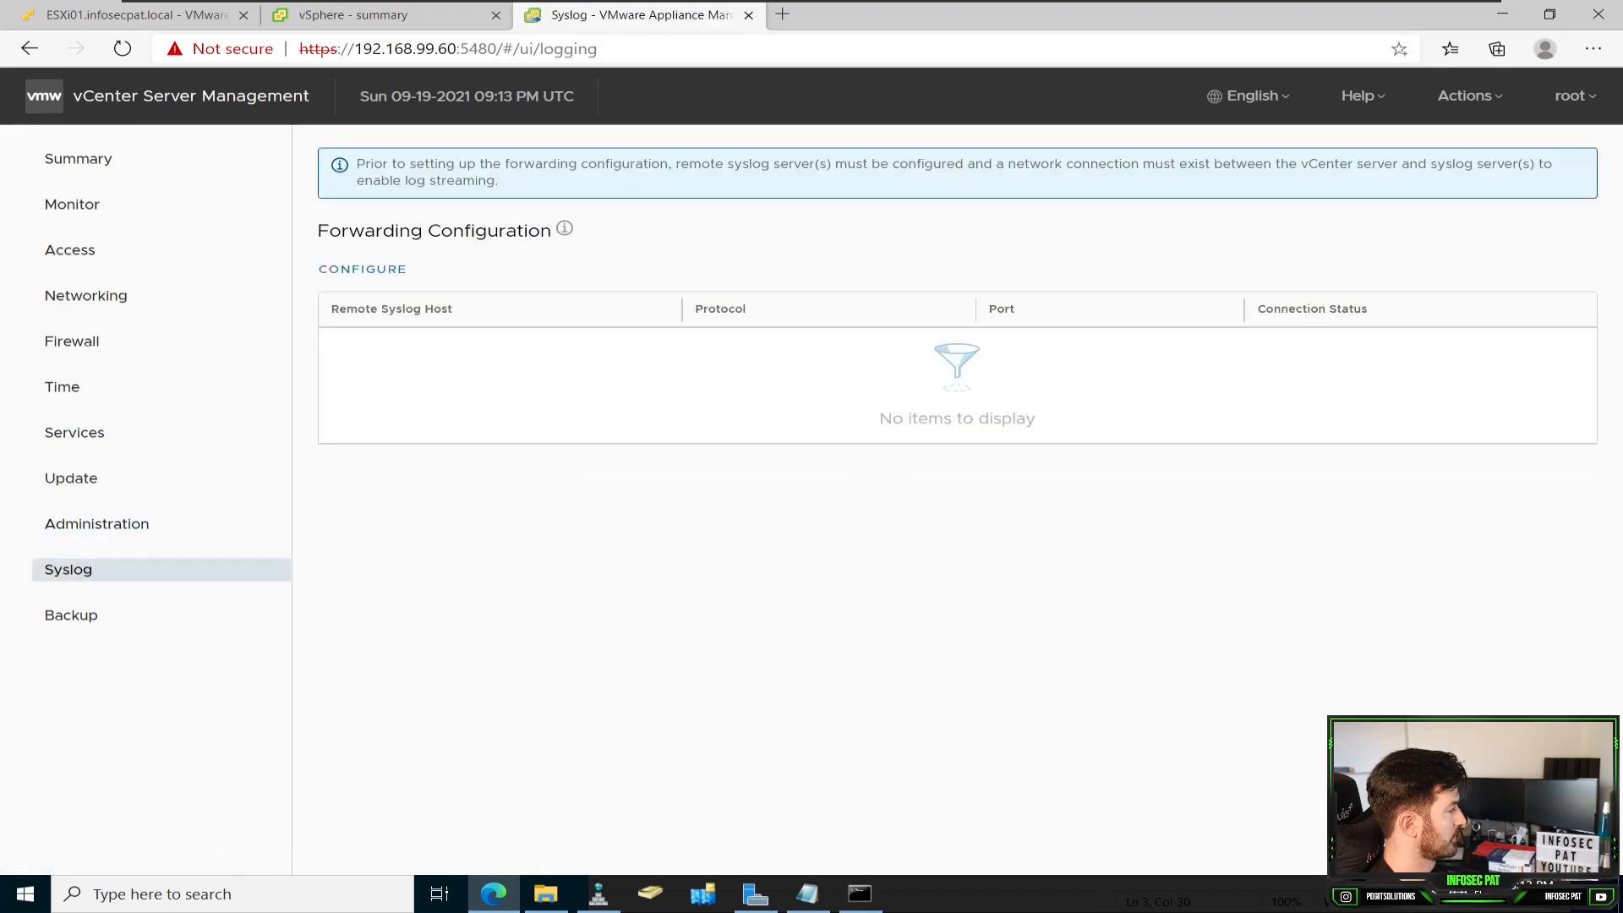
left_click(384, 15)
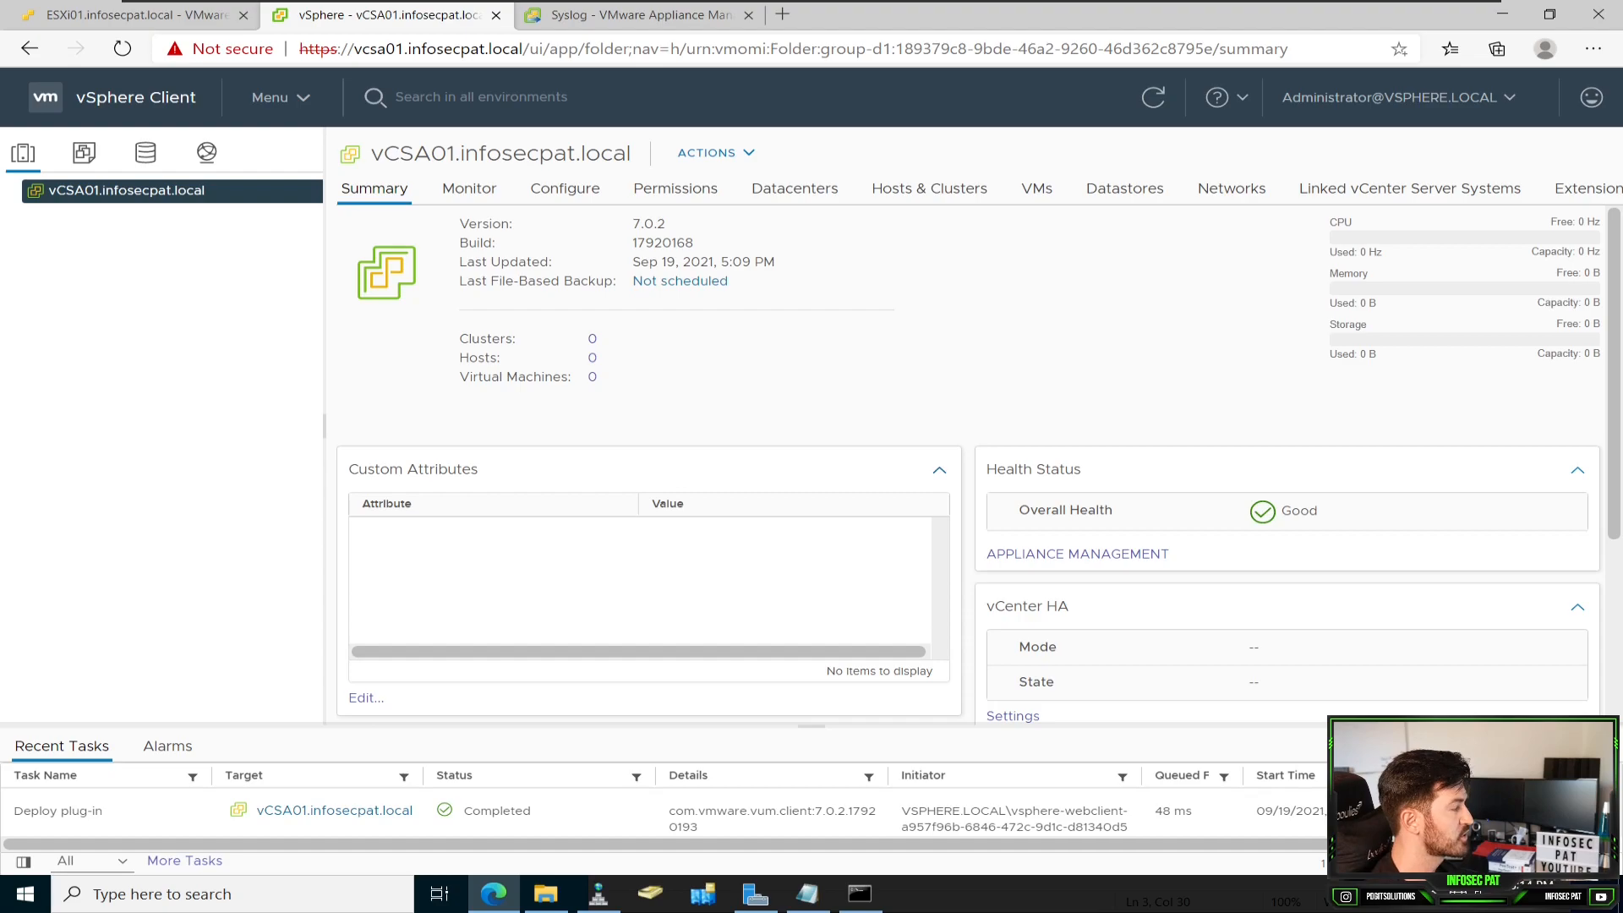
Step: Review vCSA01's Monitor, Configure and empty Datacenters views, and dismiss the expired-licences banner
left_click(468, 187)
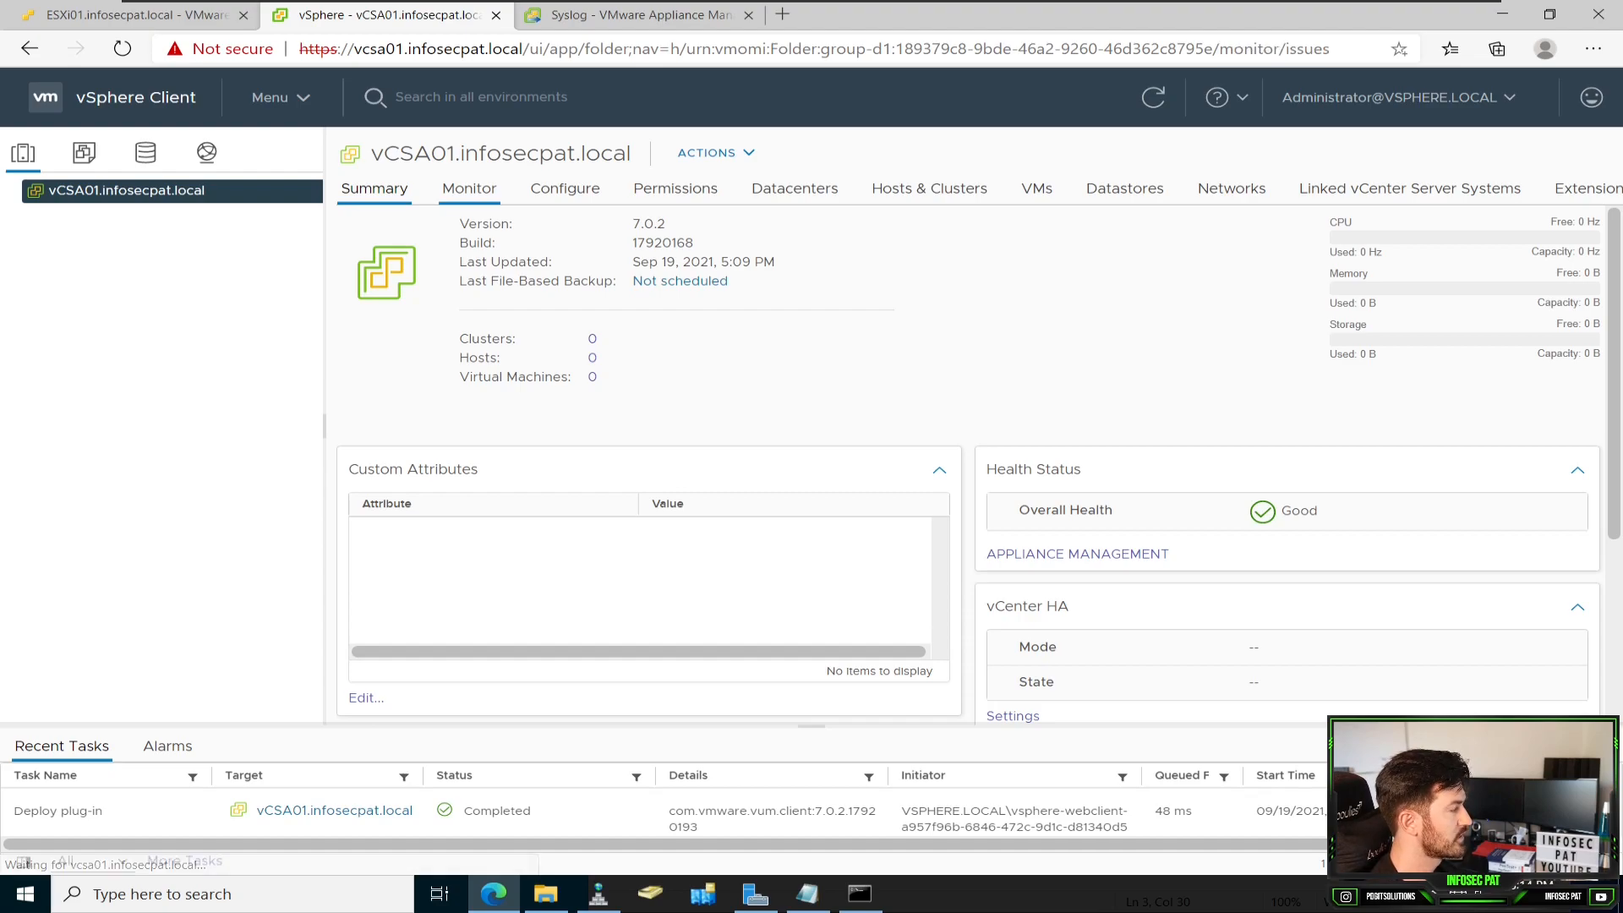
left_click(565, 188)
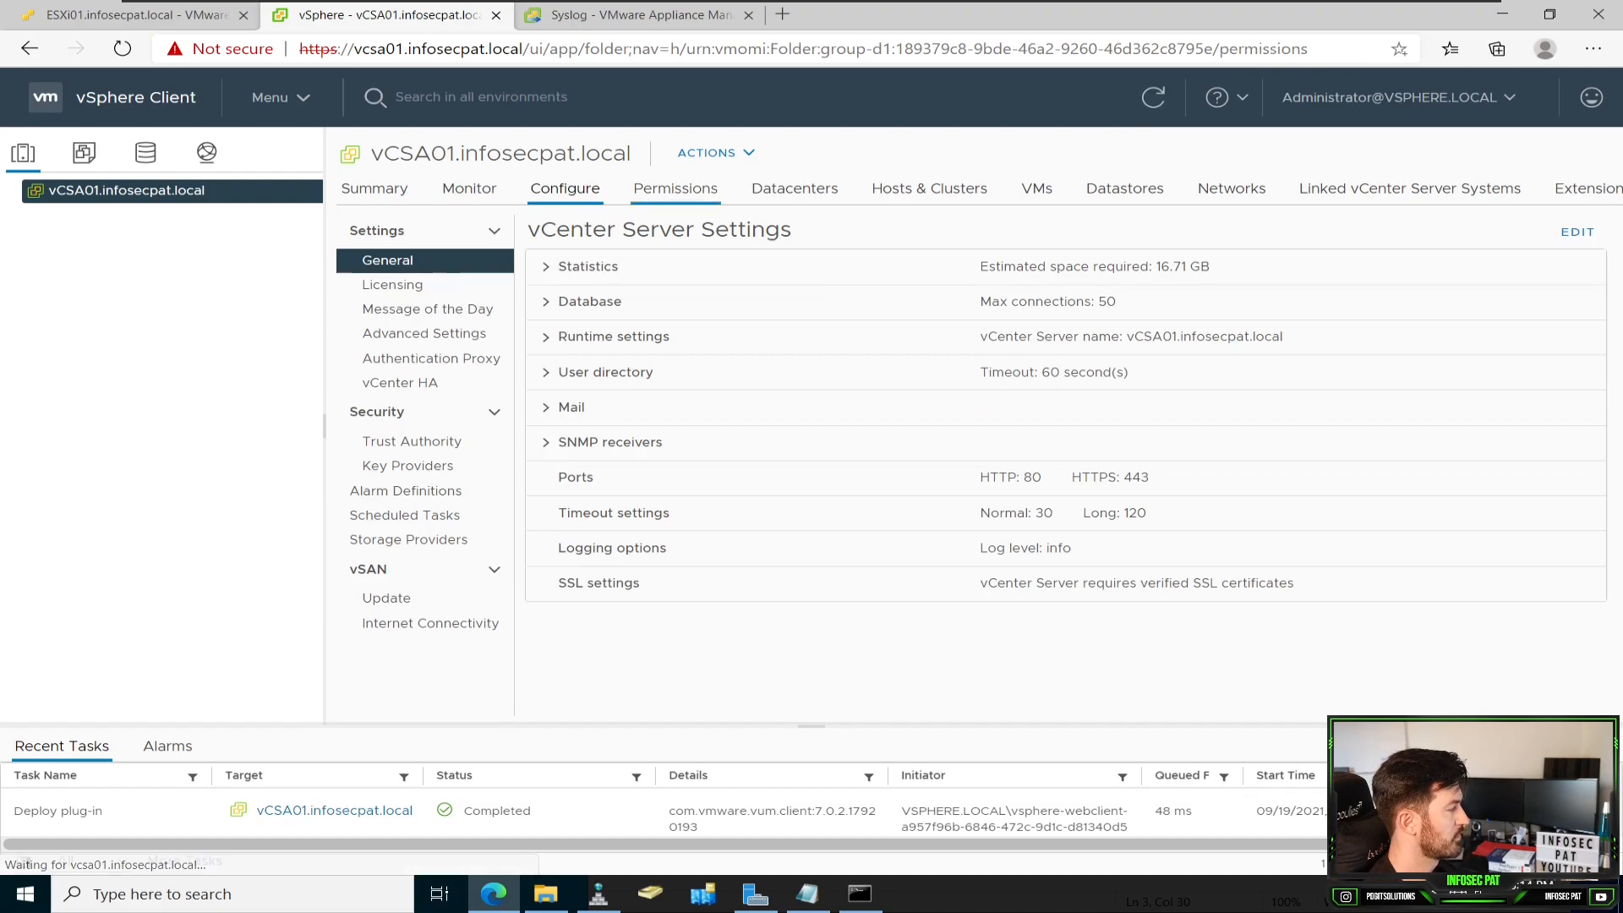
left_click(795, 188)
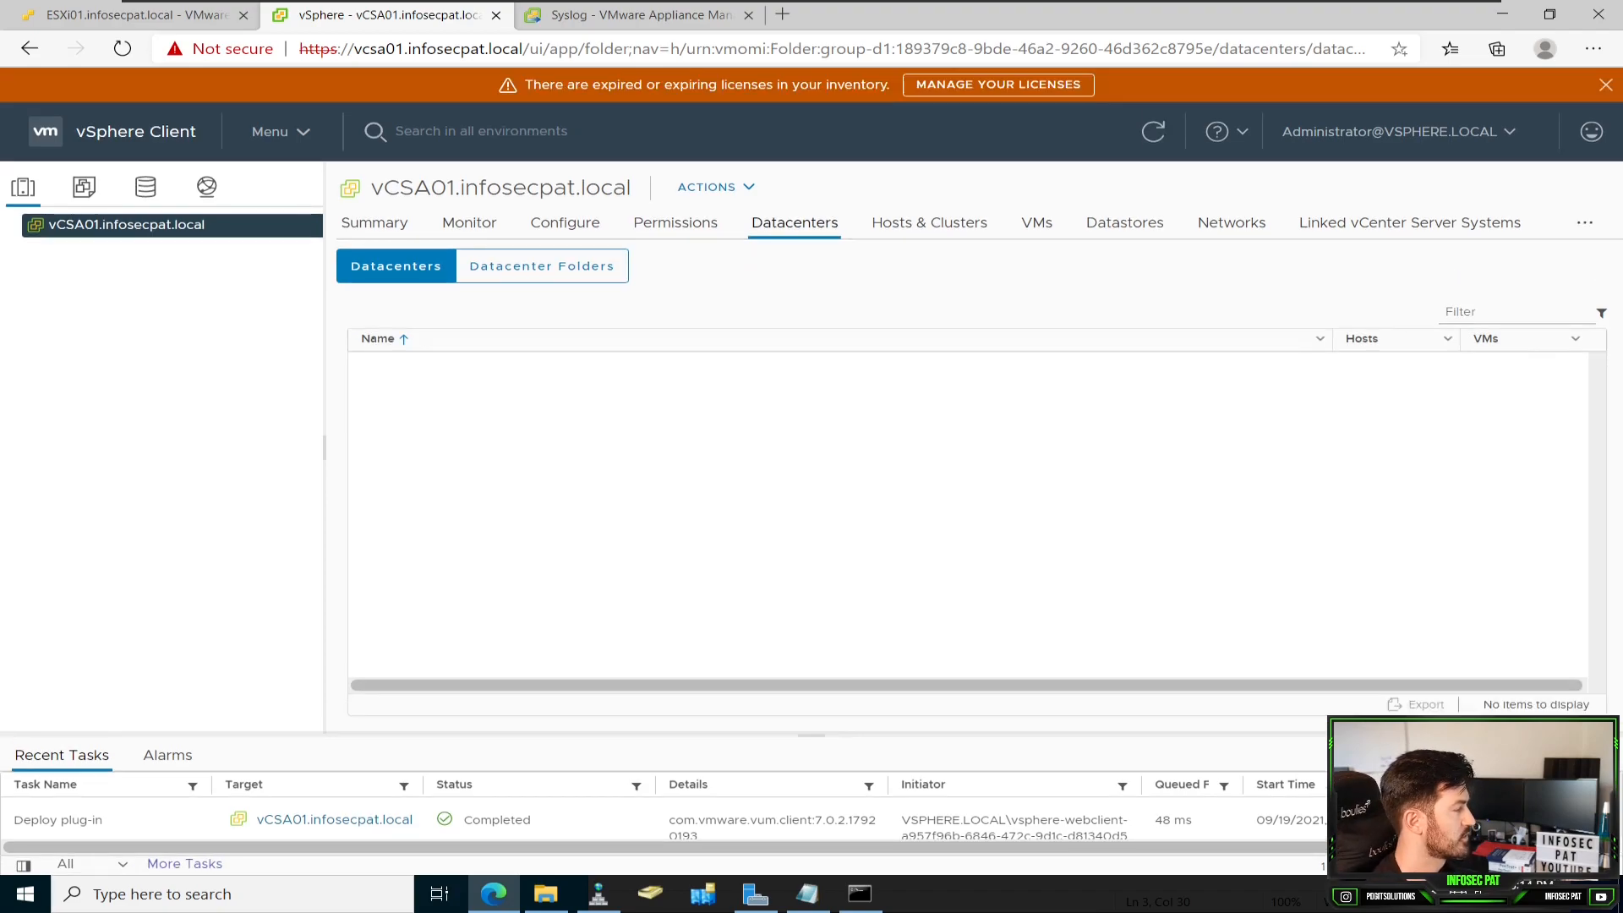
left_click(1603, 85)
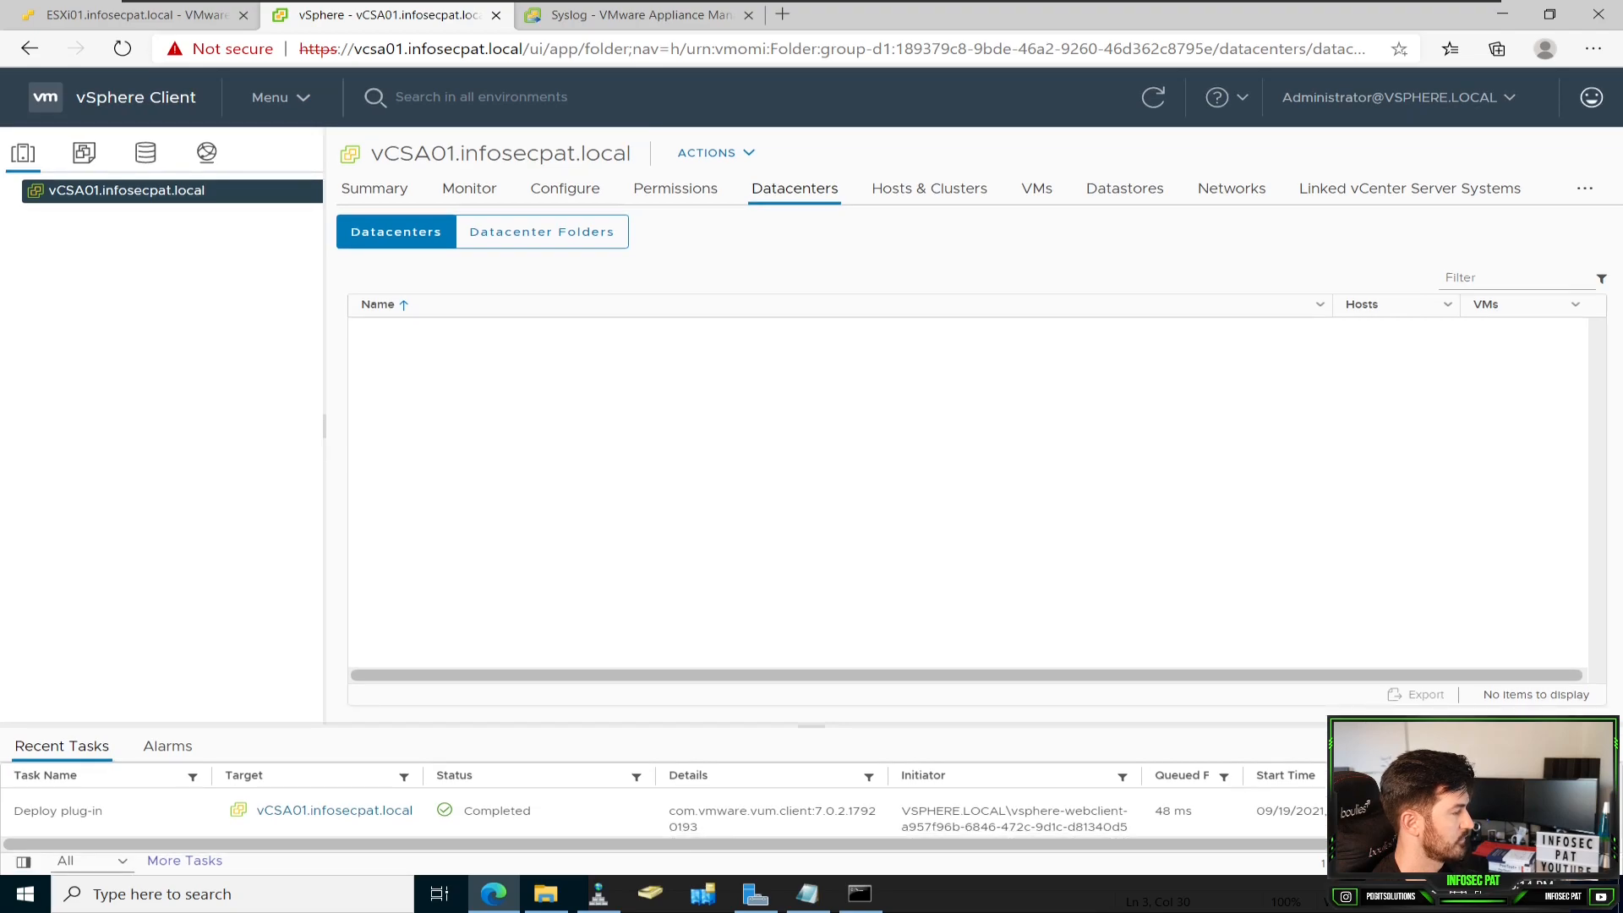